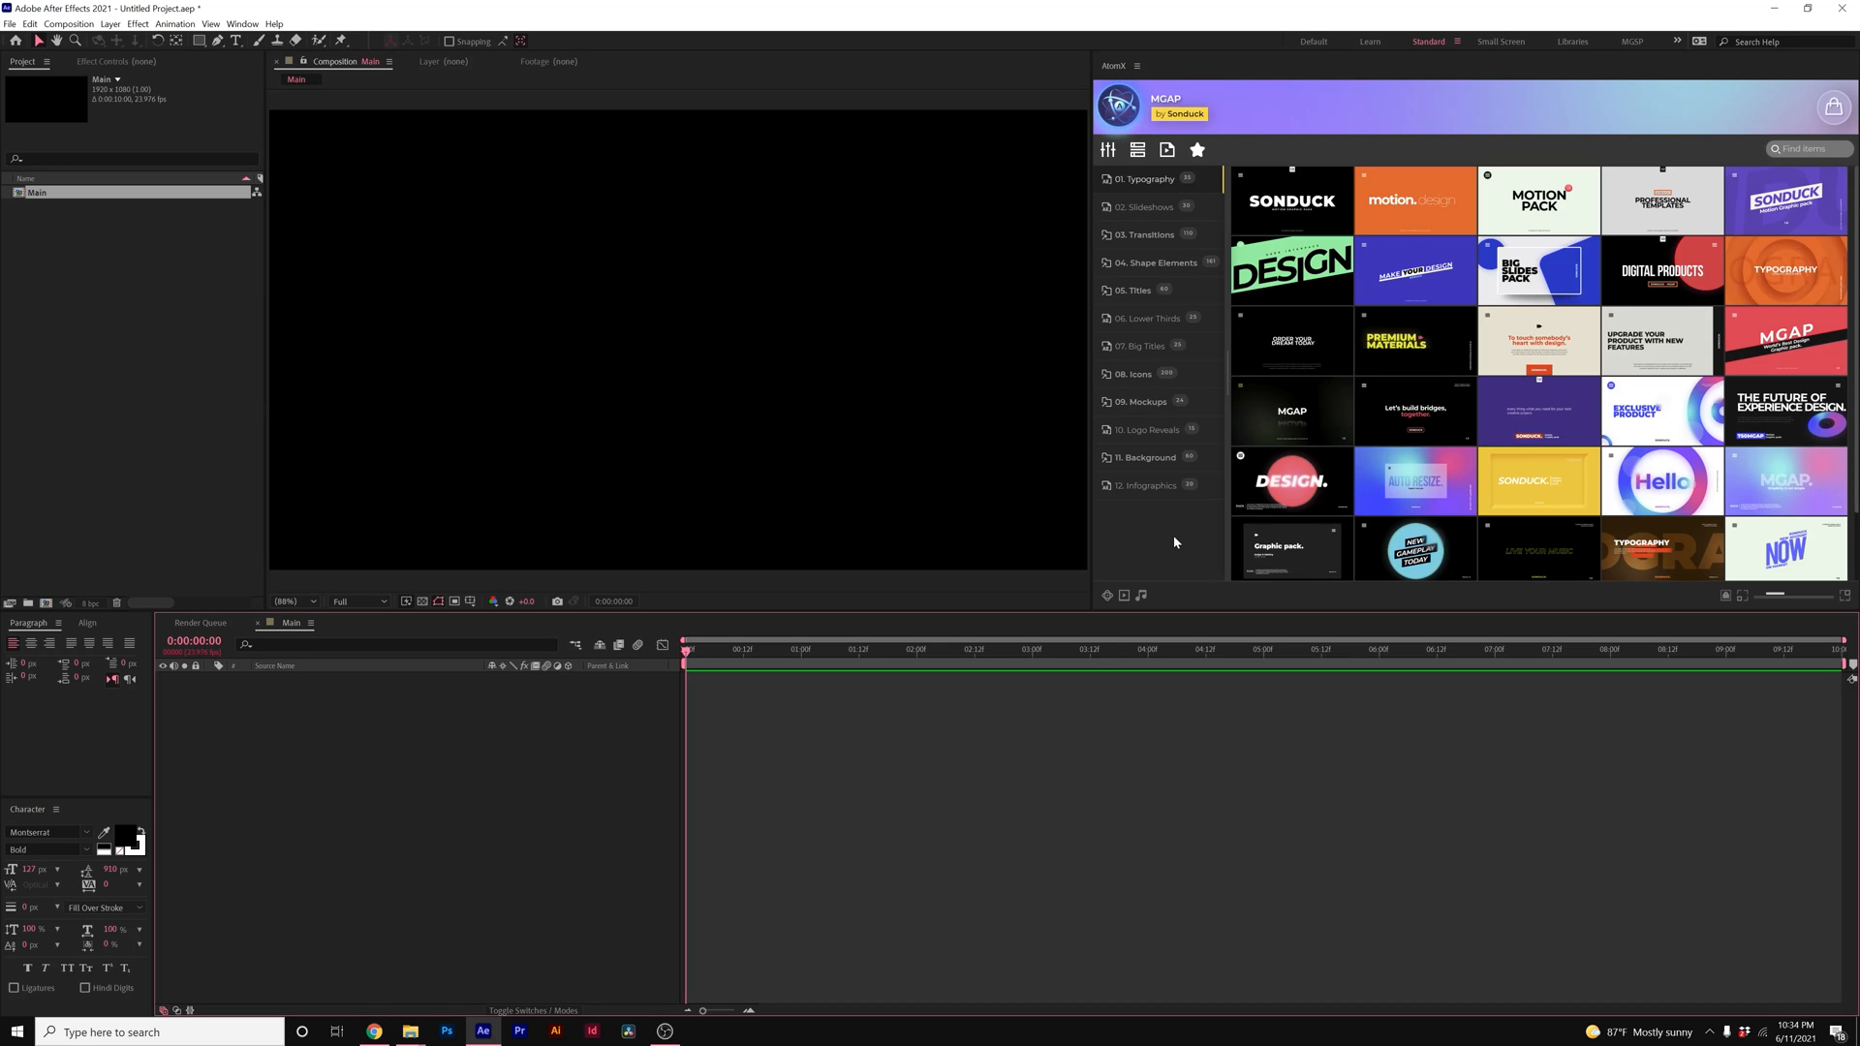
pyautogui.moveTo(1153, 194)
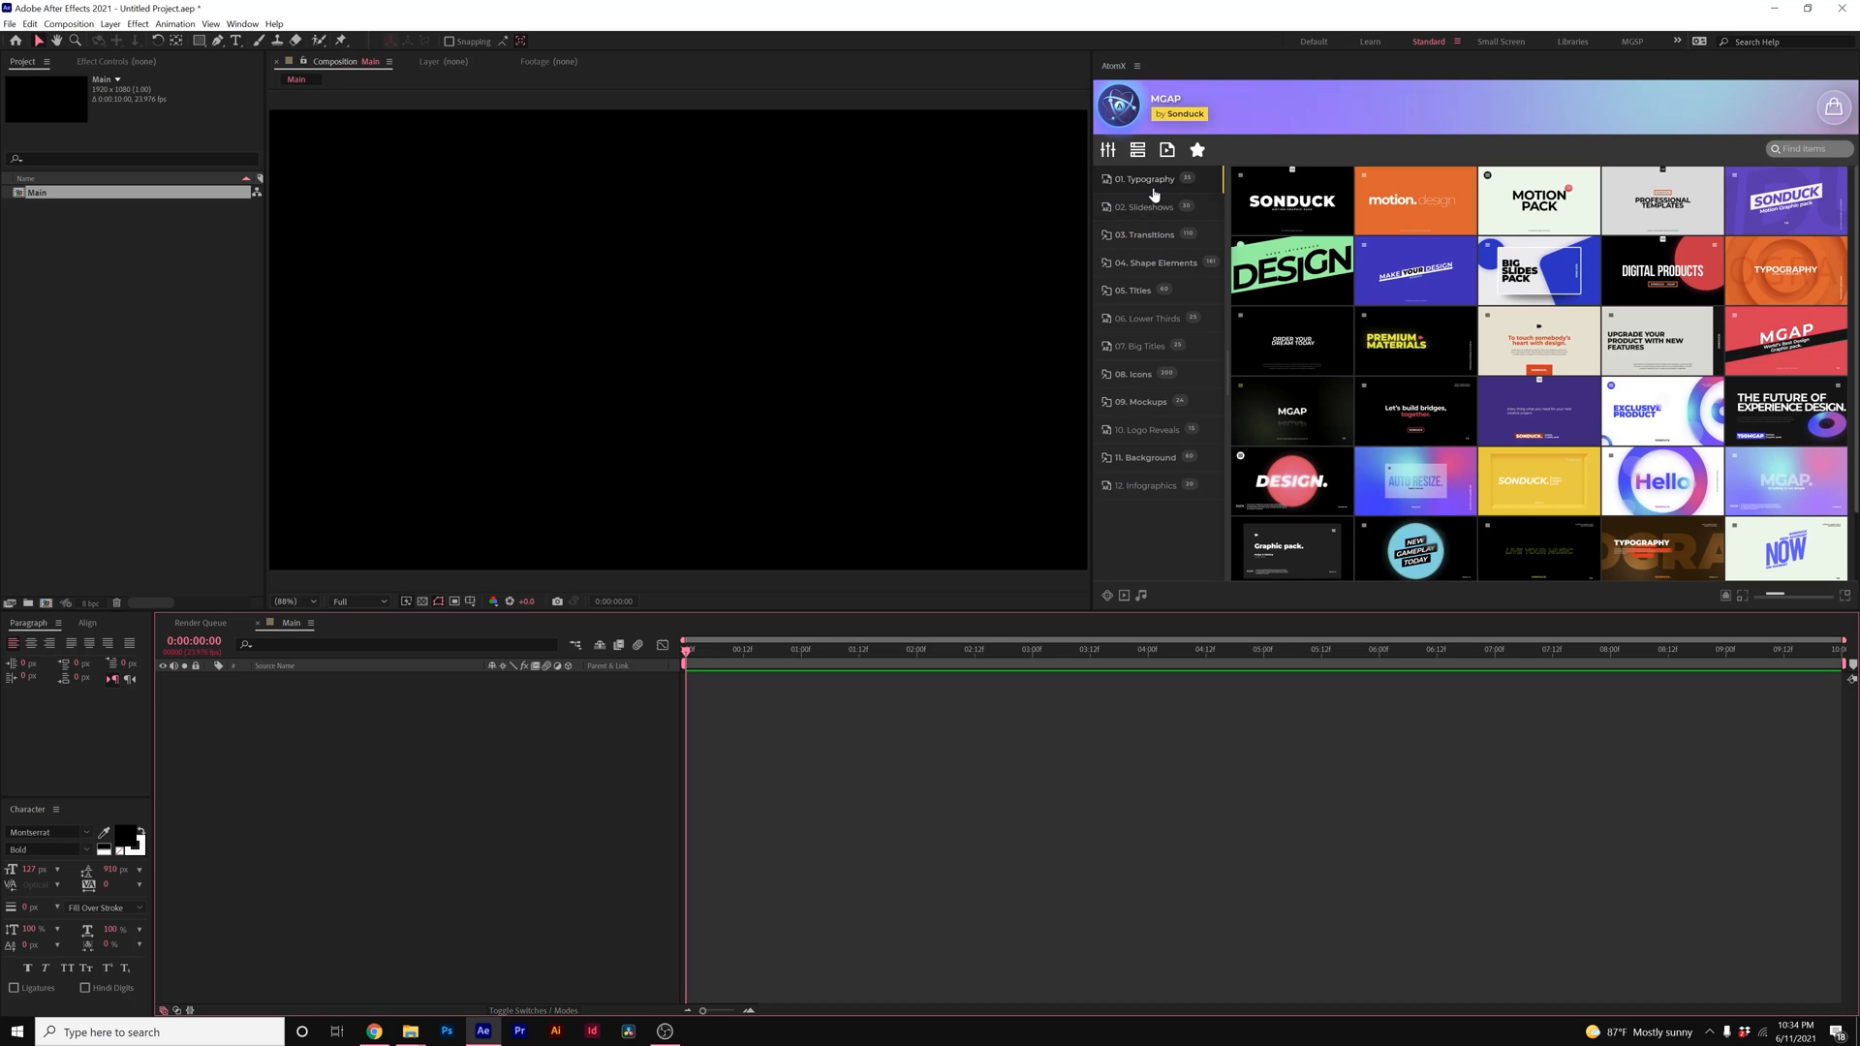
# Step: Browse the Slideshows, Flat and Overlay Transitions, and Social Media and Shape Line elements
pyautogui.click(1145, 208)
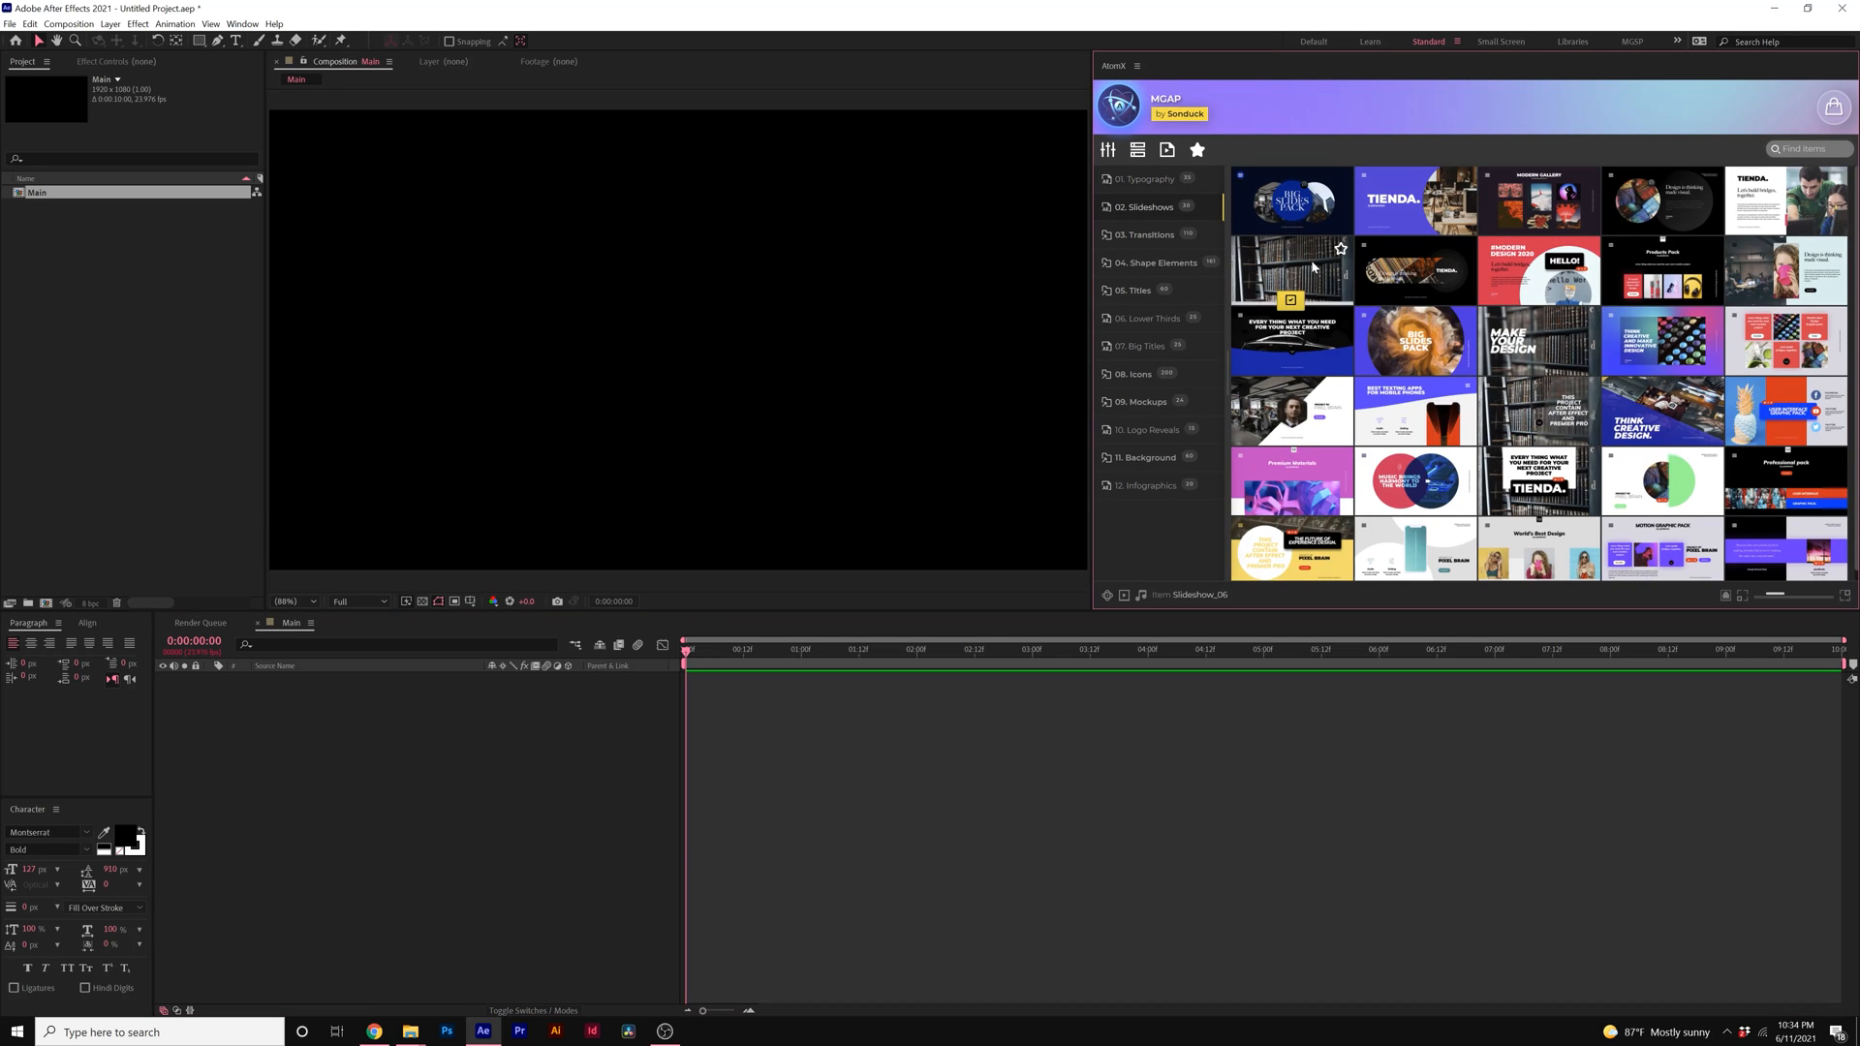
pyautogui.click(1145, 234)
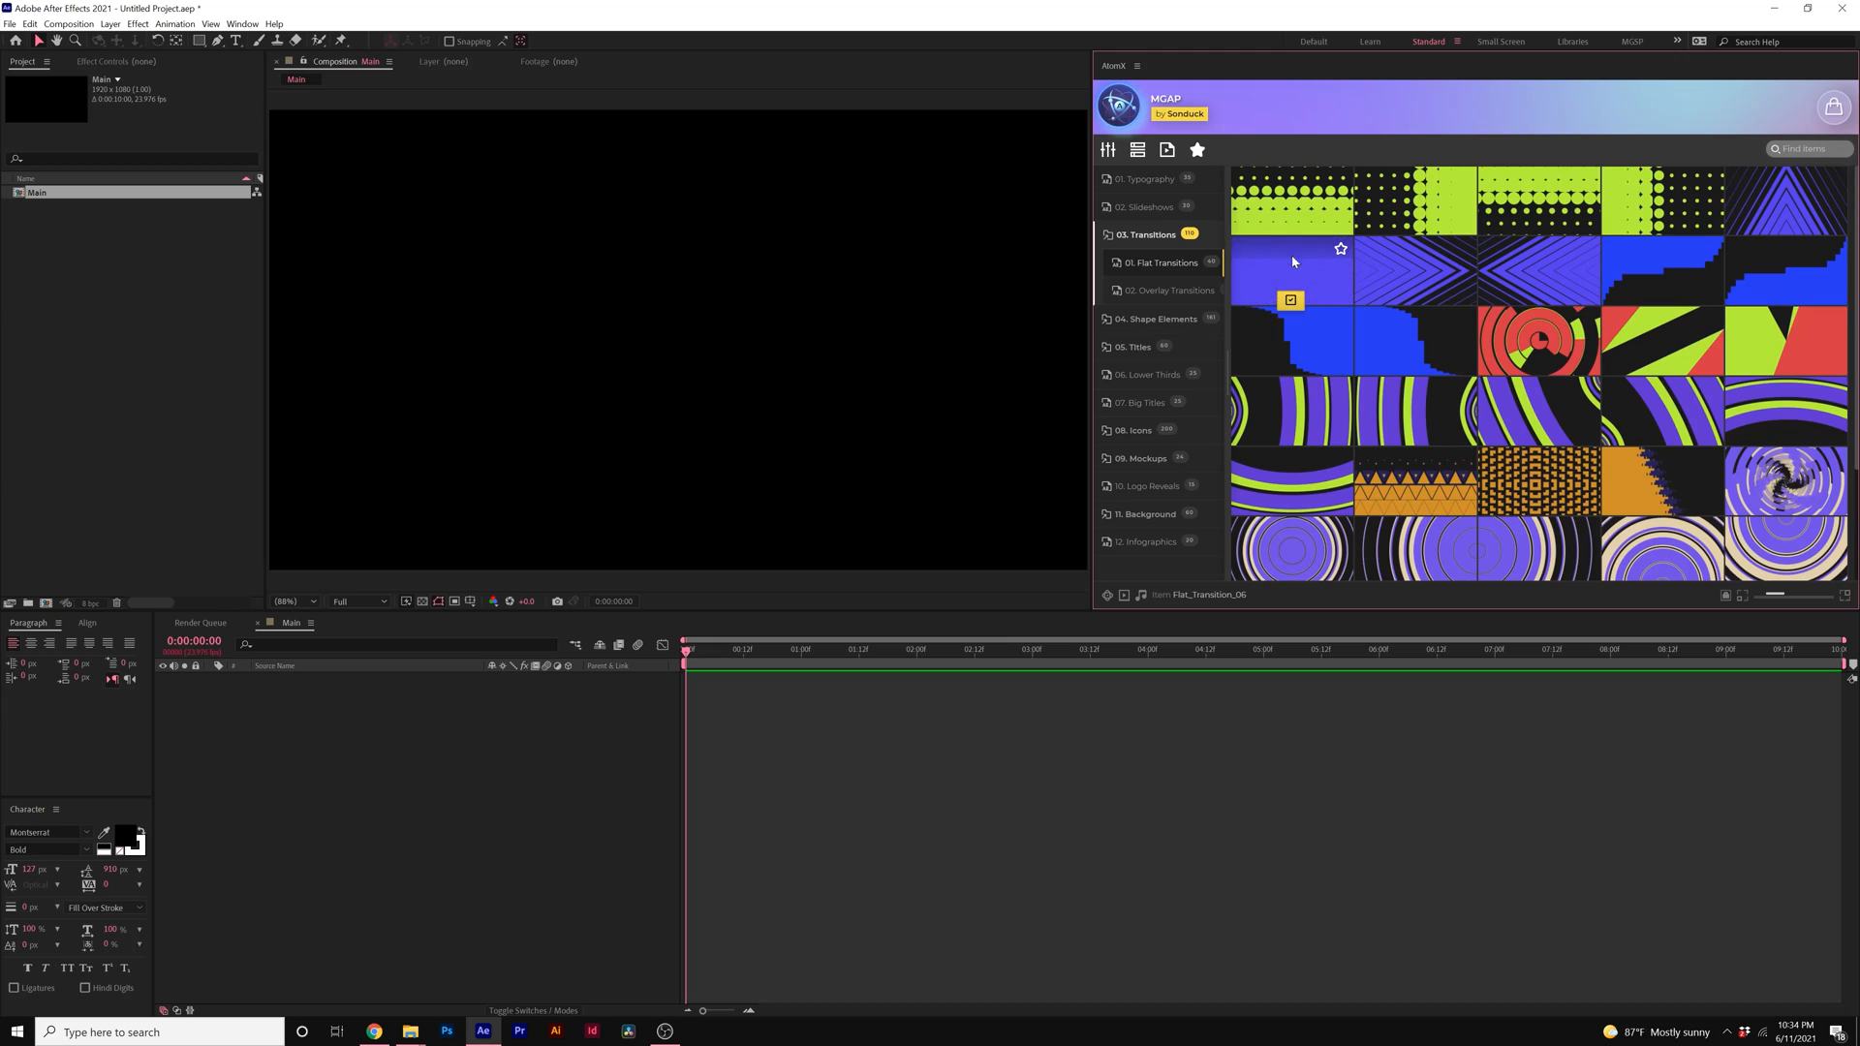
pyautogui.click(1166, 290)
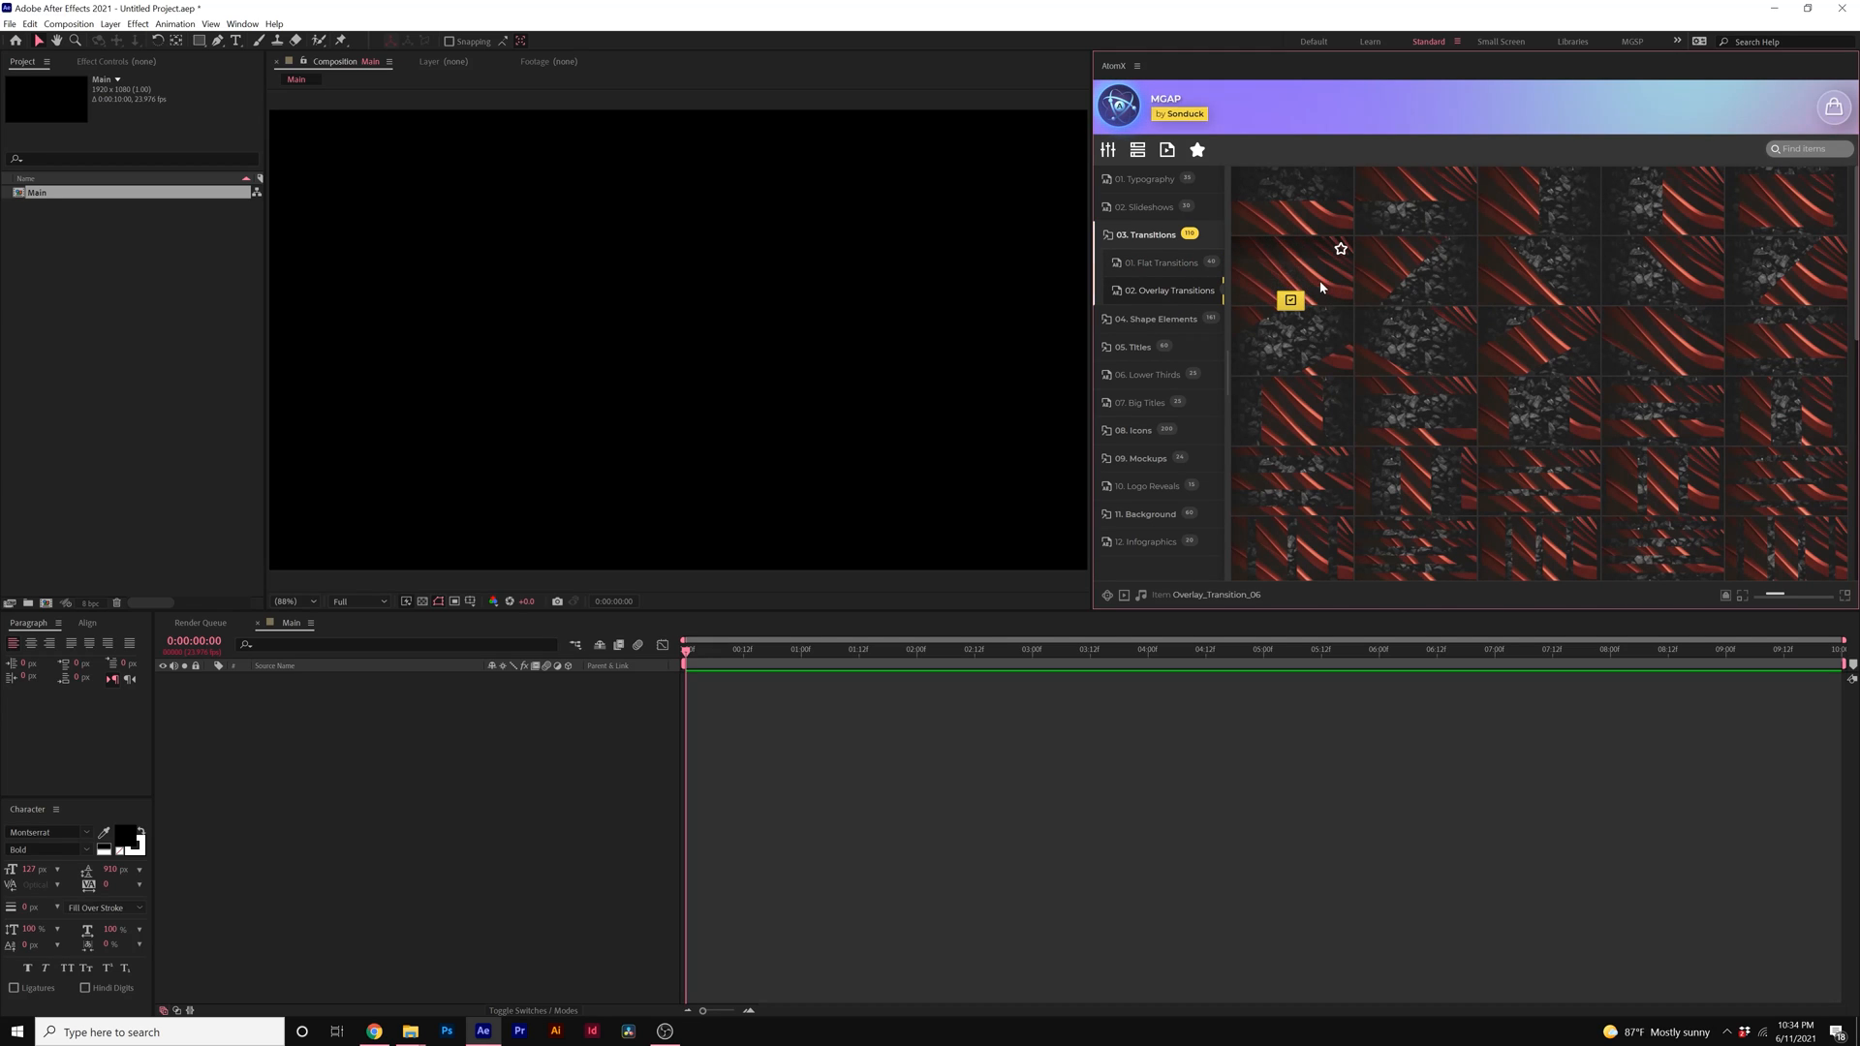
pyautogui.click(1155, 318)
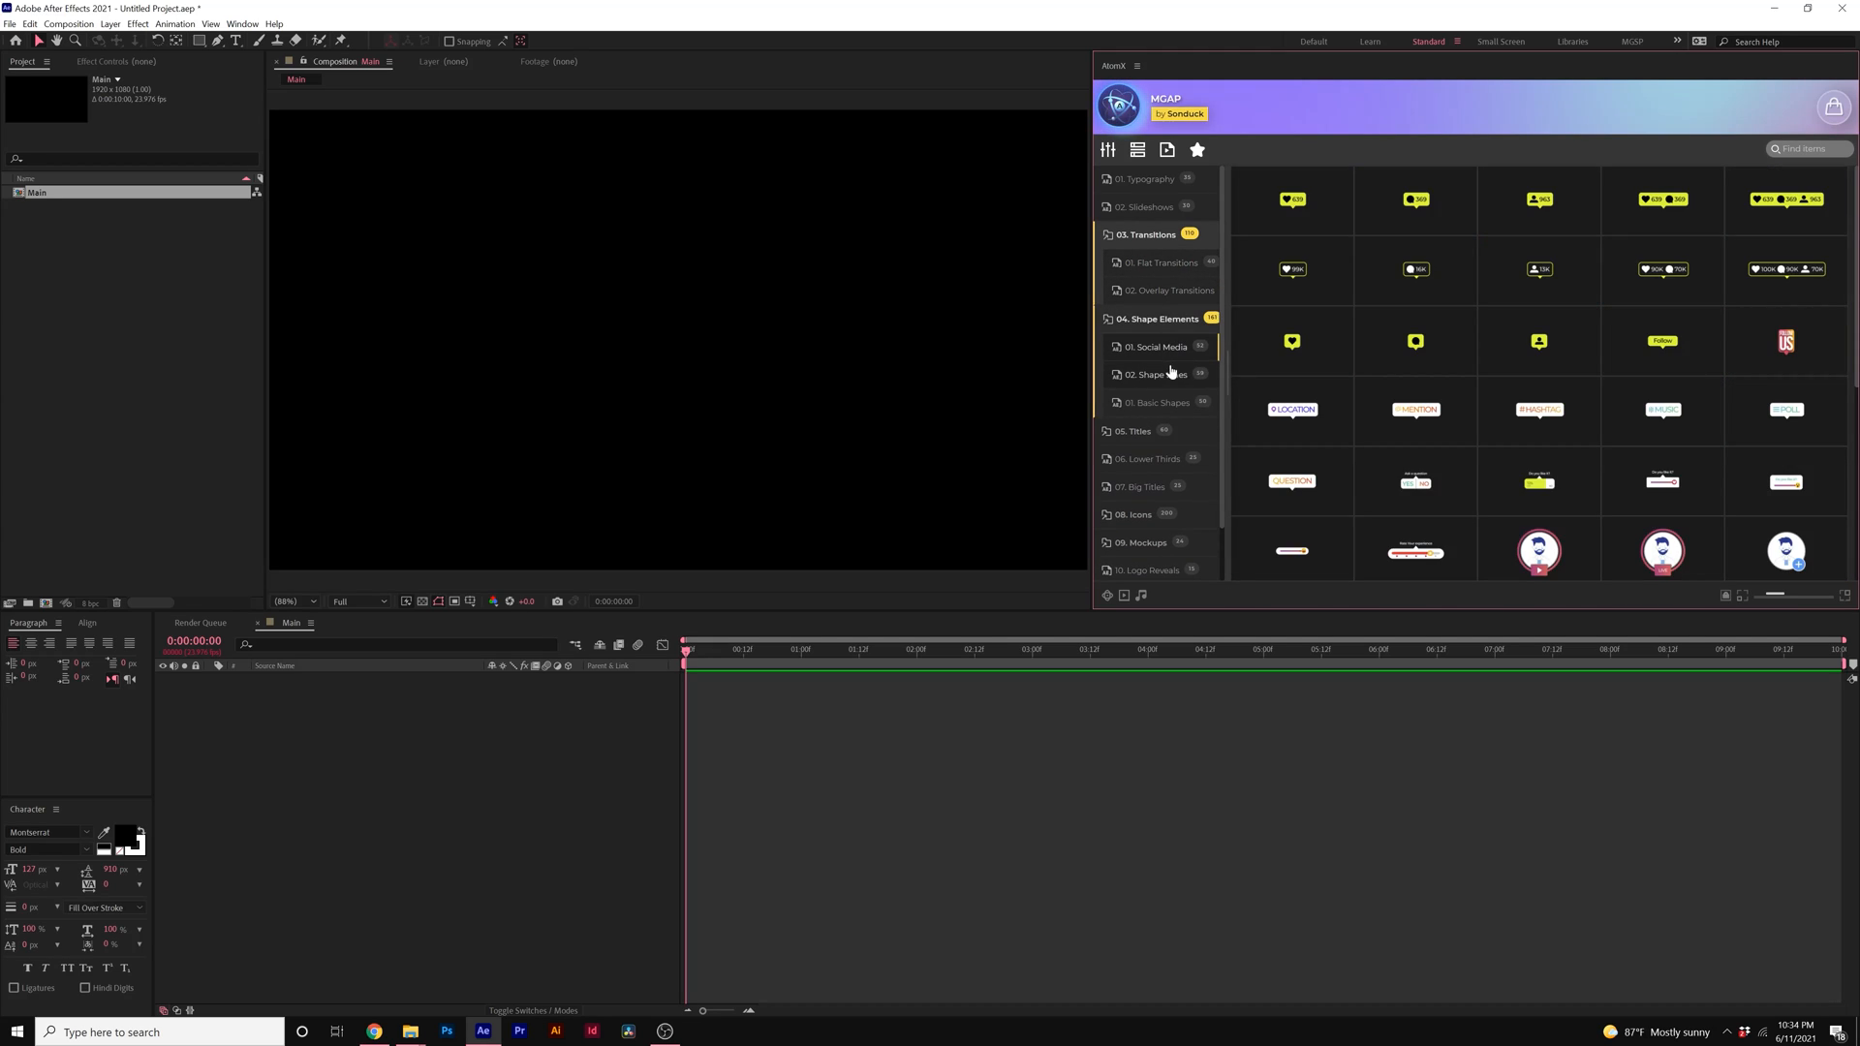
pyautogui.click(1155, 374)
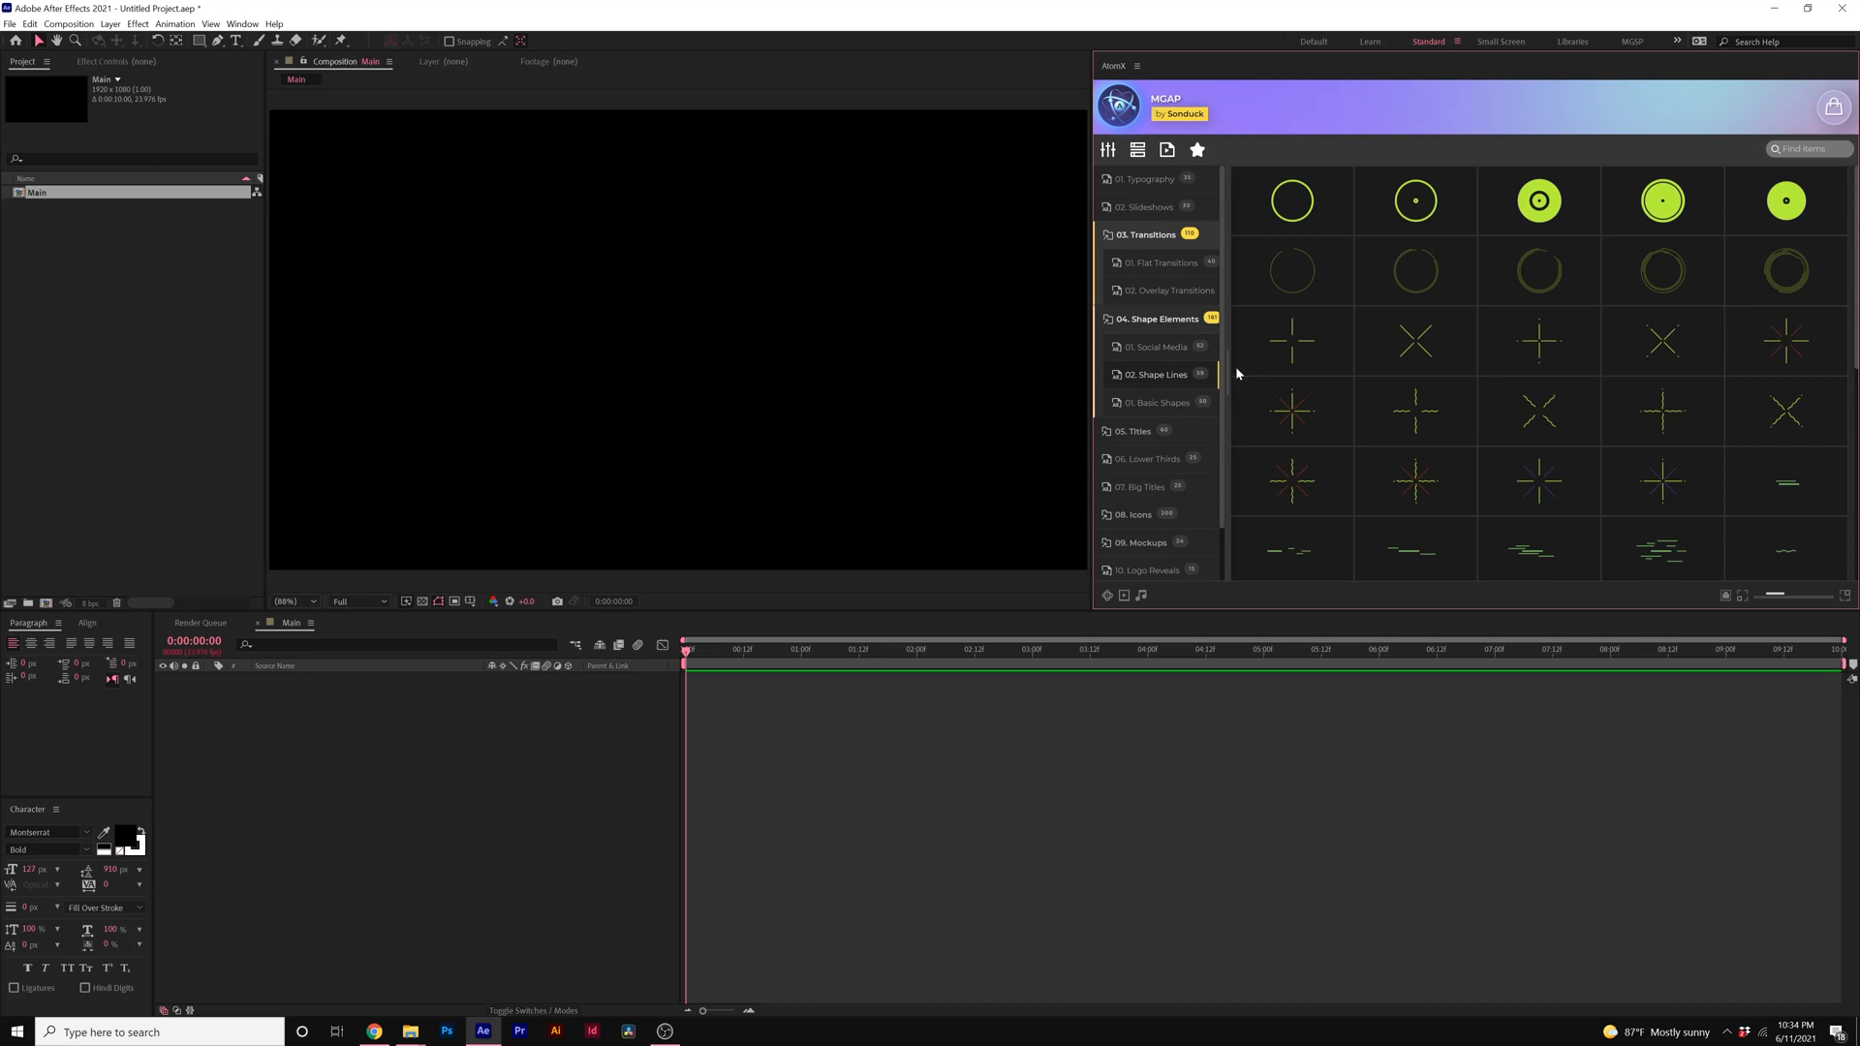
pyautogui.moveTo(1415, 341)
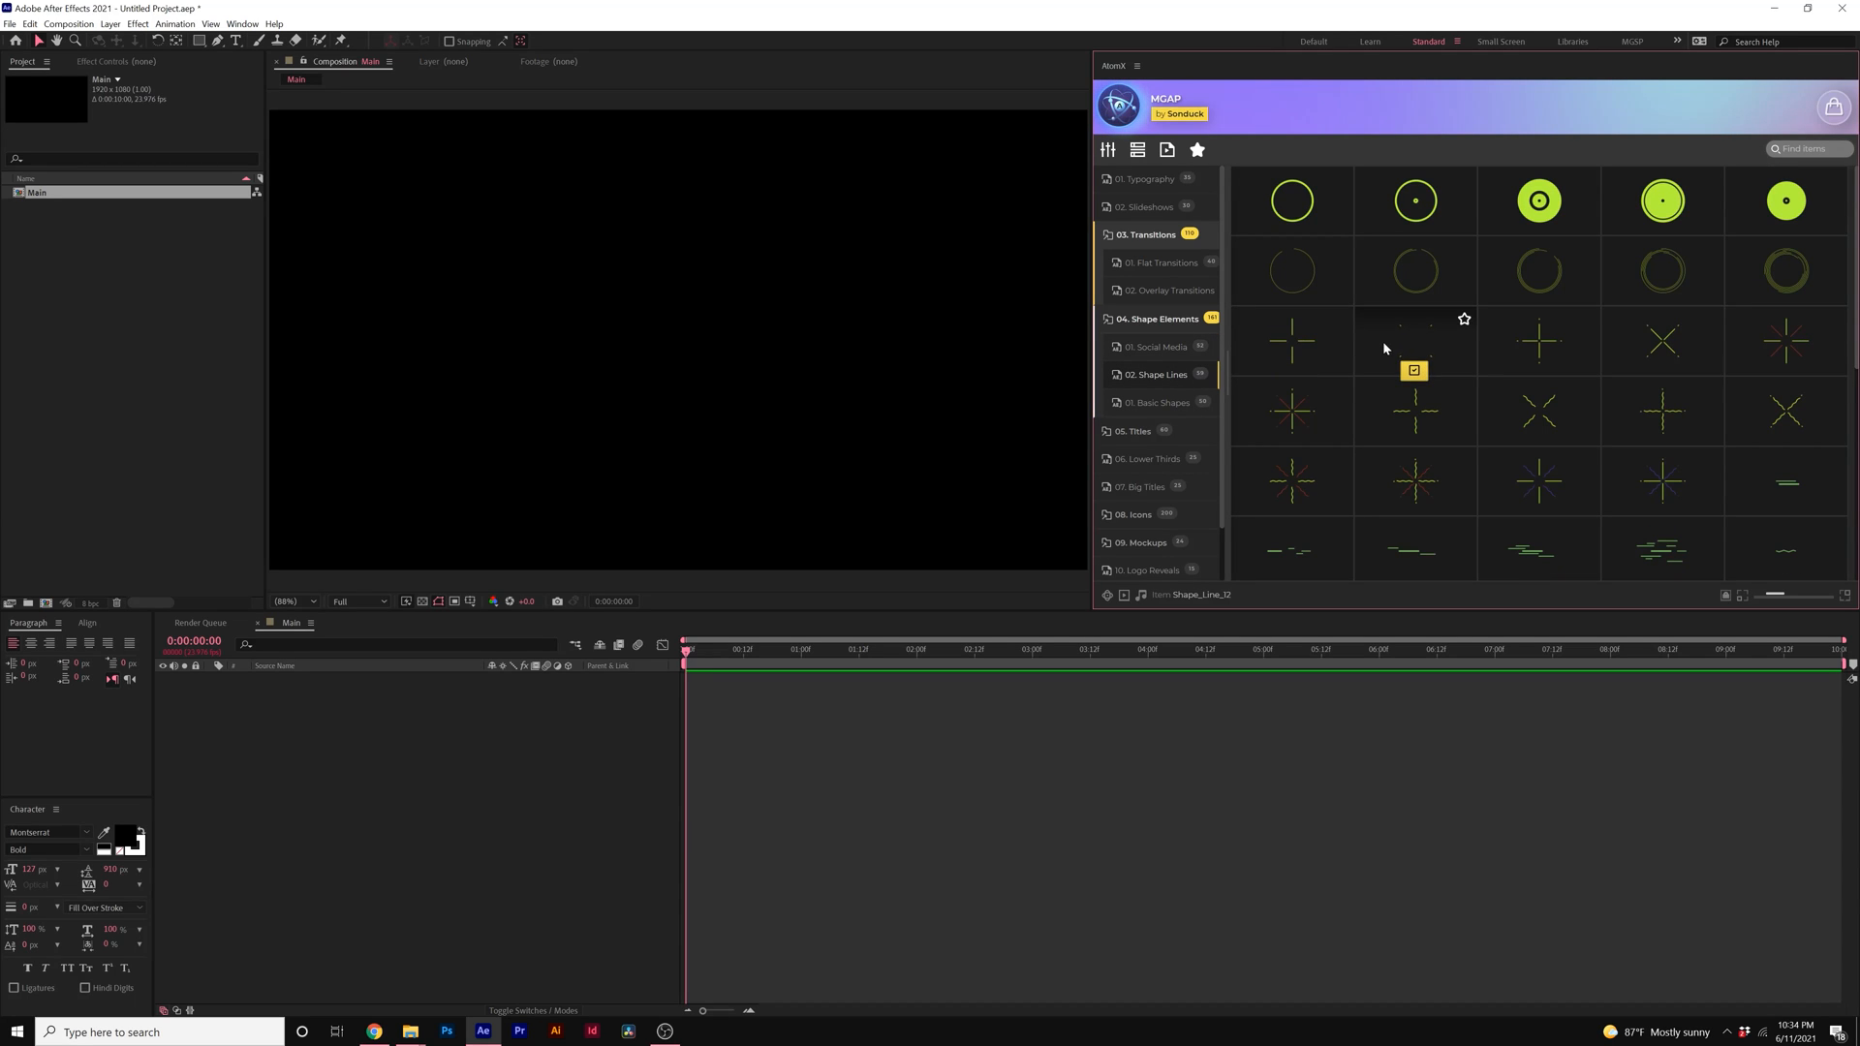
# Step: Browse the Big Titles, Icon collections, and Phone and Box mockup templates
pyautogui.click(1158, 403)
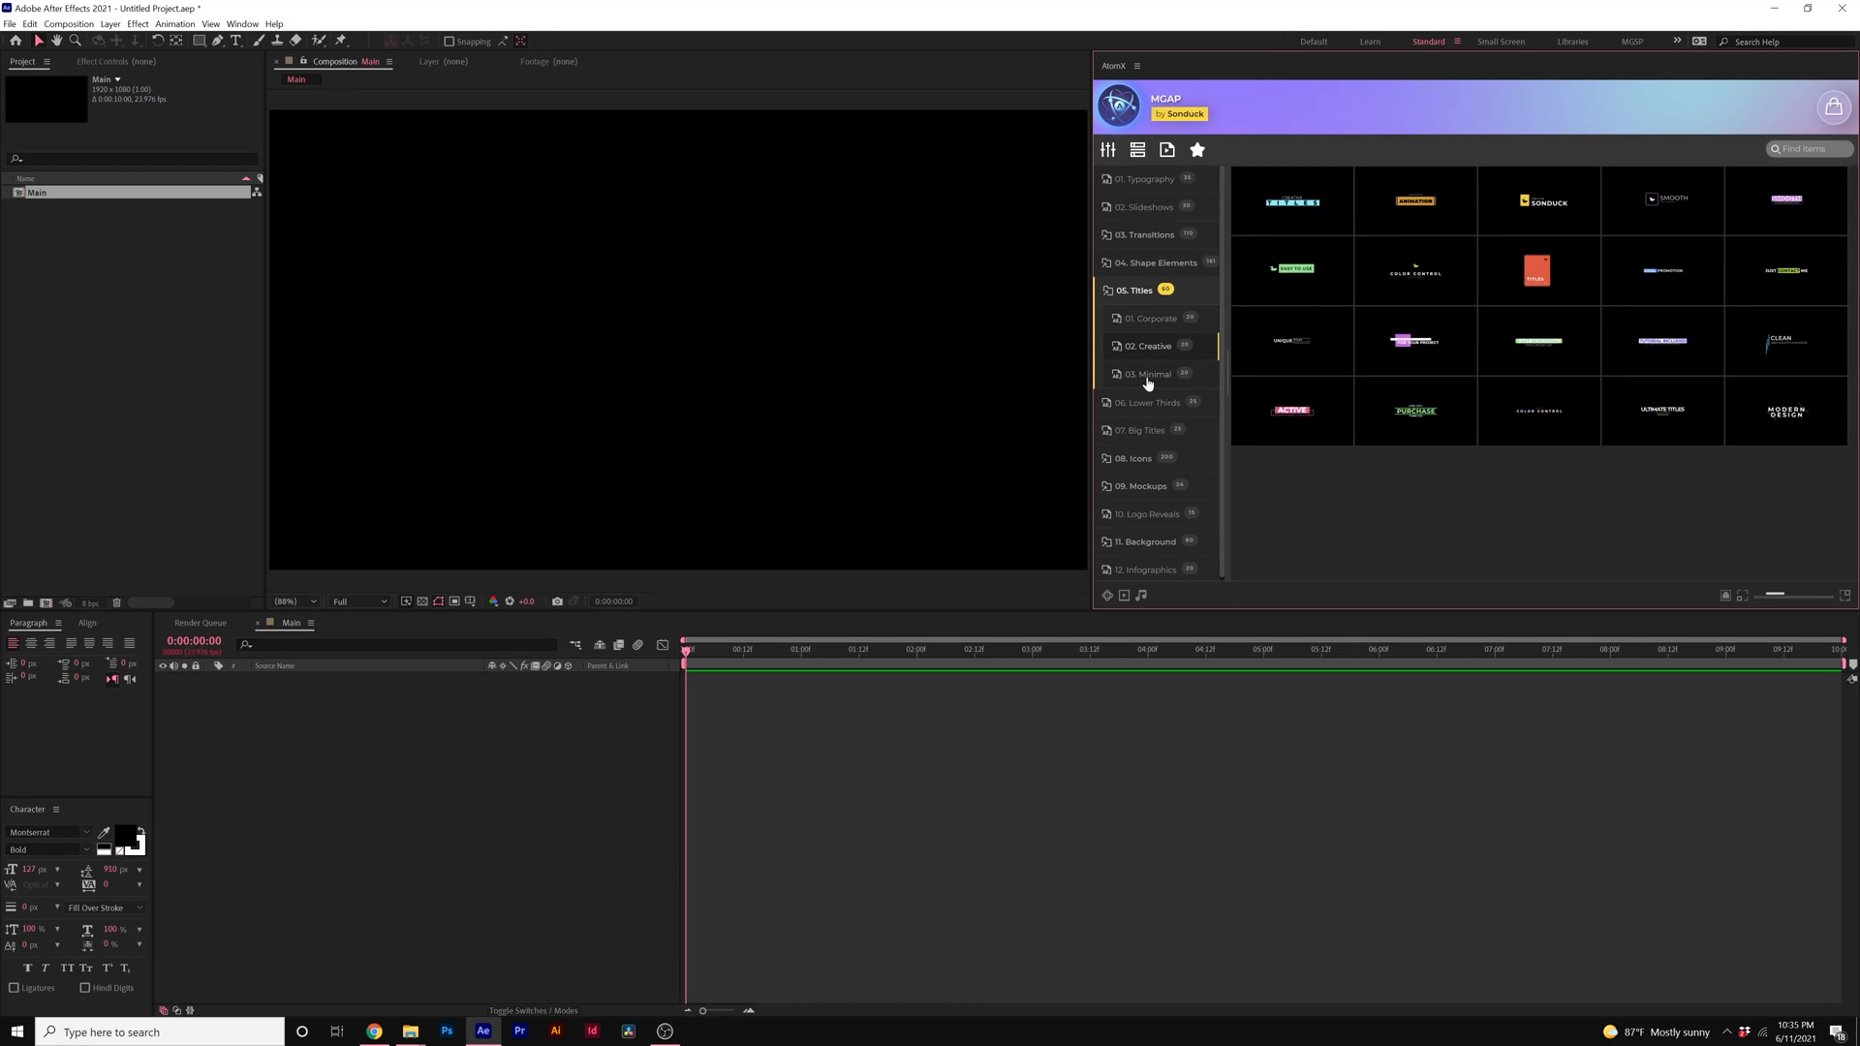
pyautogui.click(1136, 291)
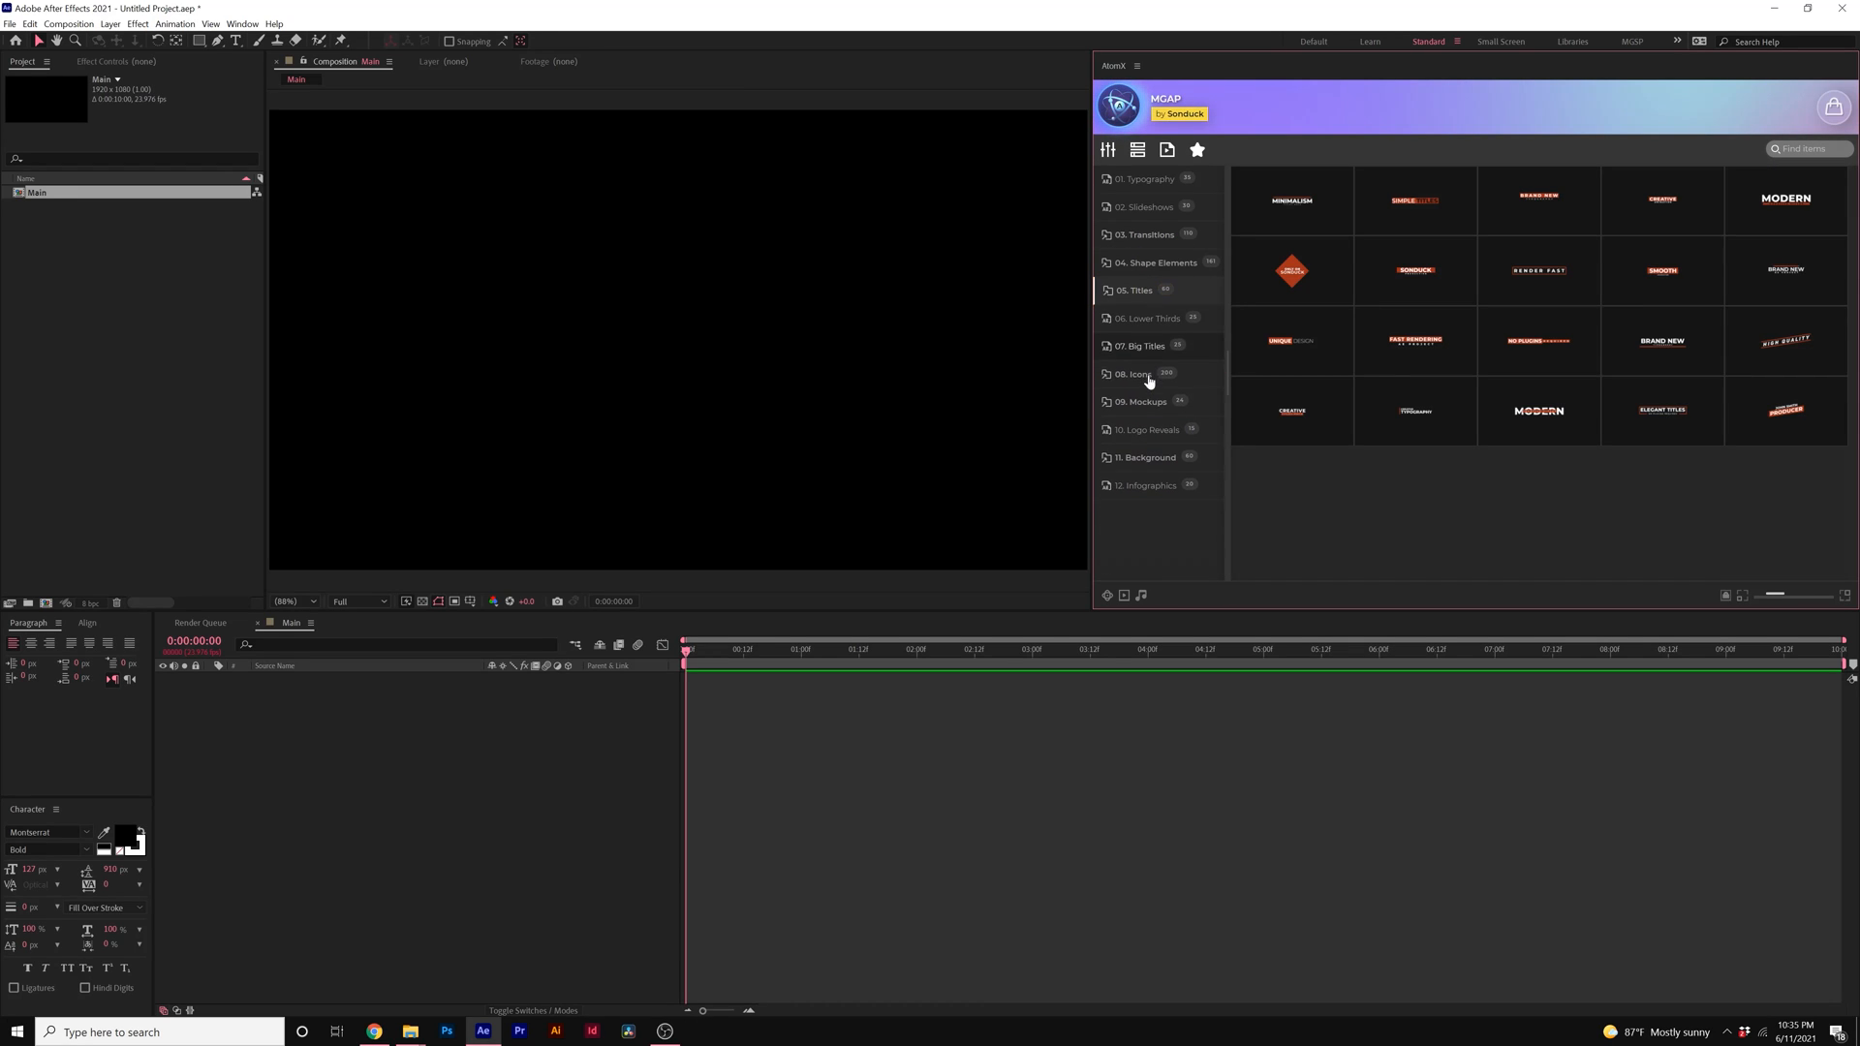
pyautogui.click(1134, 374)
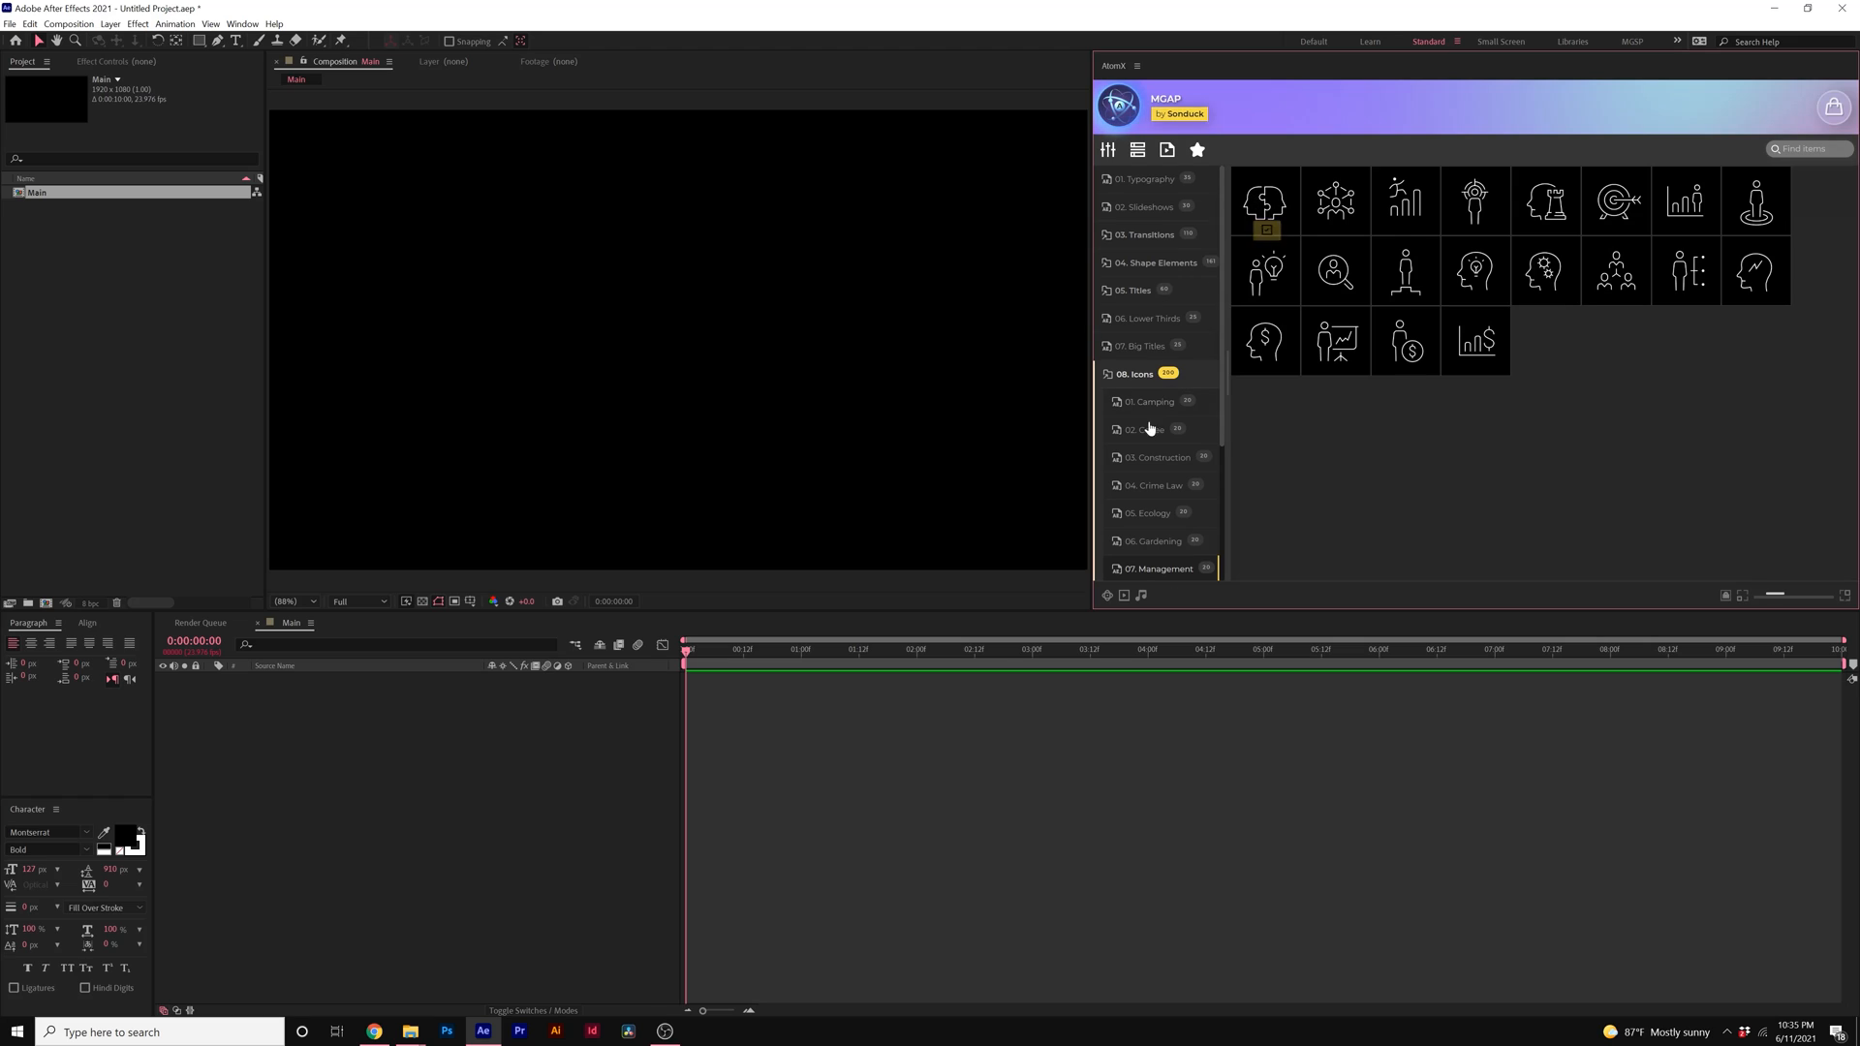
pyautogui.click(1134, 374)
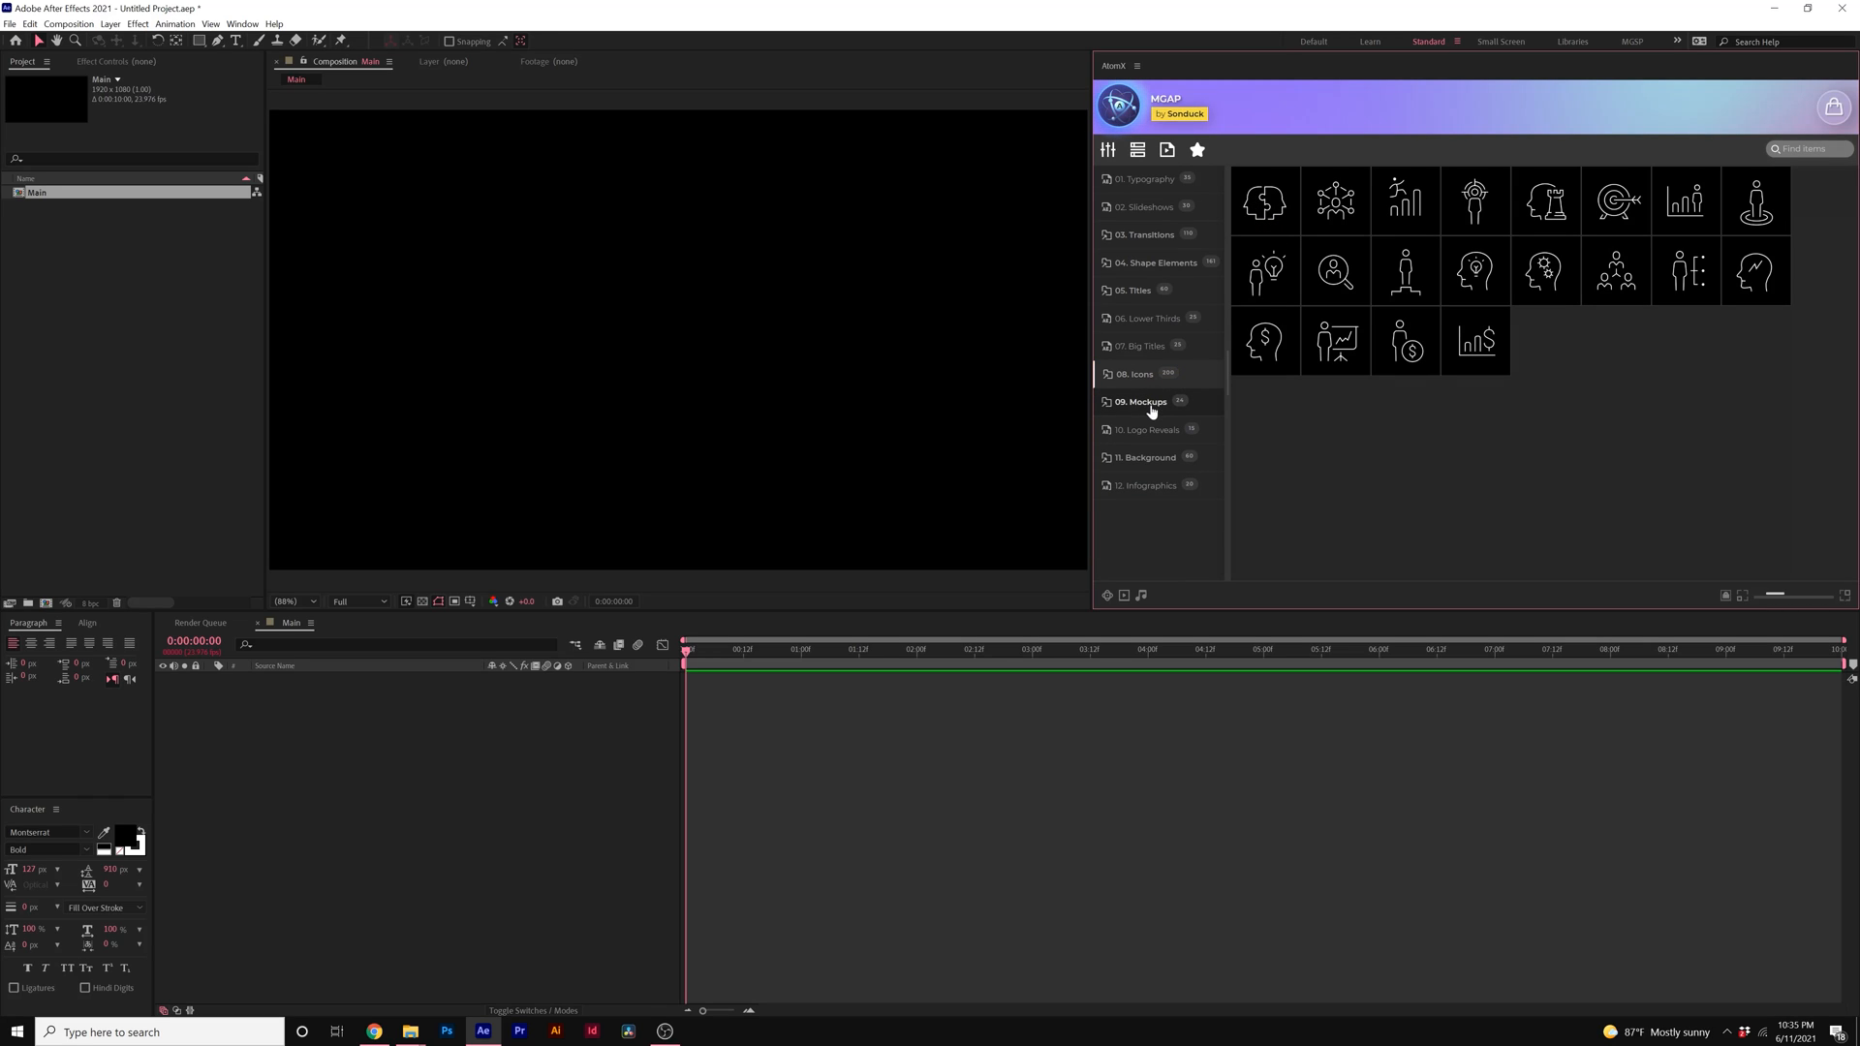
pyautogui.click(1143, 401)
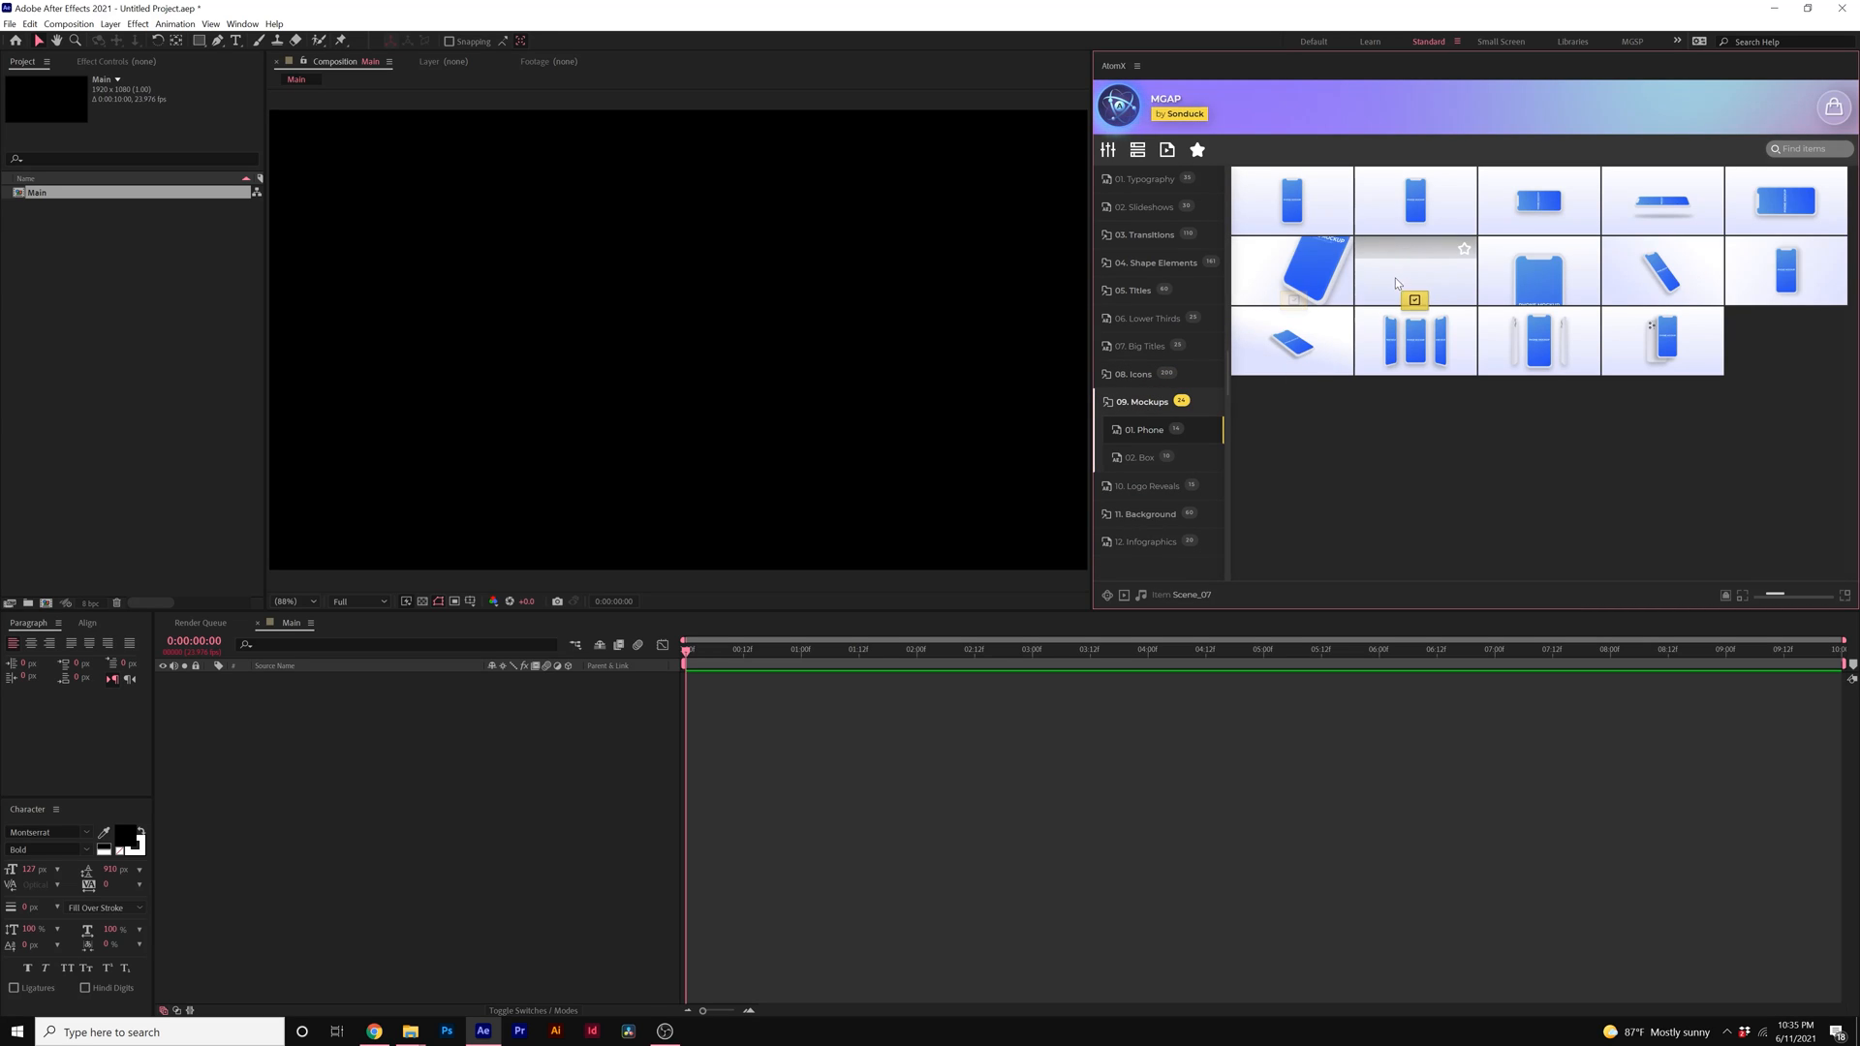
pyautogui.click(1138, 457)
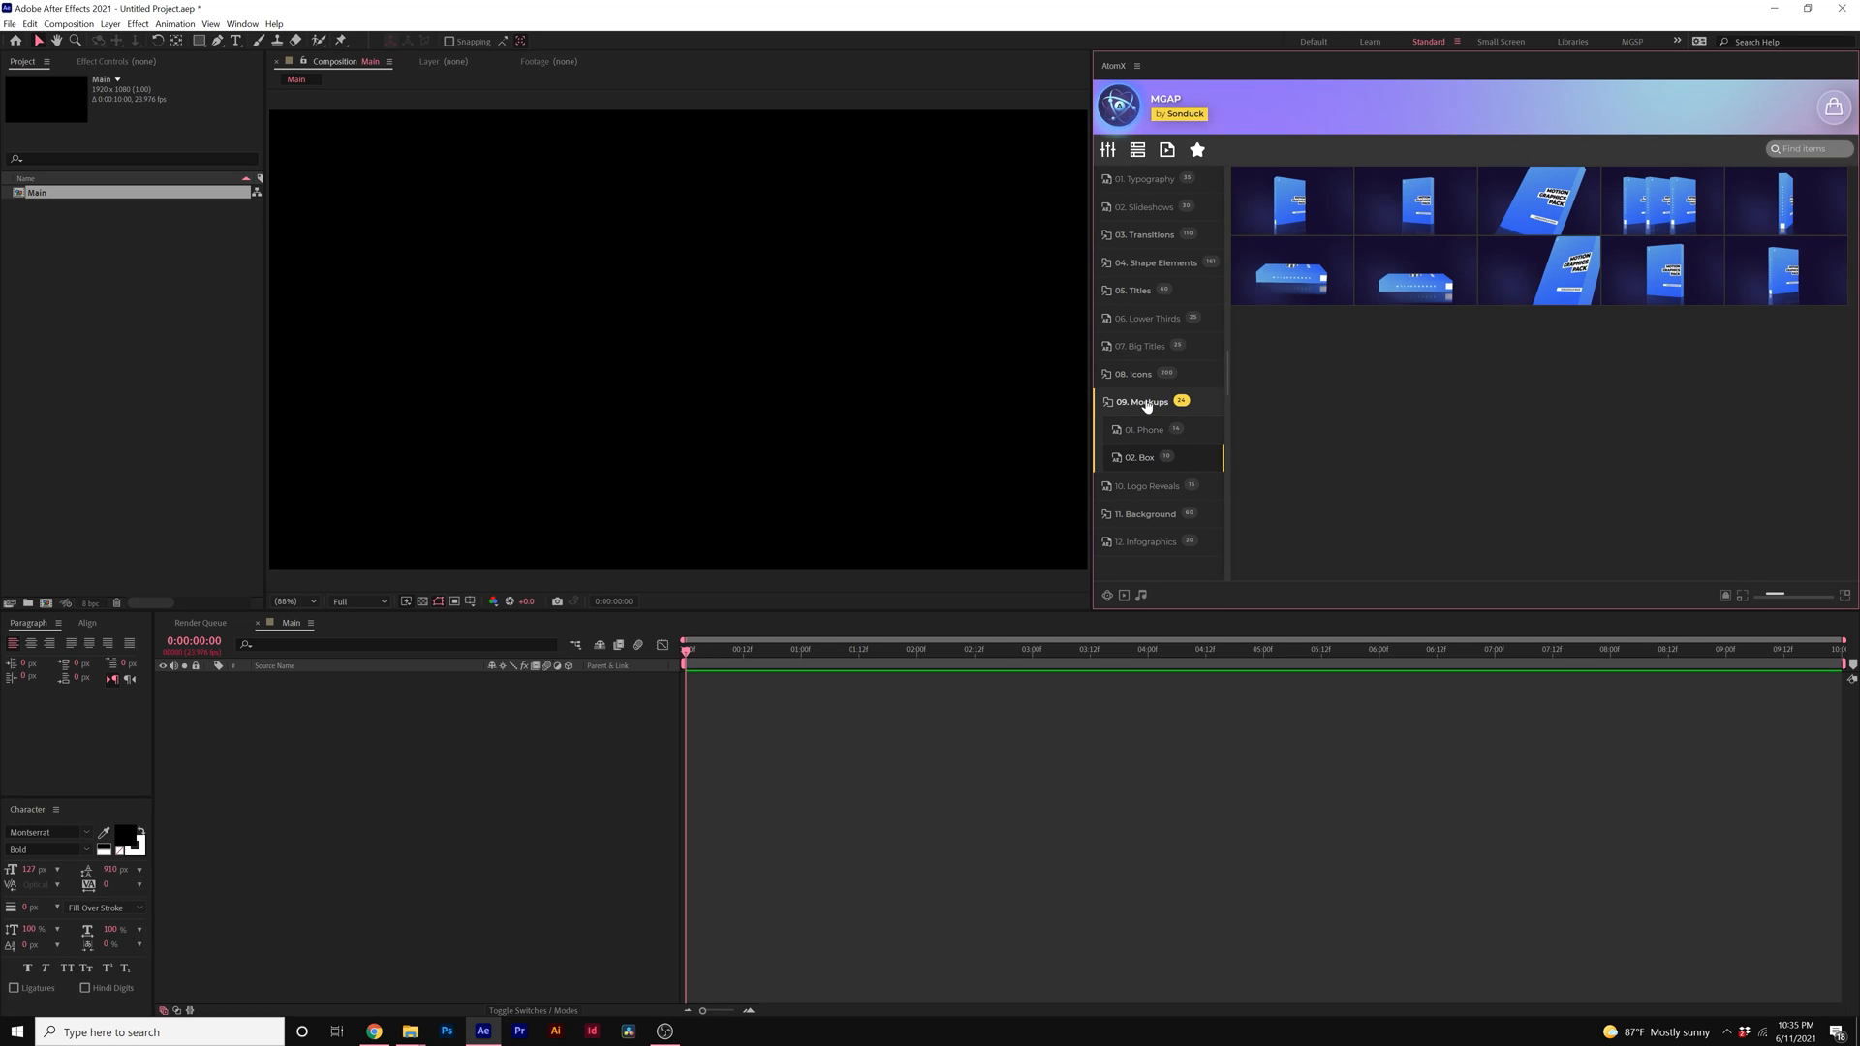
# Step: Browse Logo Reveals, Basic and Gradient backgrounds, then land on the Infographics templates
pyautogui.click(1149, 430)
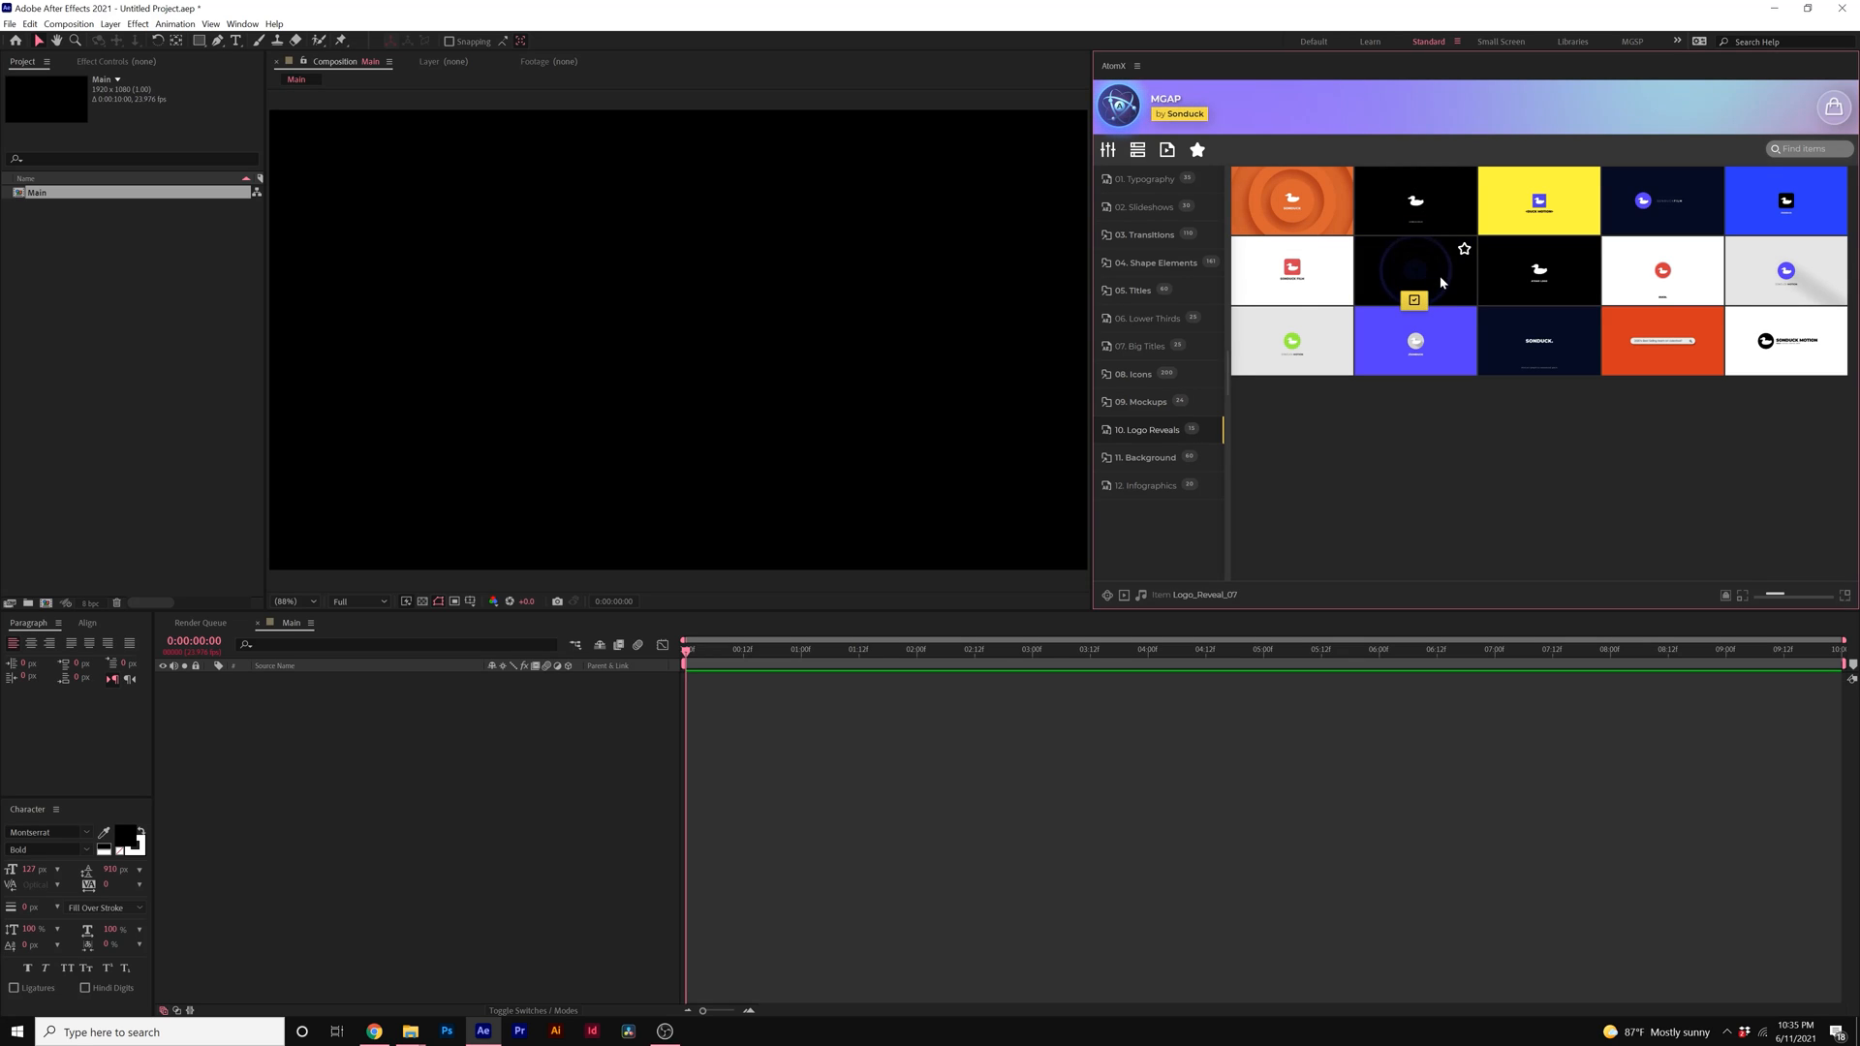
pyautogui.click(1147, 457)
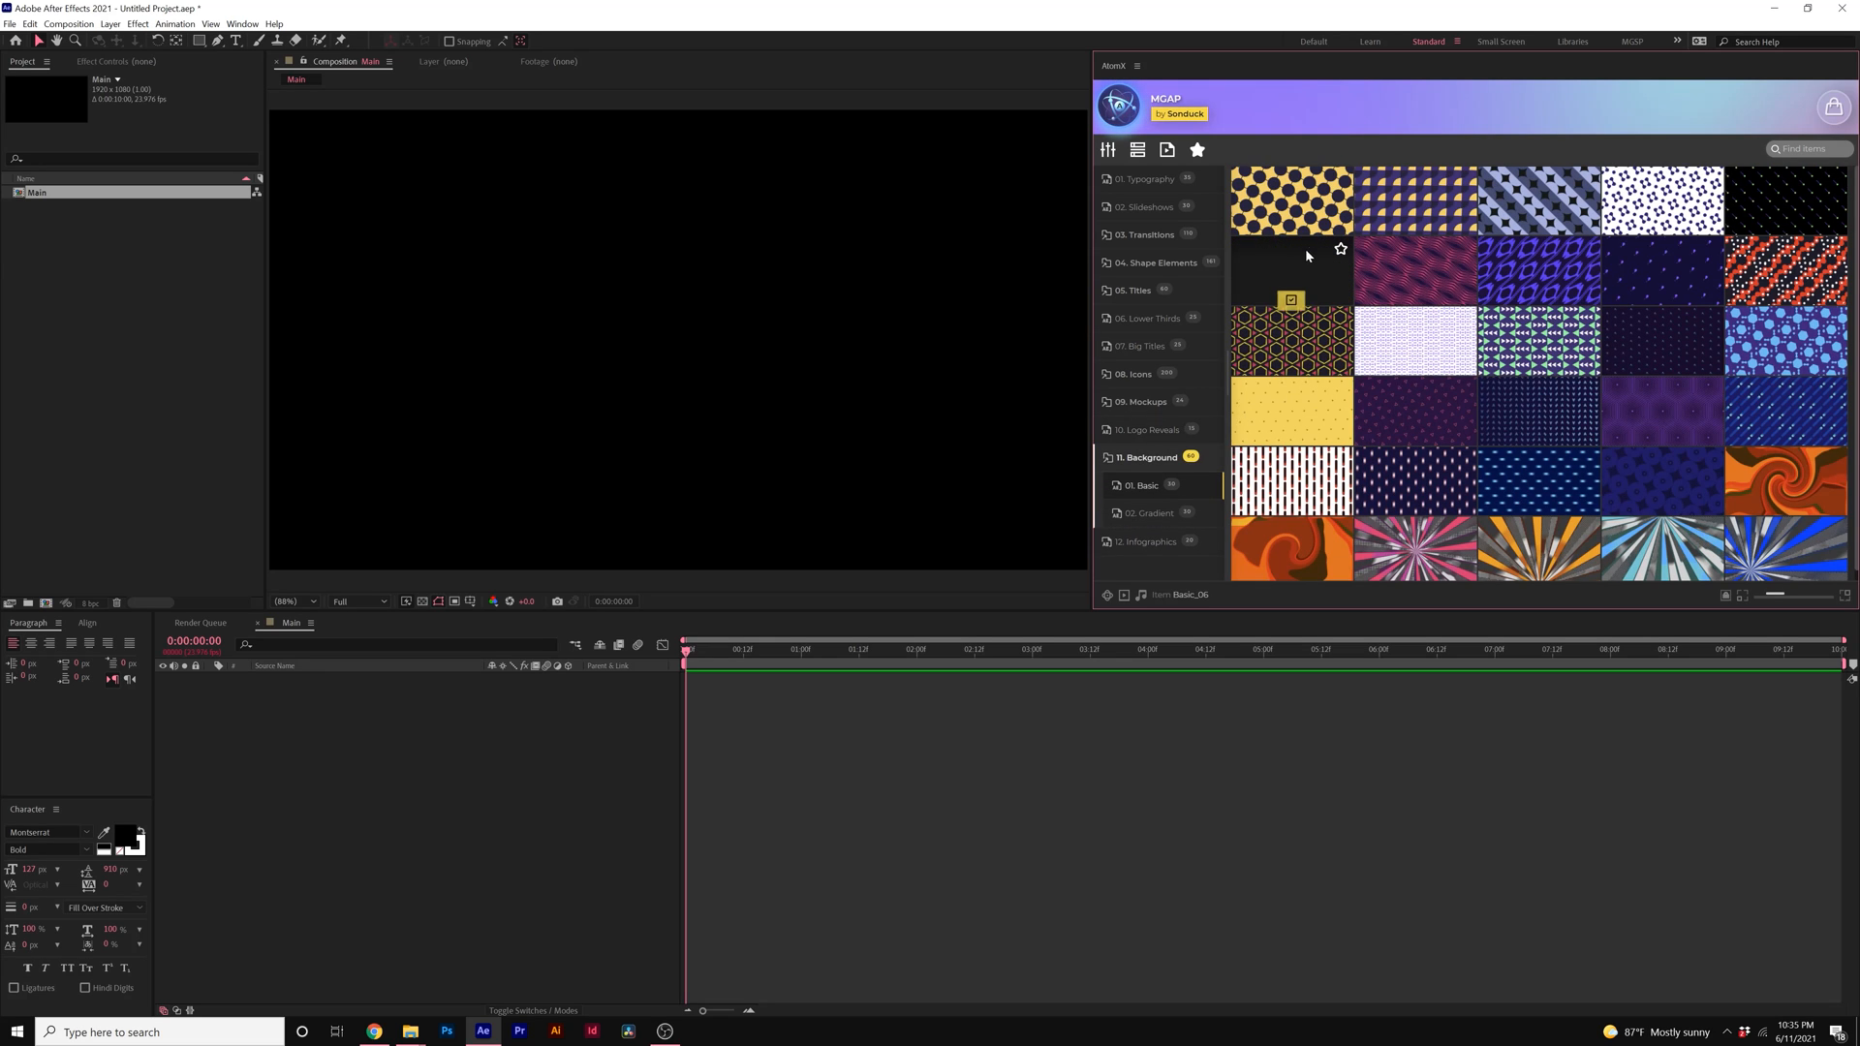
pyautogui.click(1147, 512)
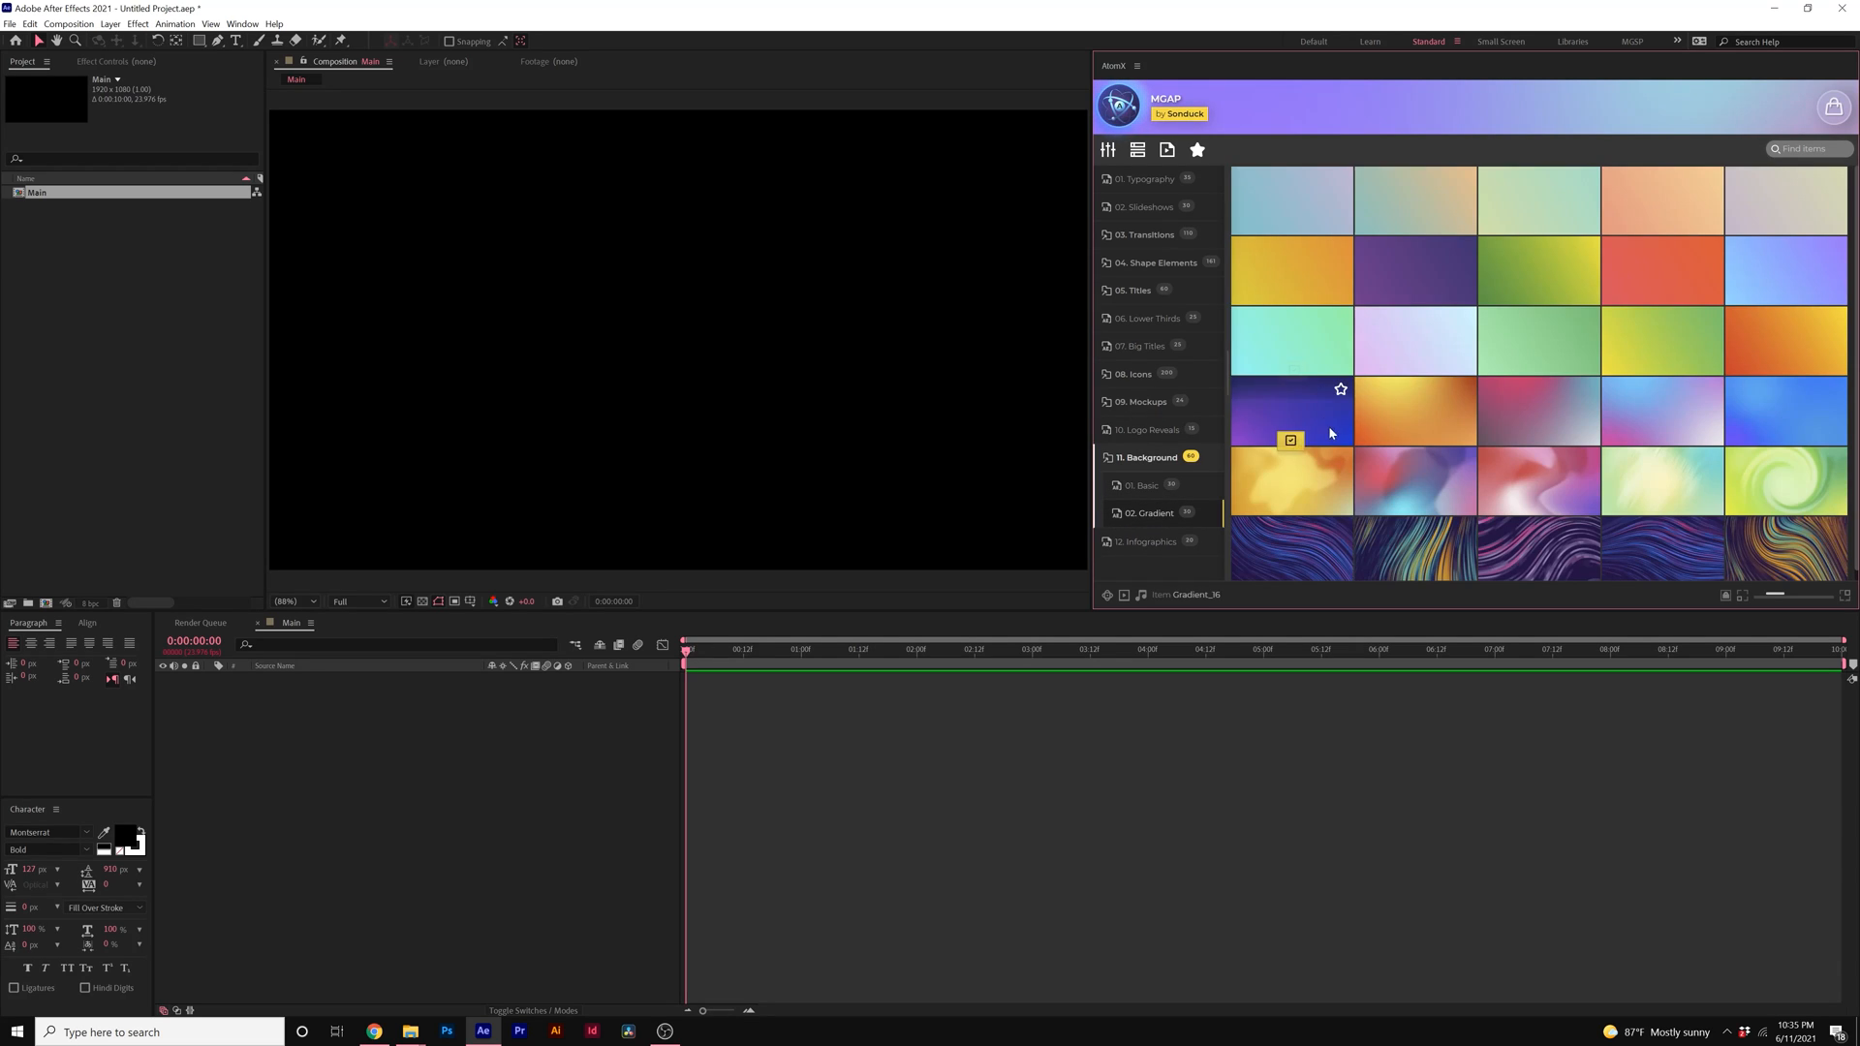
pyautogui.click(1145, 542)
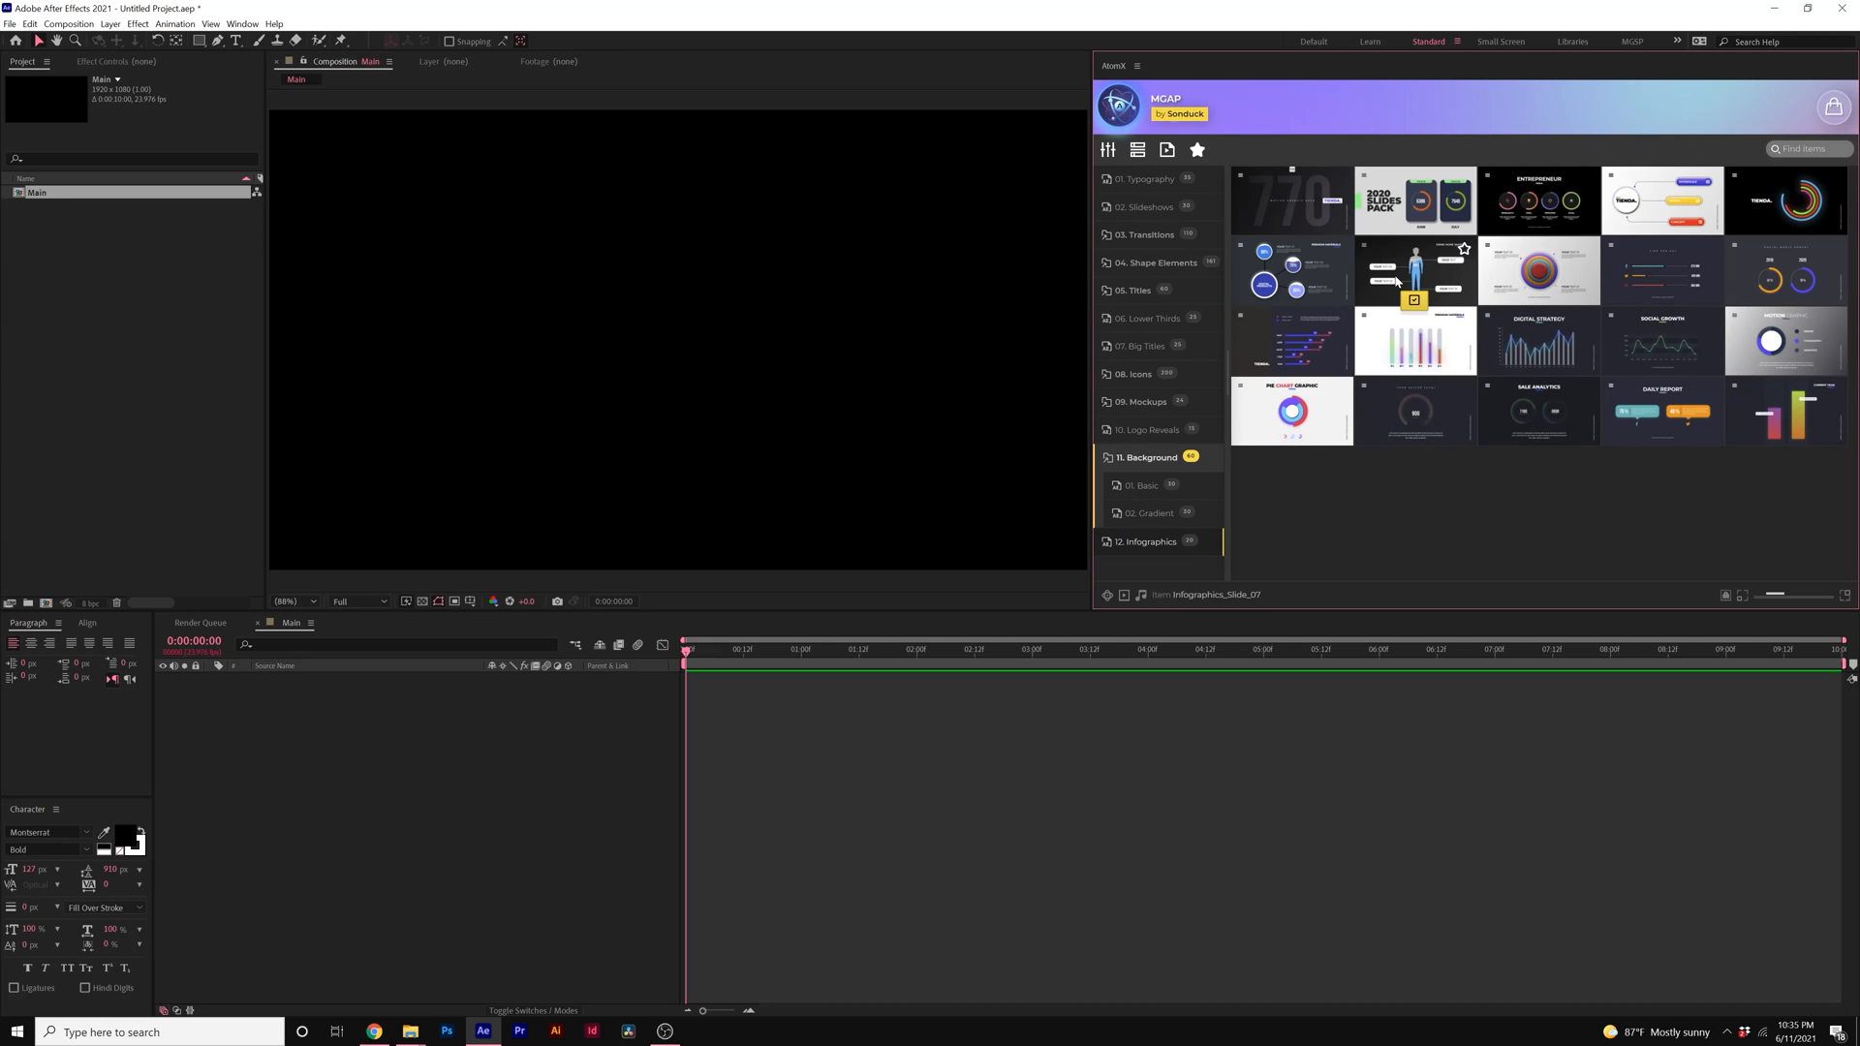
pyautogui.click(1146, 458)
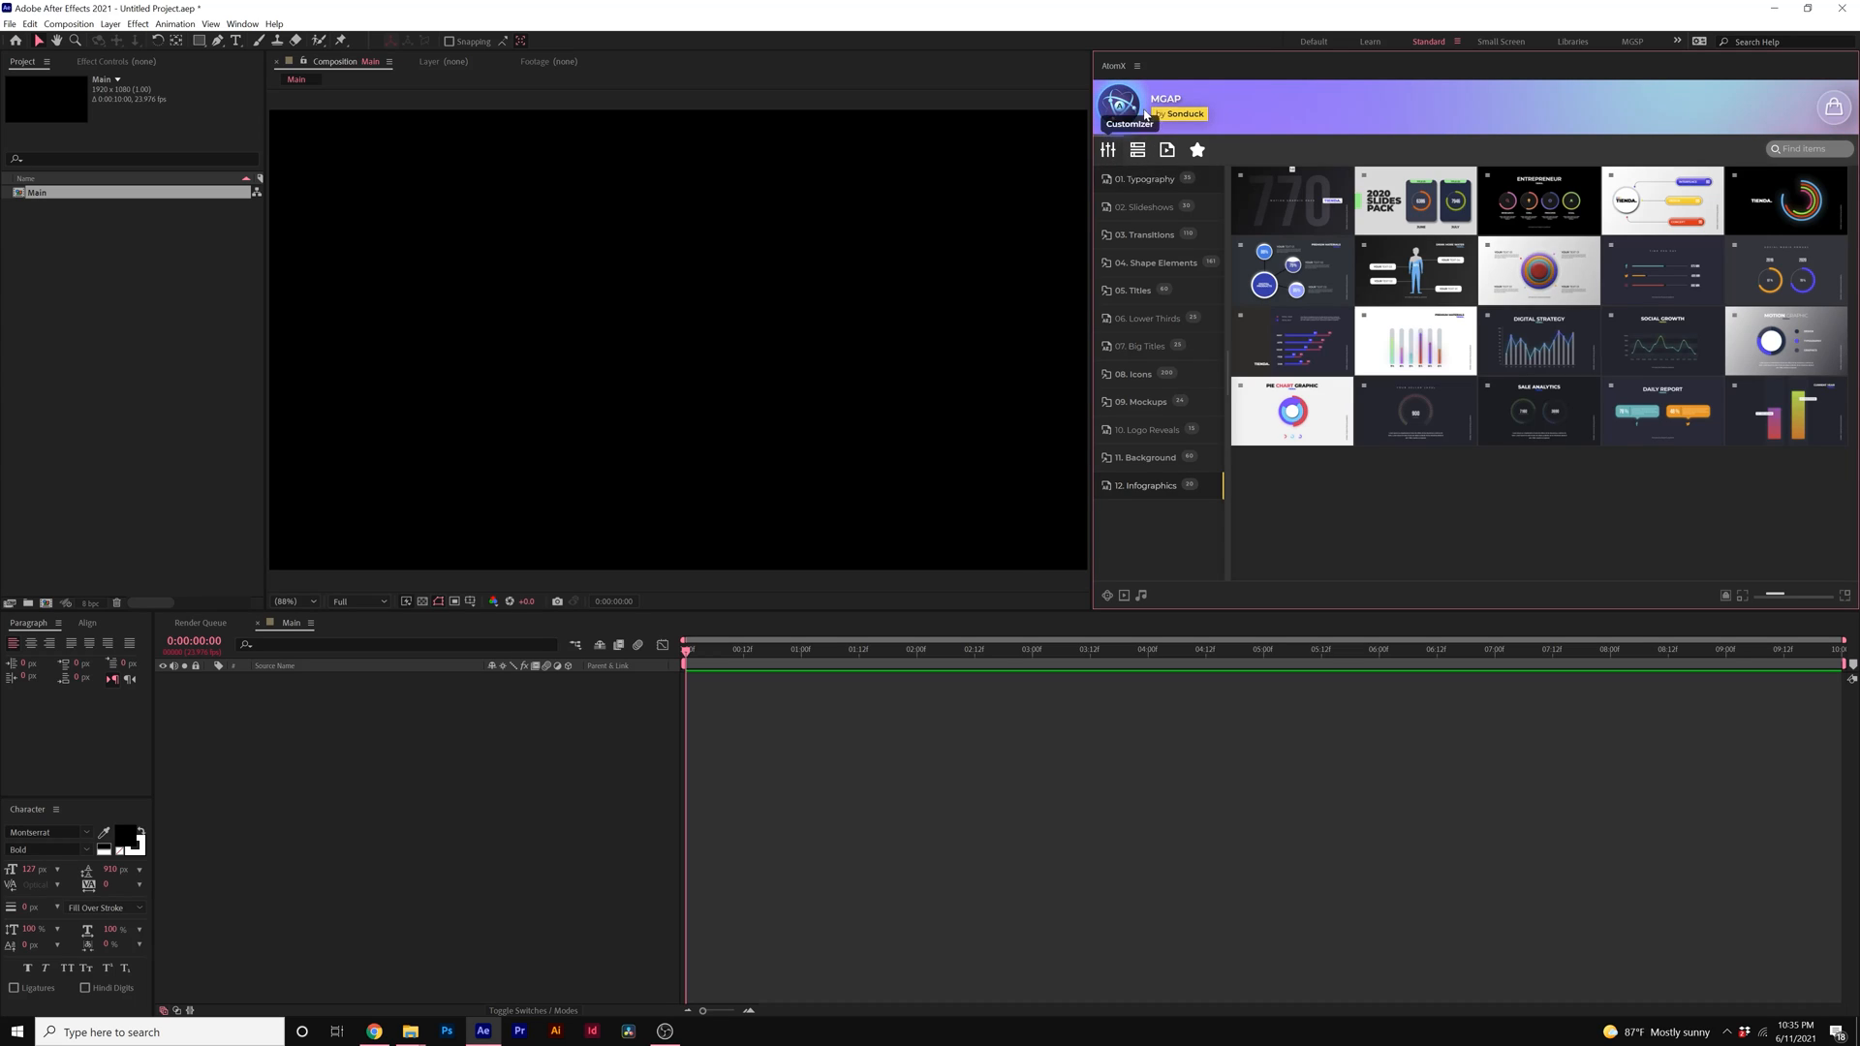
# Step: Import the 'Simplicity is not simple' Typography template into Main and scrub its animation
pyautogui.click(1143, 178)
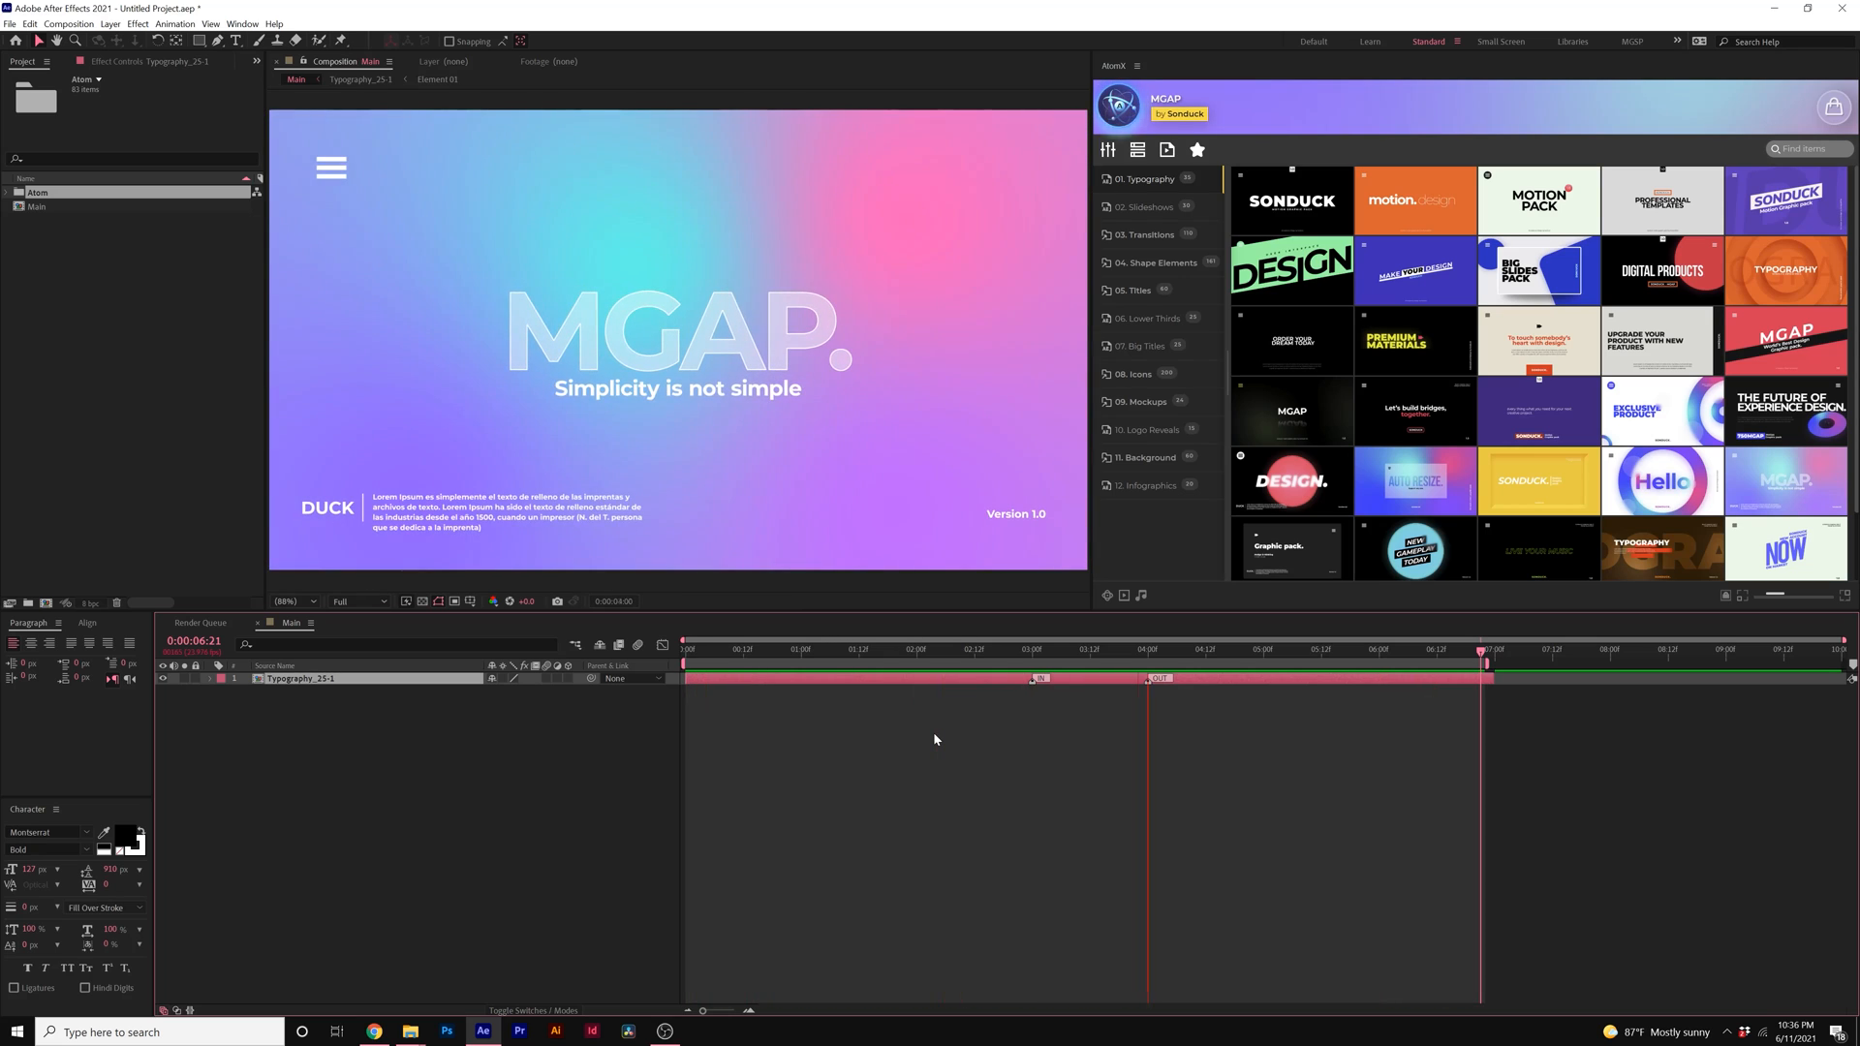
pyautogui.click(1006, 651)
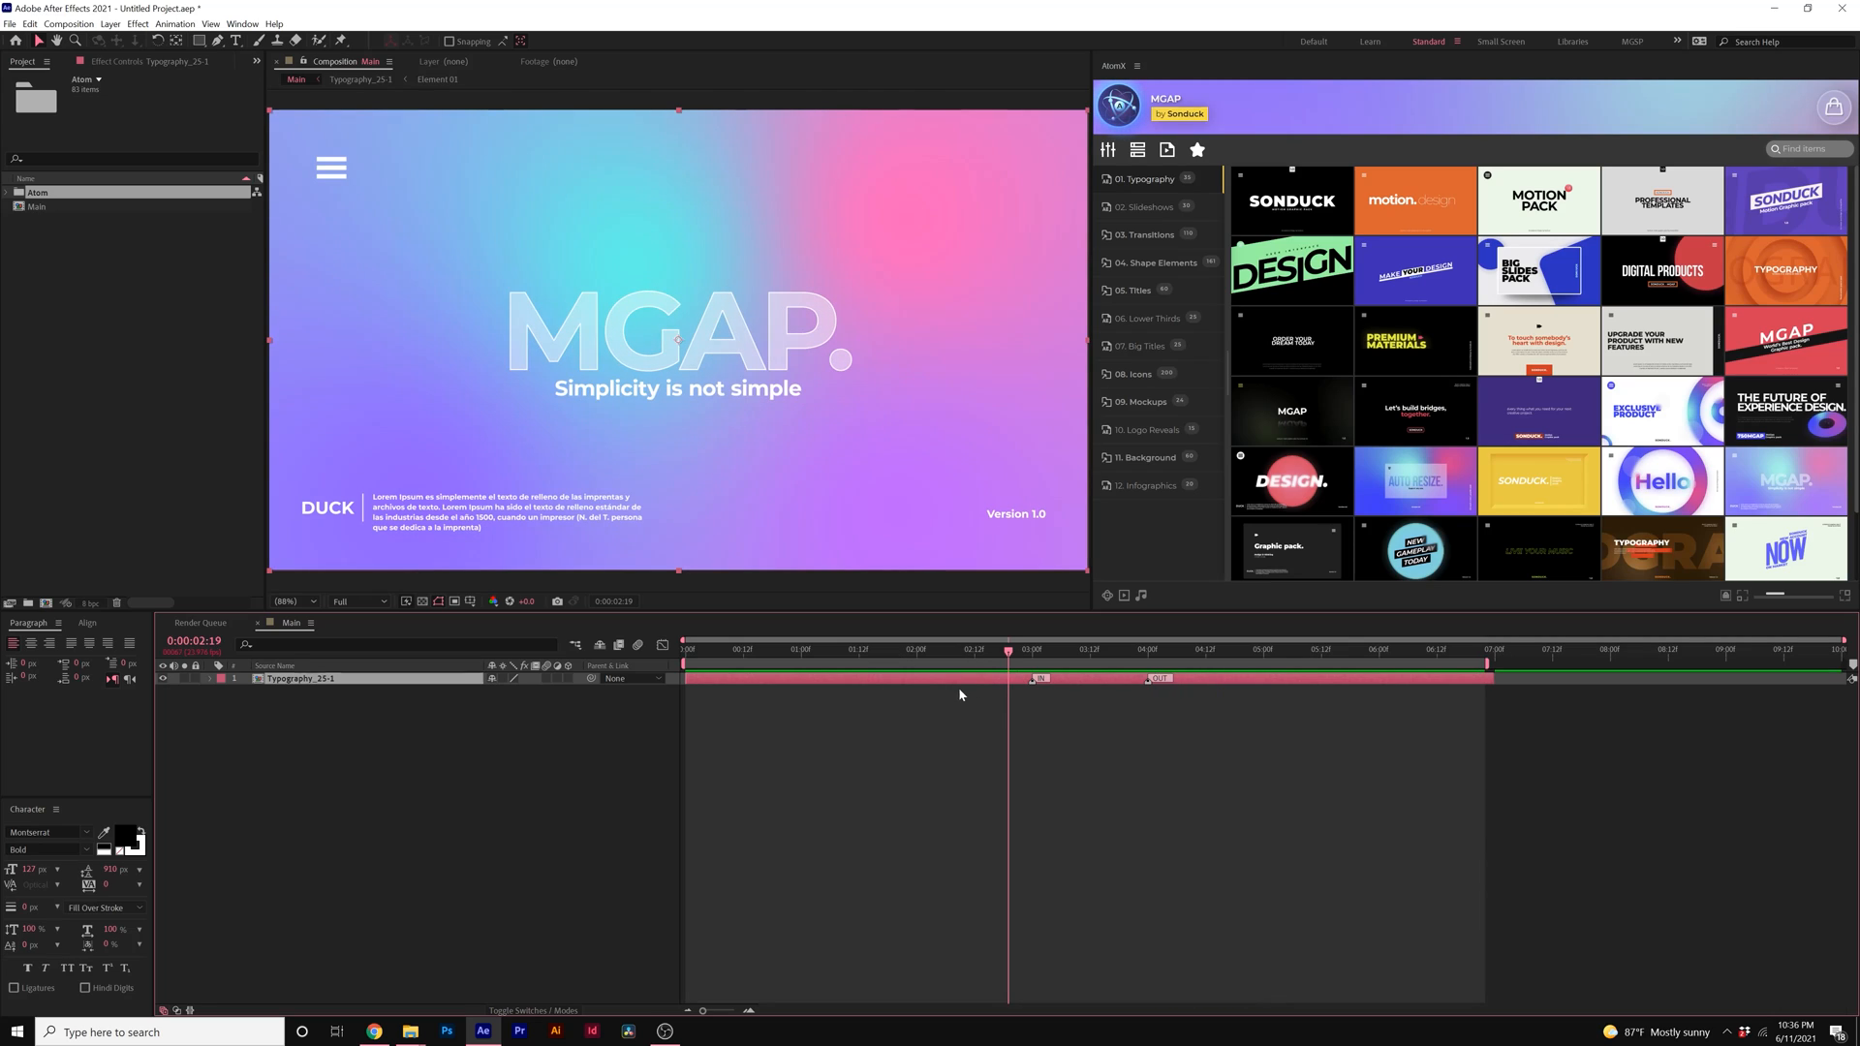
pyautogui.moveTo(1032, 699)
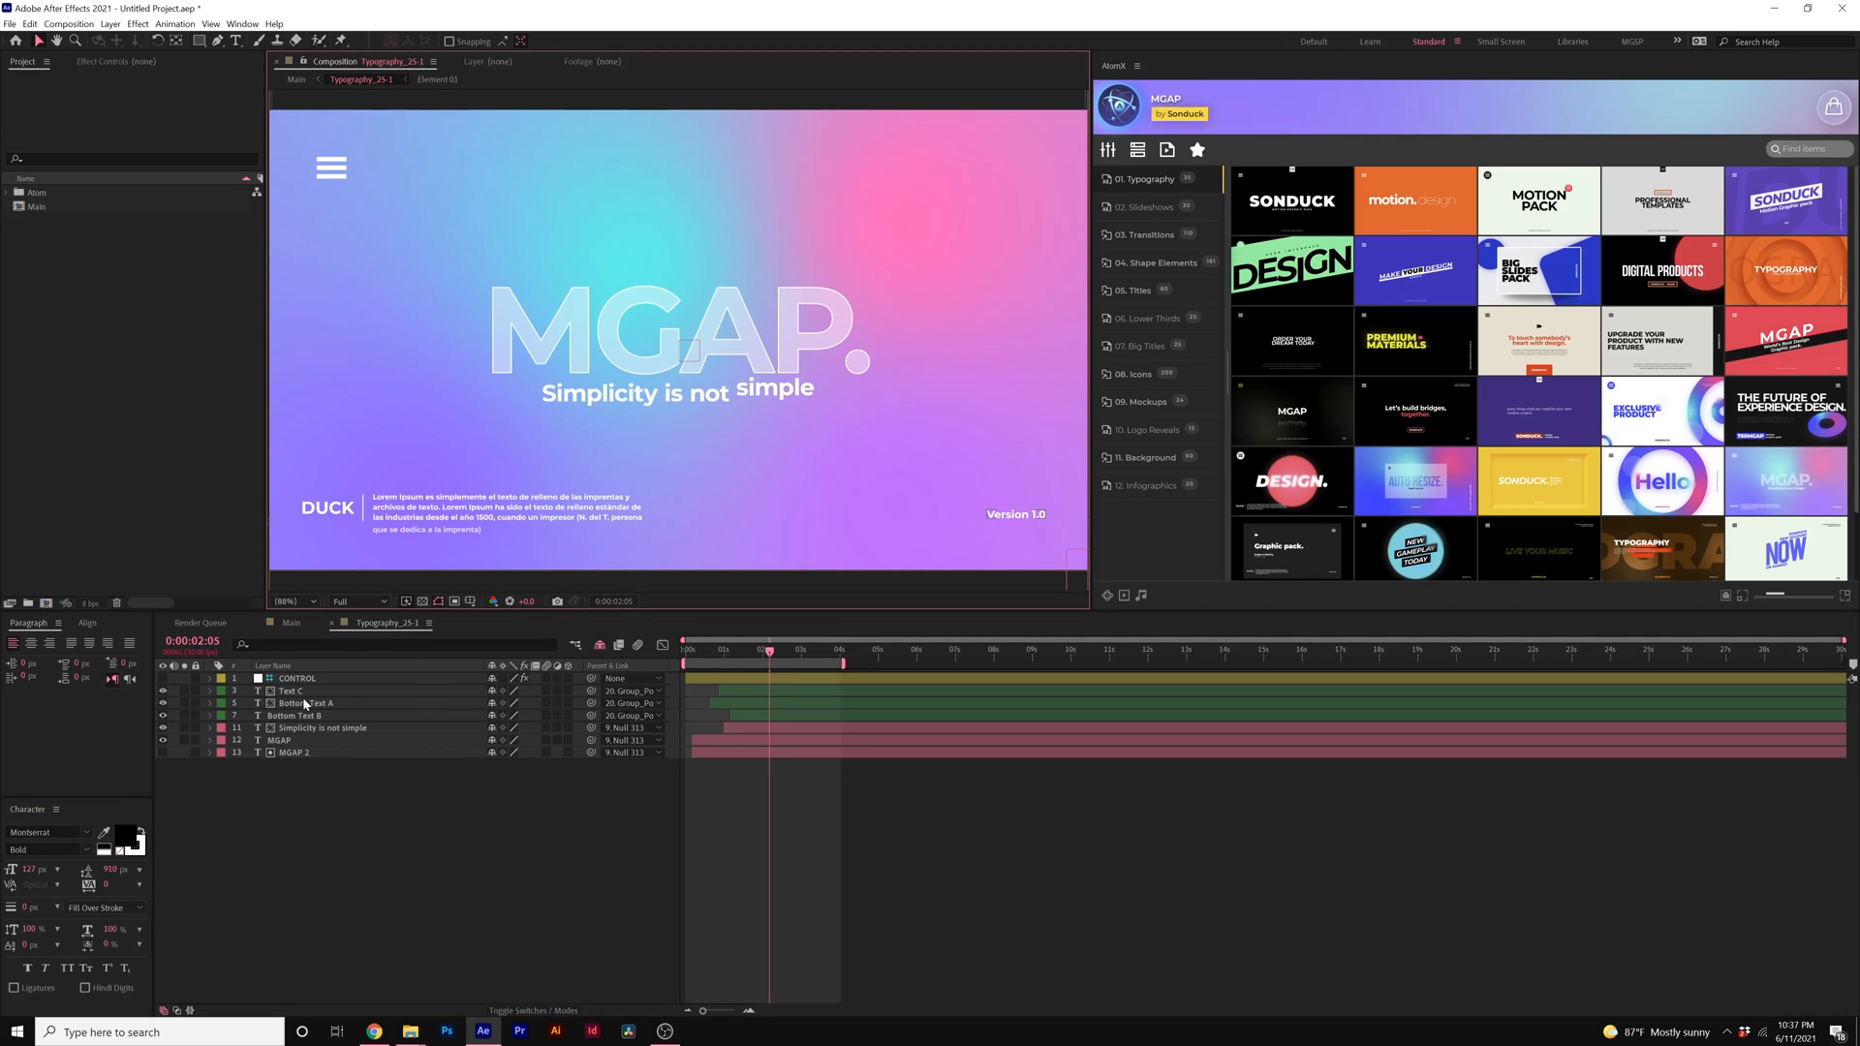
# Step: Retitle the template text to HELLO with WELCOME TO MY CHANNEL beneath
pyautogui.click(281, 741)
pyautogui.write('HELLO')
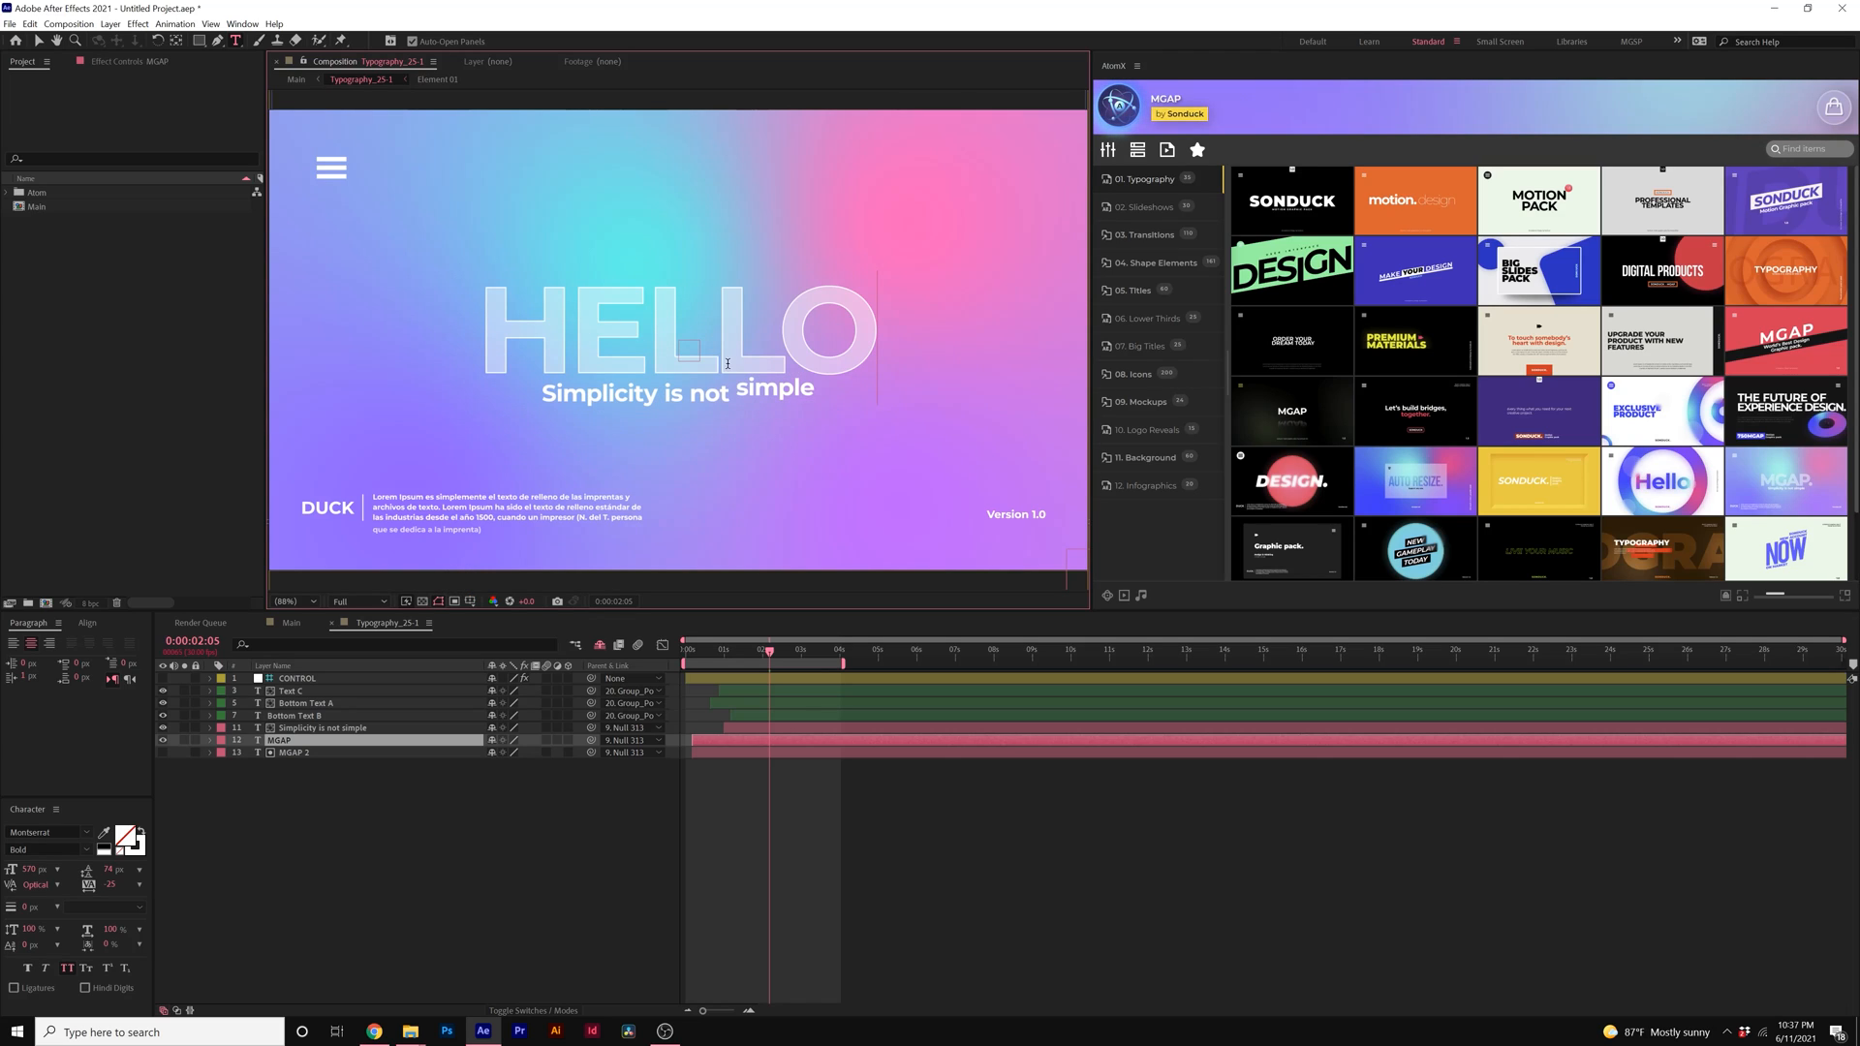
pyautogui.click(320, 727)
pyautogui.write('WELCOME TO MY CHANNEL')
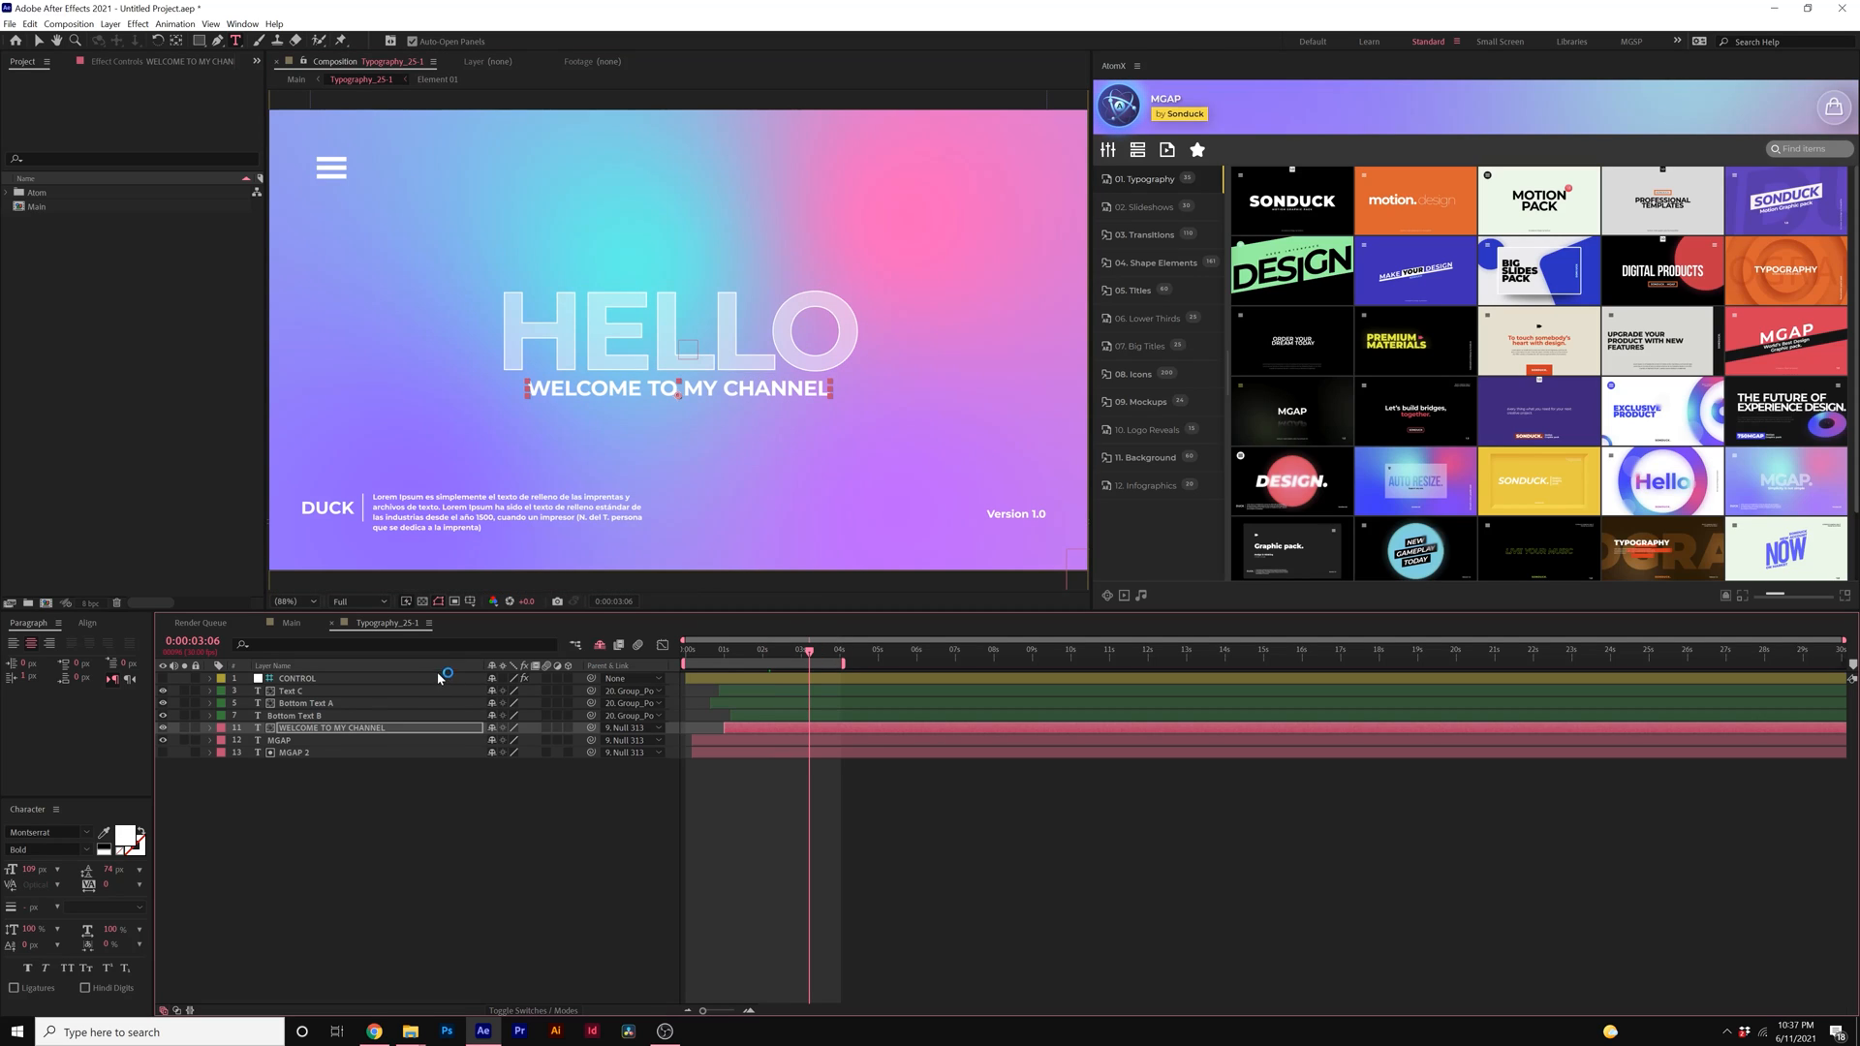
# Step: Hide the Bottom Text A placeholder paragraph layer
pyautogui.click(307, 702)
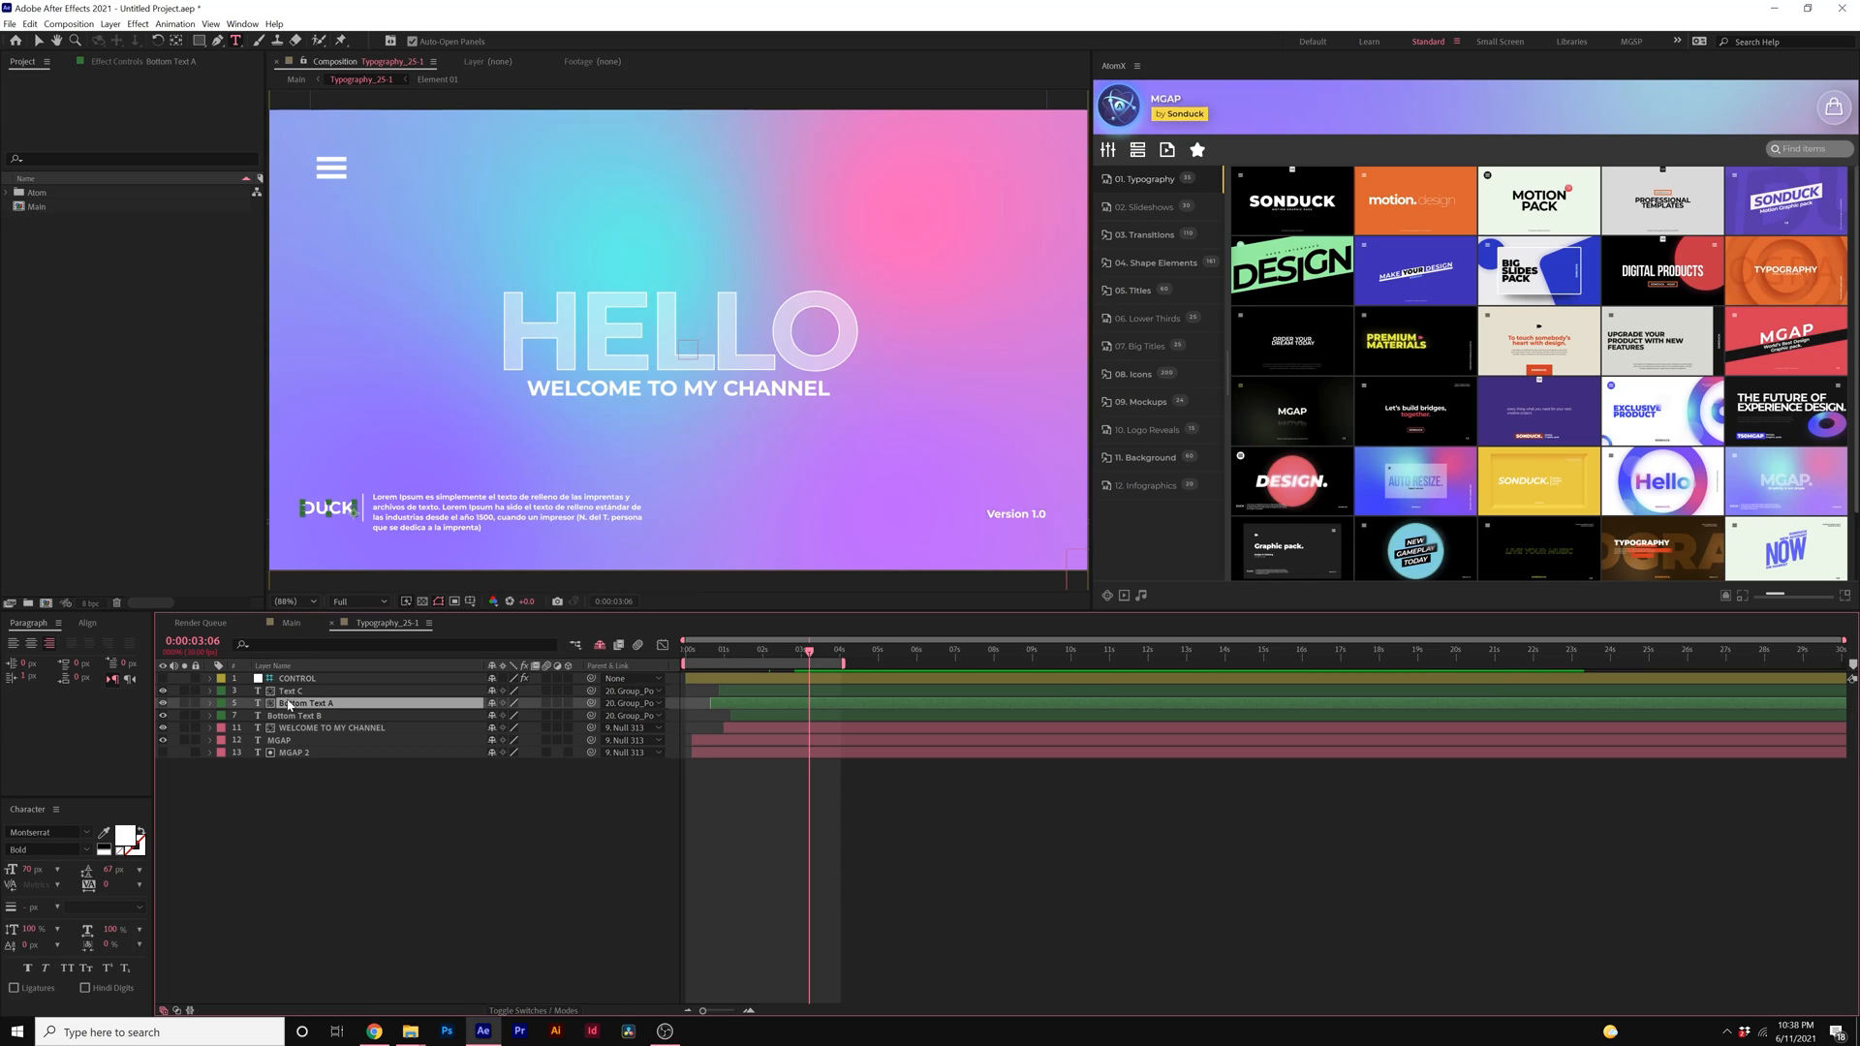
pyautogui.click(291, 690)
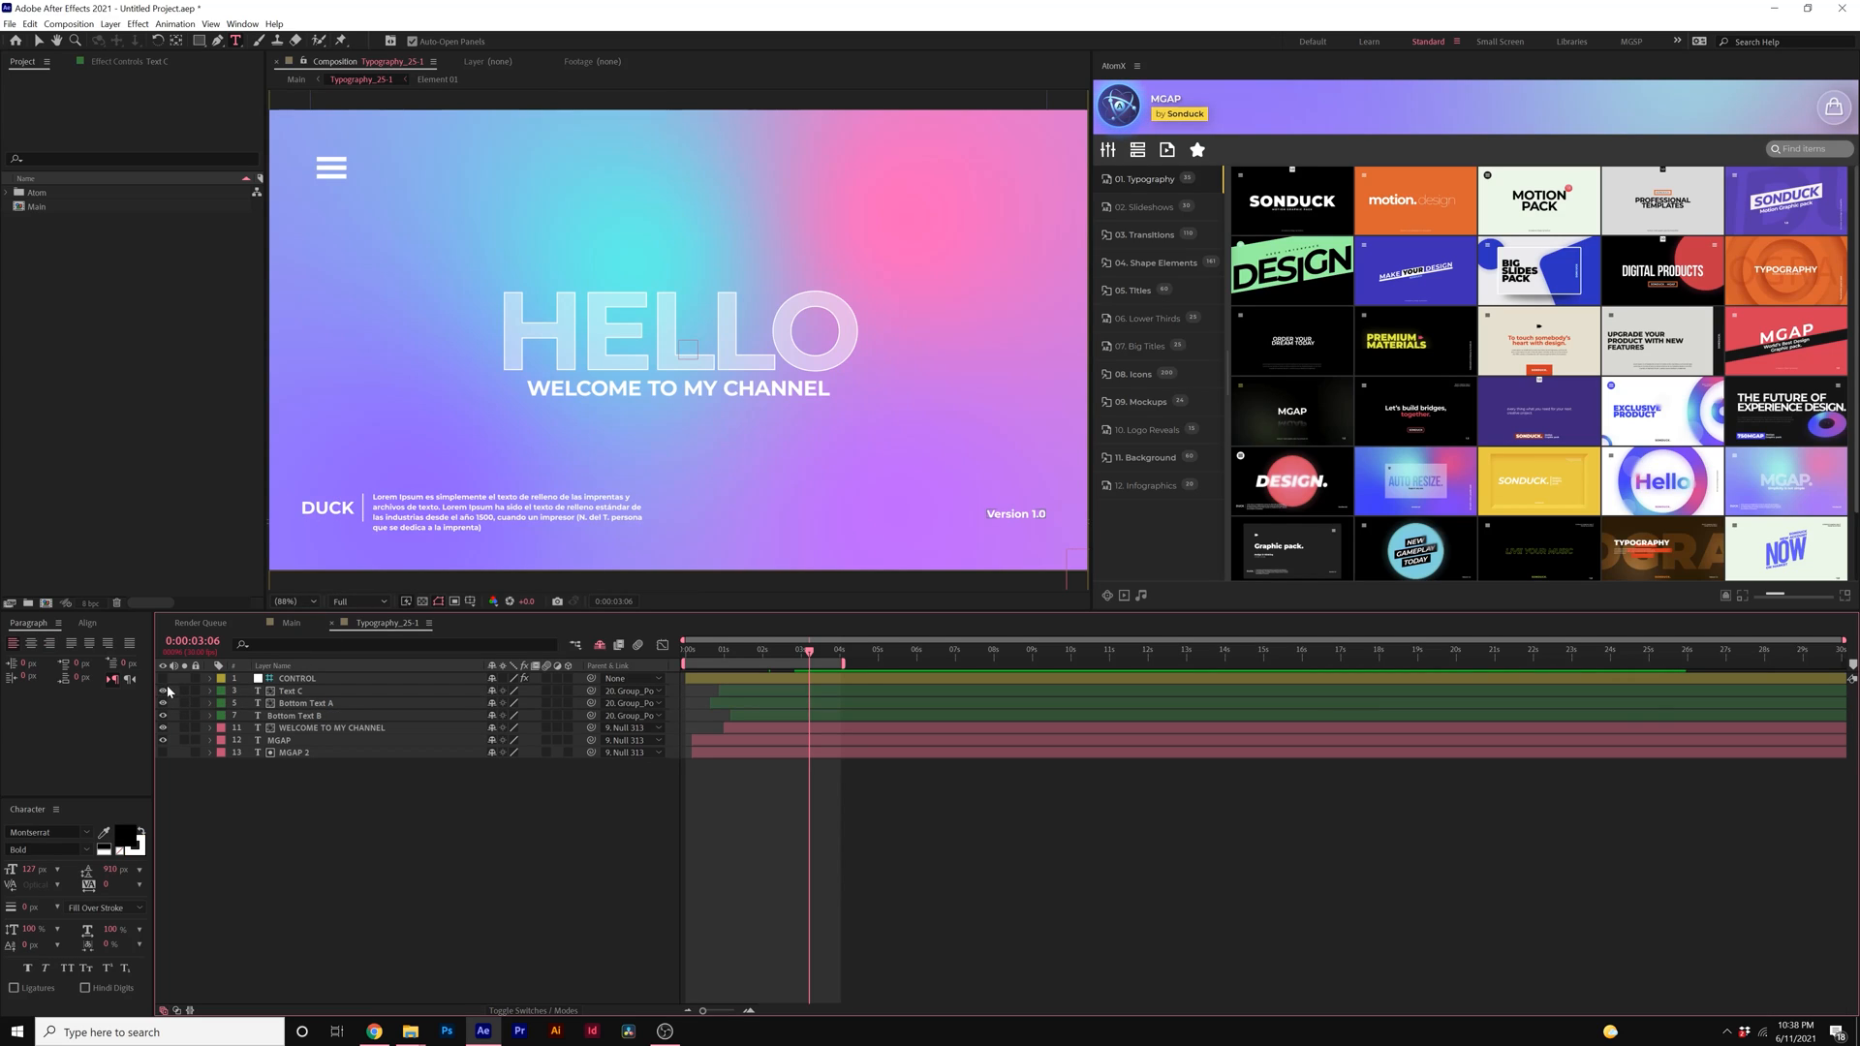
pyautogui.click(163, 702)
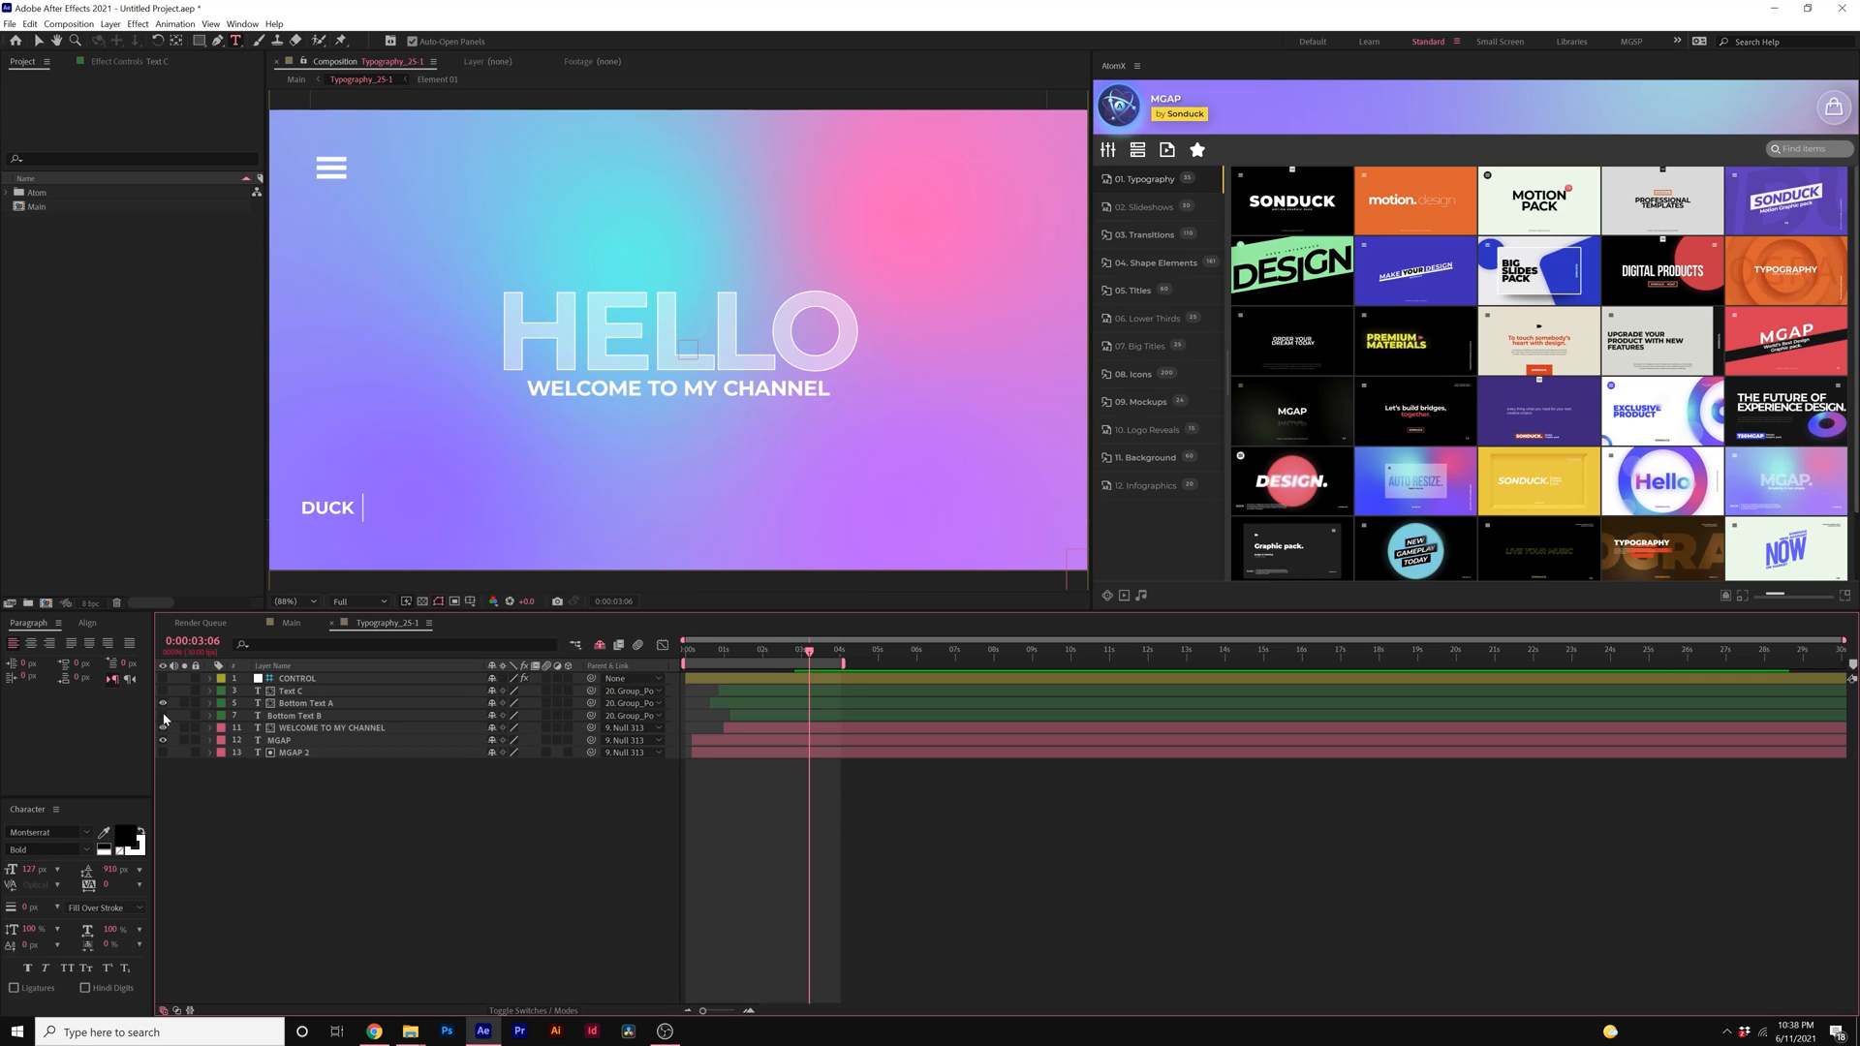
# Step: Hide the remaining bottom text and set the CONTROL layer's BG Color to pink
pyautogui.click(297, 679)
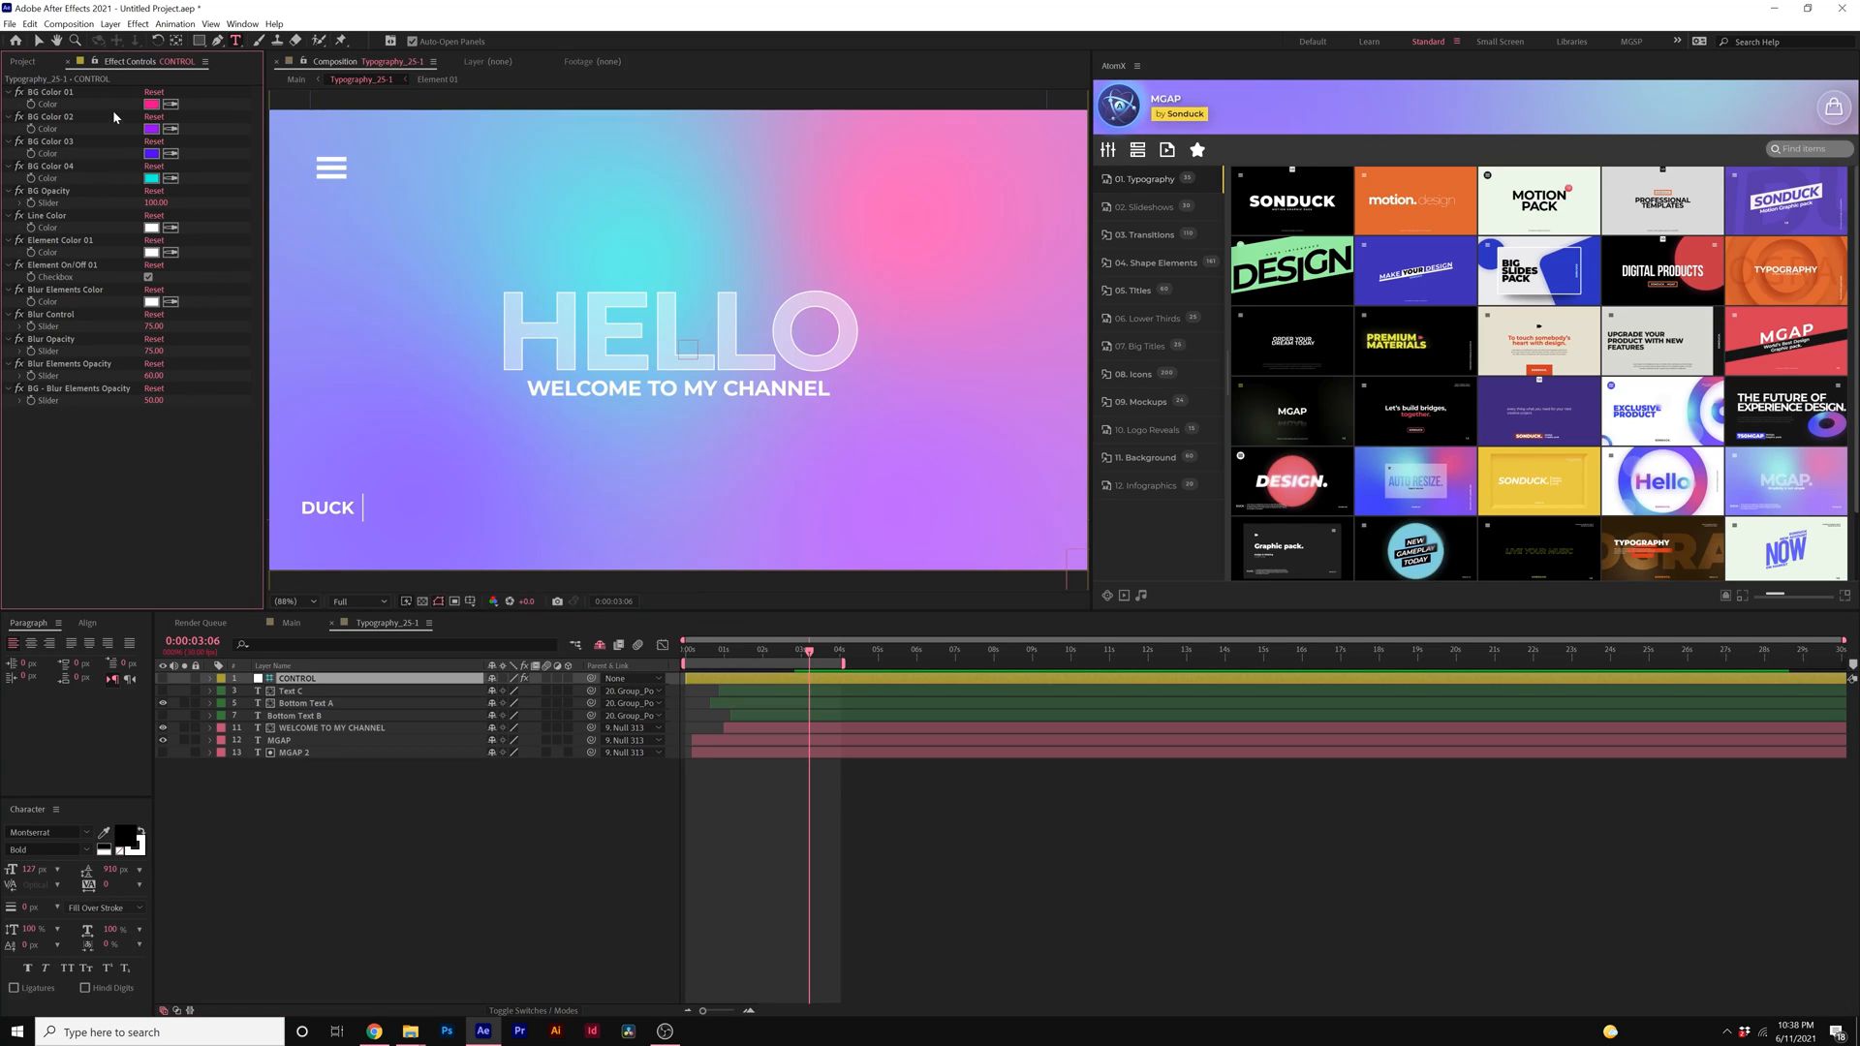
pyautogui.moveTo(163, 432)
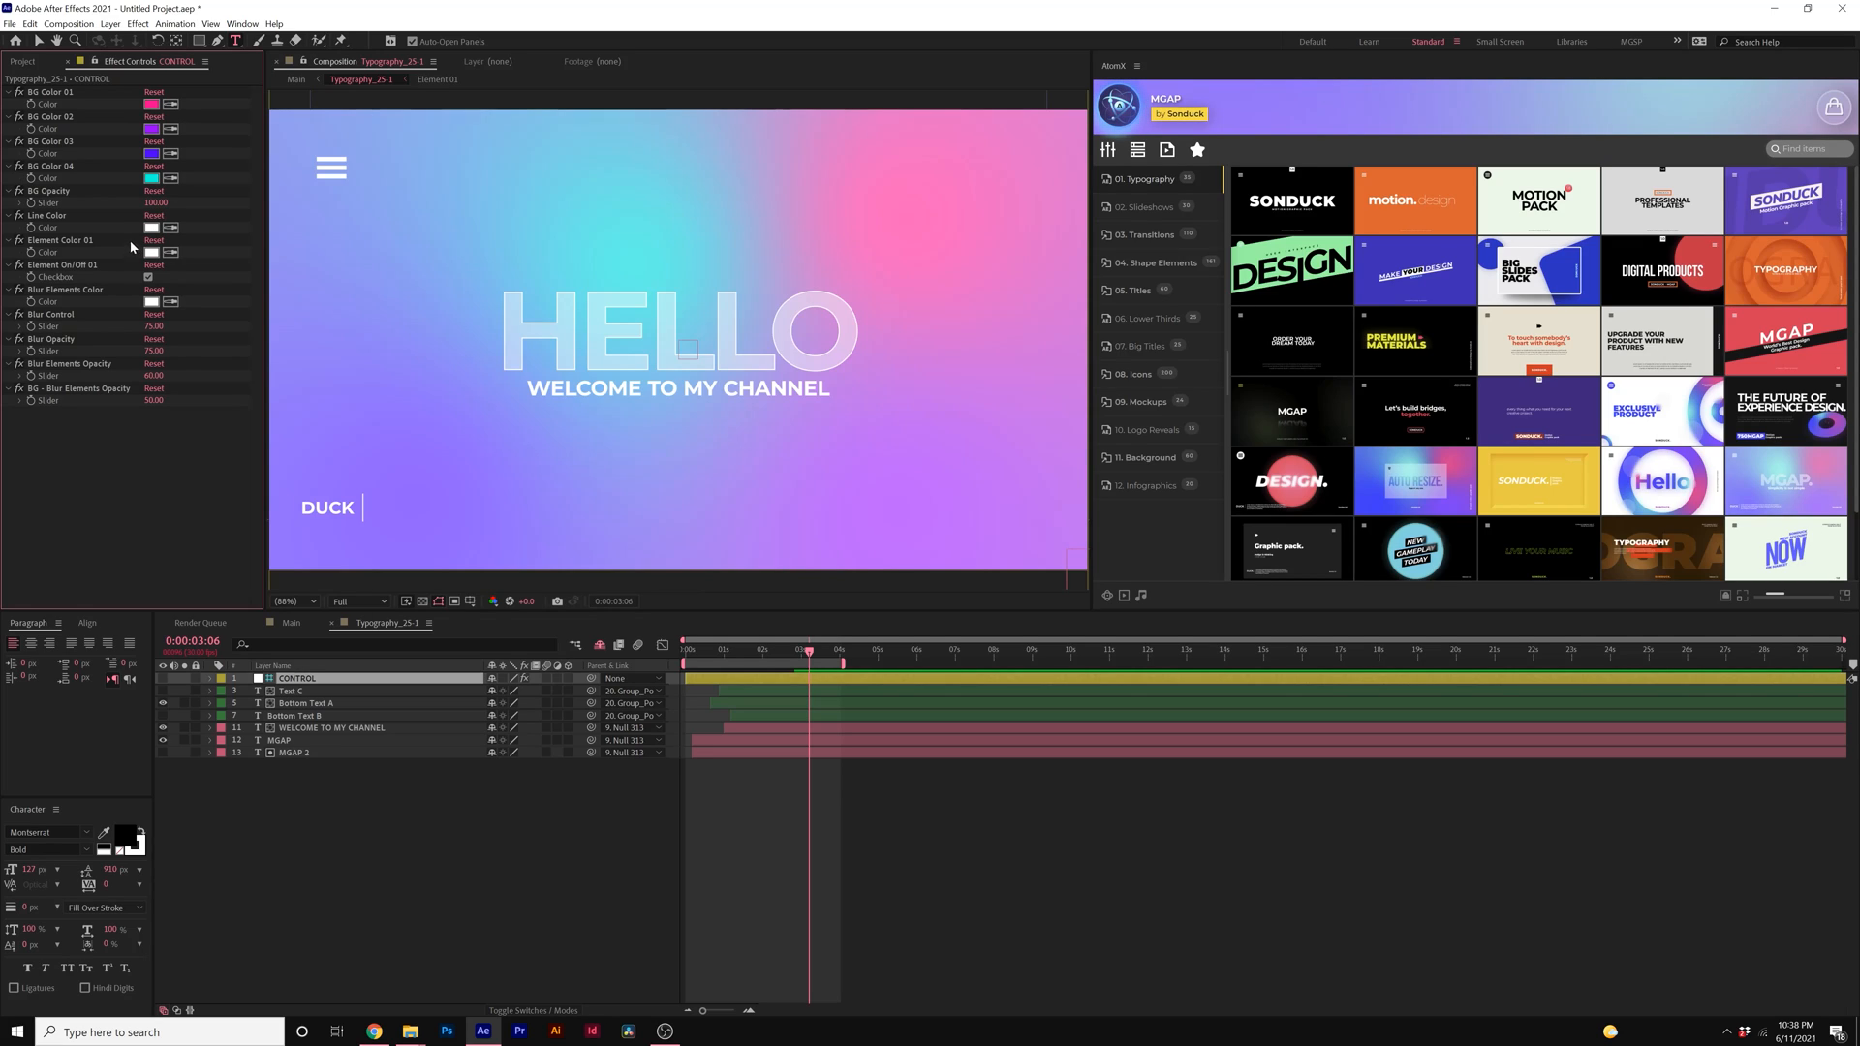
pyautogui.click(151, 103)
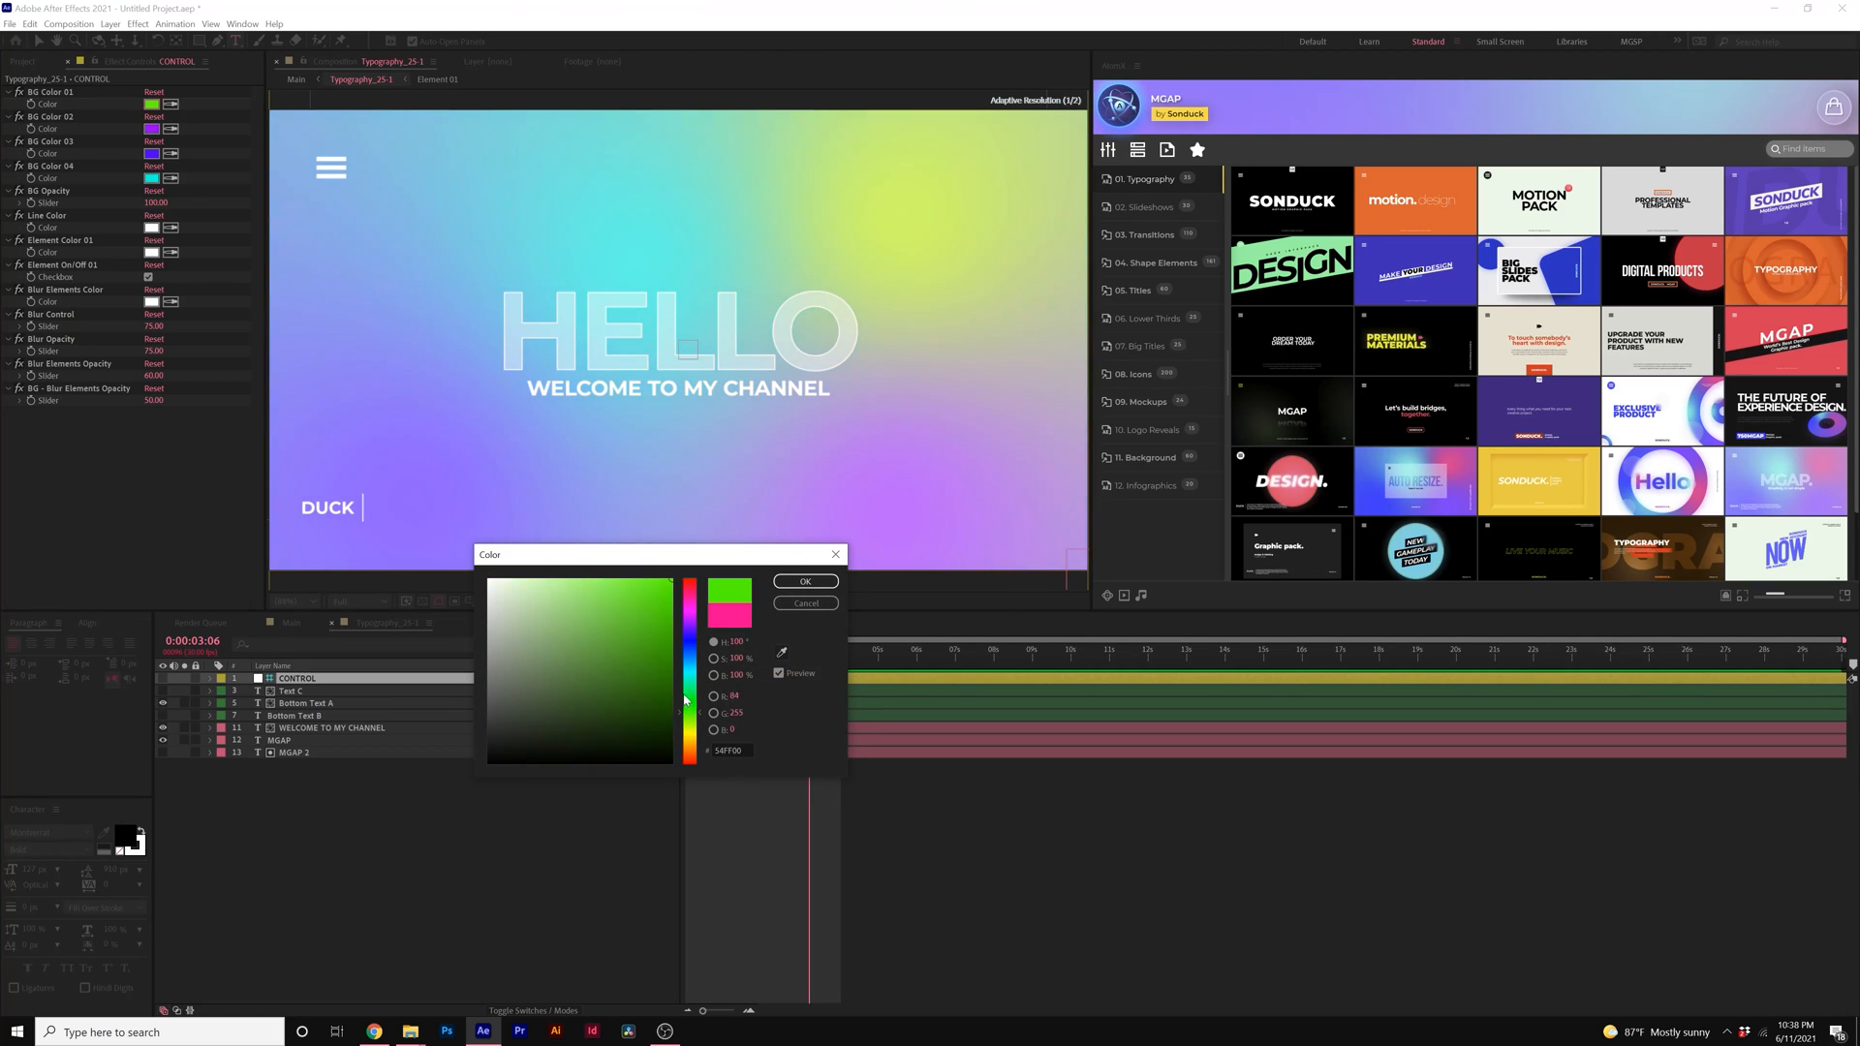
pyautogui.click(690, 599)
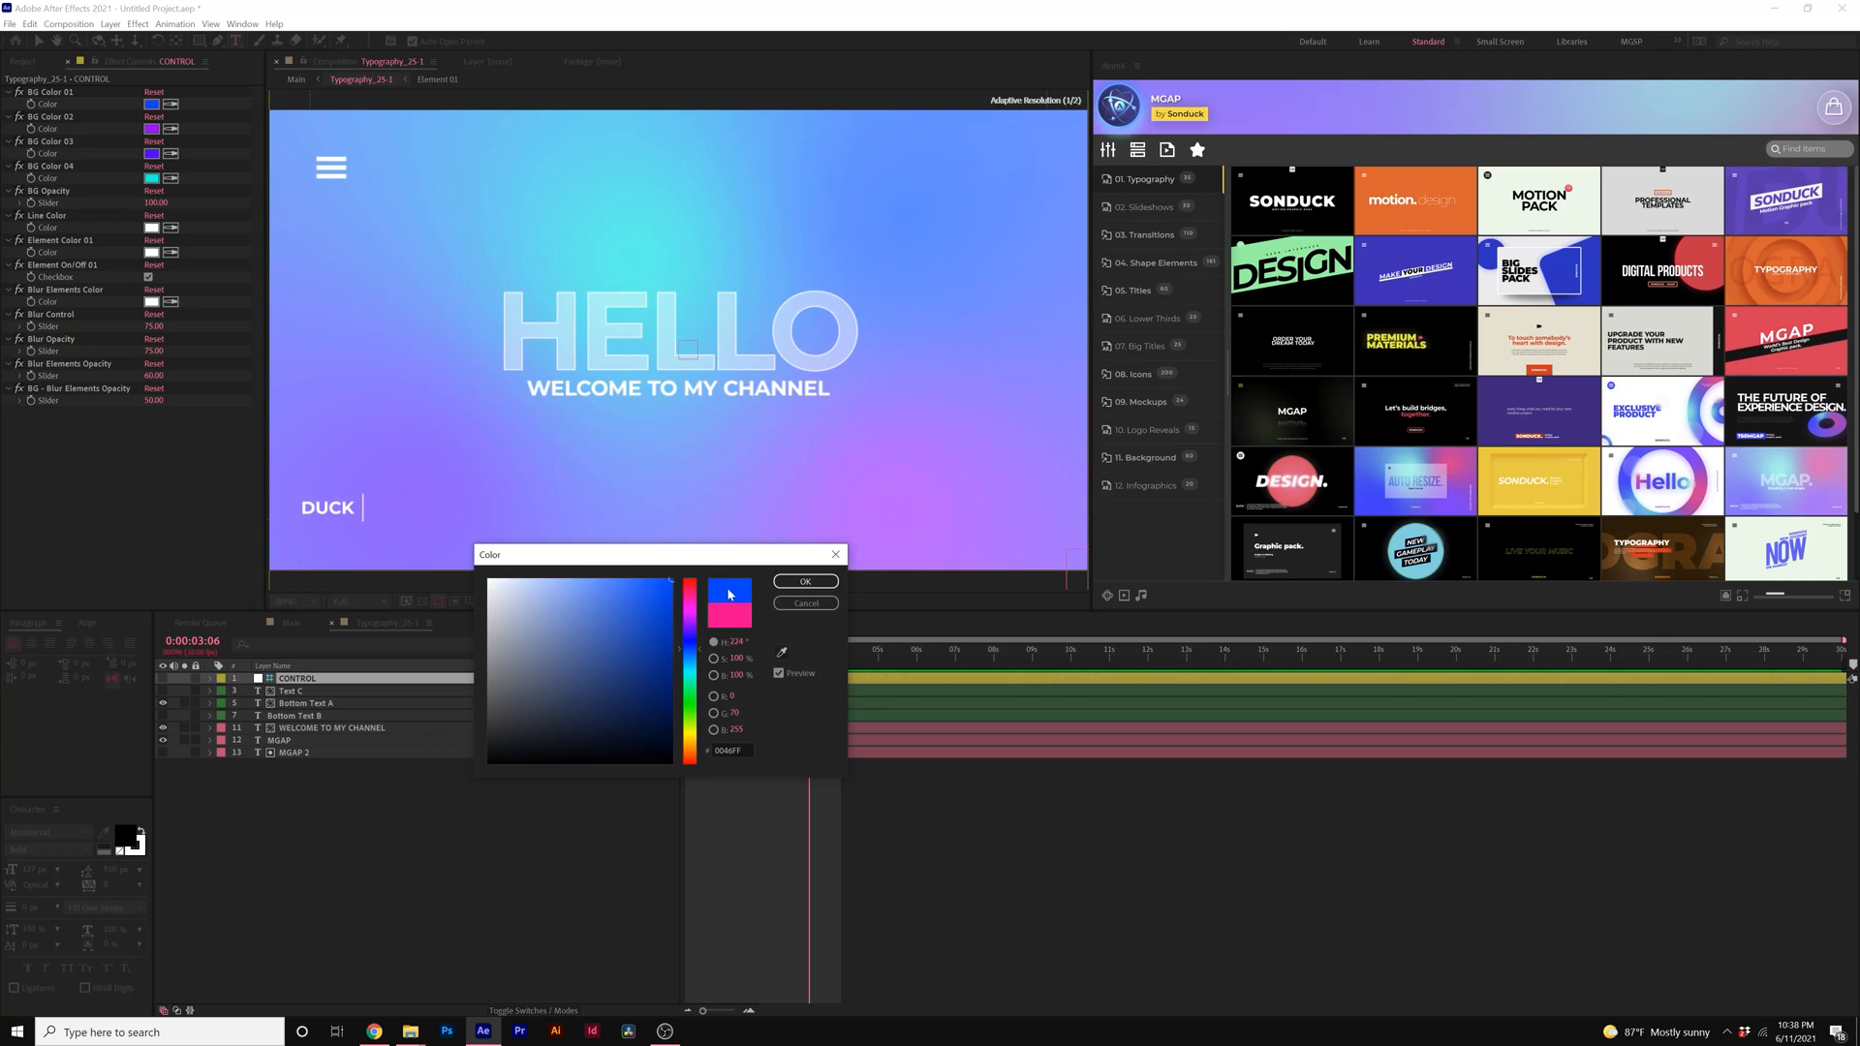
pyautogui.click(804, 582)
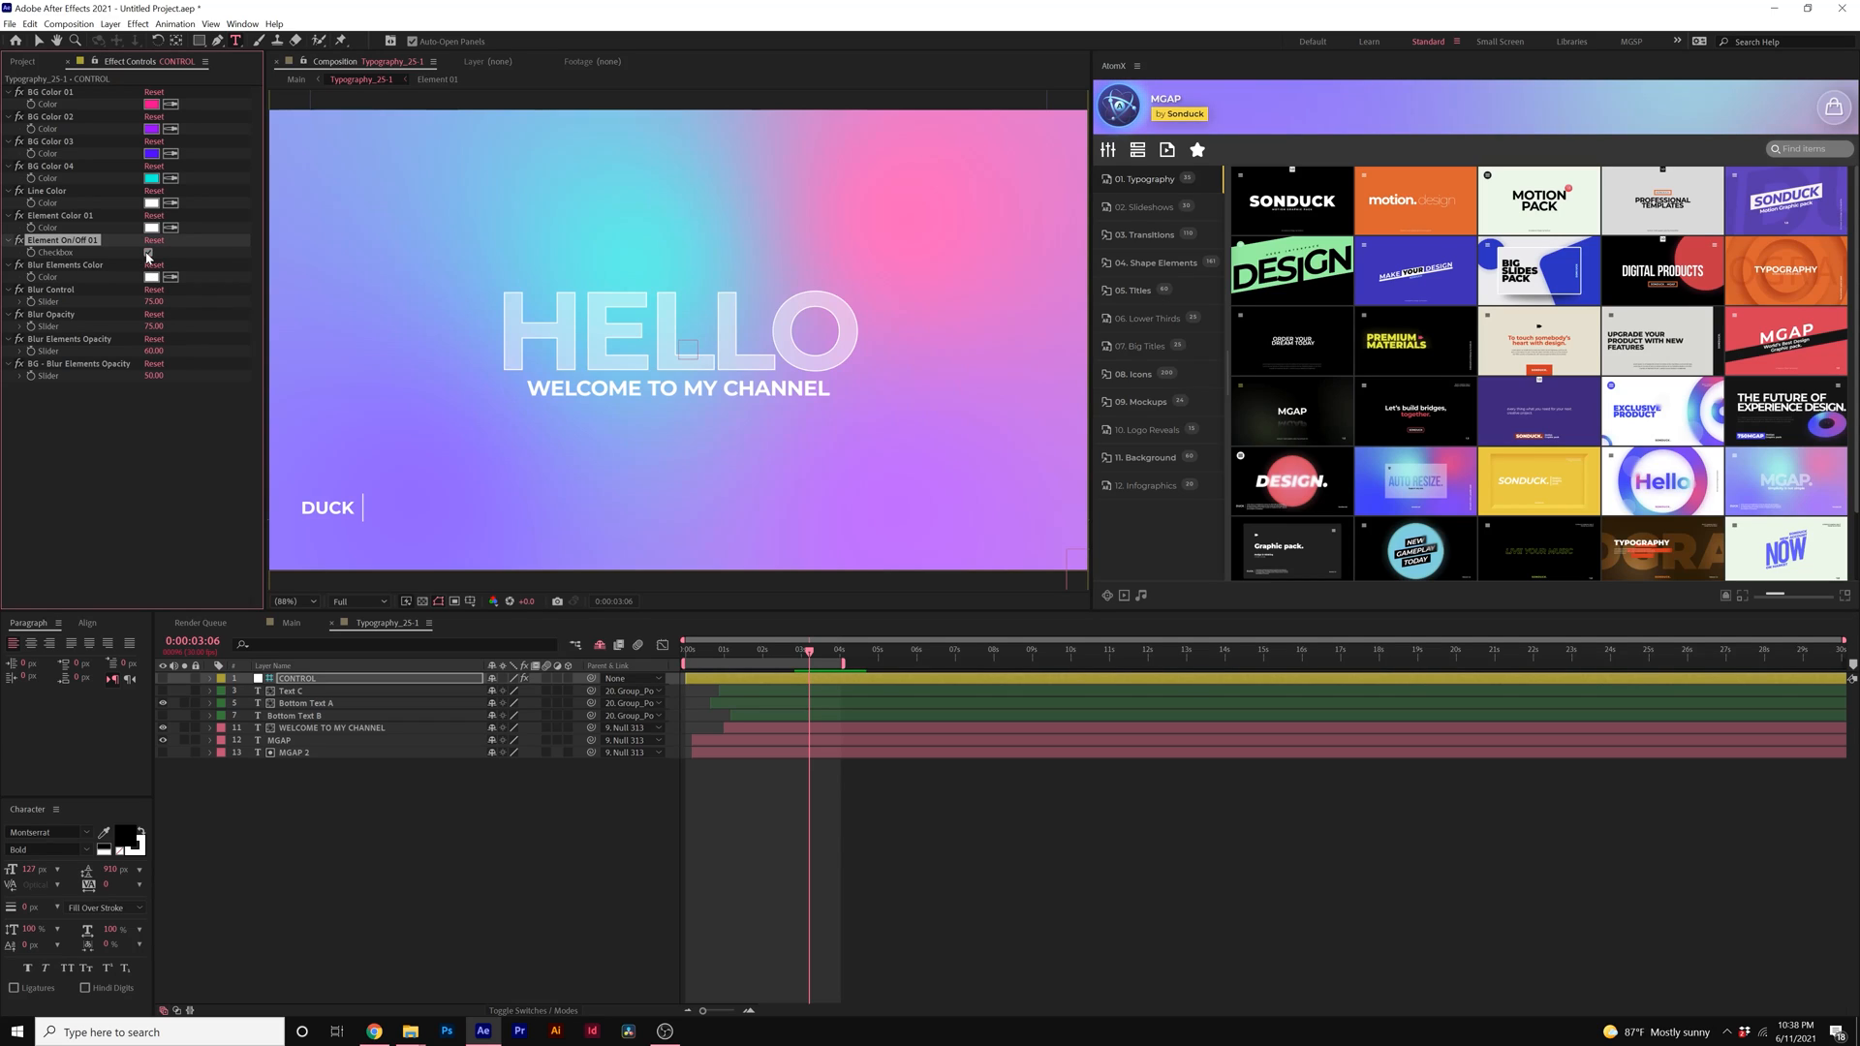
pyautogui.click(149, 252)
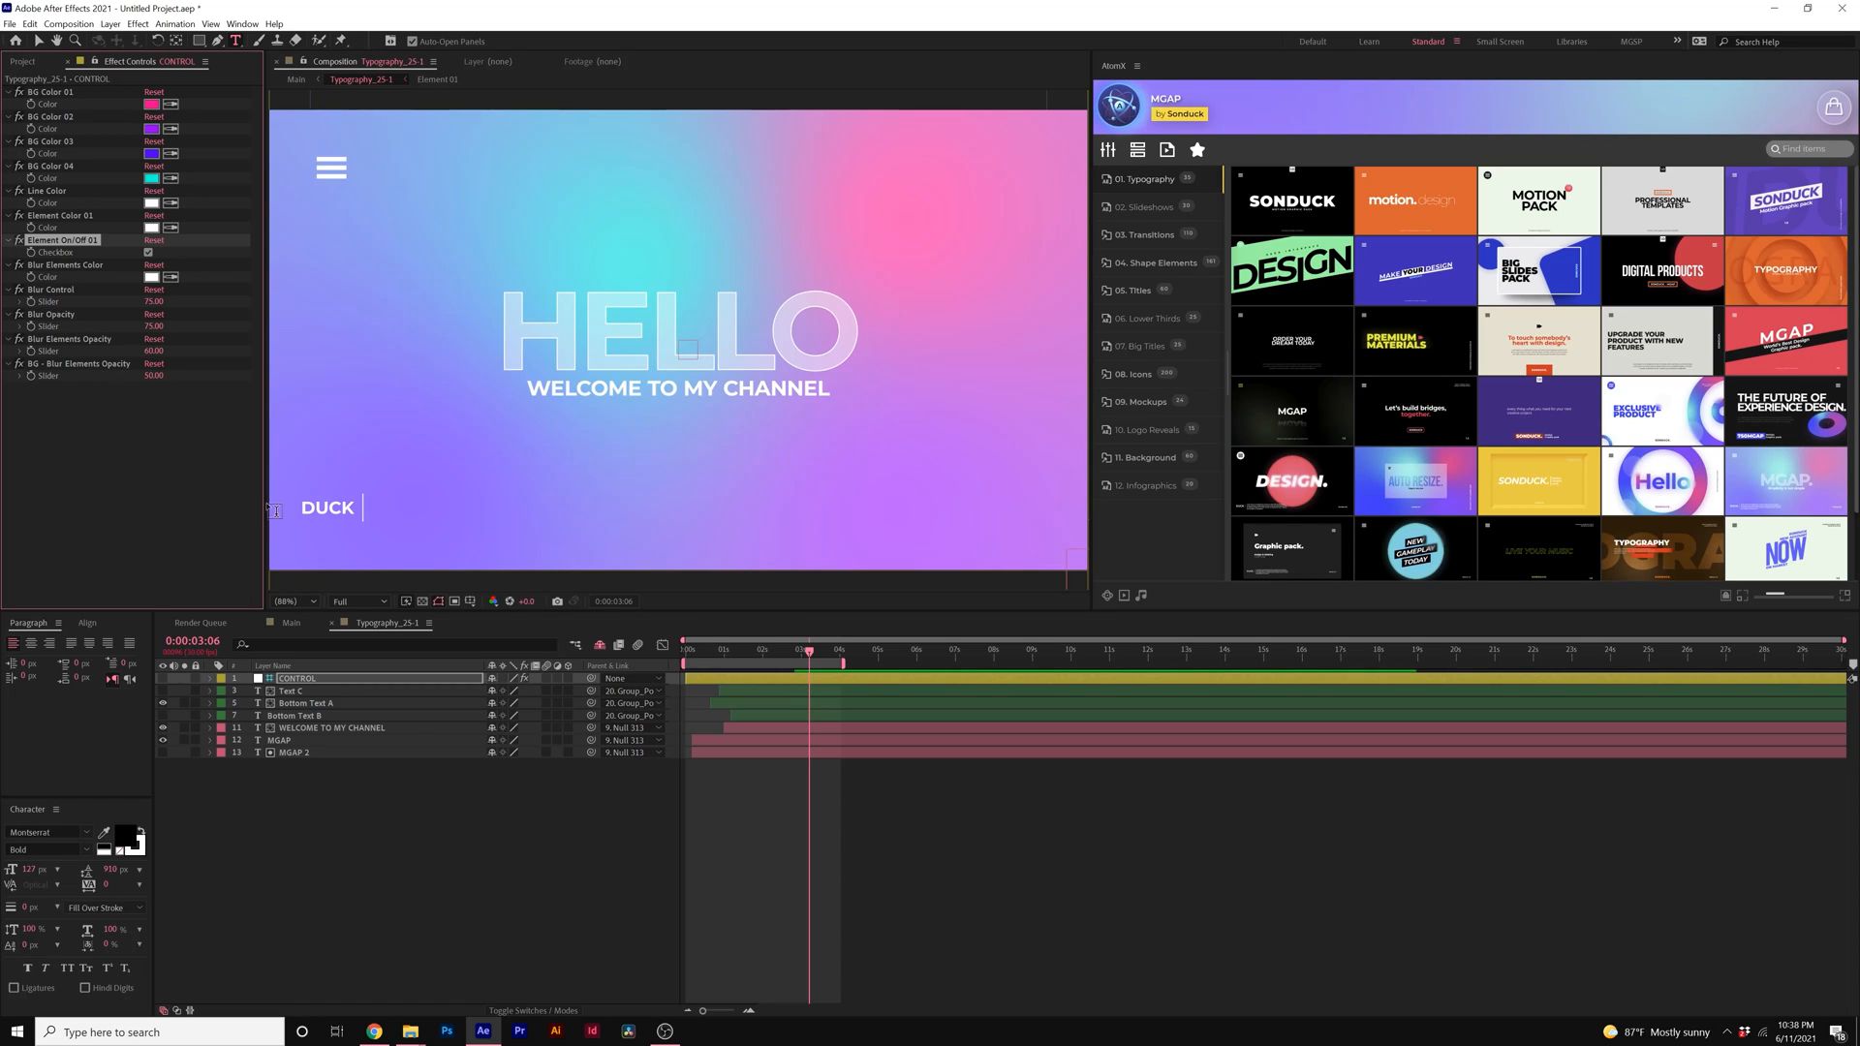
# Step: Return to the Main composition and show the project's item list
pyautogui.click(290, 622)
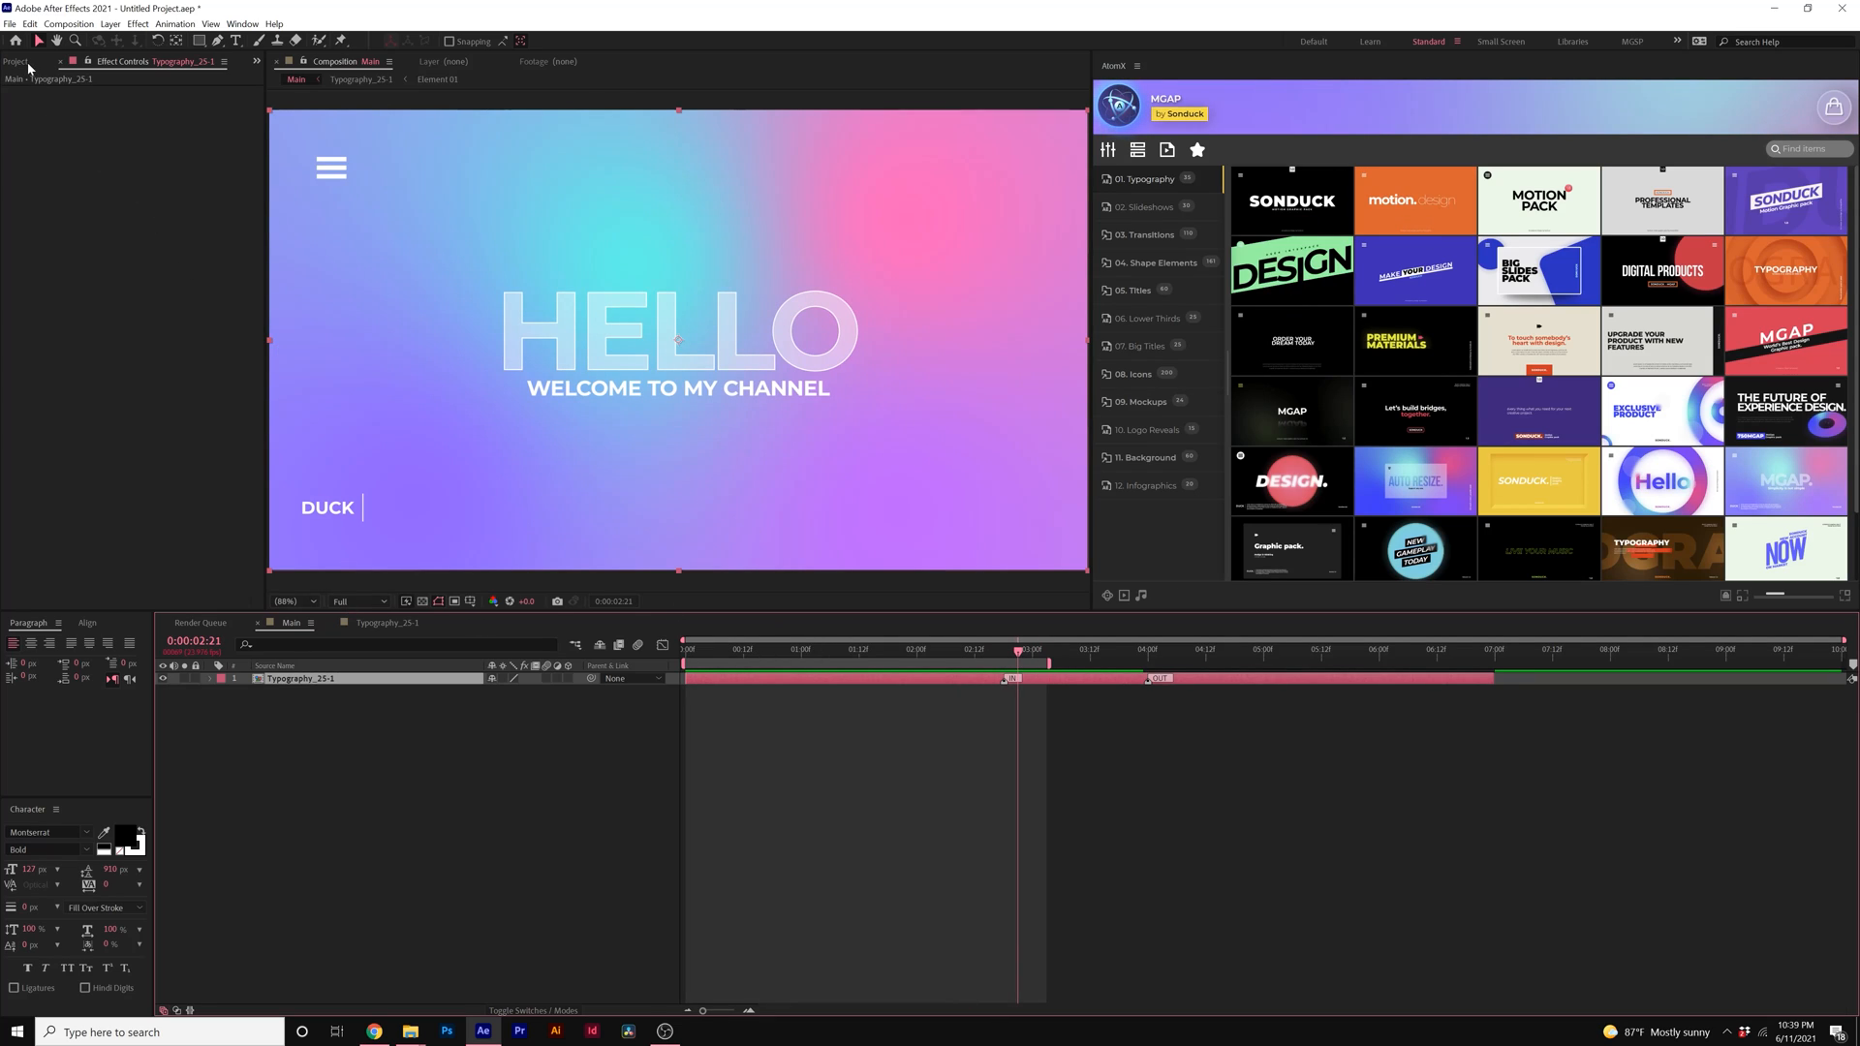
pyautogui.click(15, 60)
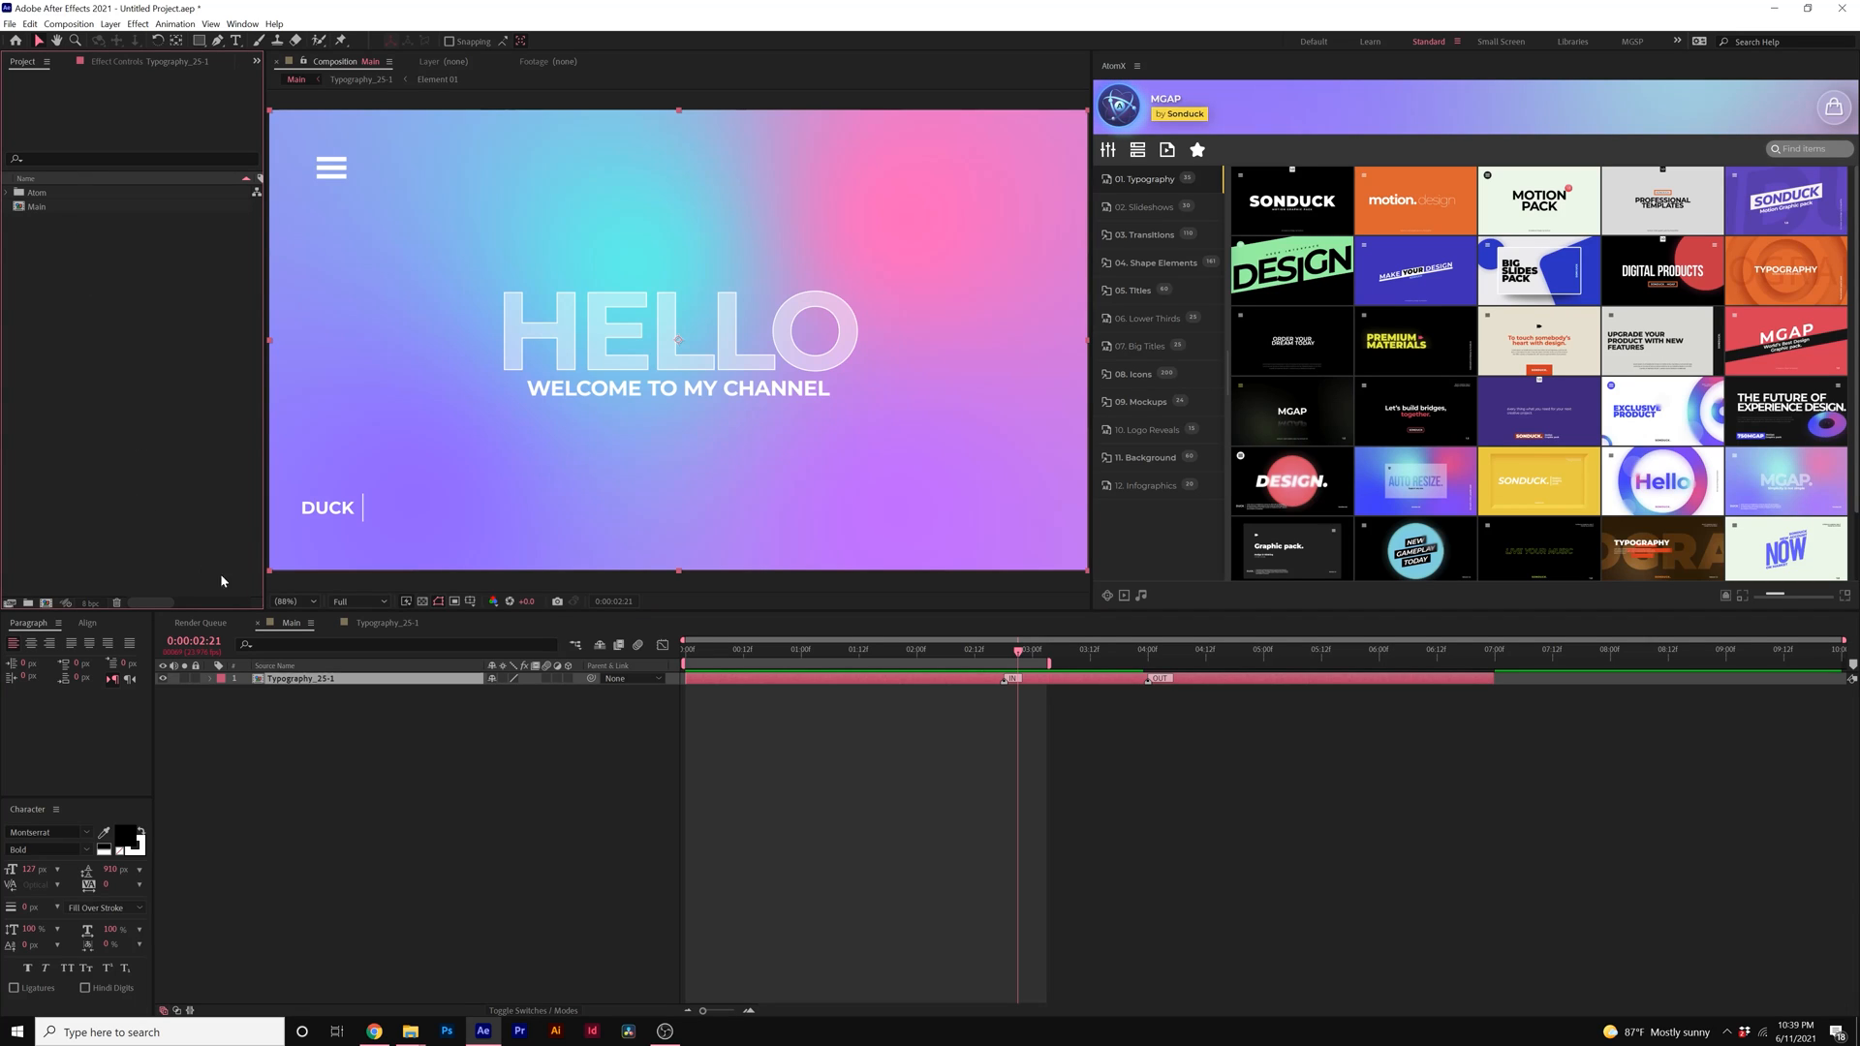
# Step: Apply the Big_Title_02 '#THINK CREATIVE AND MAKE' template into the FULL COMP composition
pyautogui.click(1140, 345)
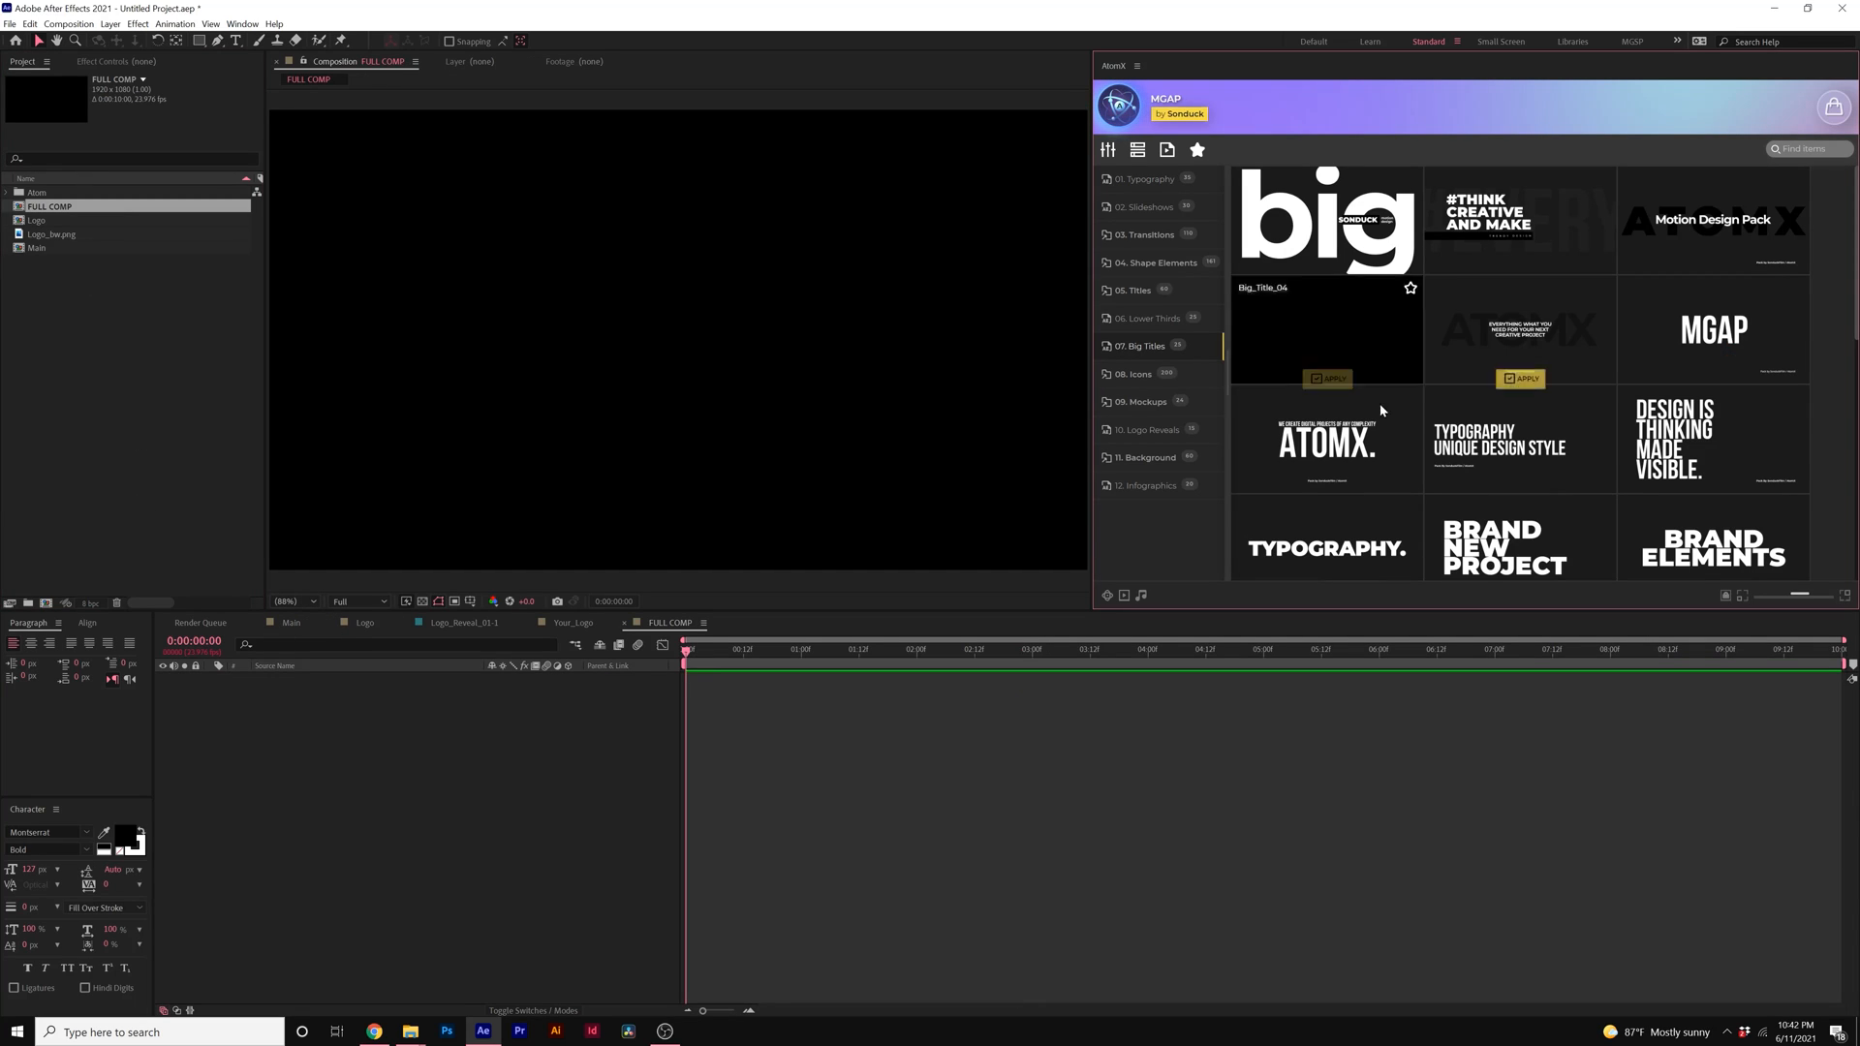
pyautogui.scroll(-3)
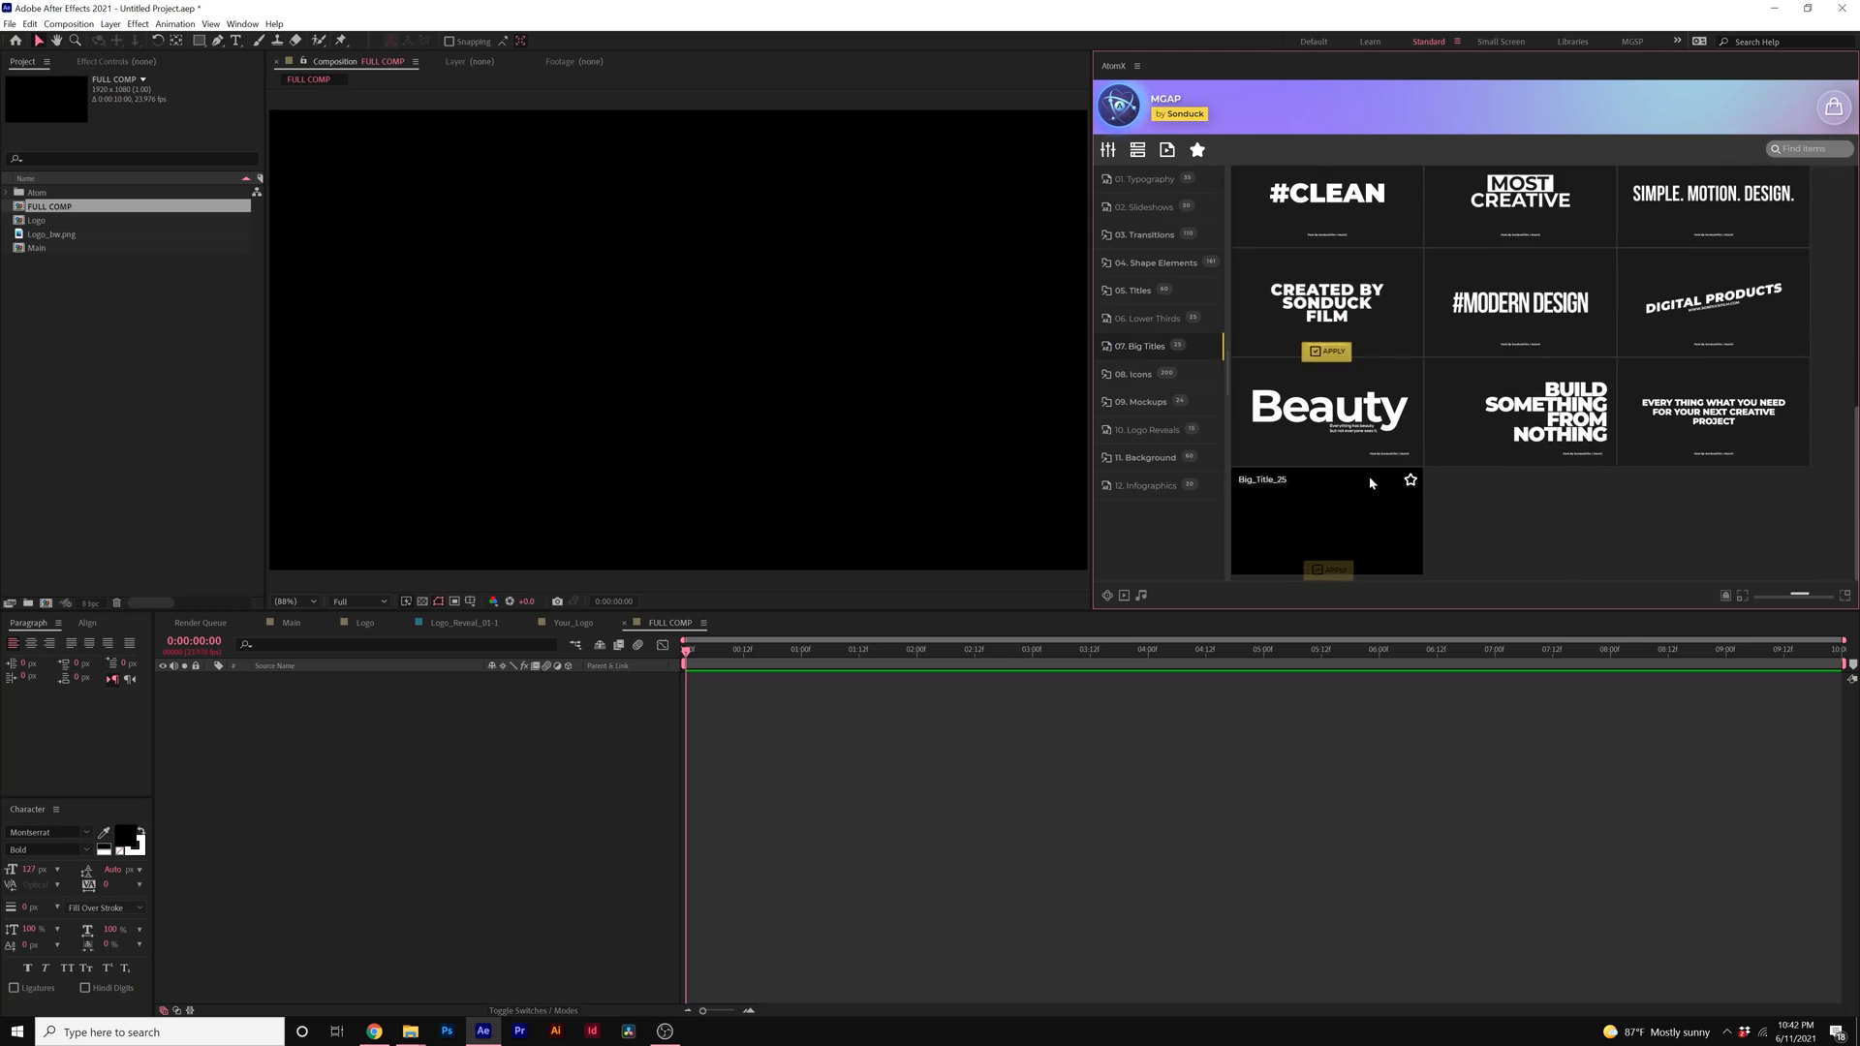
pyautogui.scroll(3)
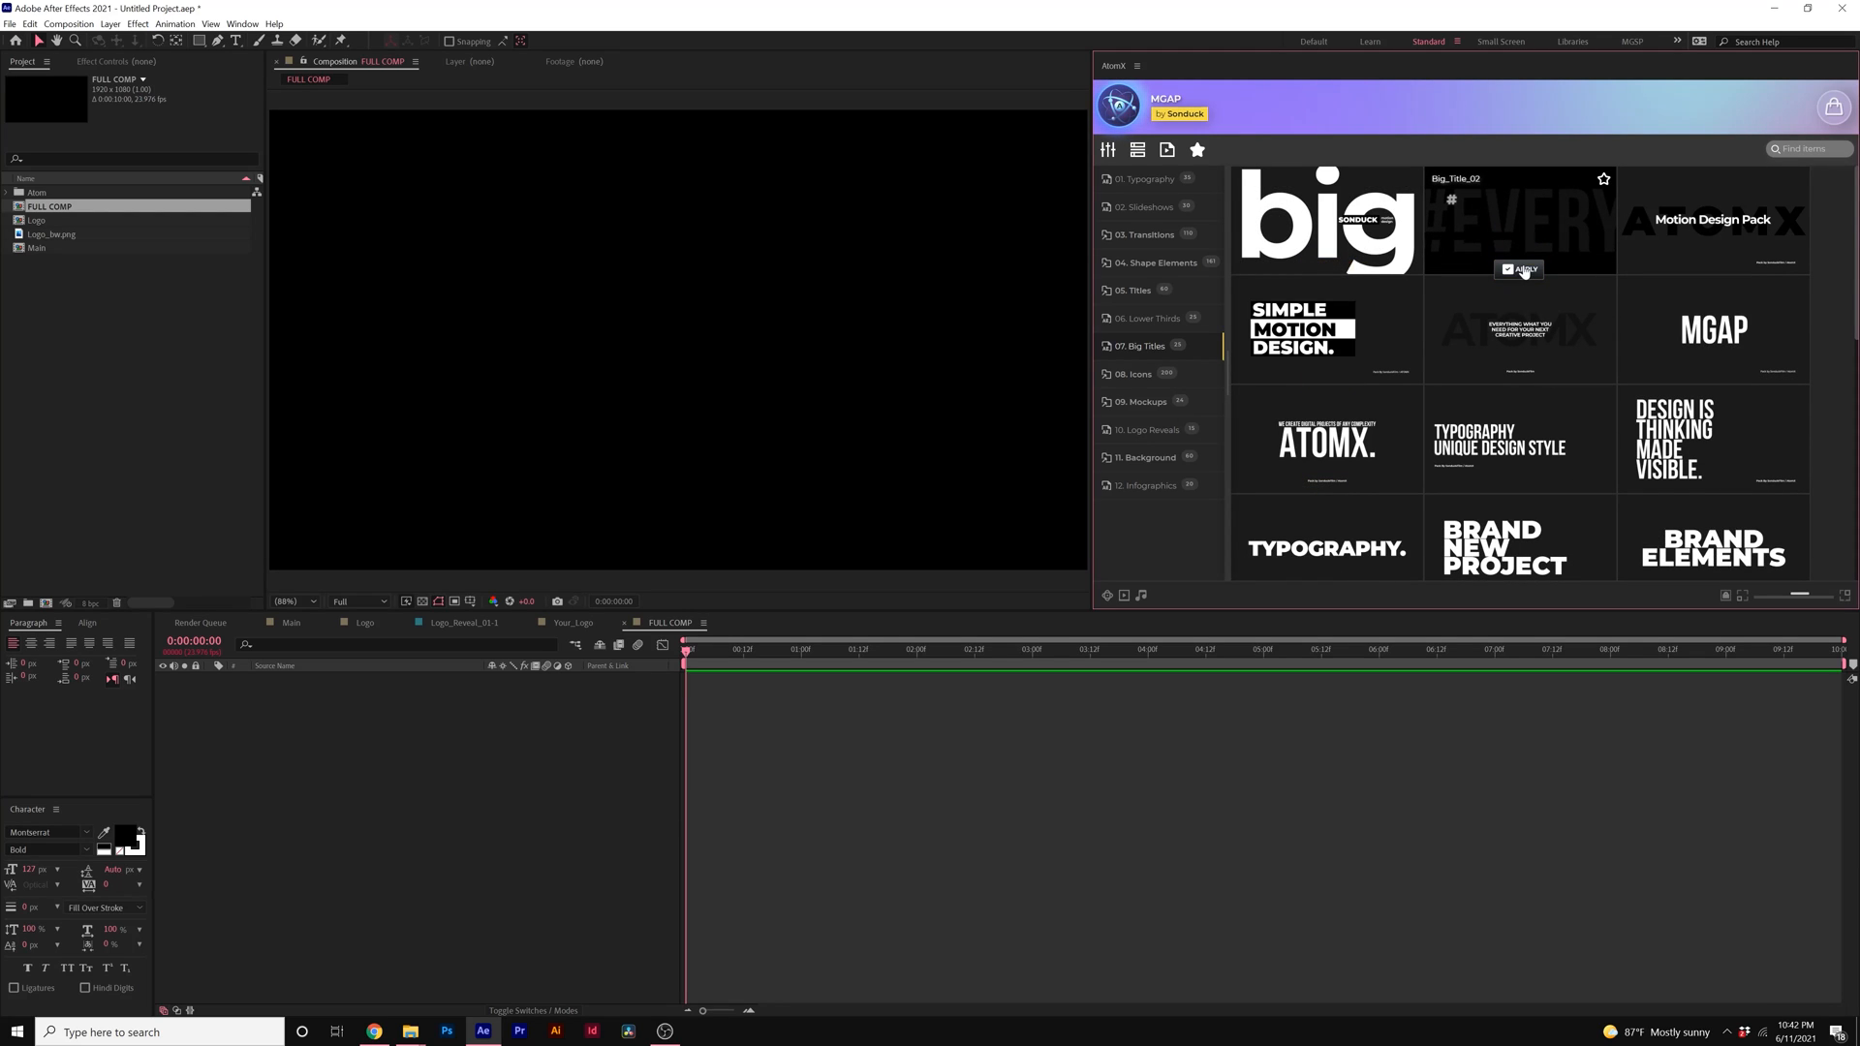
pyautogui.click(1523, 269)
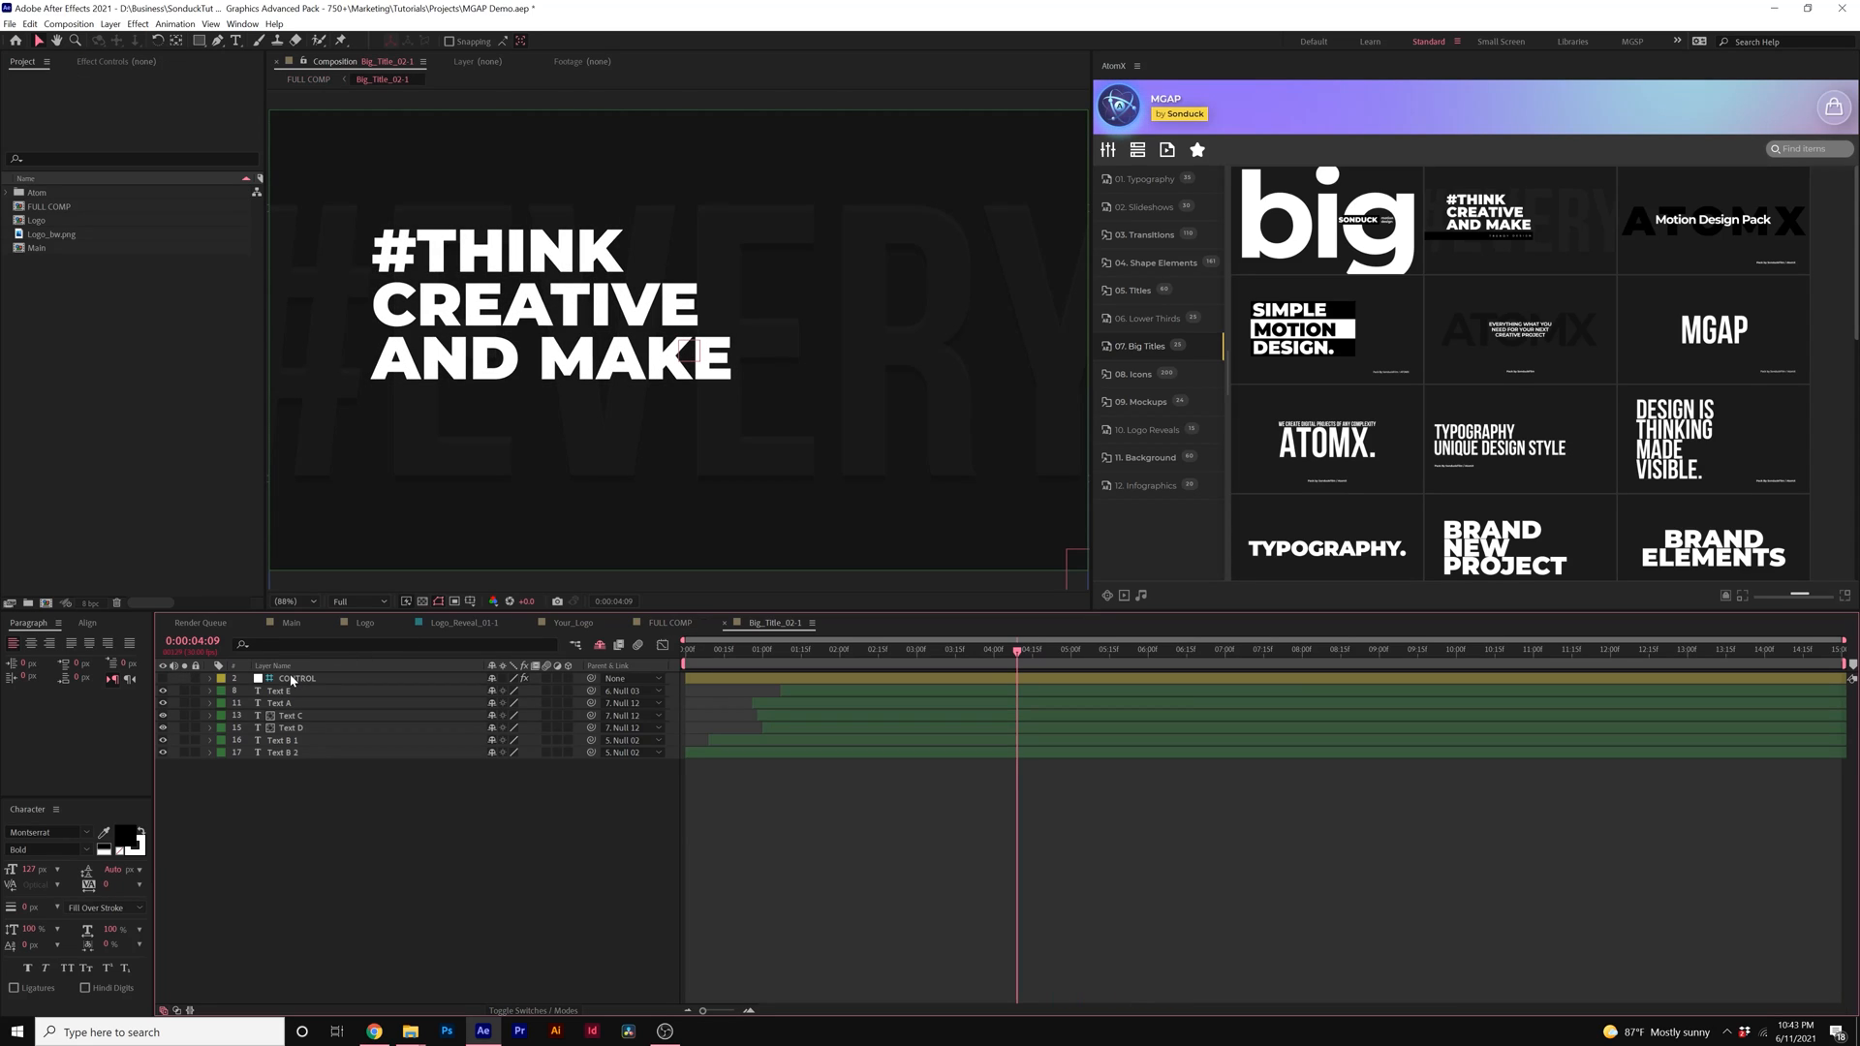
pyautogui.click(285, 740)
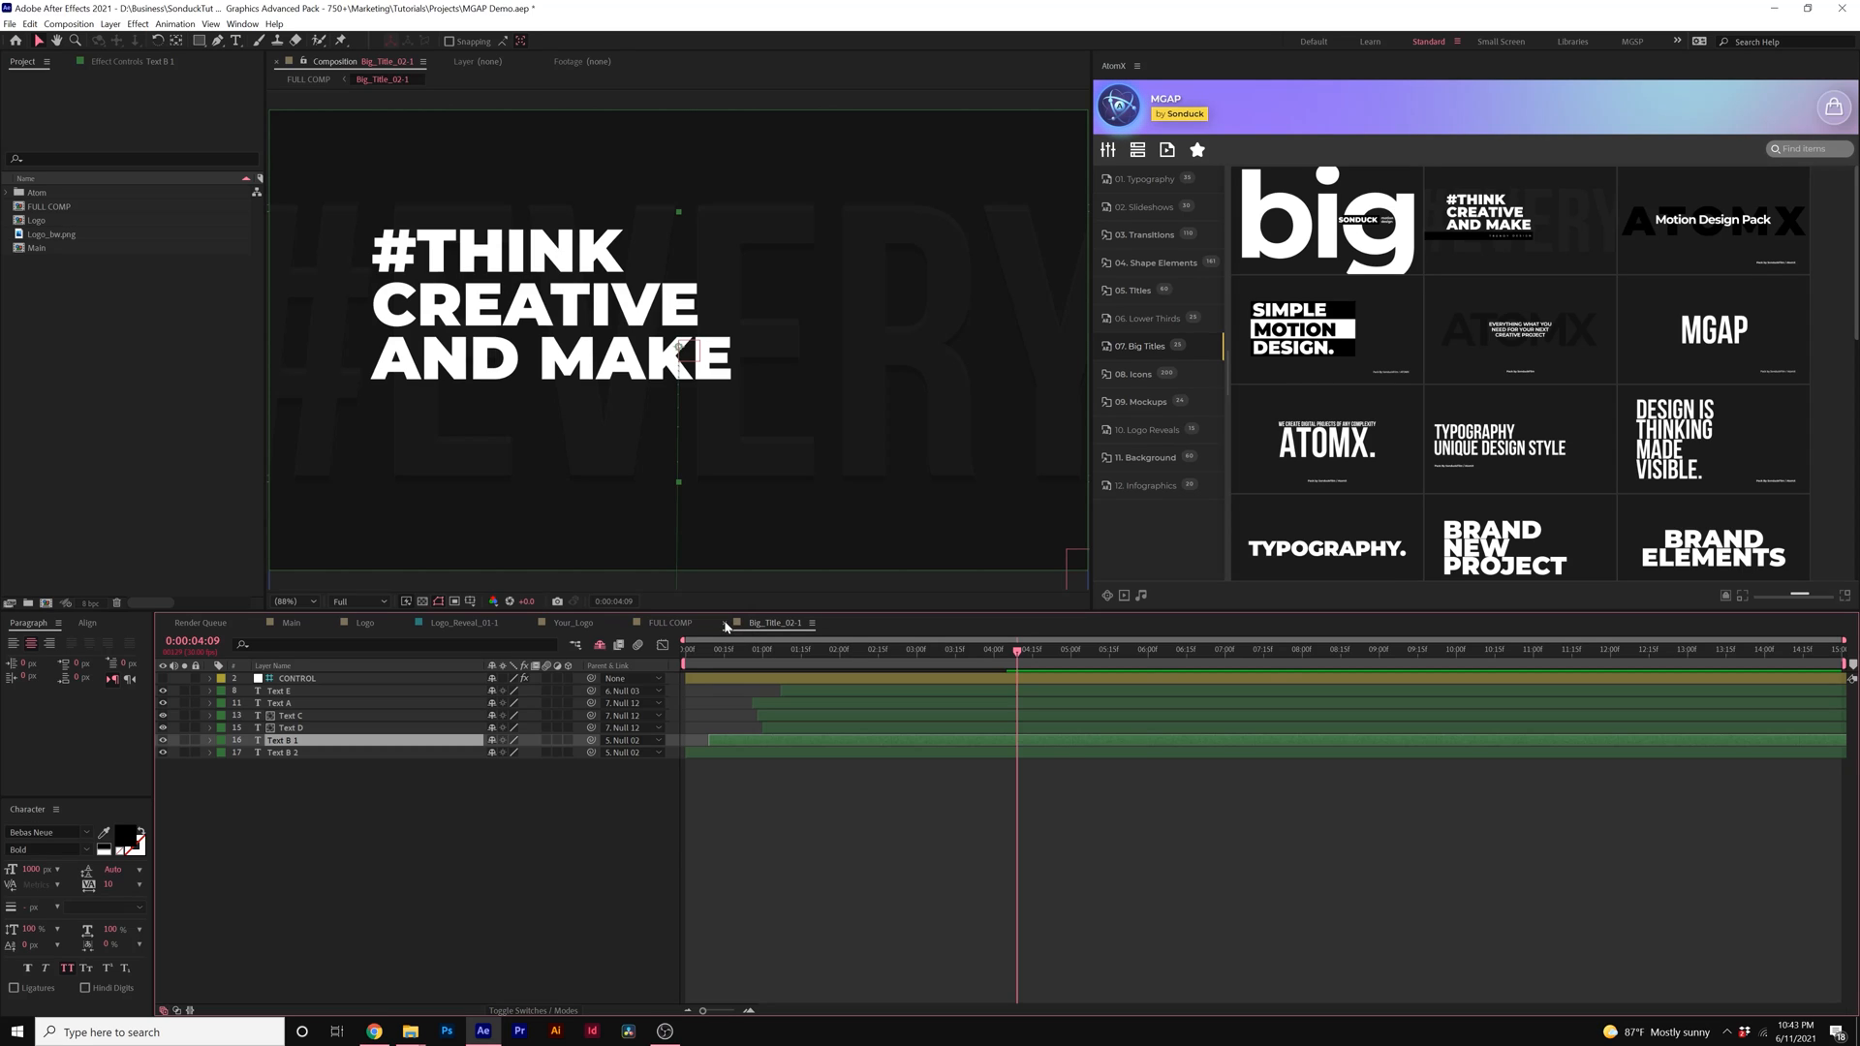
pyautogui.click(669, 622)
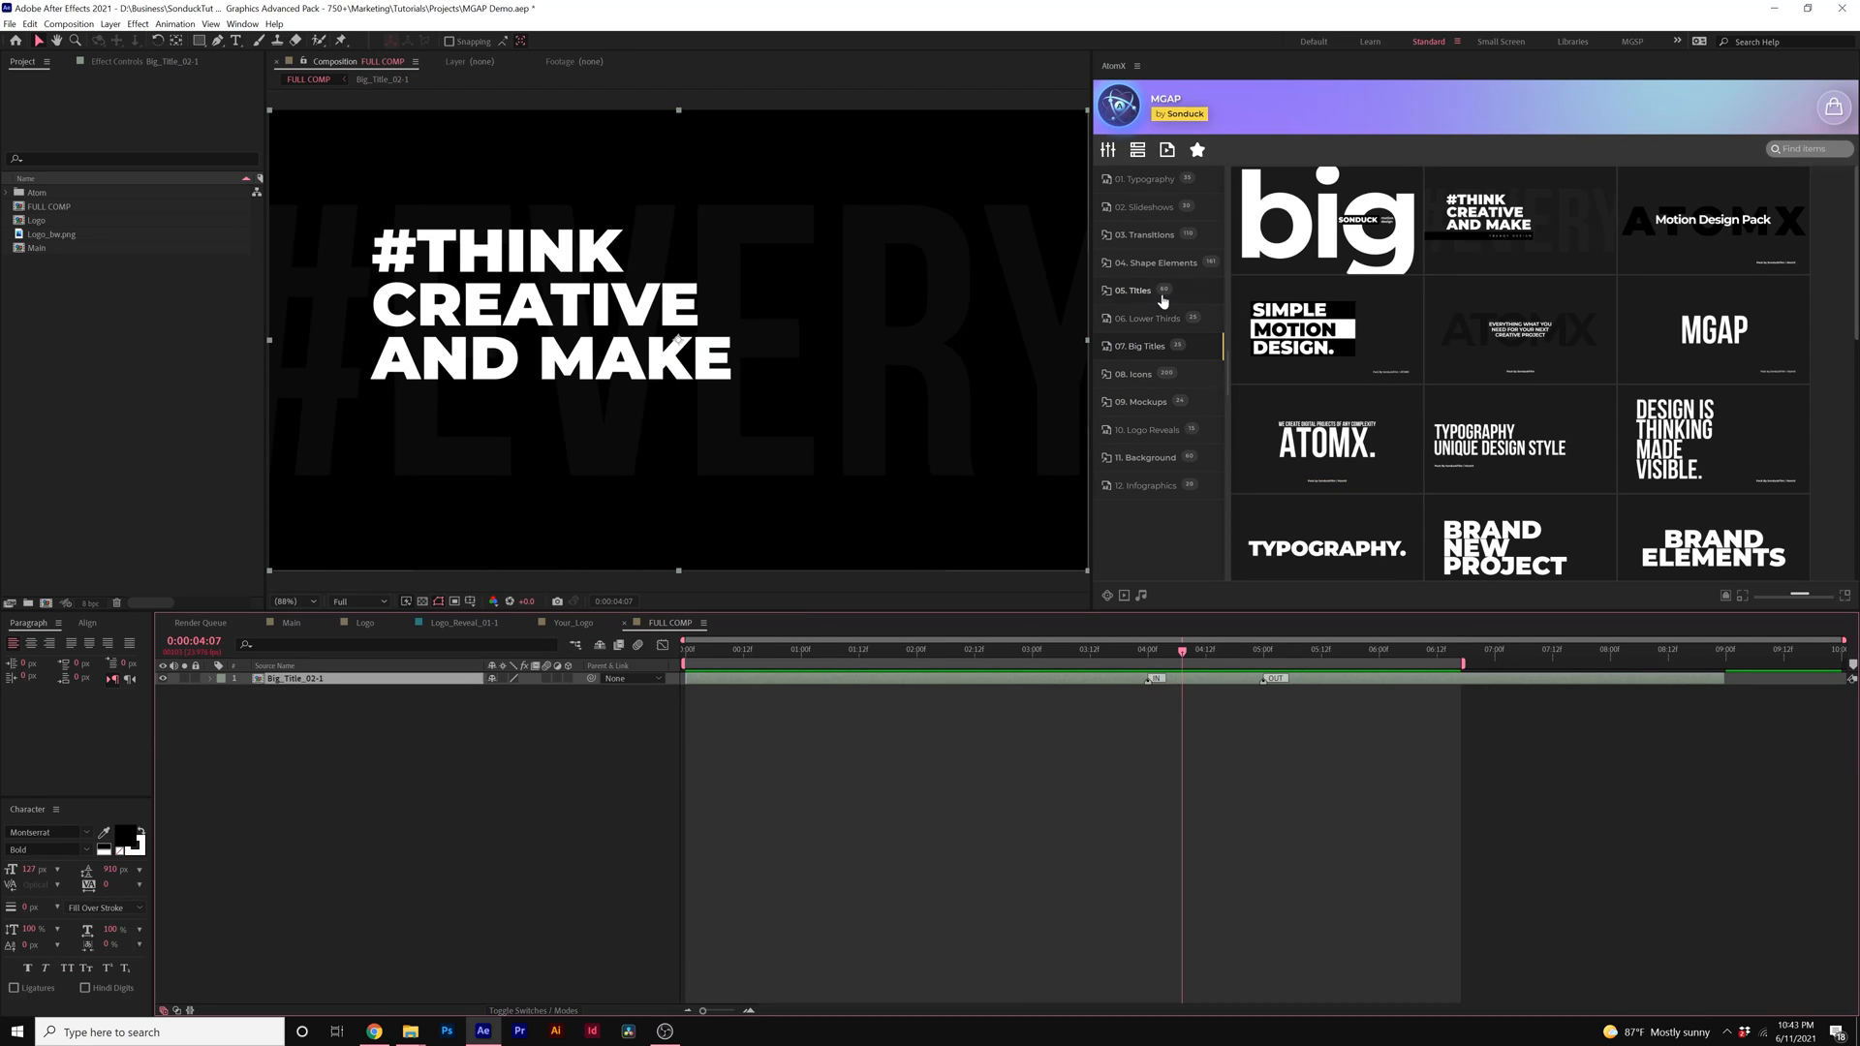
# Step: Apply the dashed Basic_14 background pattern beneath the title in FULL COMP
pyautogui.click(1147, 457)
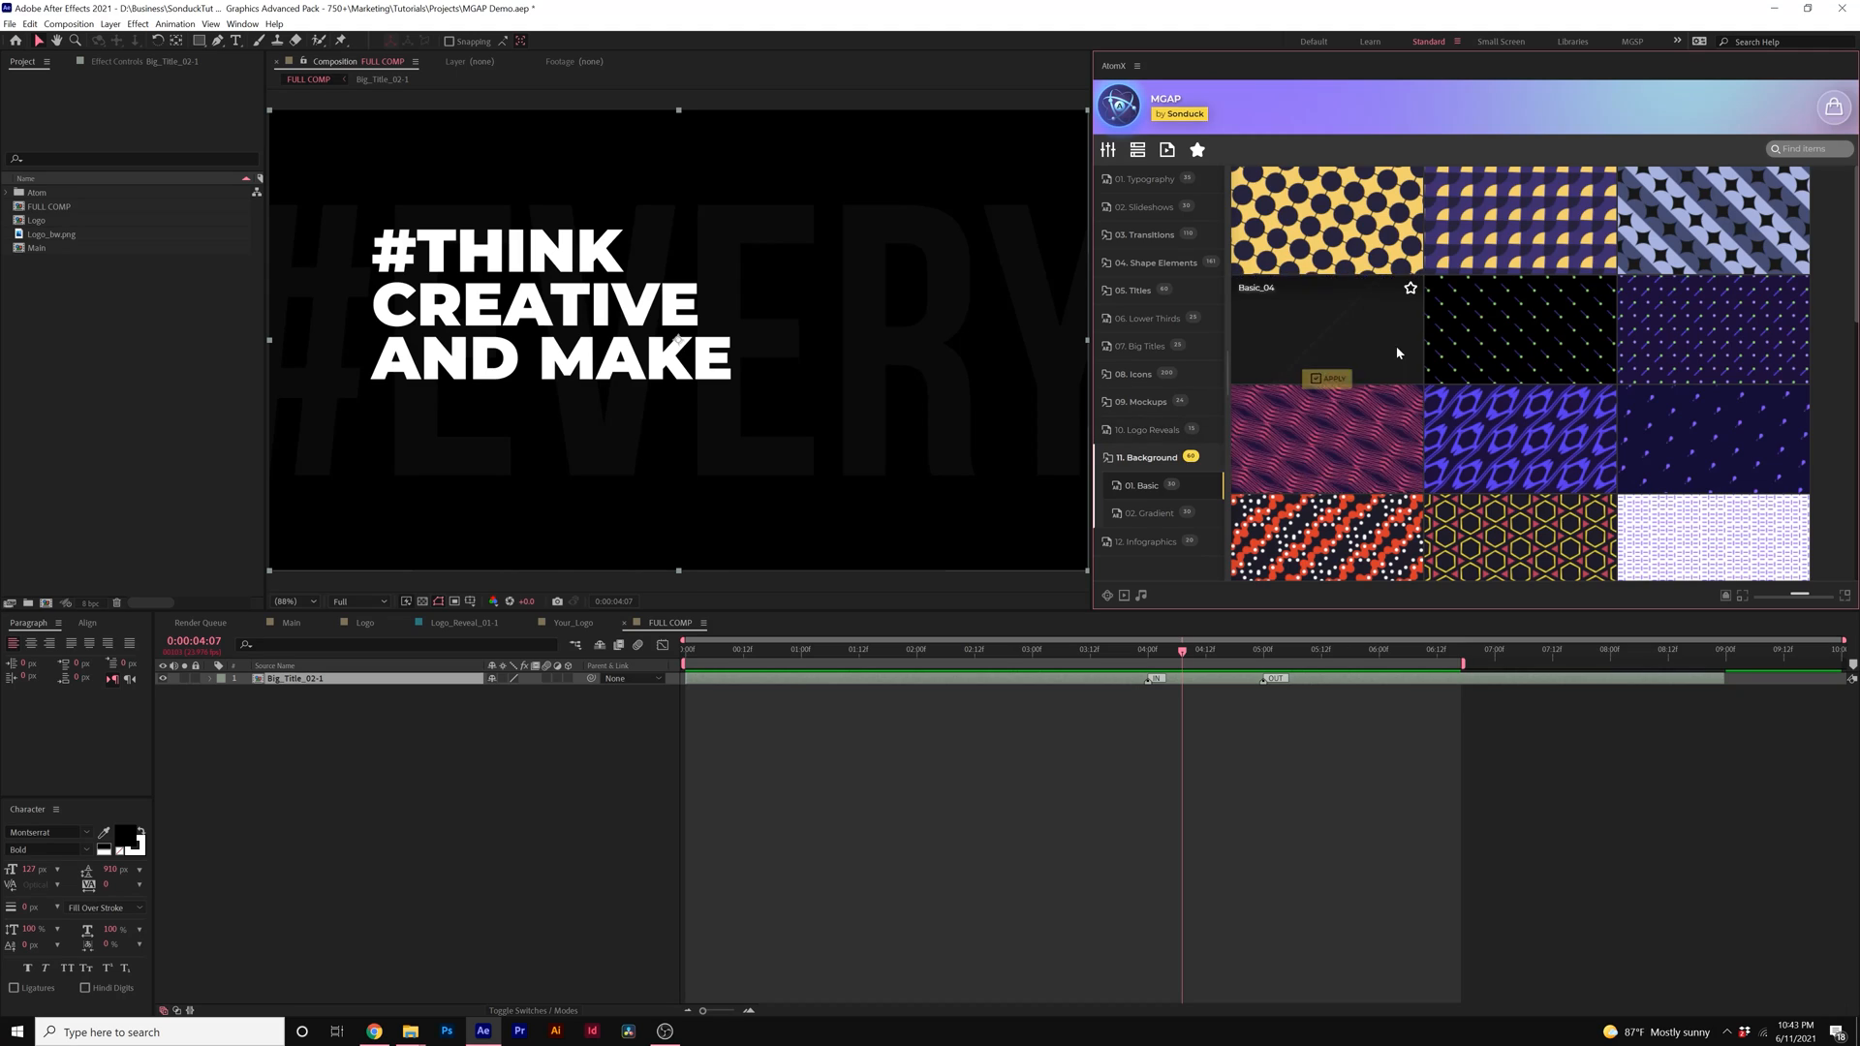
pyautogui.scroll(-3)
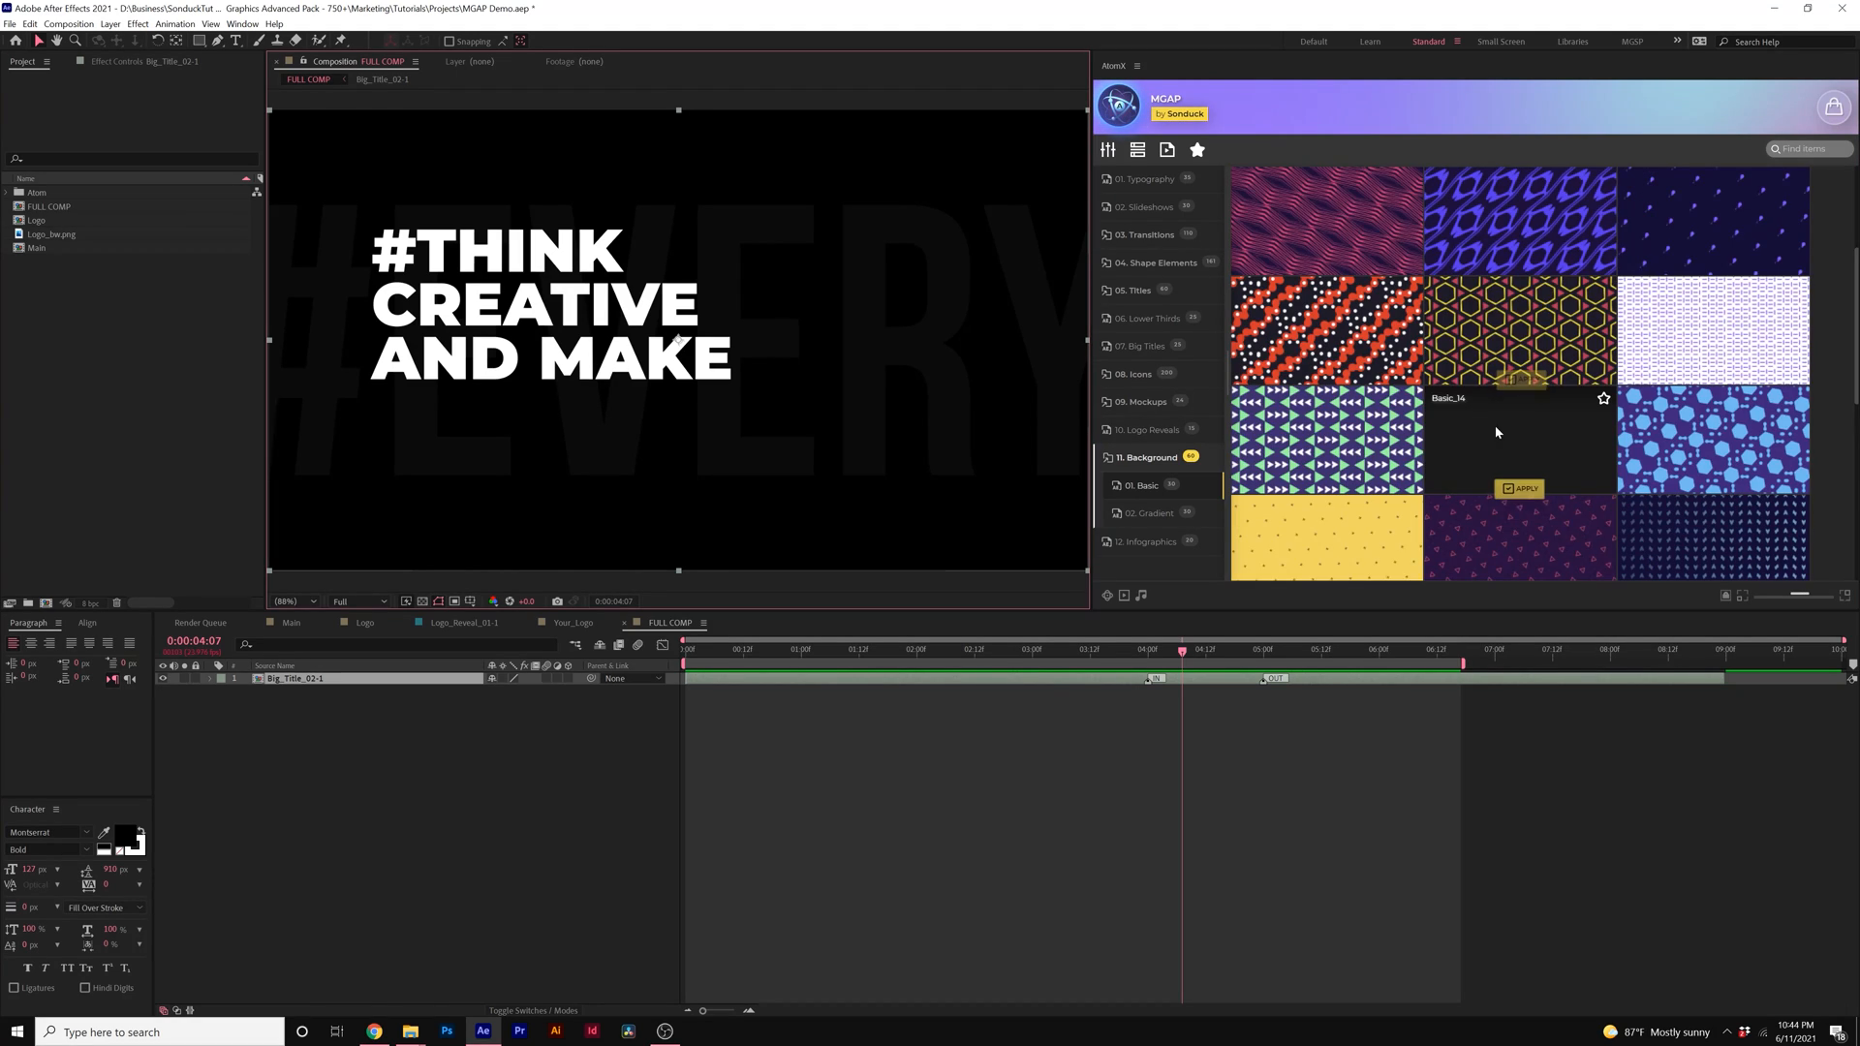
pyautogui.click(1523, 488)
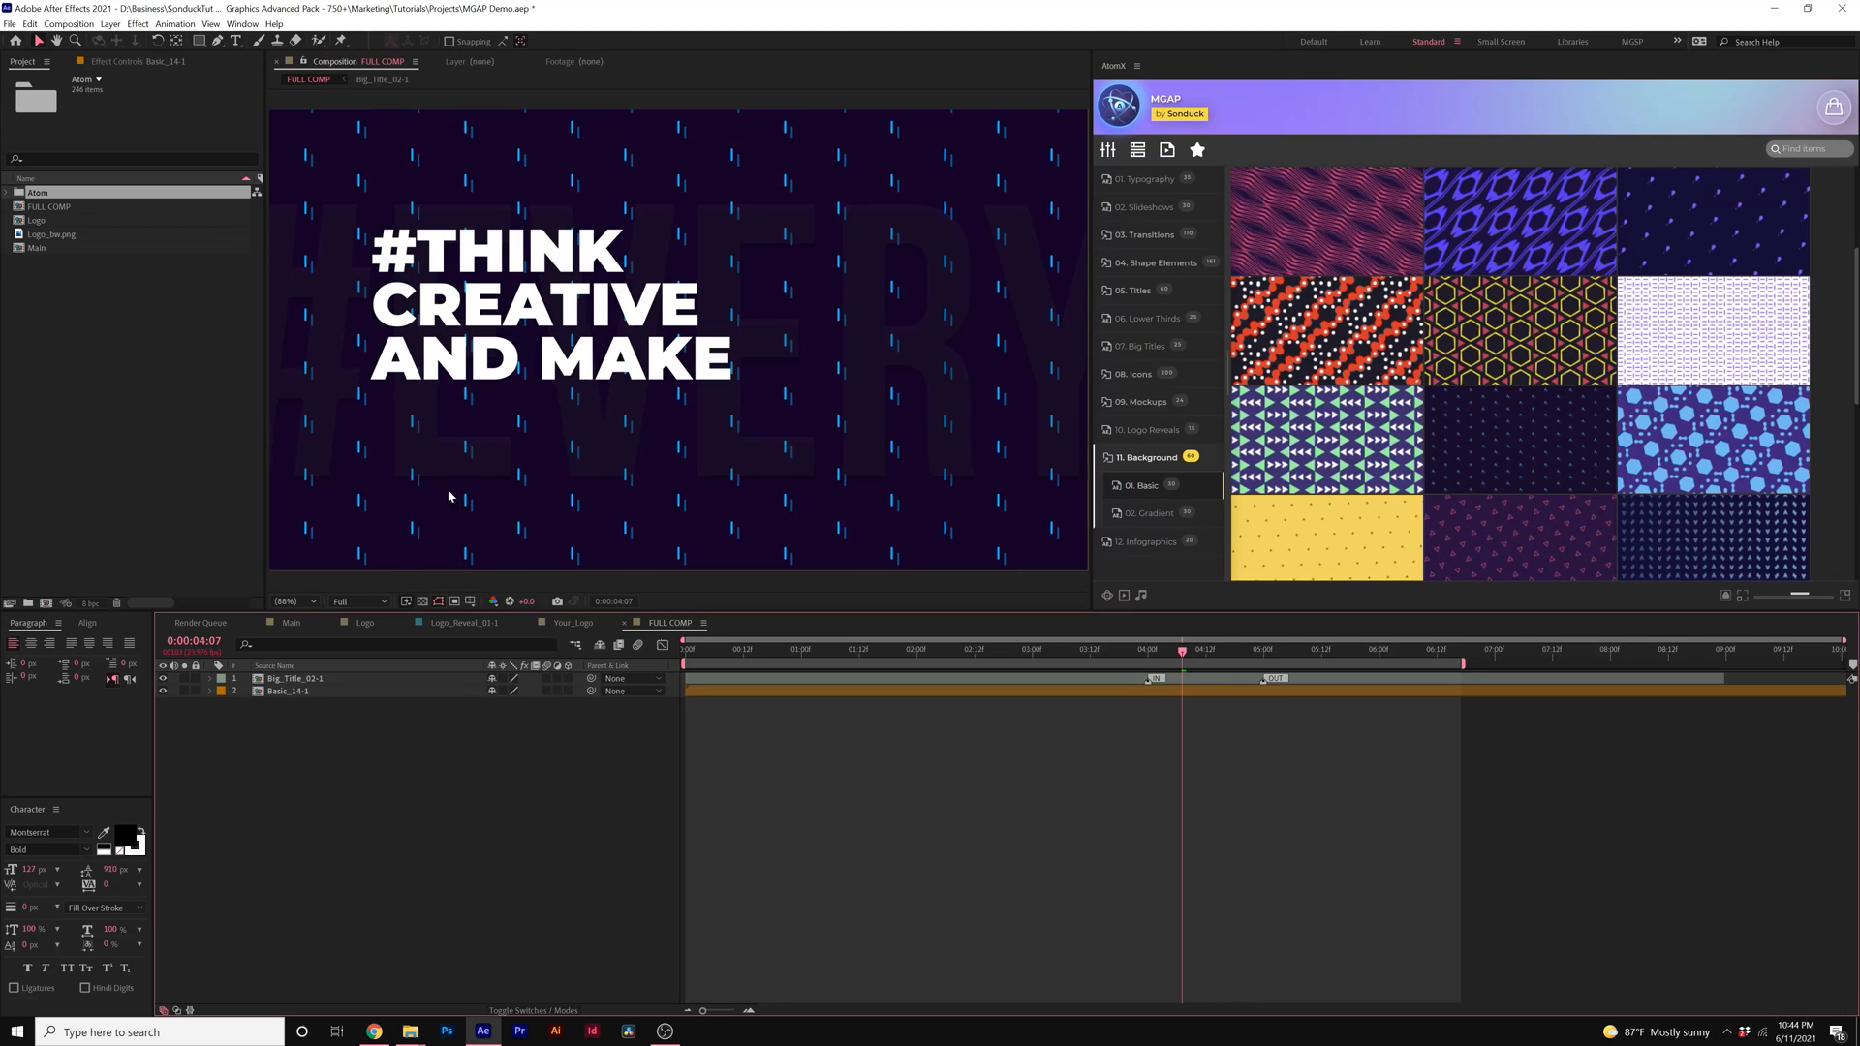
pyautogui.moveTo(355, 673)
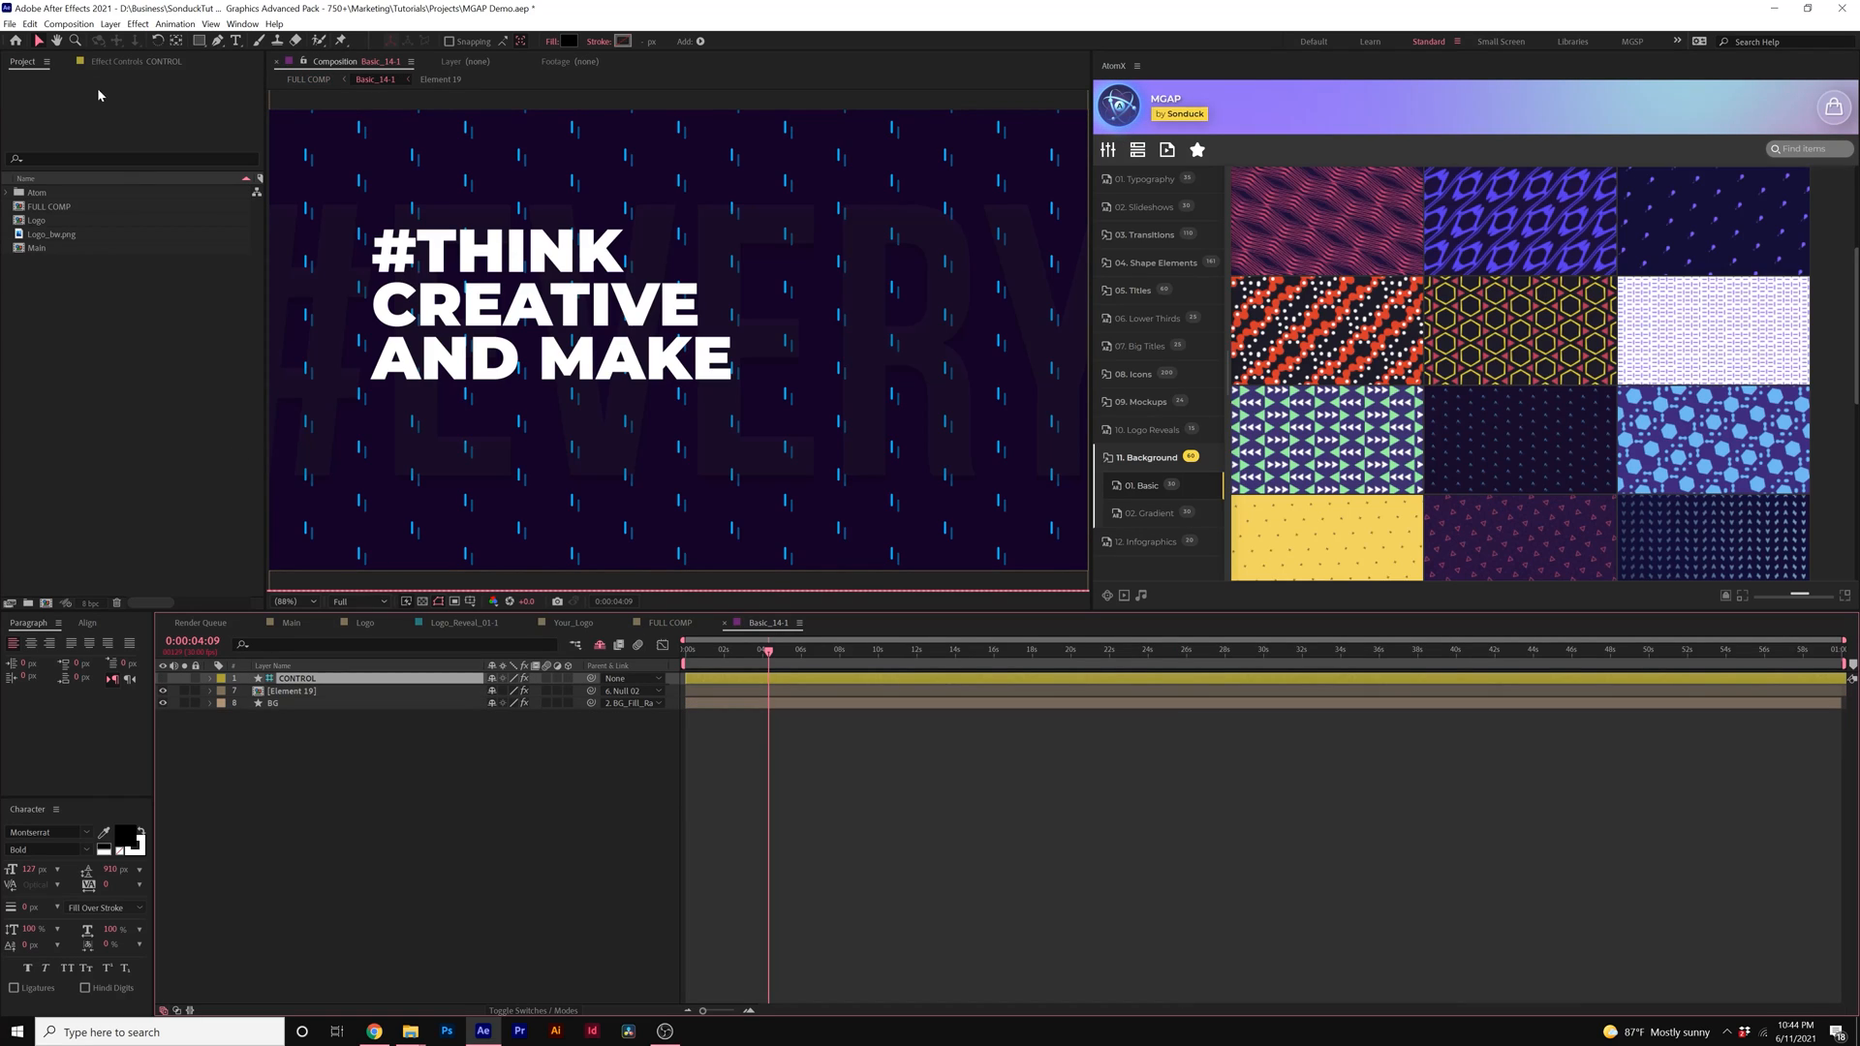
# Step: Darken the background's Color A to near black and return to FULL COMP
pyautogui.click(151, 102)
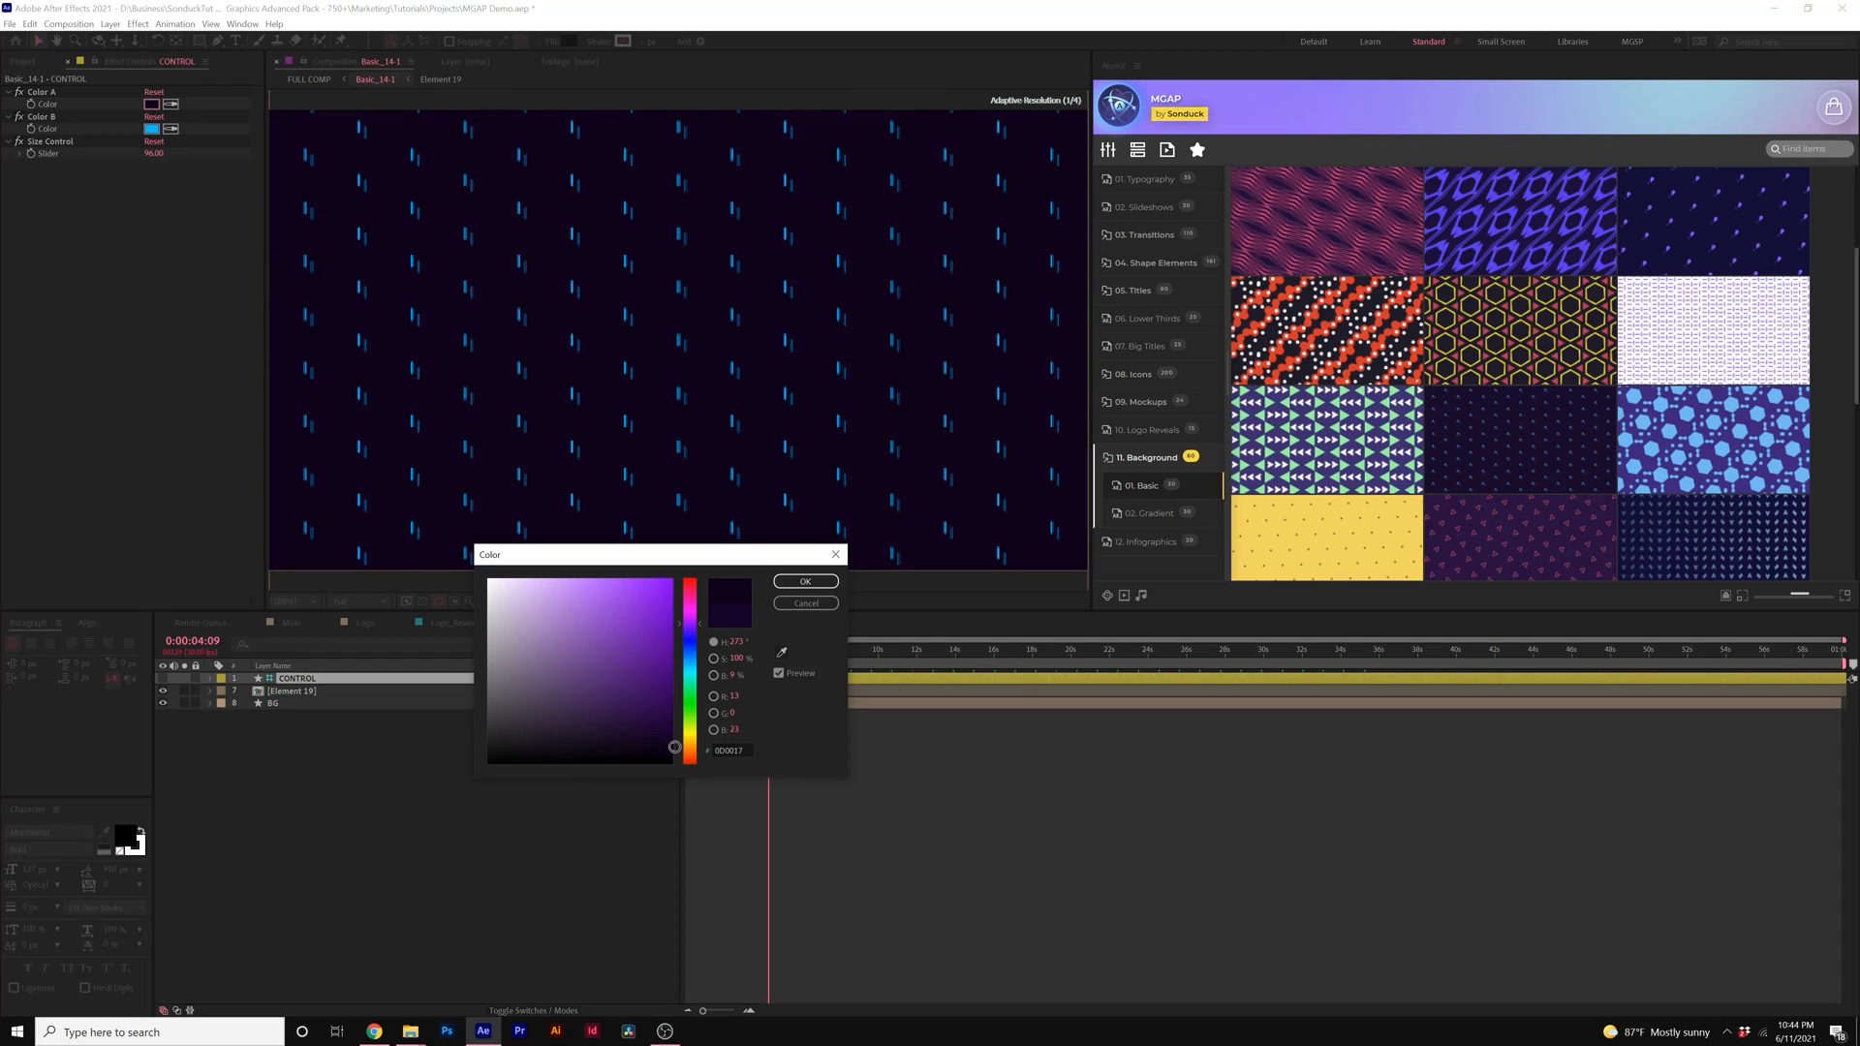
pyautogui.click(806, 581)
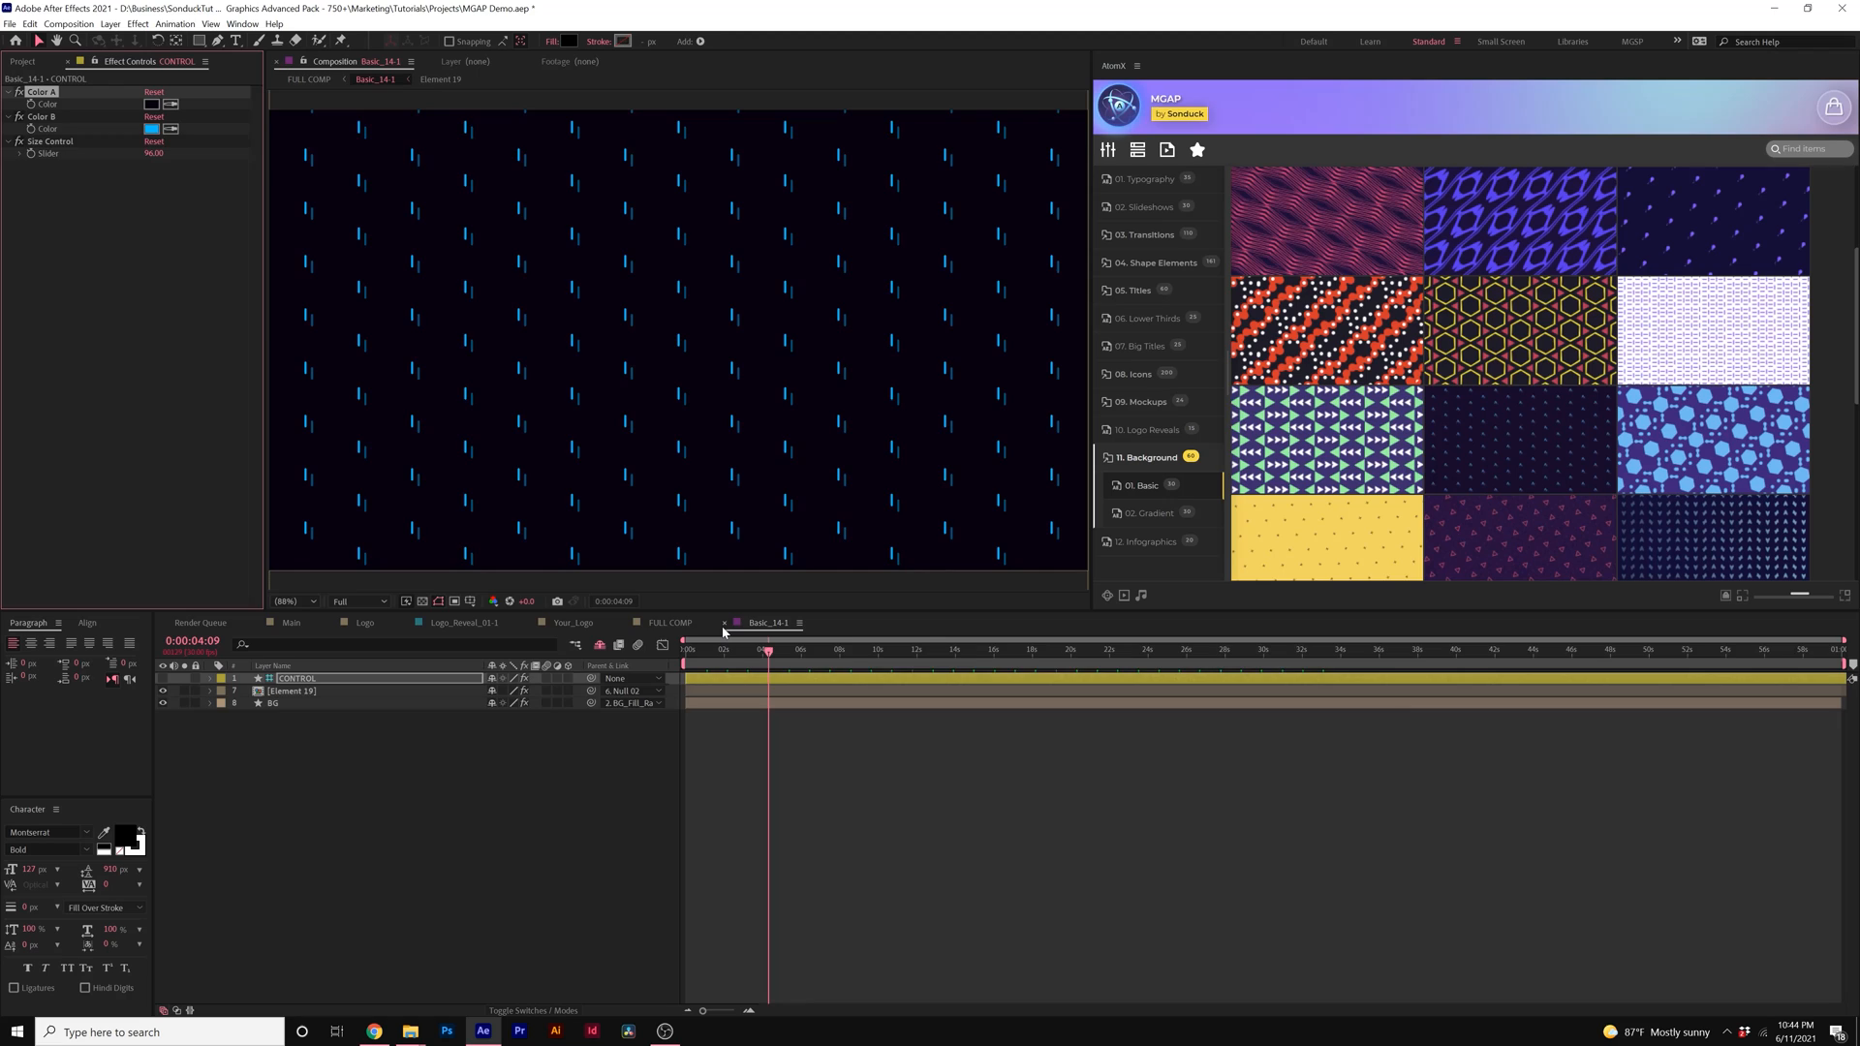
pyautogui.click(668, 622)
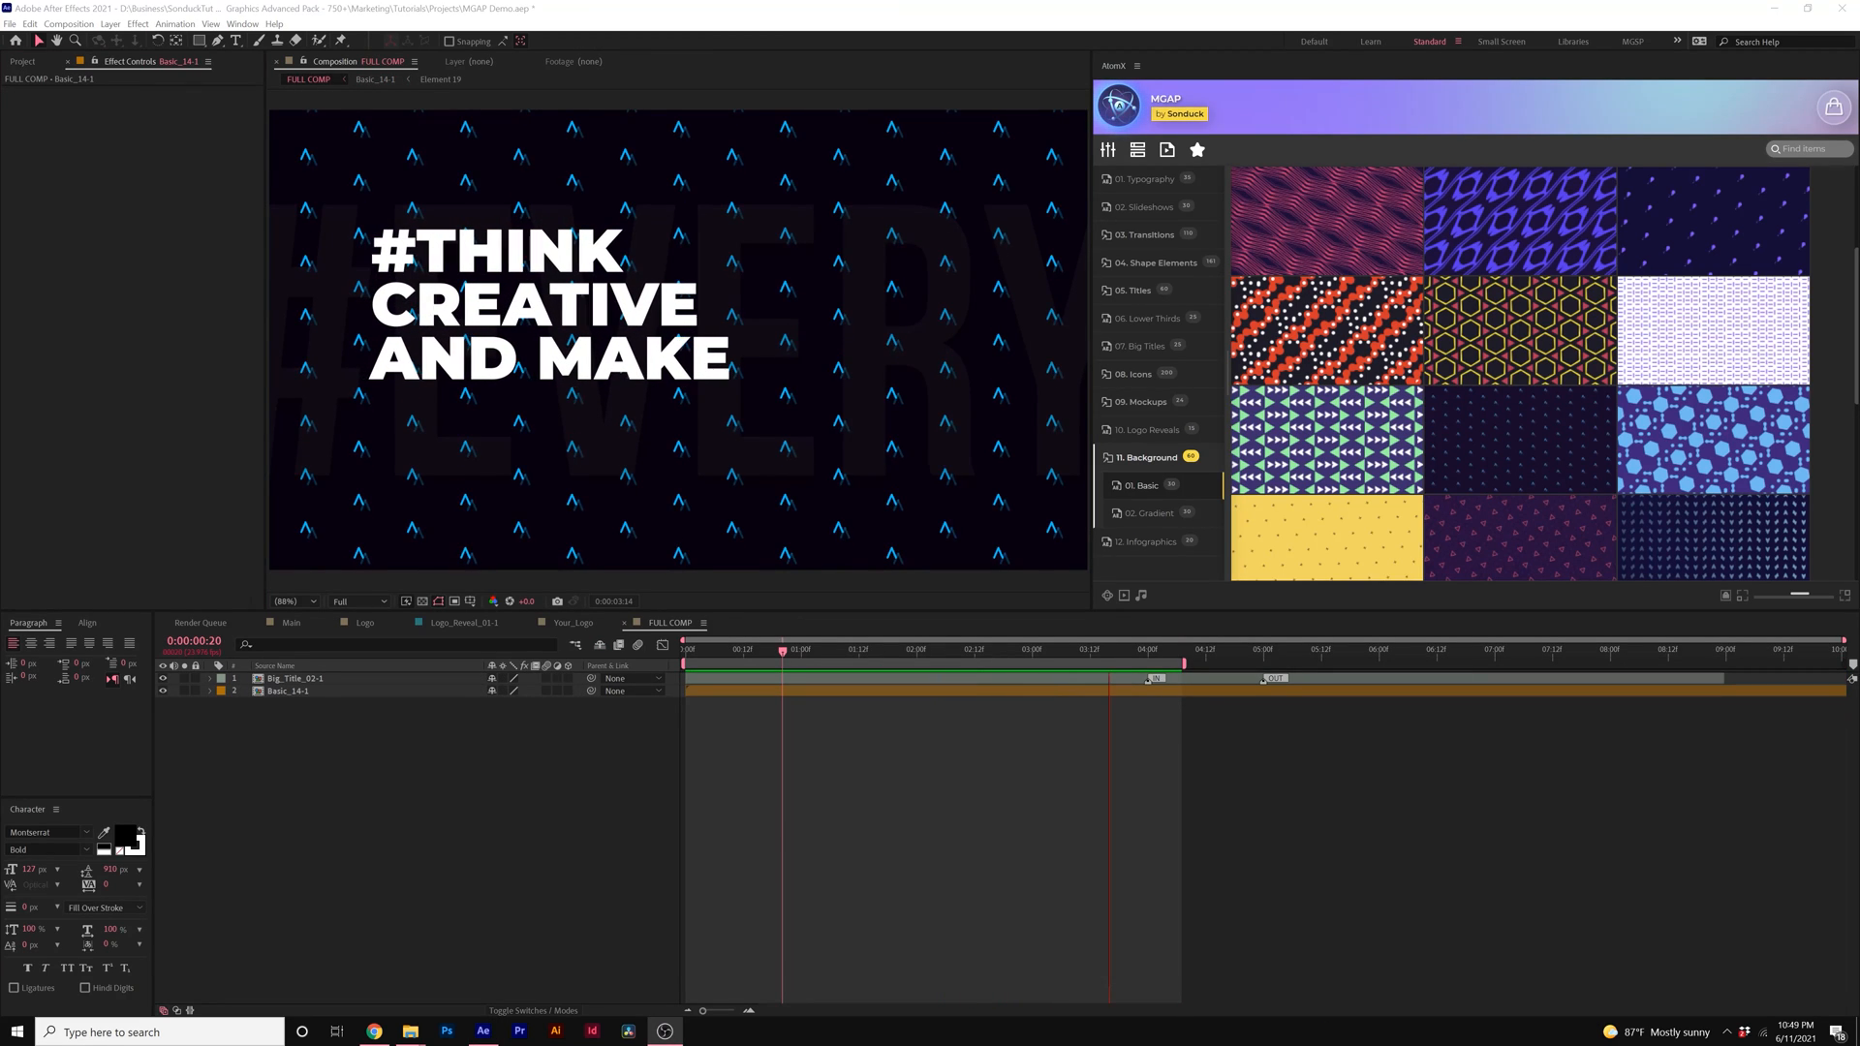
pyautogui.click(847, 649)
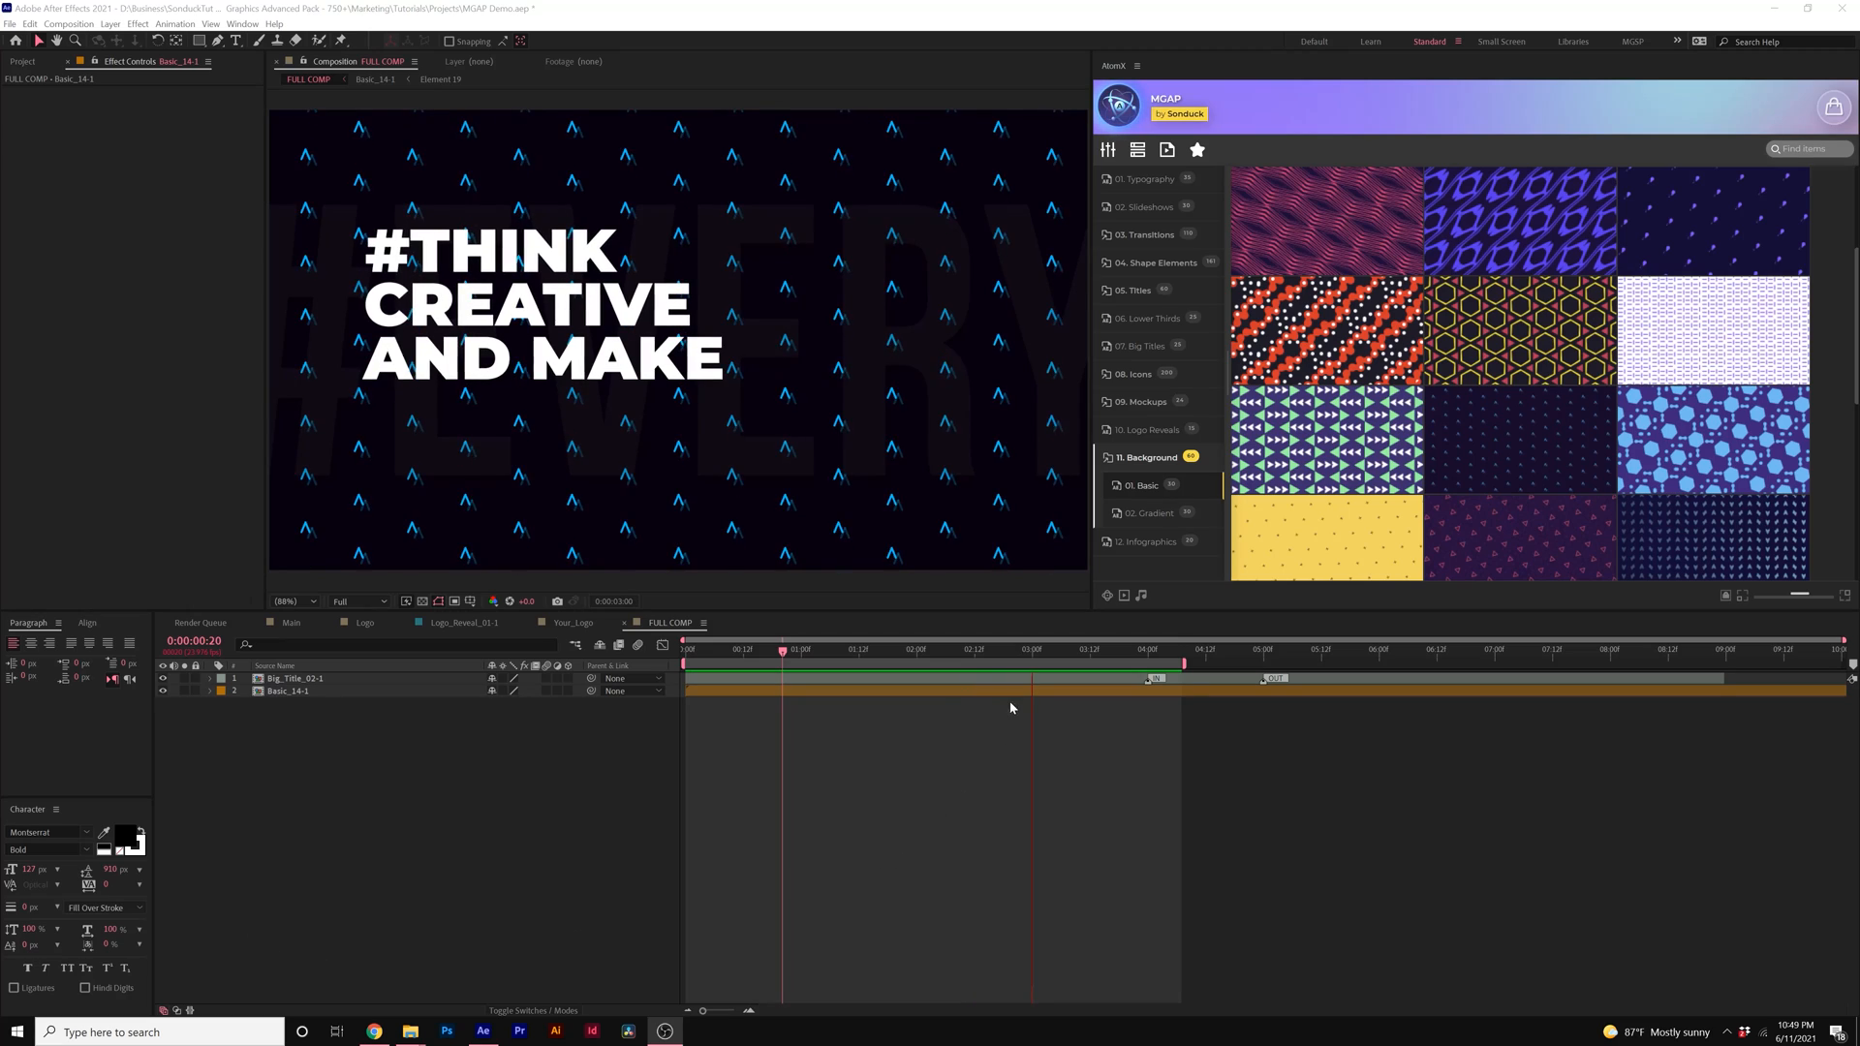
pyautogui.click(965, 649)
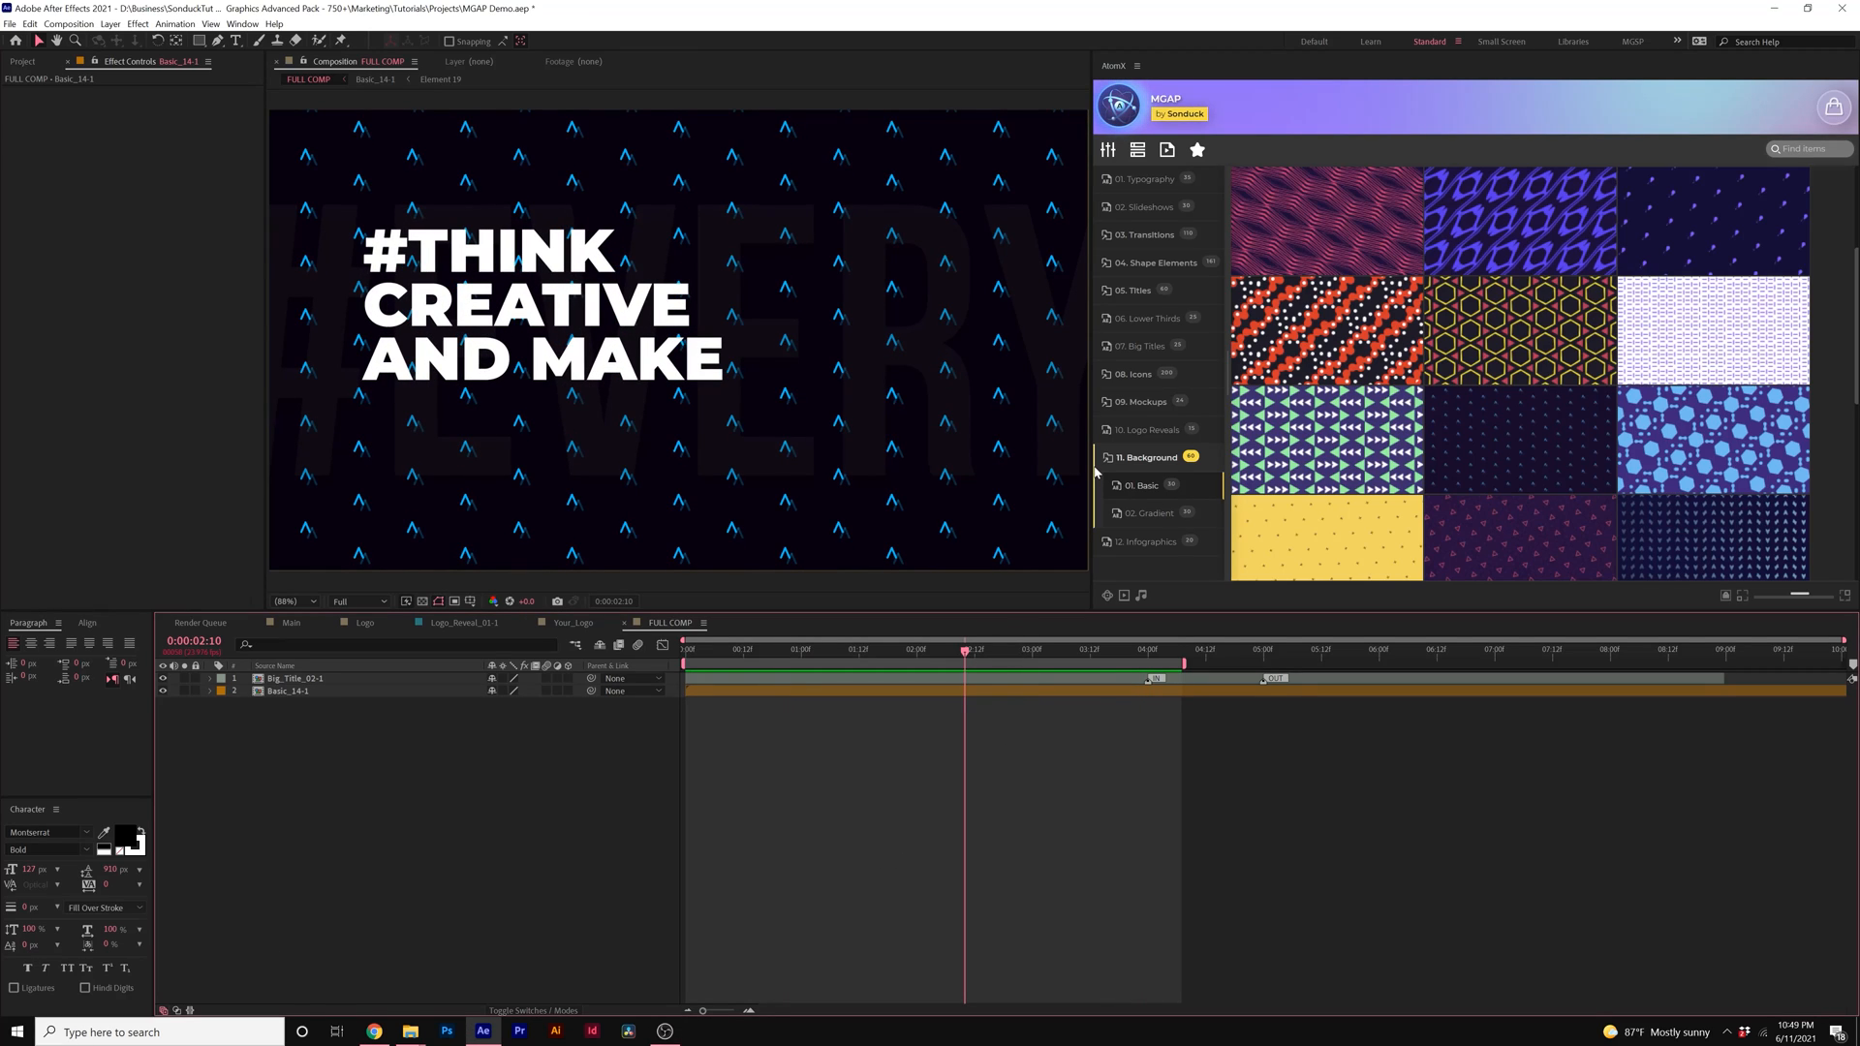
pyautogui.moveTo(1146, 277)
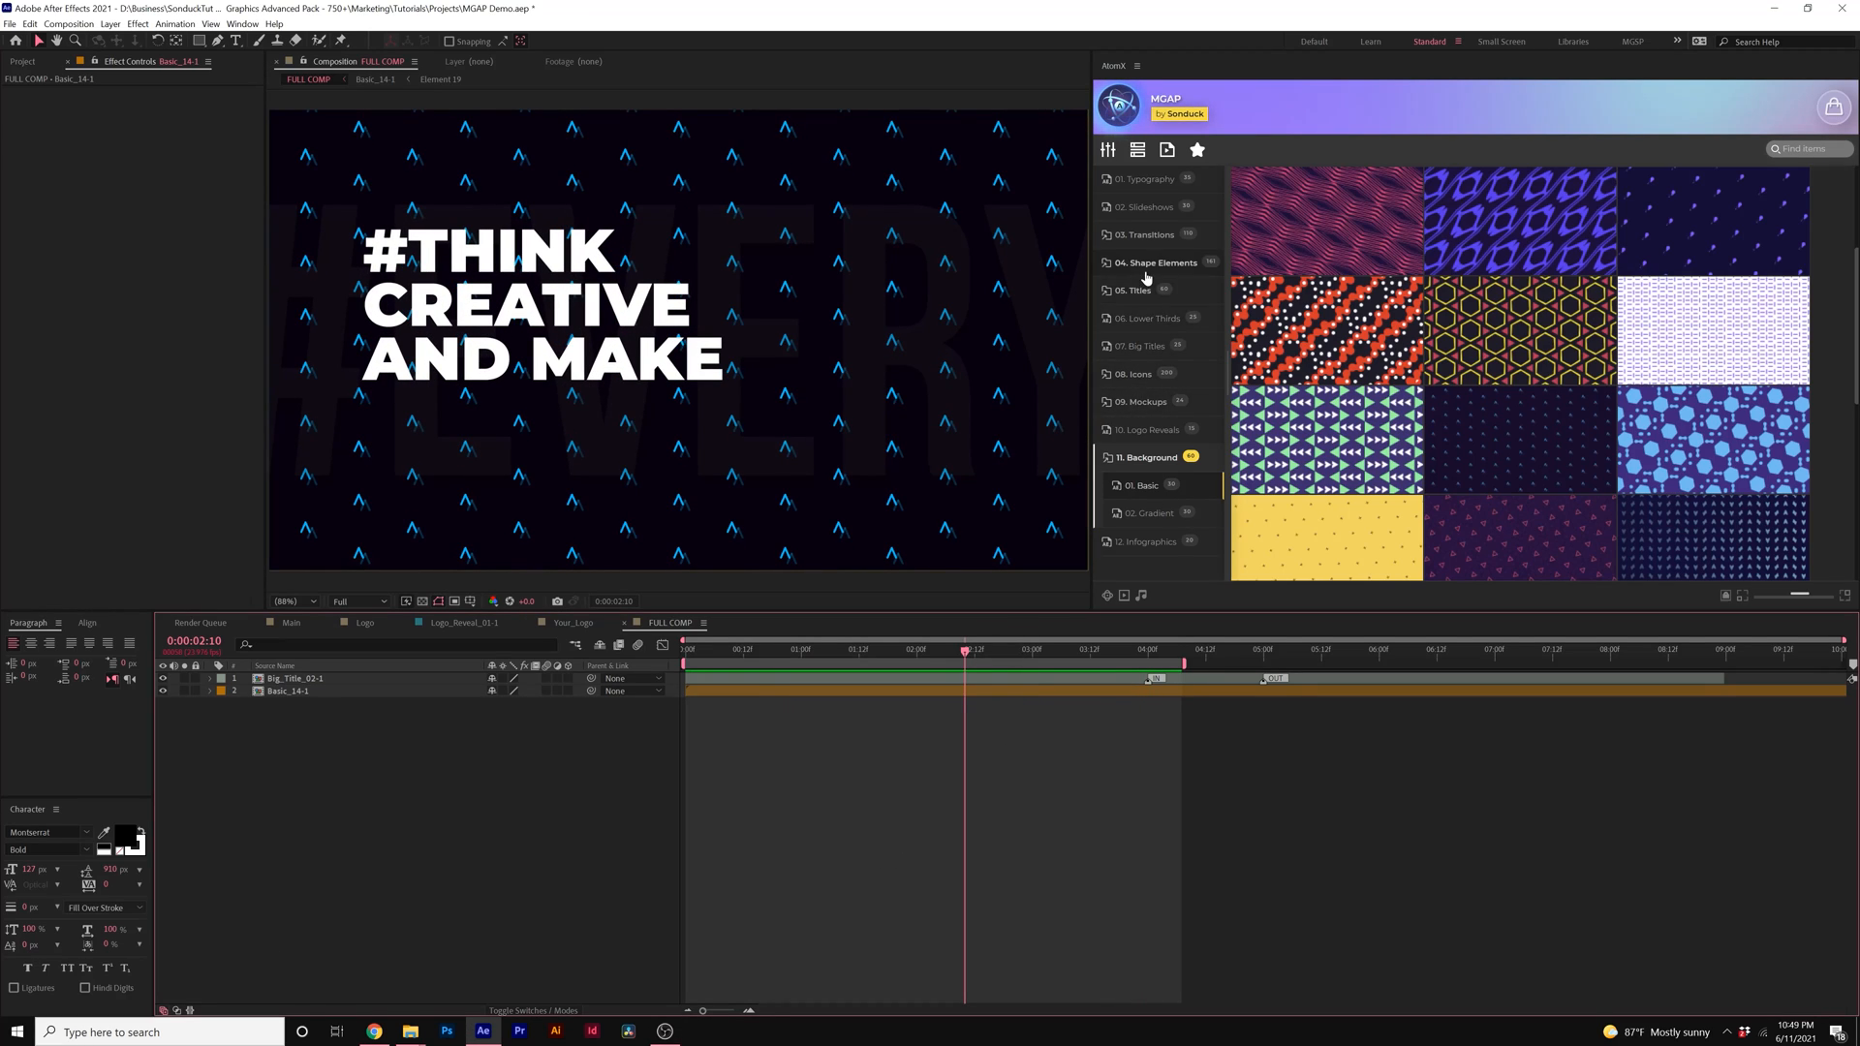
# Step: Apply the four-line burst Shape_Line accent from Shape Elements into FULL COMP
pyautogui.click(1149, 262)
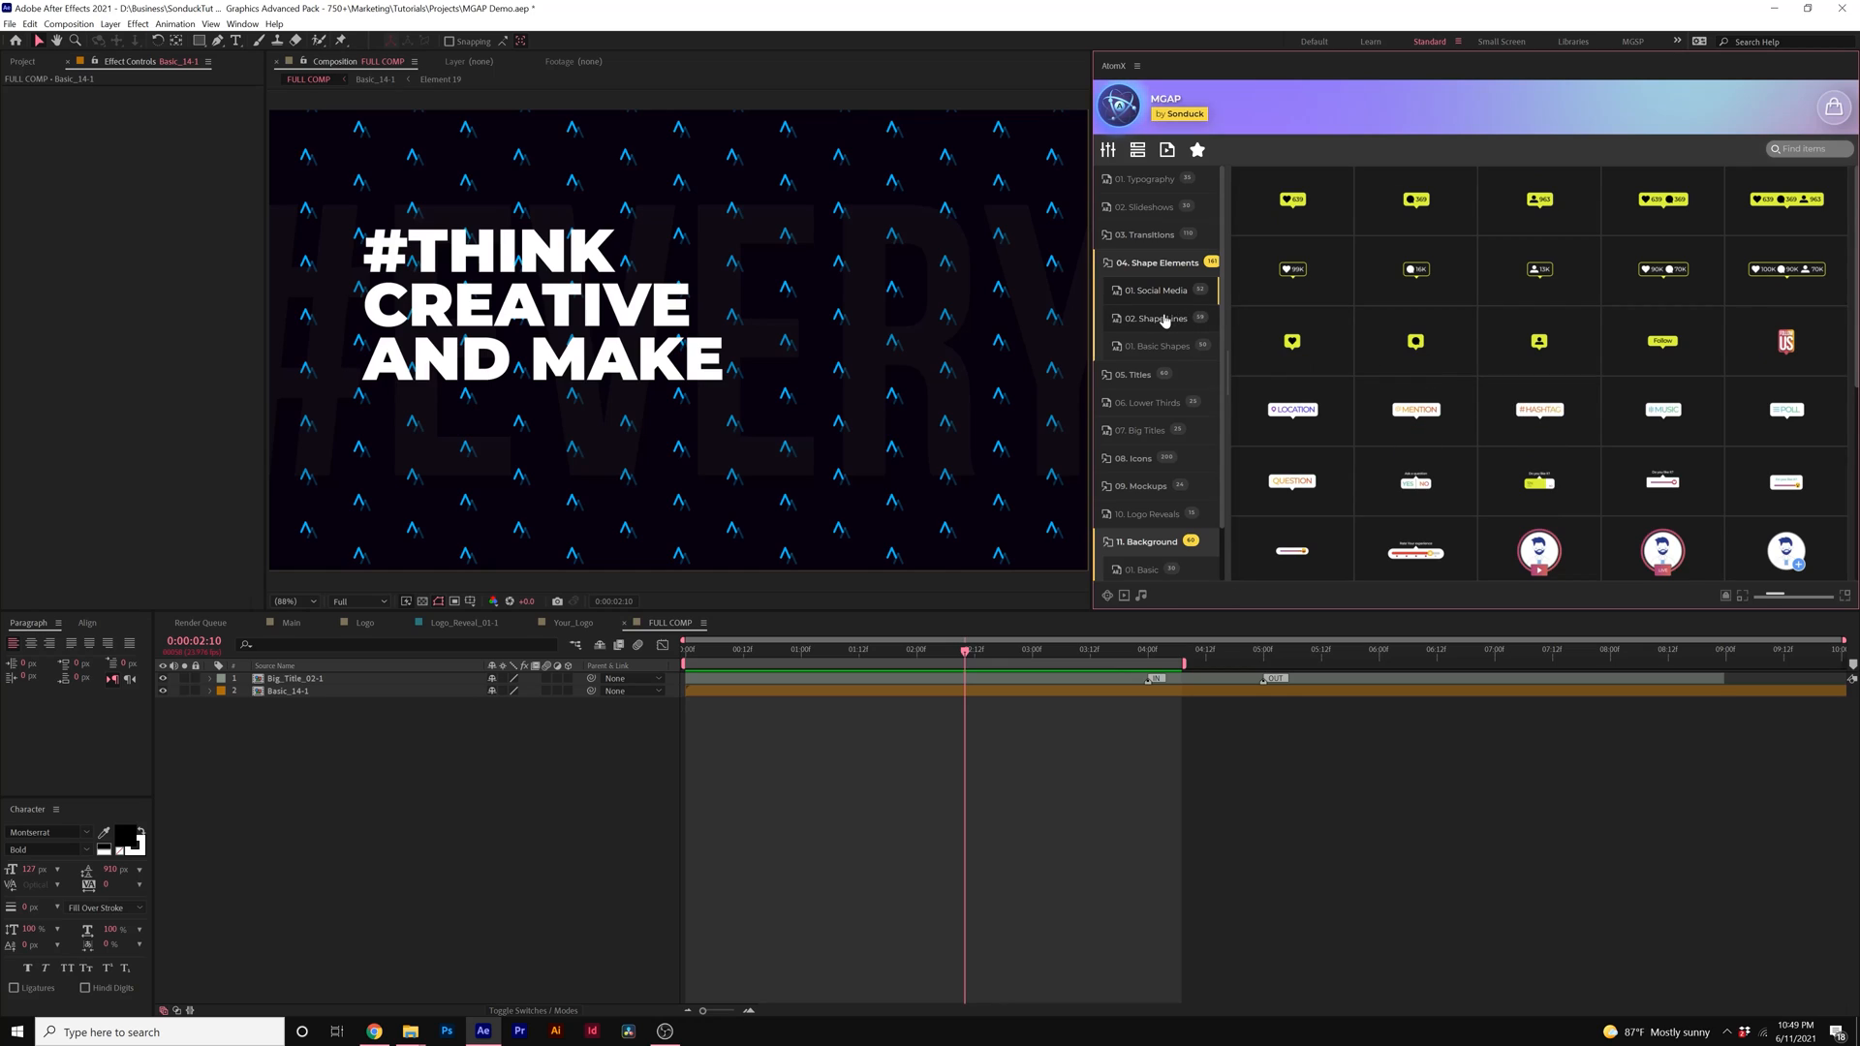
pyautogui.click(1151, 318)
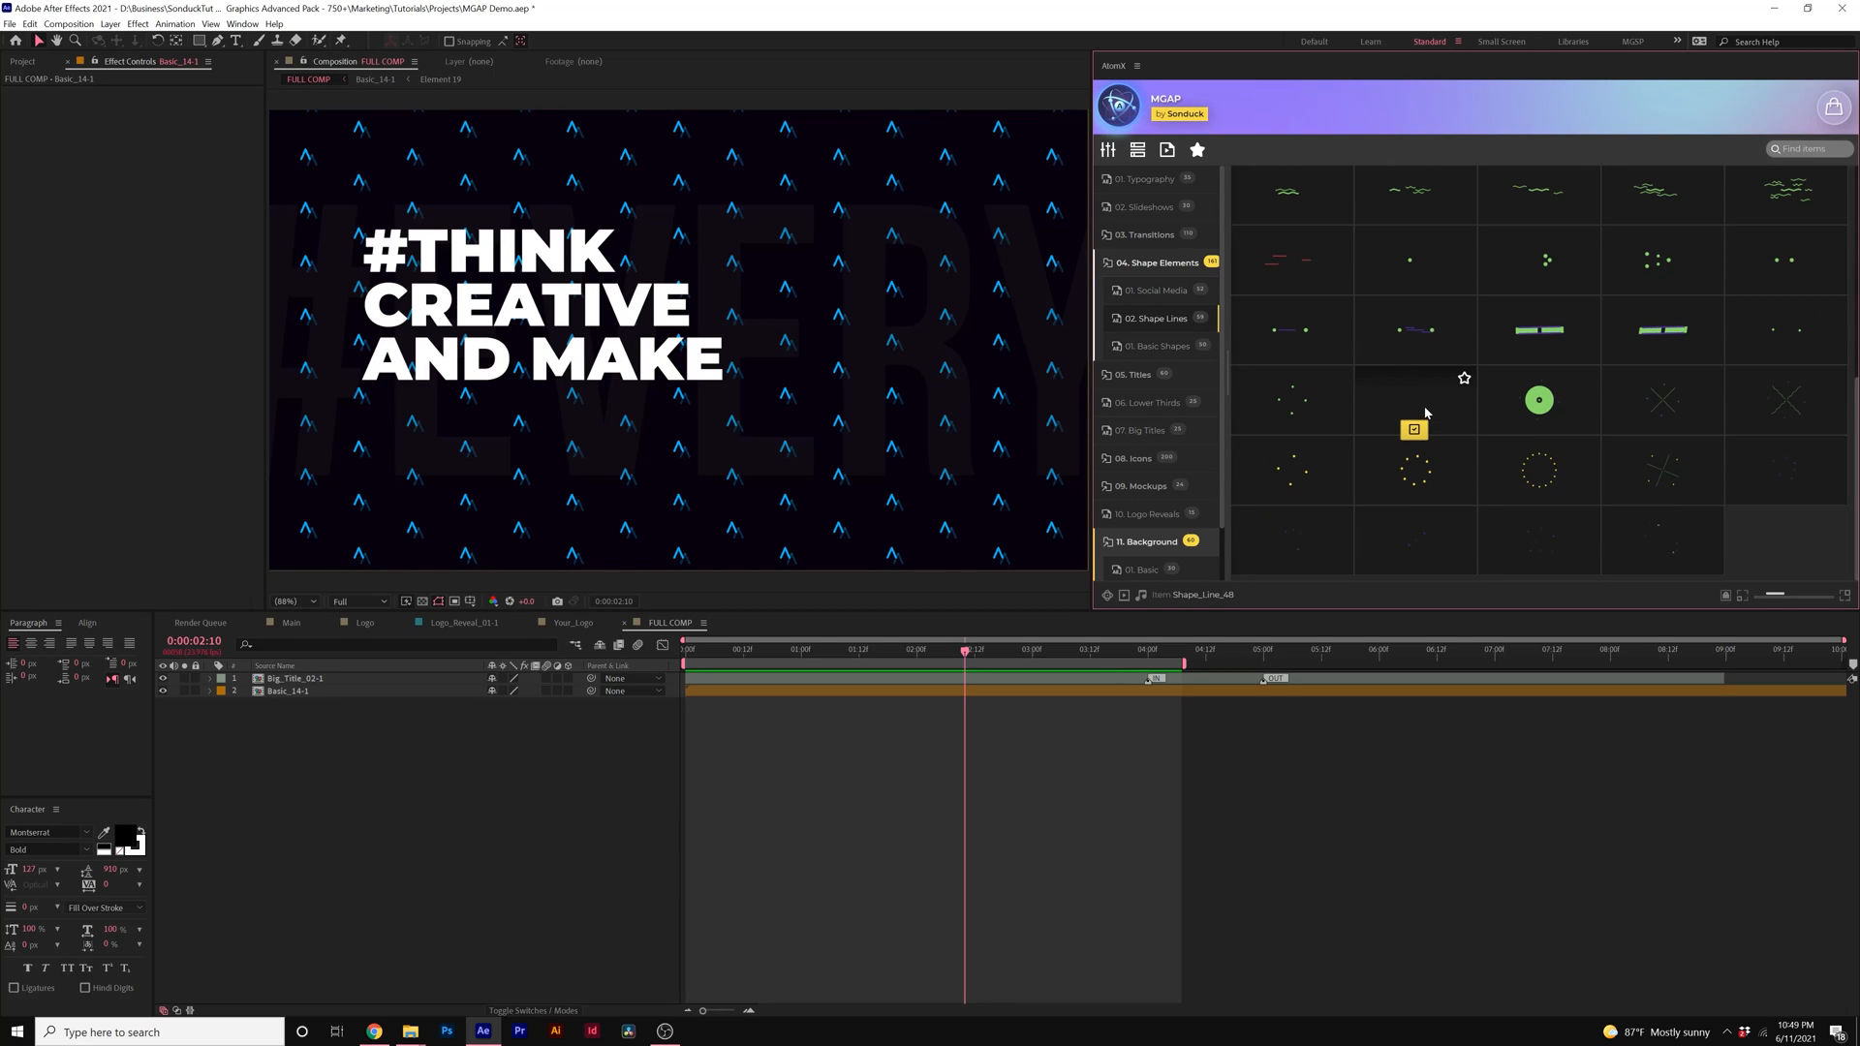
pyautogui.scroll(3)
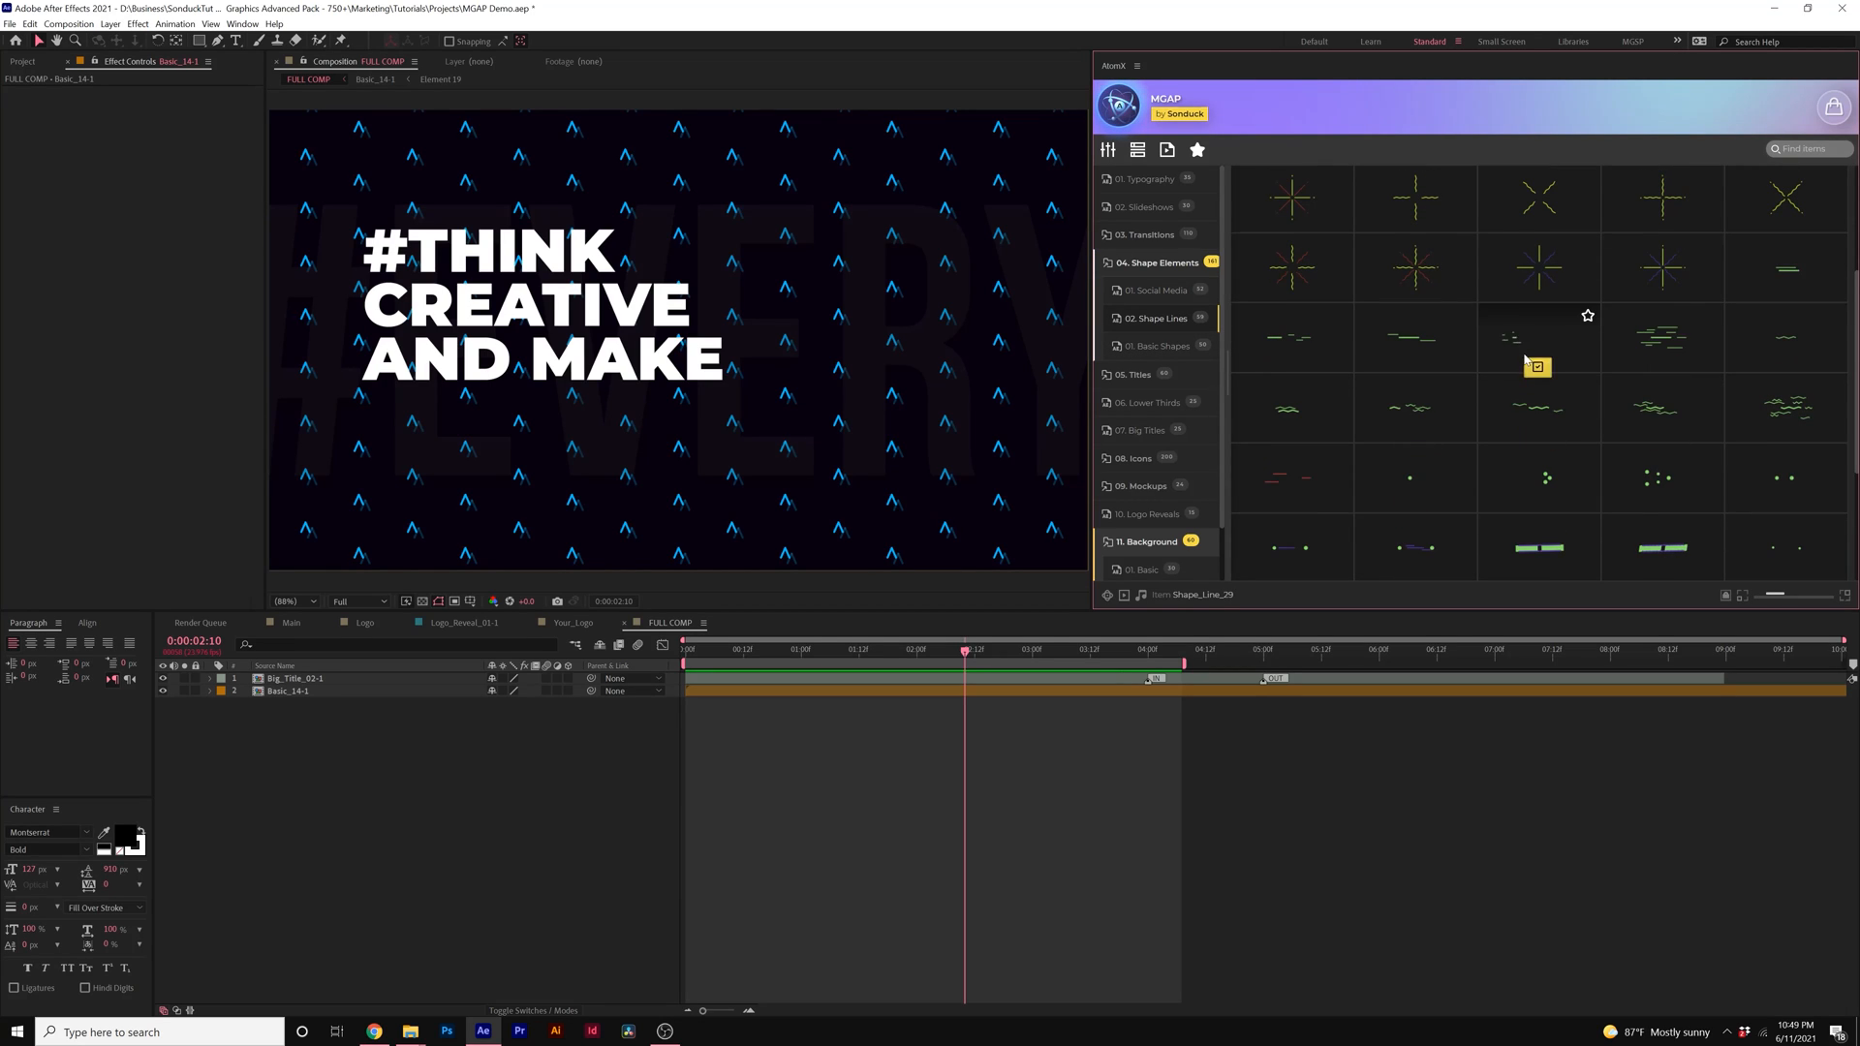
pyautogui.scroll(3)
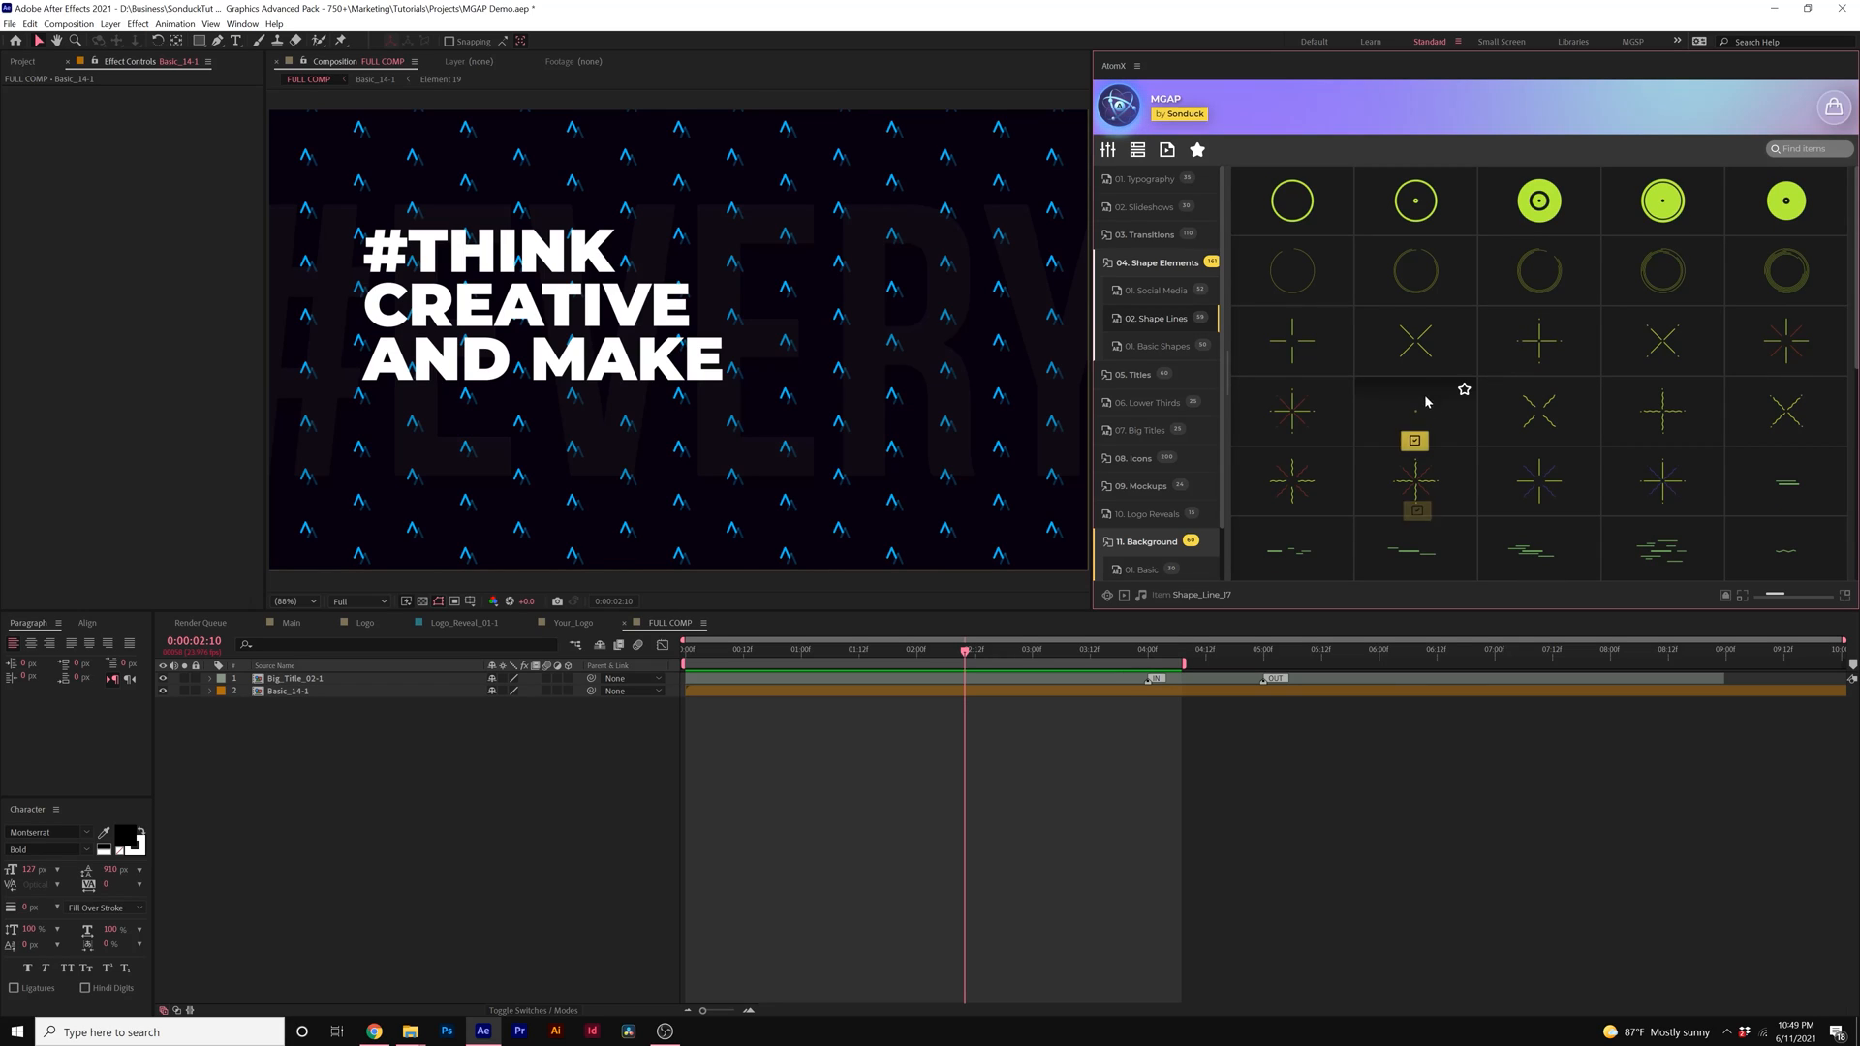
pyautogui.doubleClick(1415, 482)
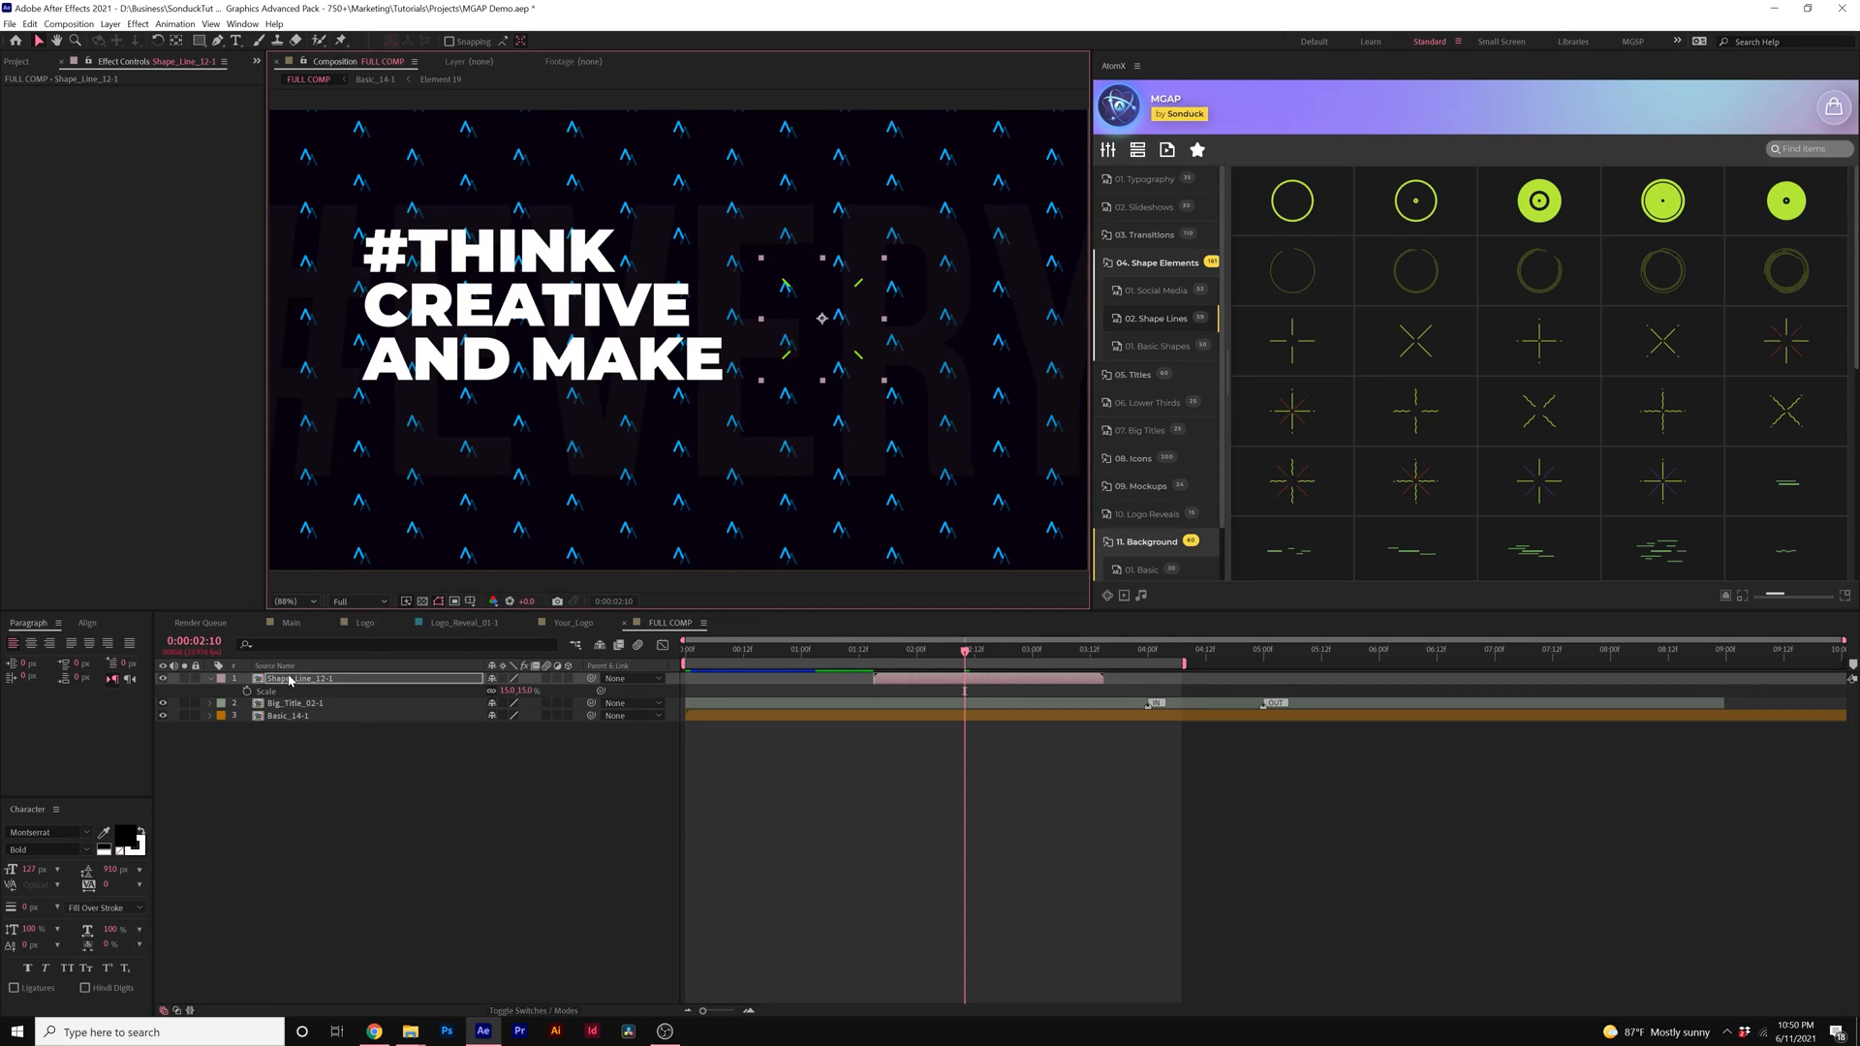
# Step: Set the Shape_Line_12-1 CONTROL Color A to white
pyautogui.click(149, 103)
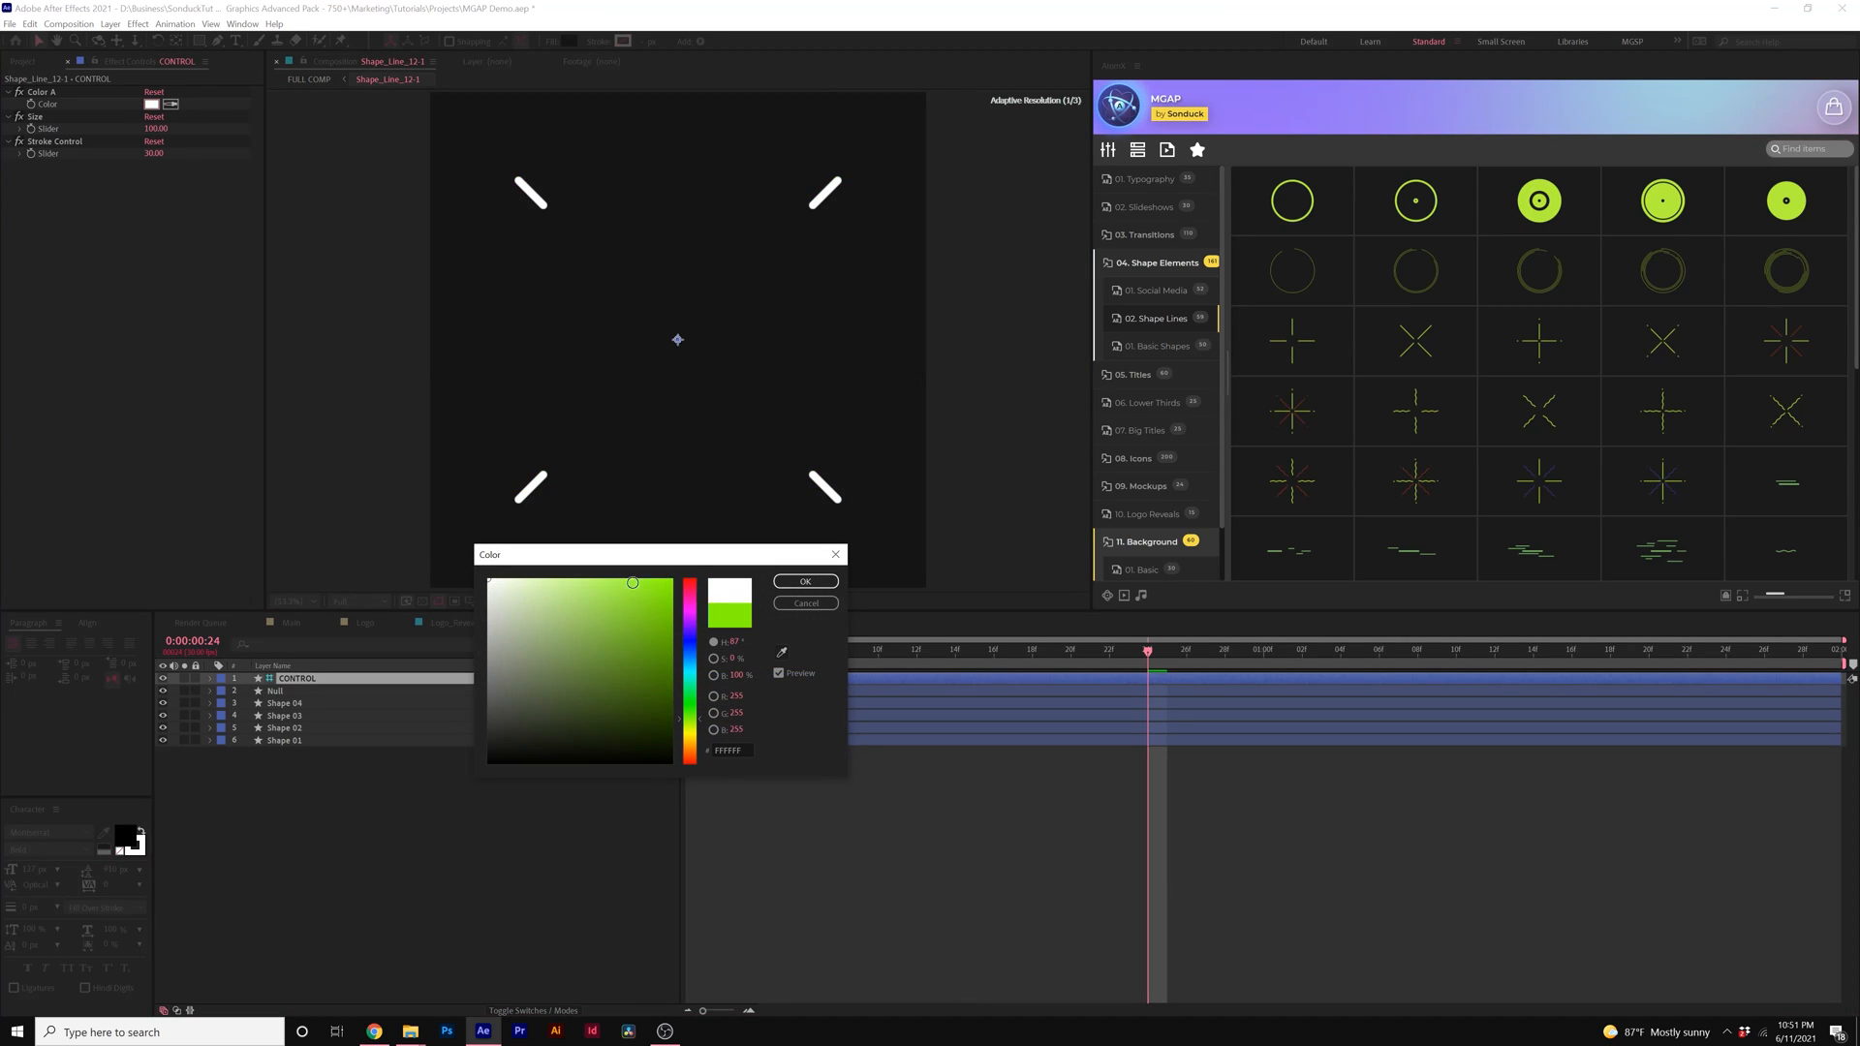
pyautogui.click(804, 581)
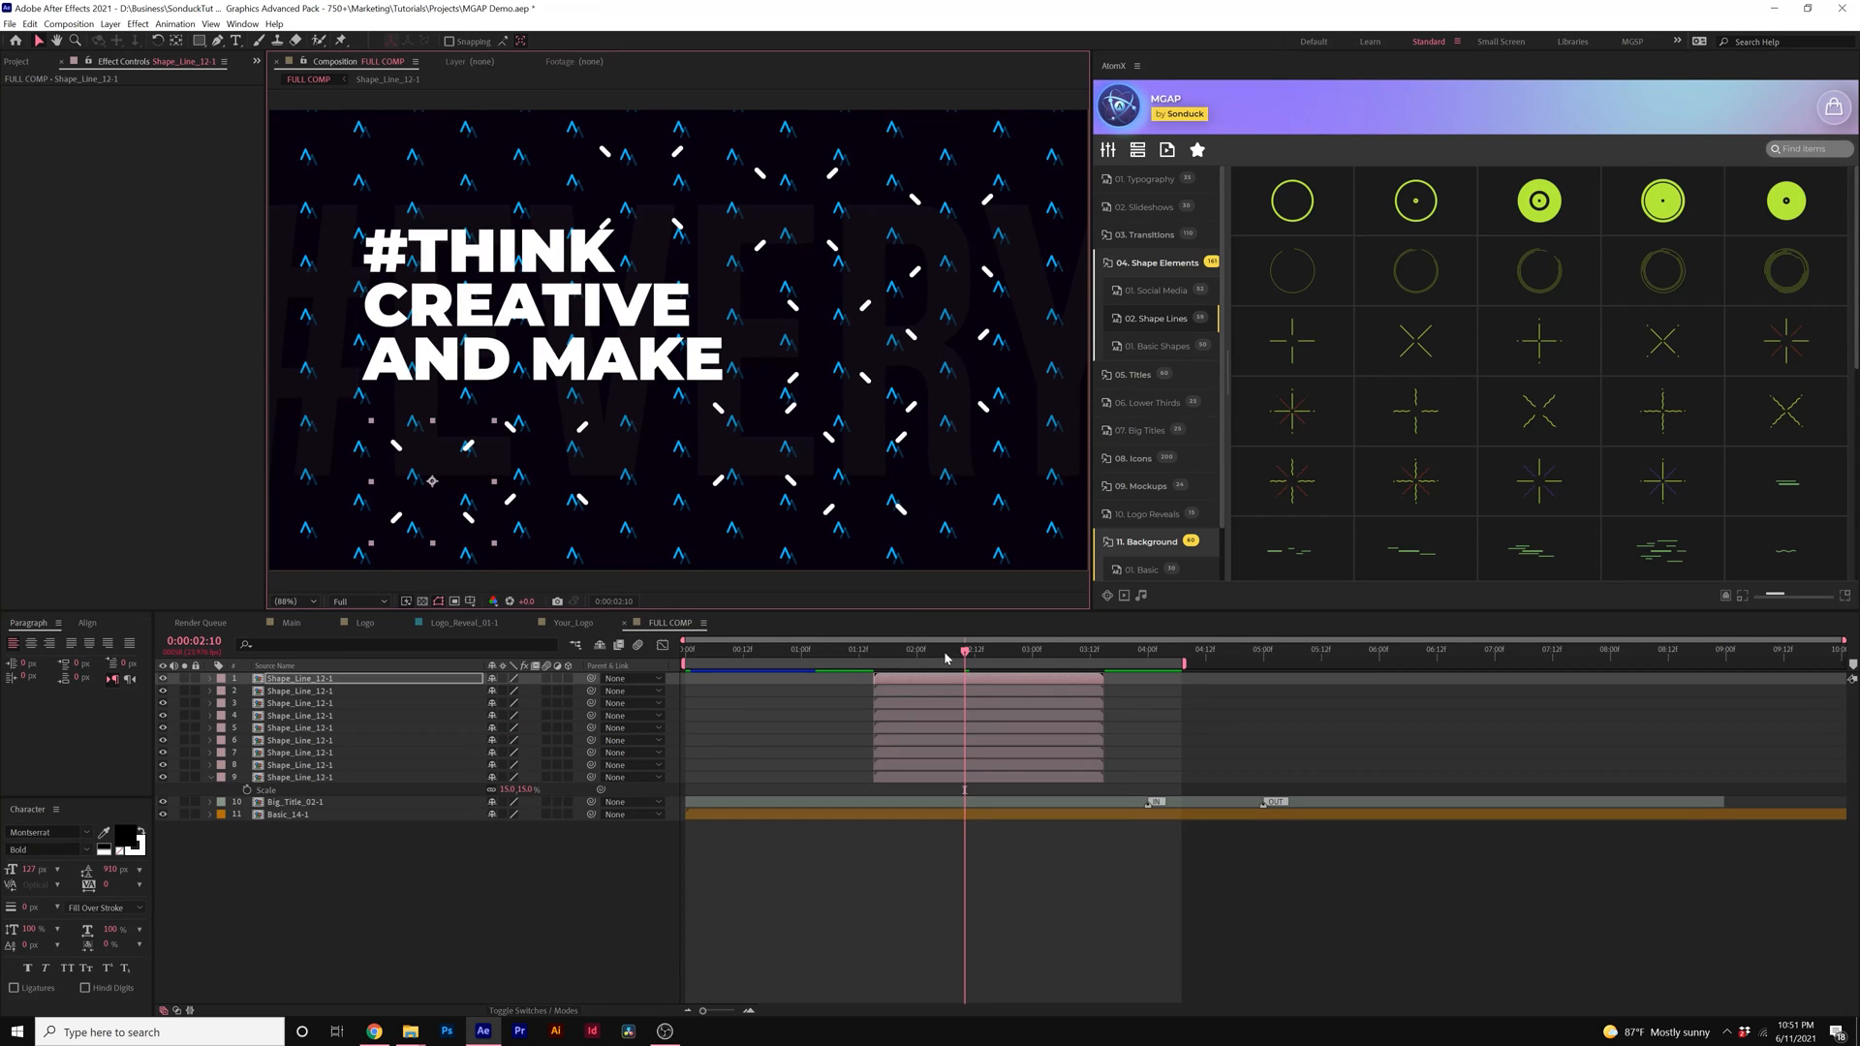
# Step: Stagger the accent copies in time so they pop in one after another
pyautogui.click(300, 689)
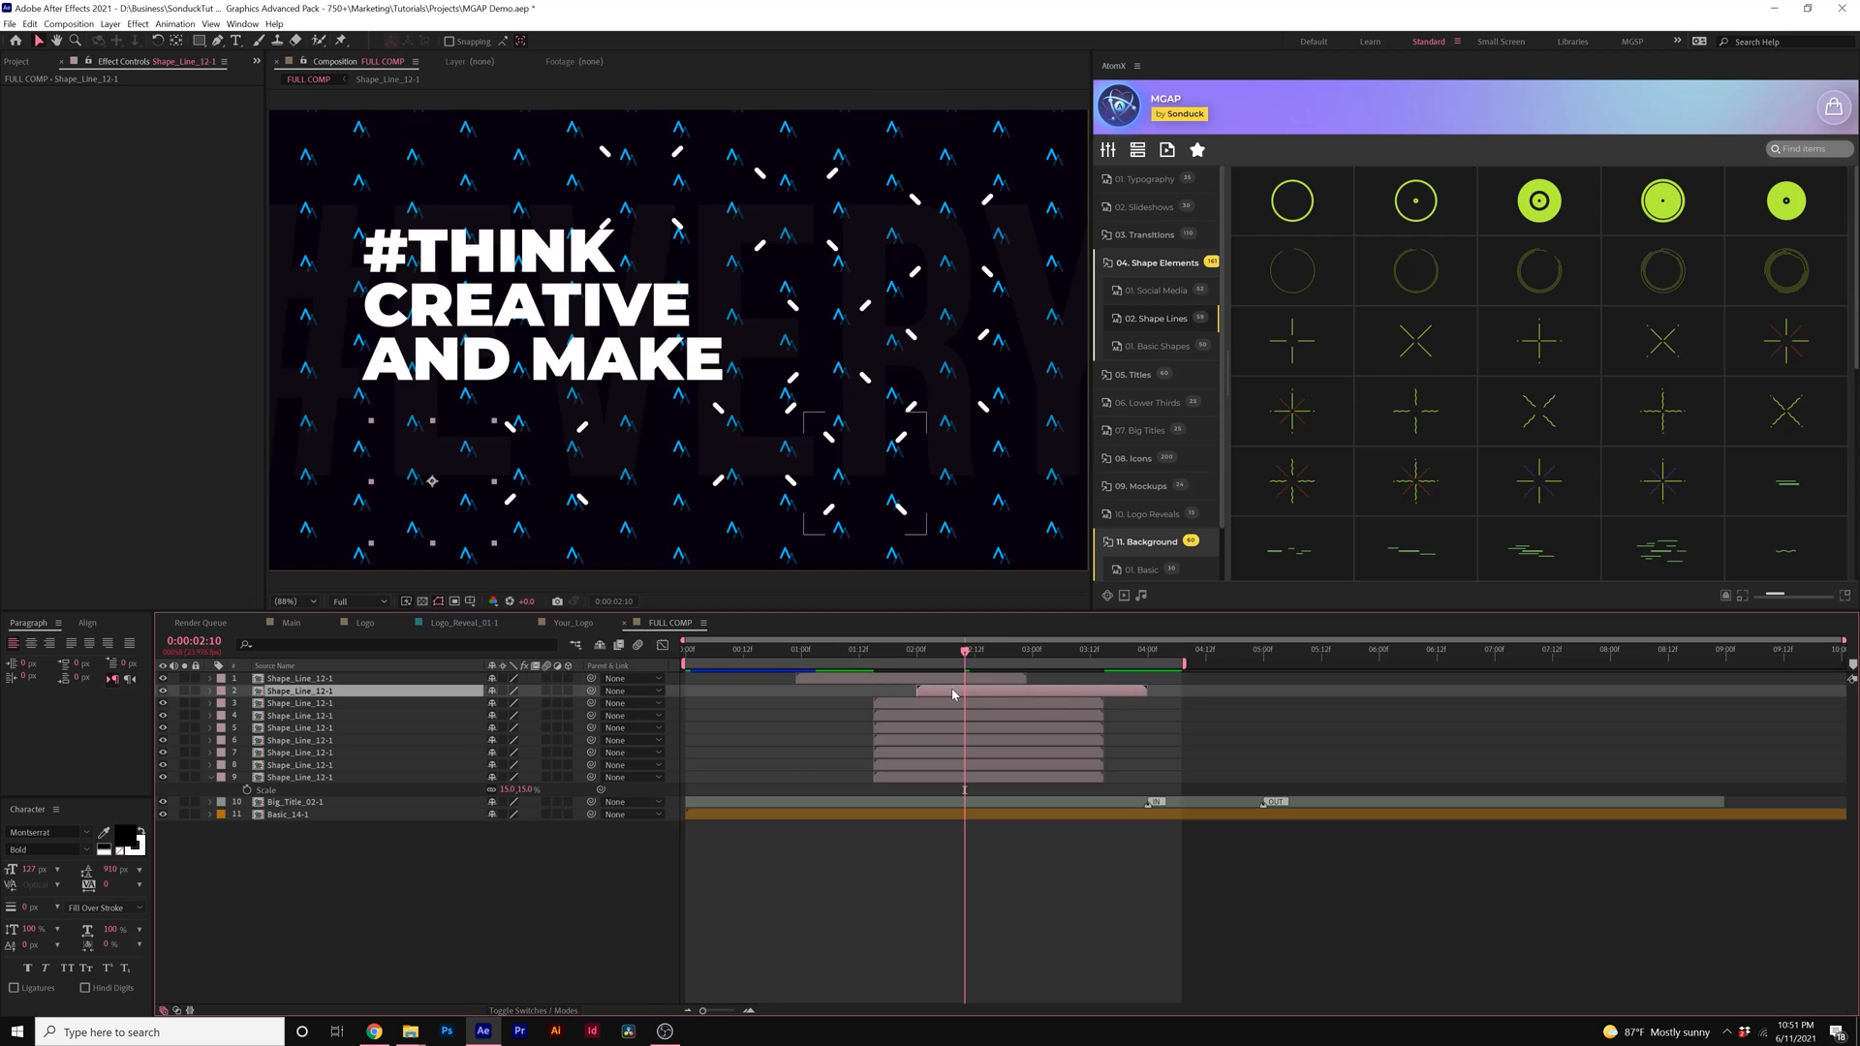
pyautogui.click(300, 727)
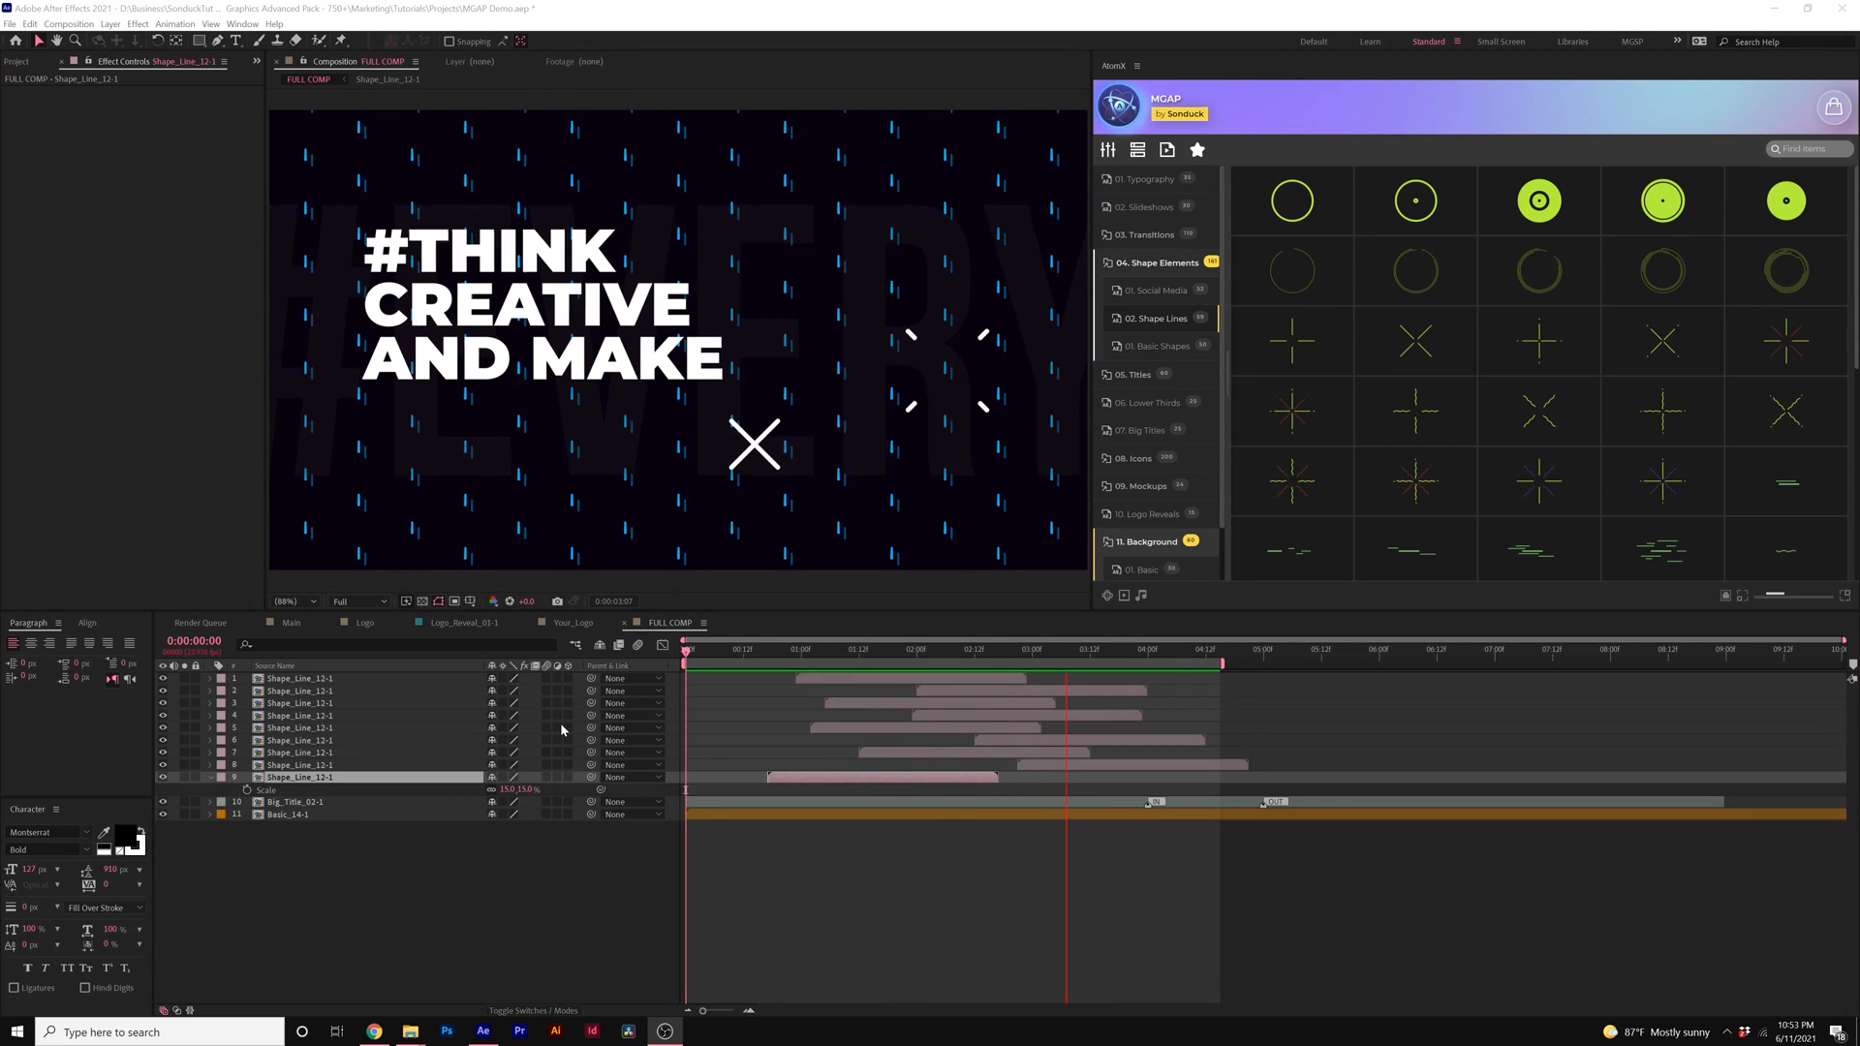
pyautogui.click(686, 649)
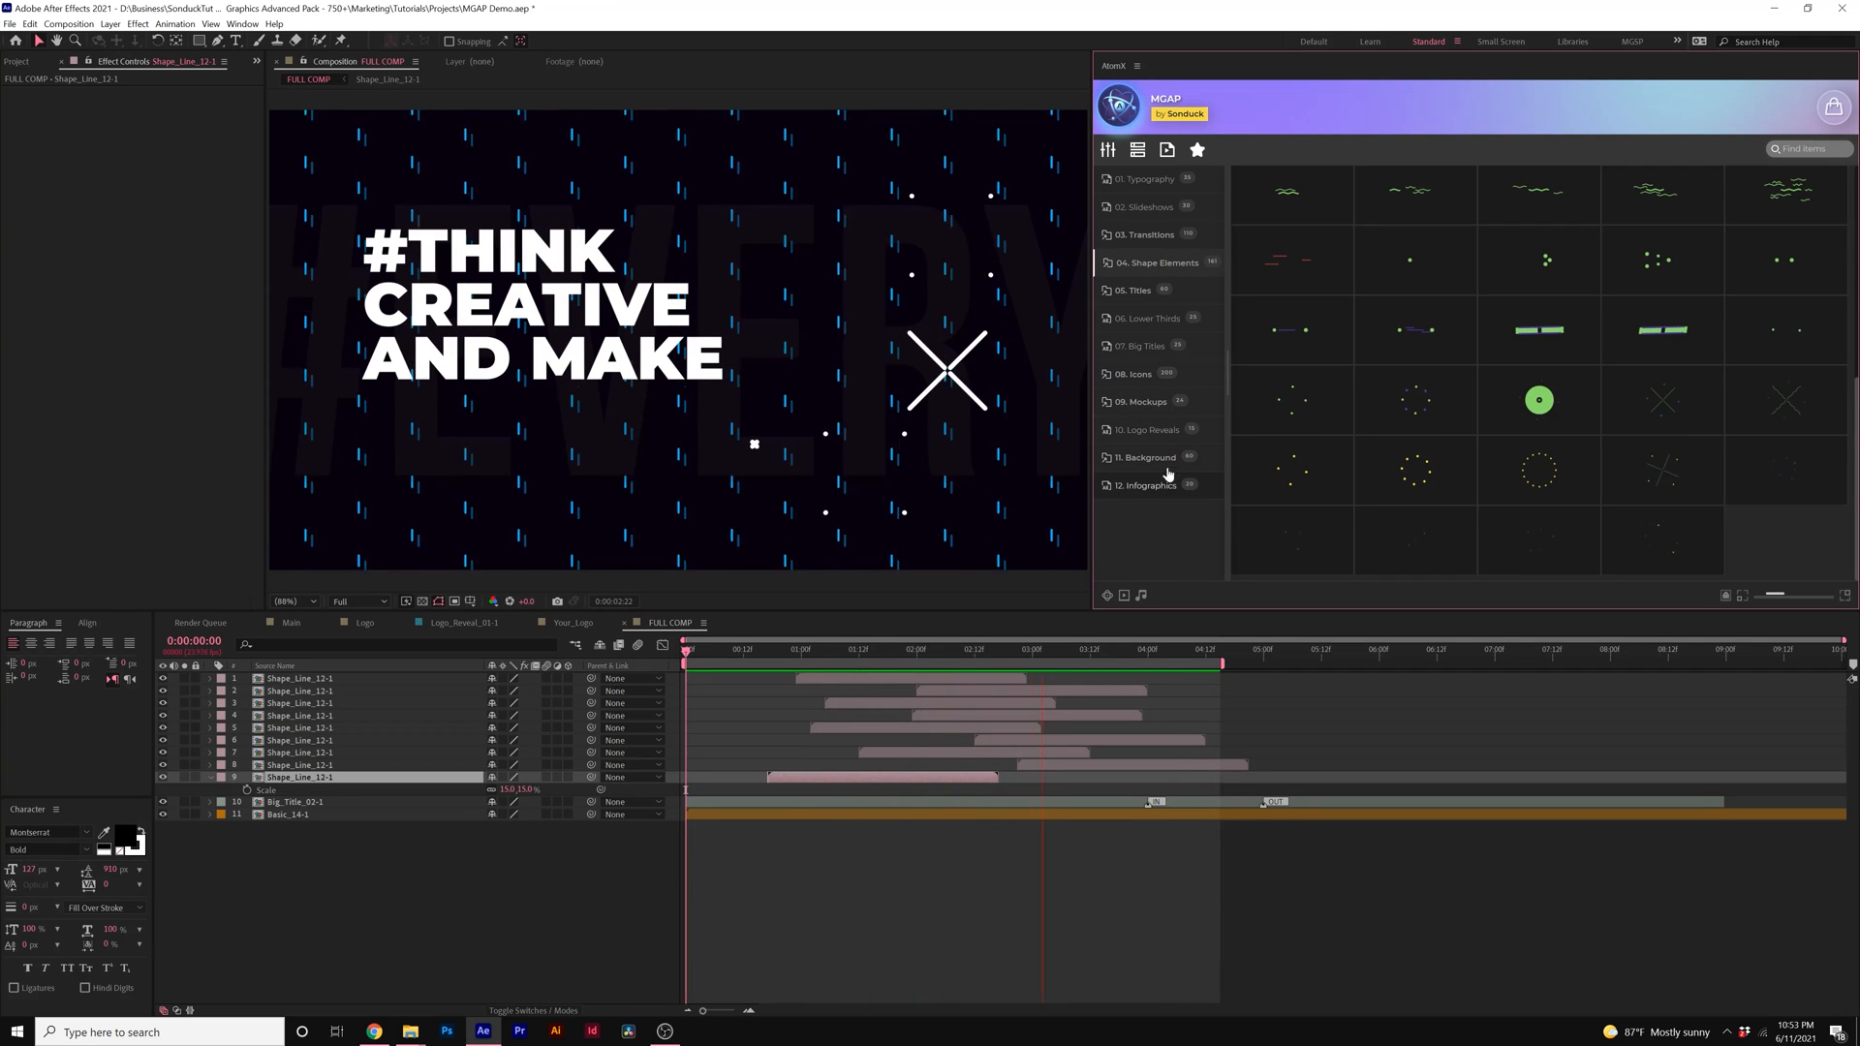
# Step: Browse Infographics, Shape Elements, Typography, Slideshows and Titles, then switch to Premiere Pro
pyautogui.click(1145, 484)
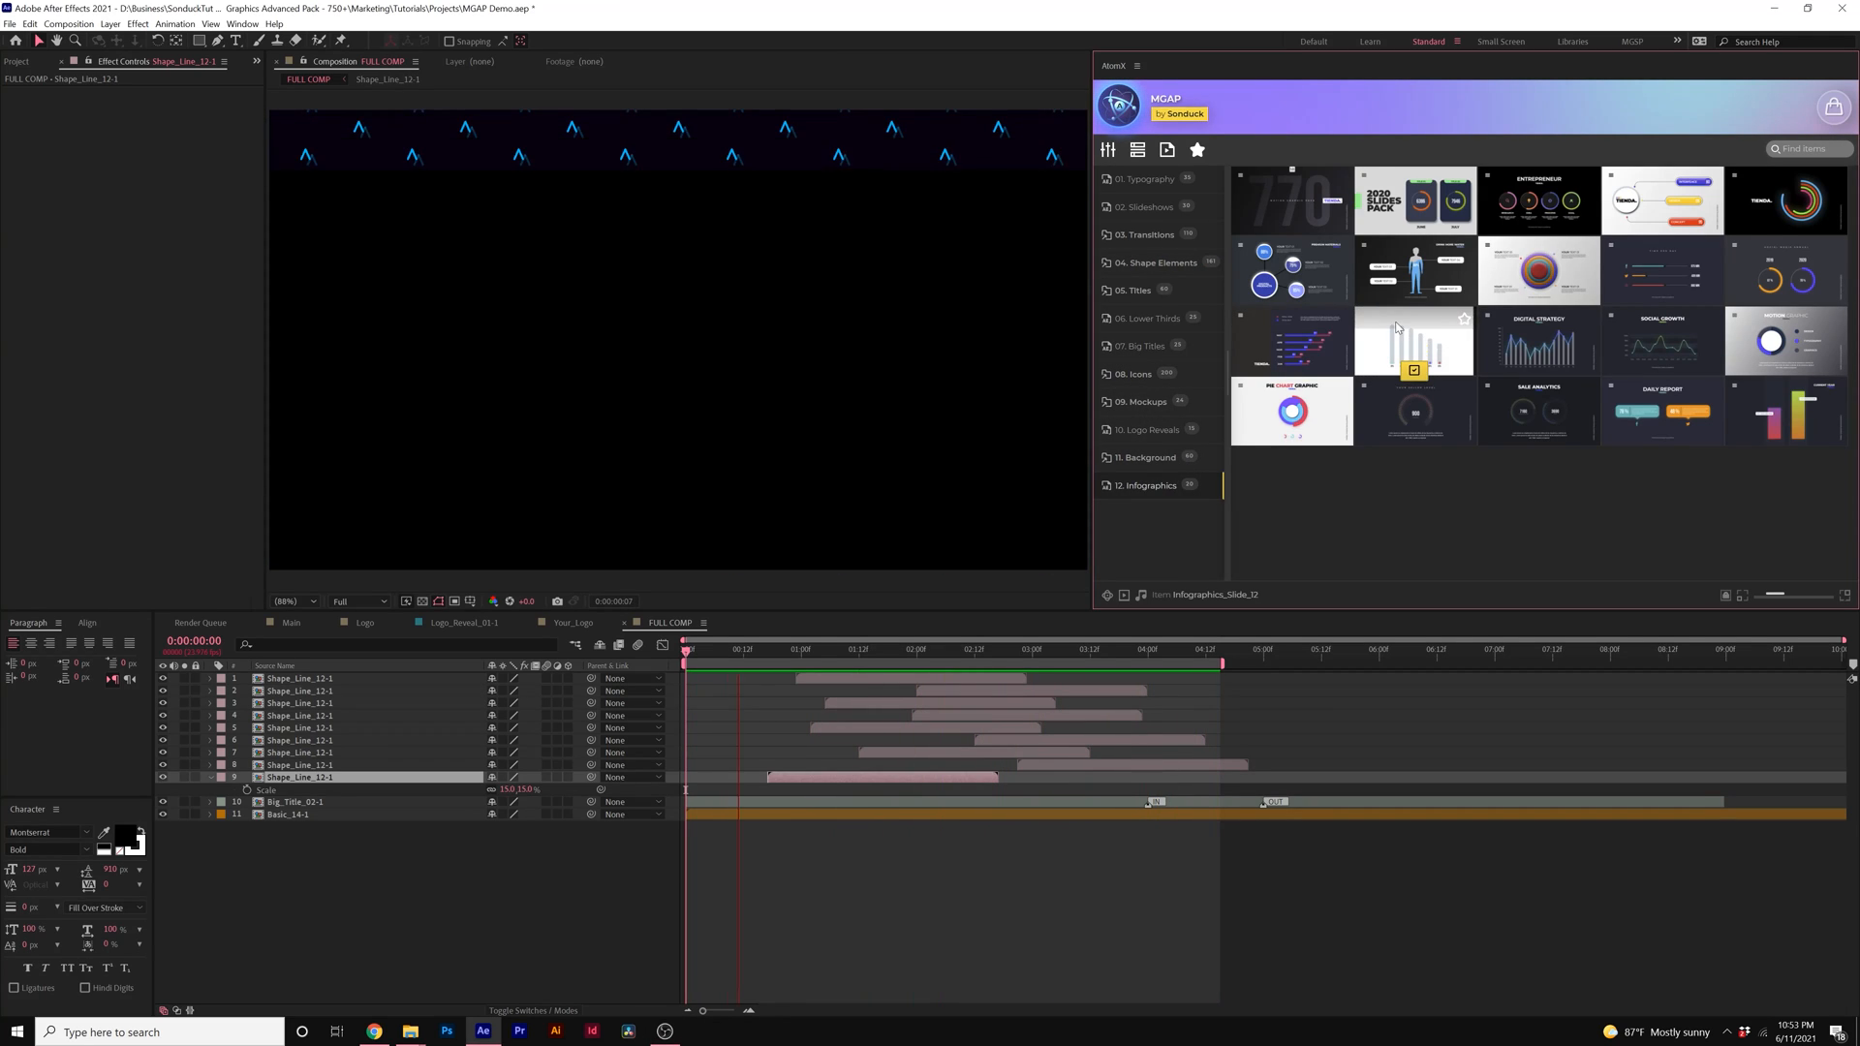
pyautogui.click(1147, 207)
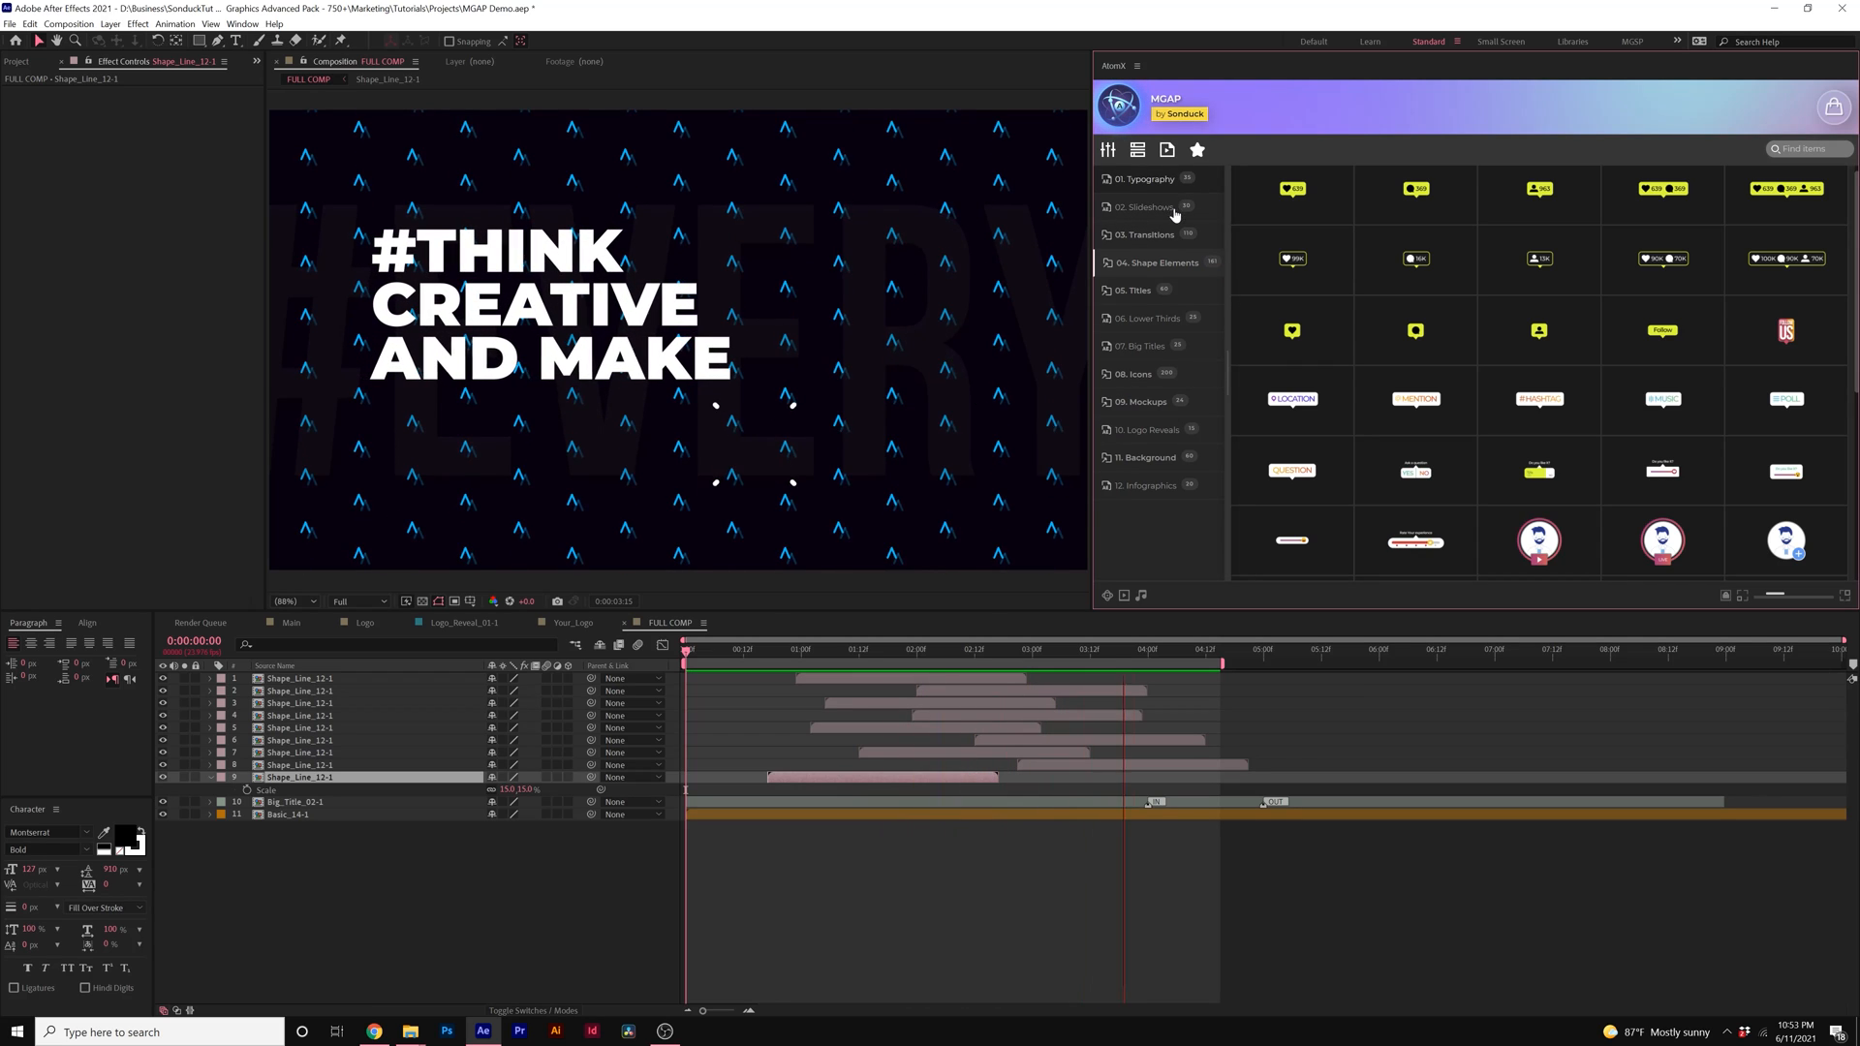
pyautogui.click(1143, 208)
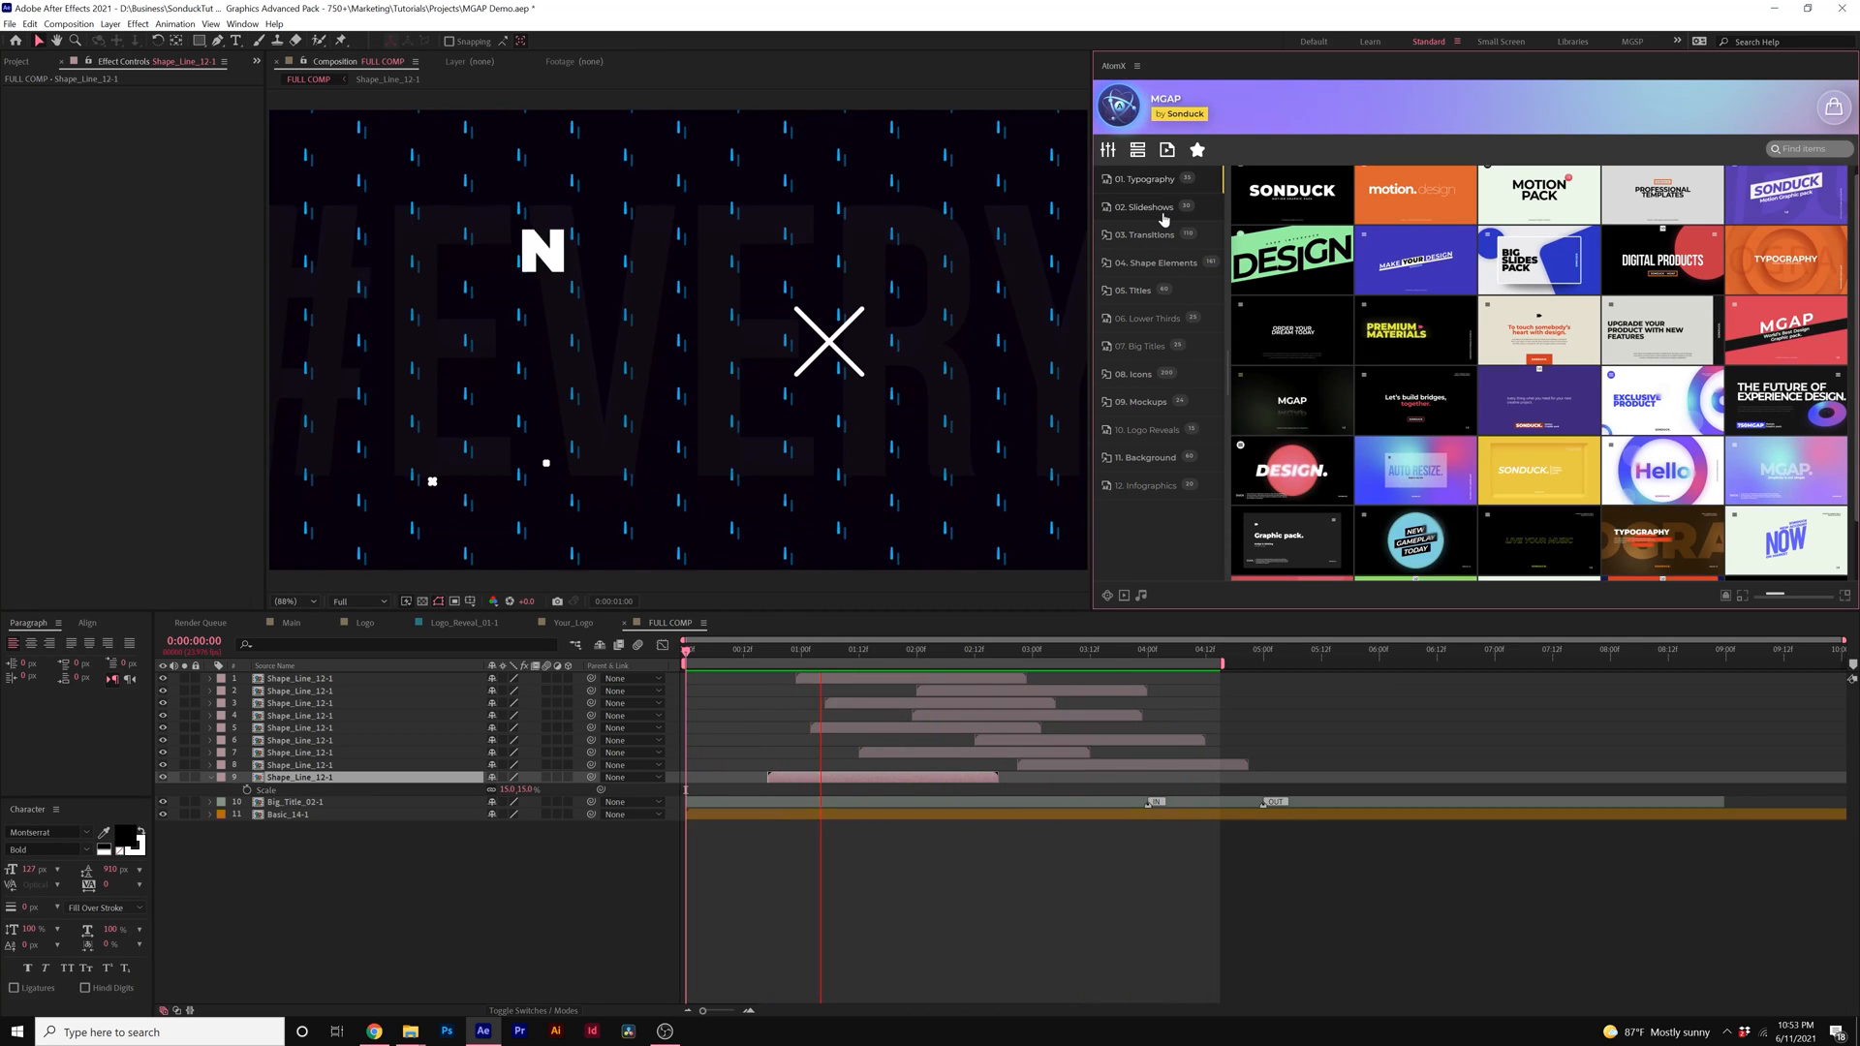
pyautogui.click(1134, 289)
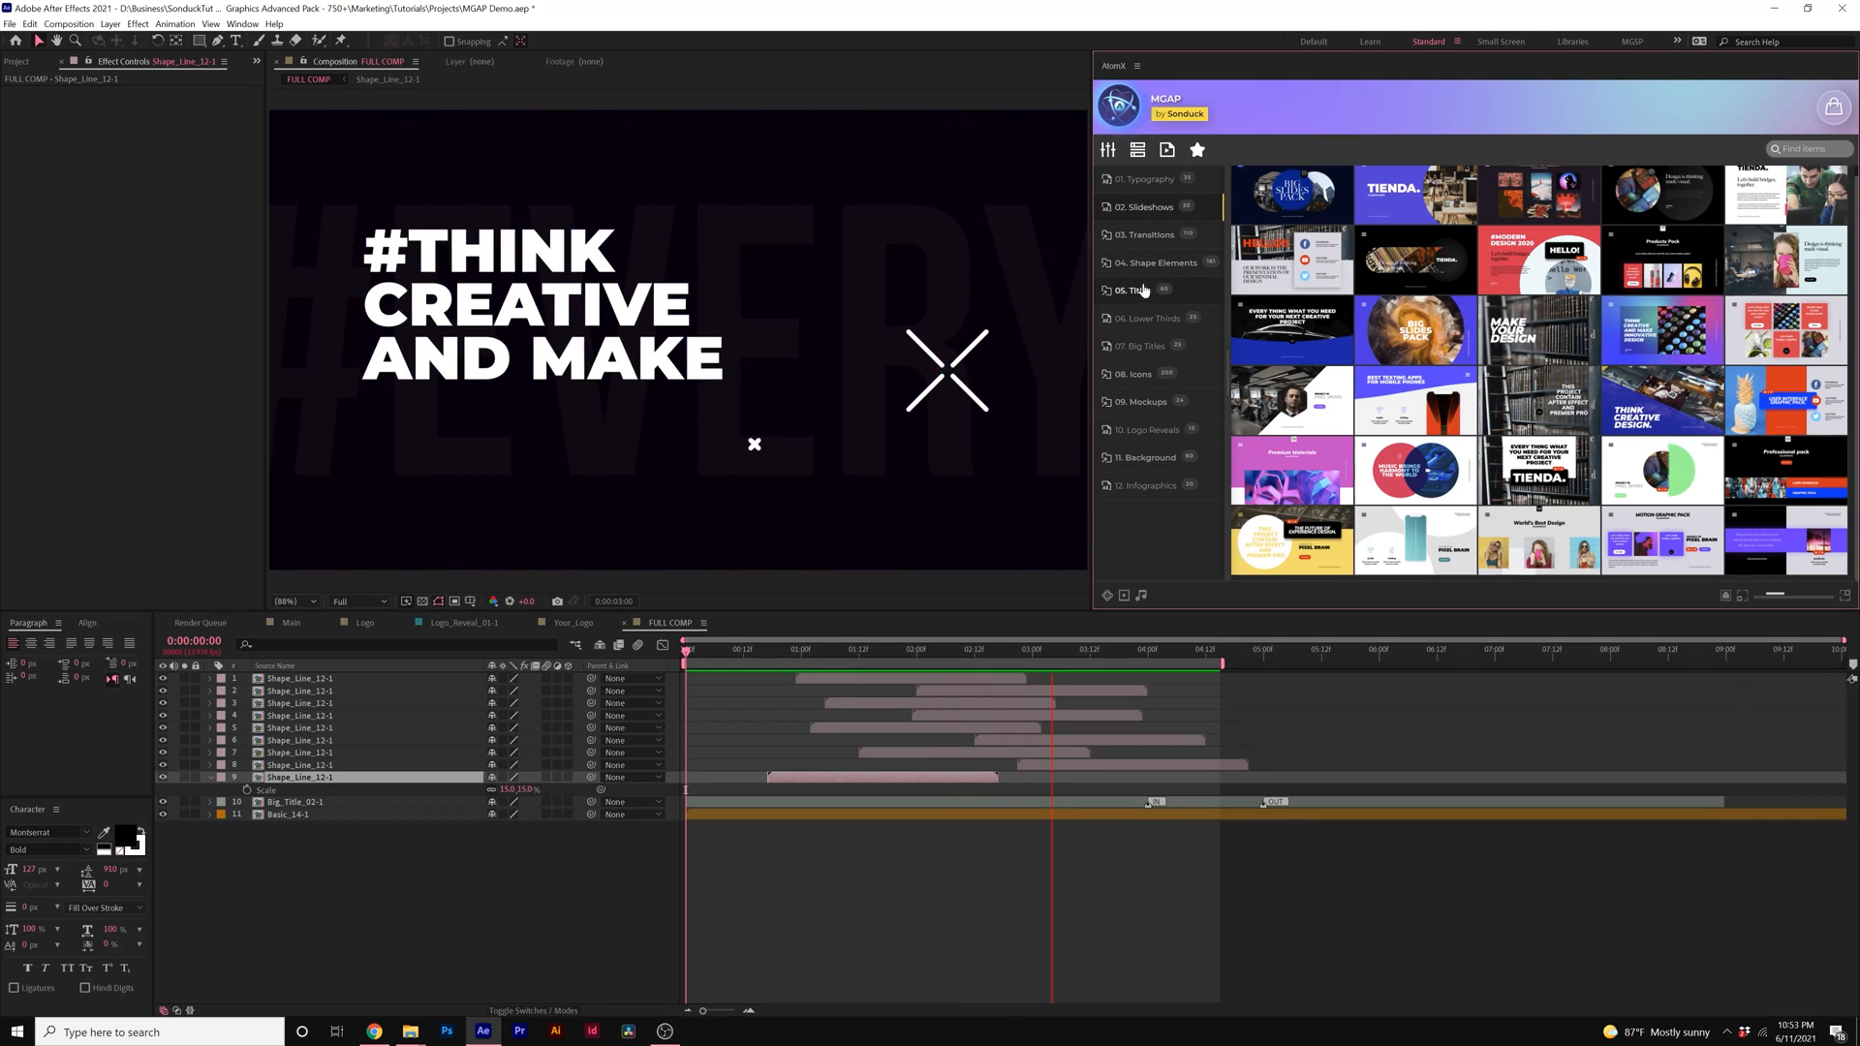
pyautogui.click(1134, 291)
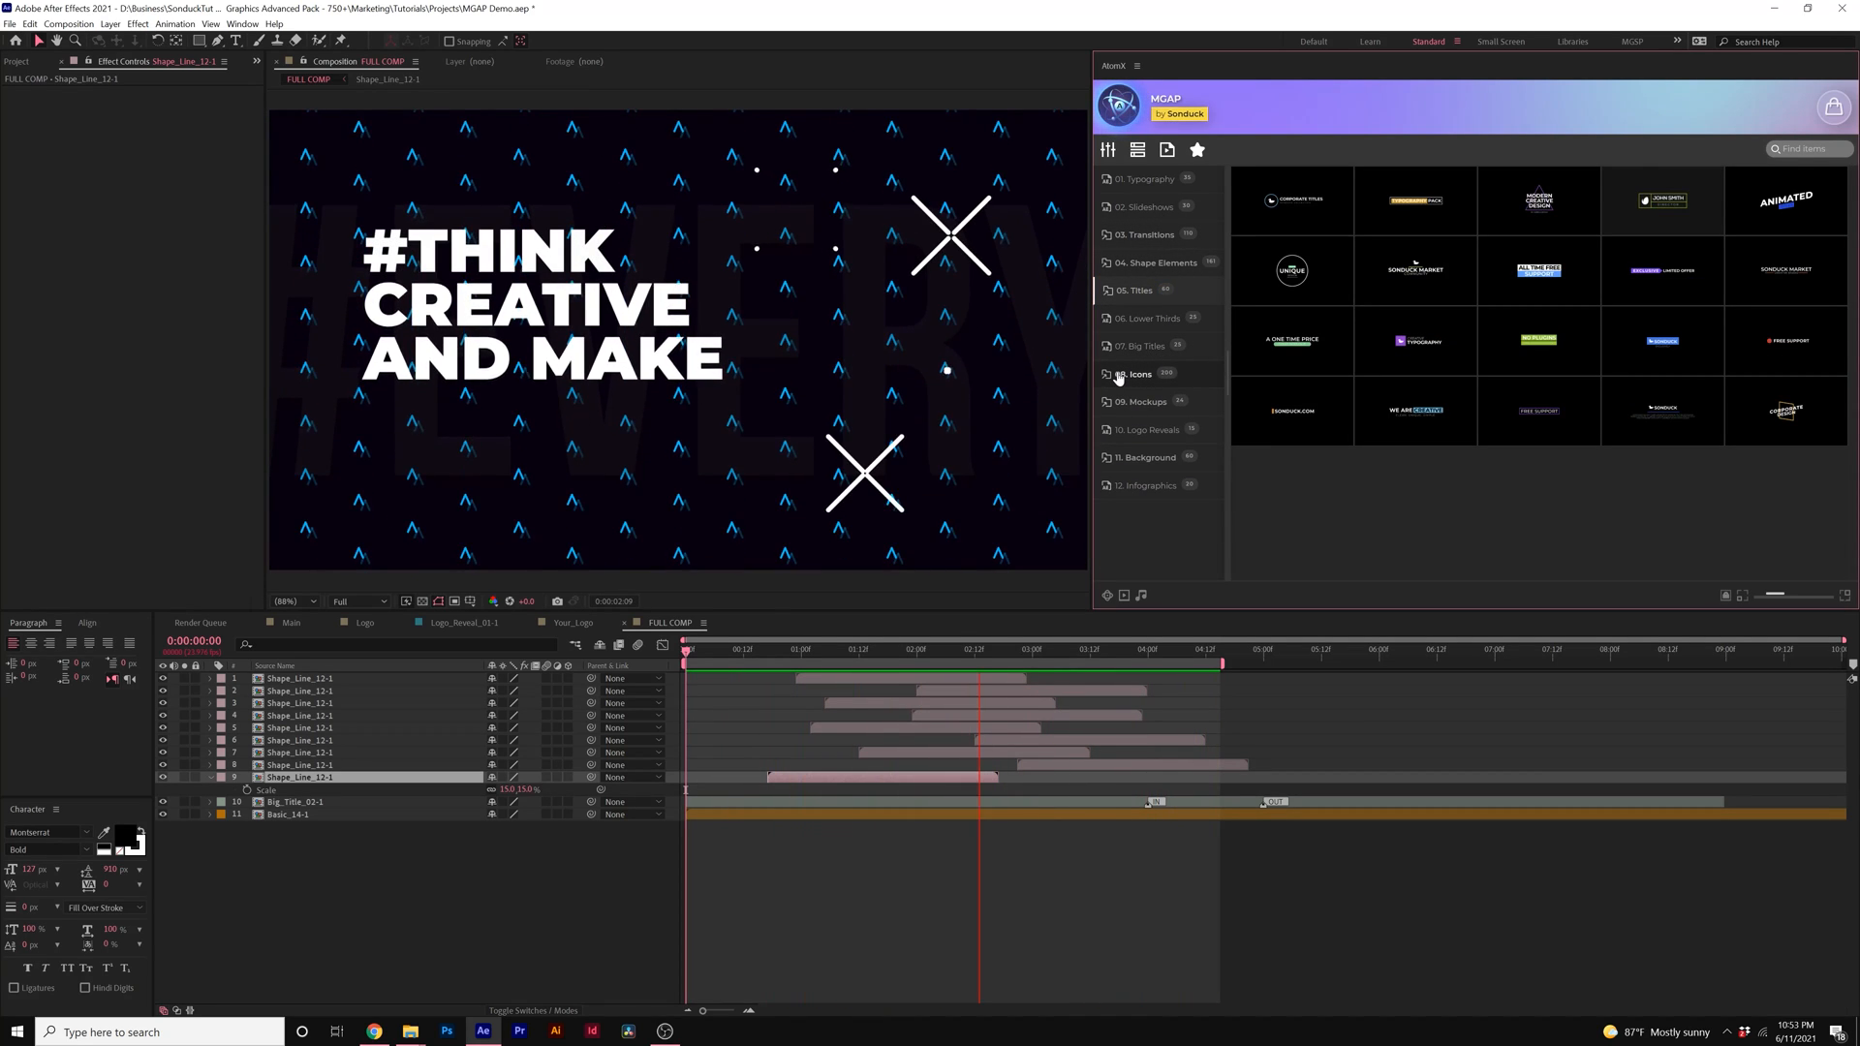
pyautogui.click(519, 1031)
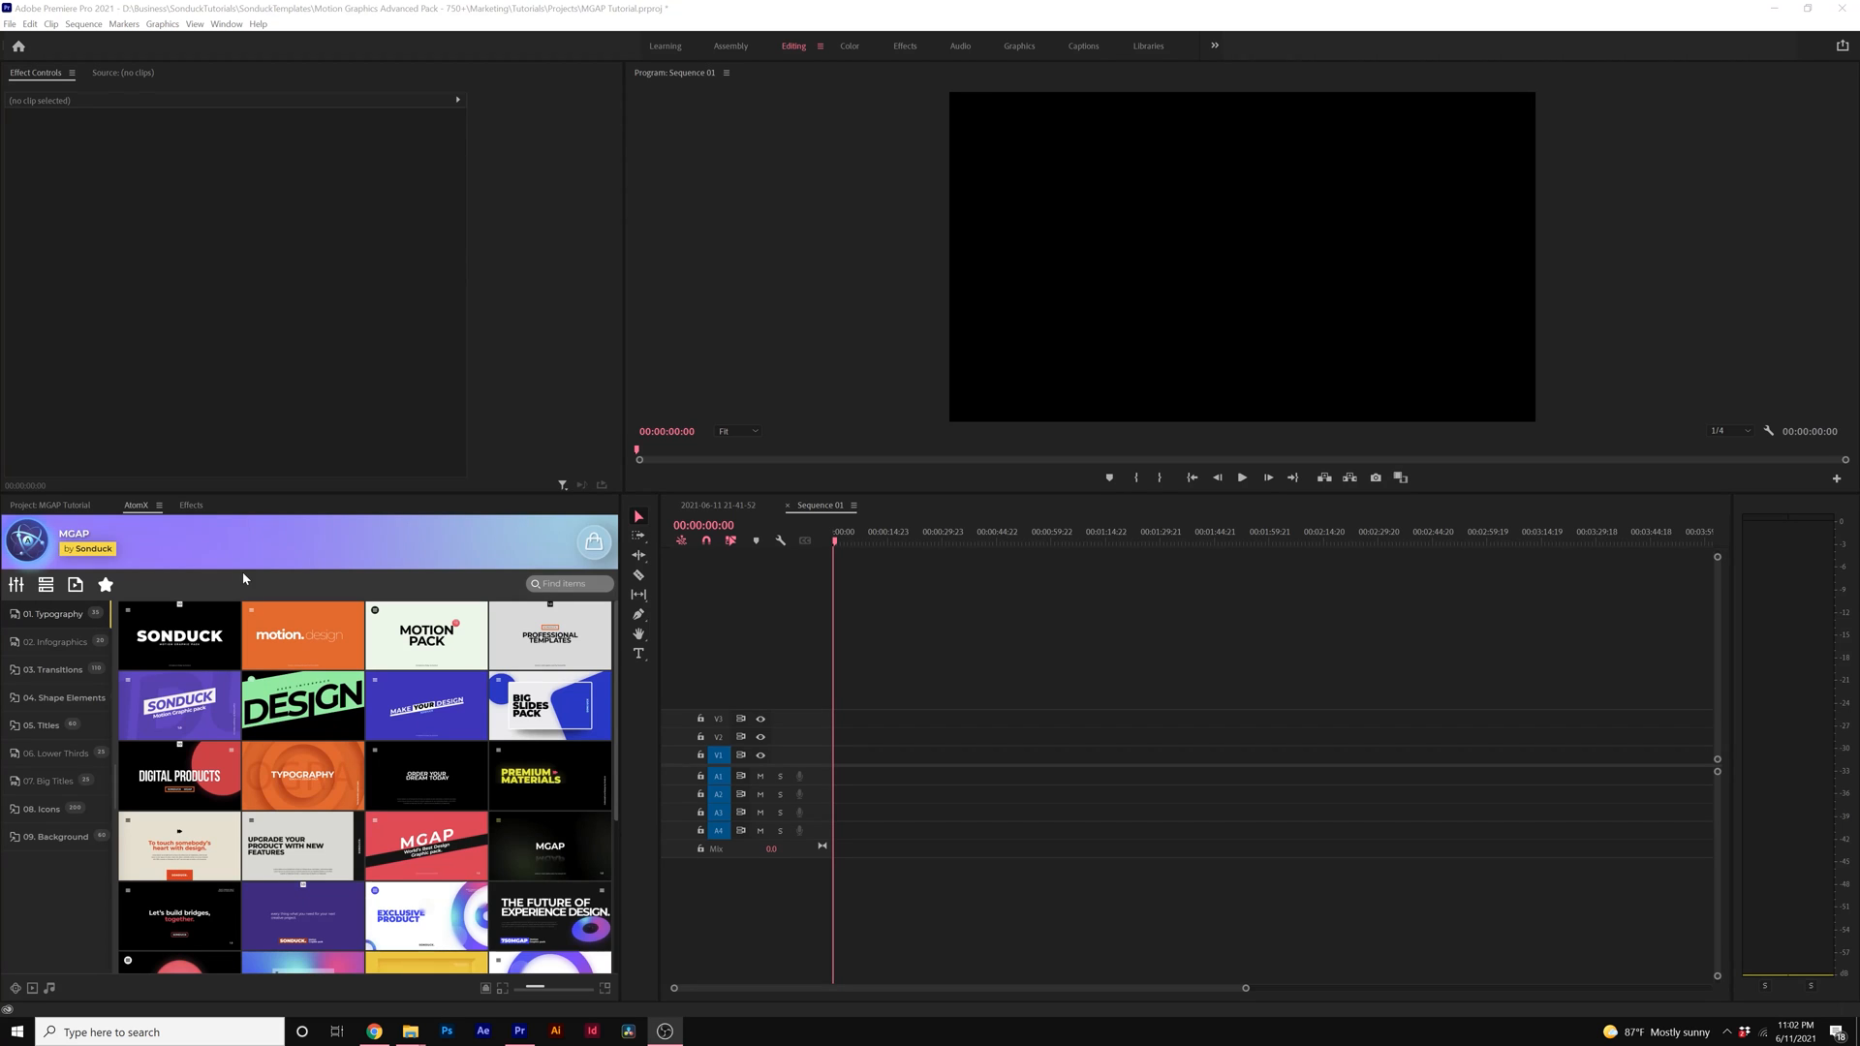
pyautogui.moveTo(295, 543)
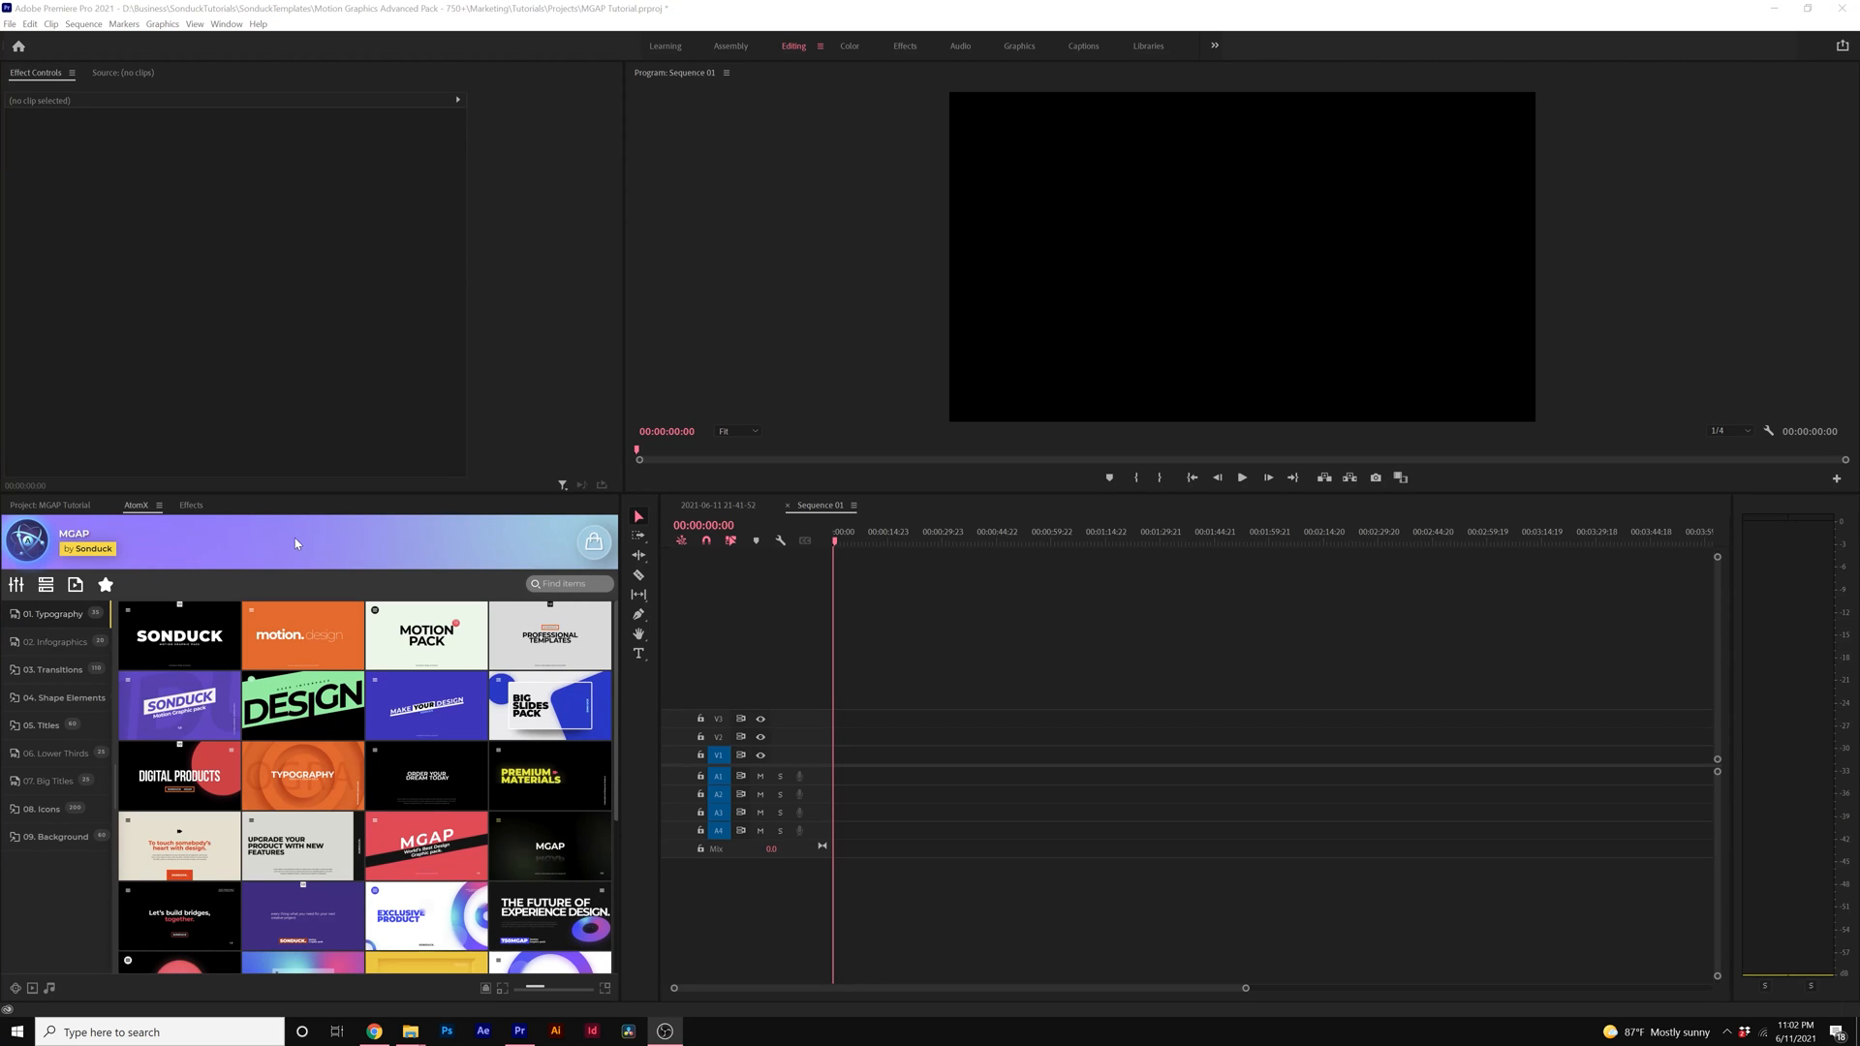
pyautogui.moveTo(427, 577)
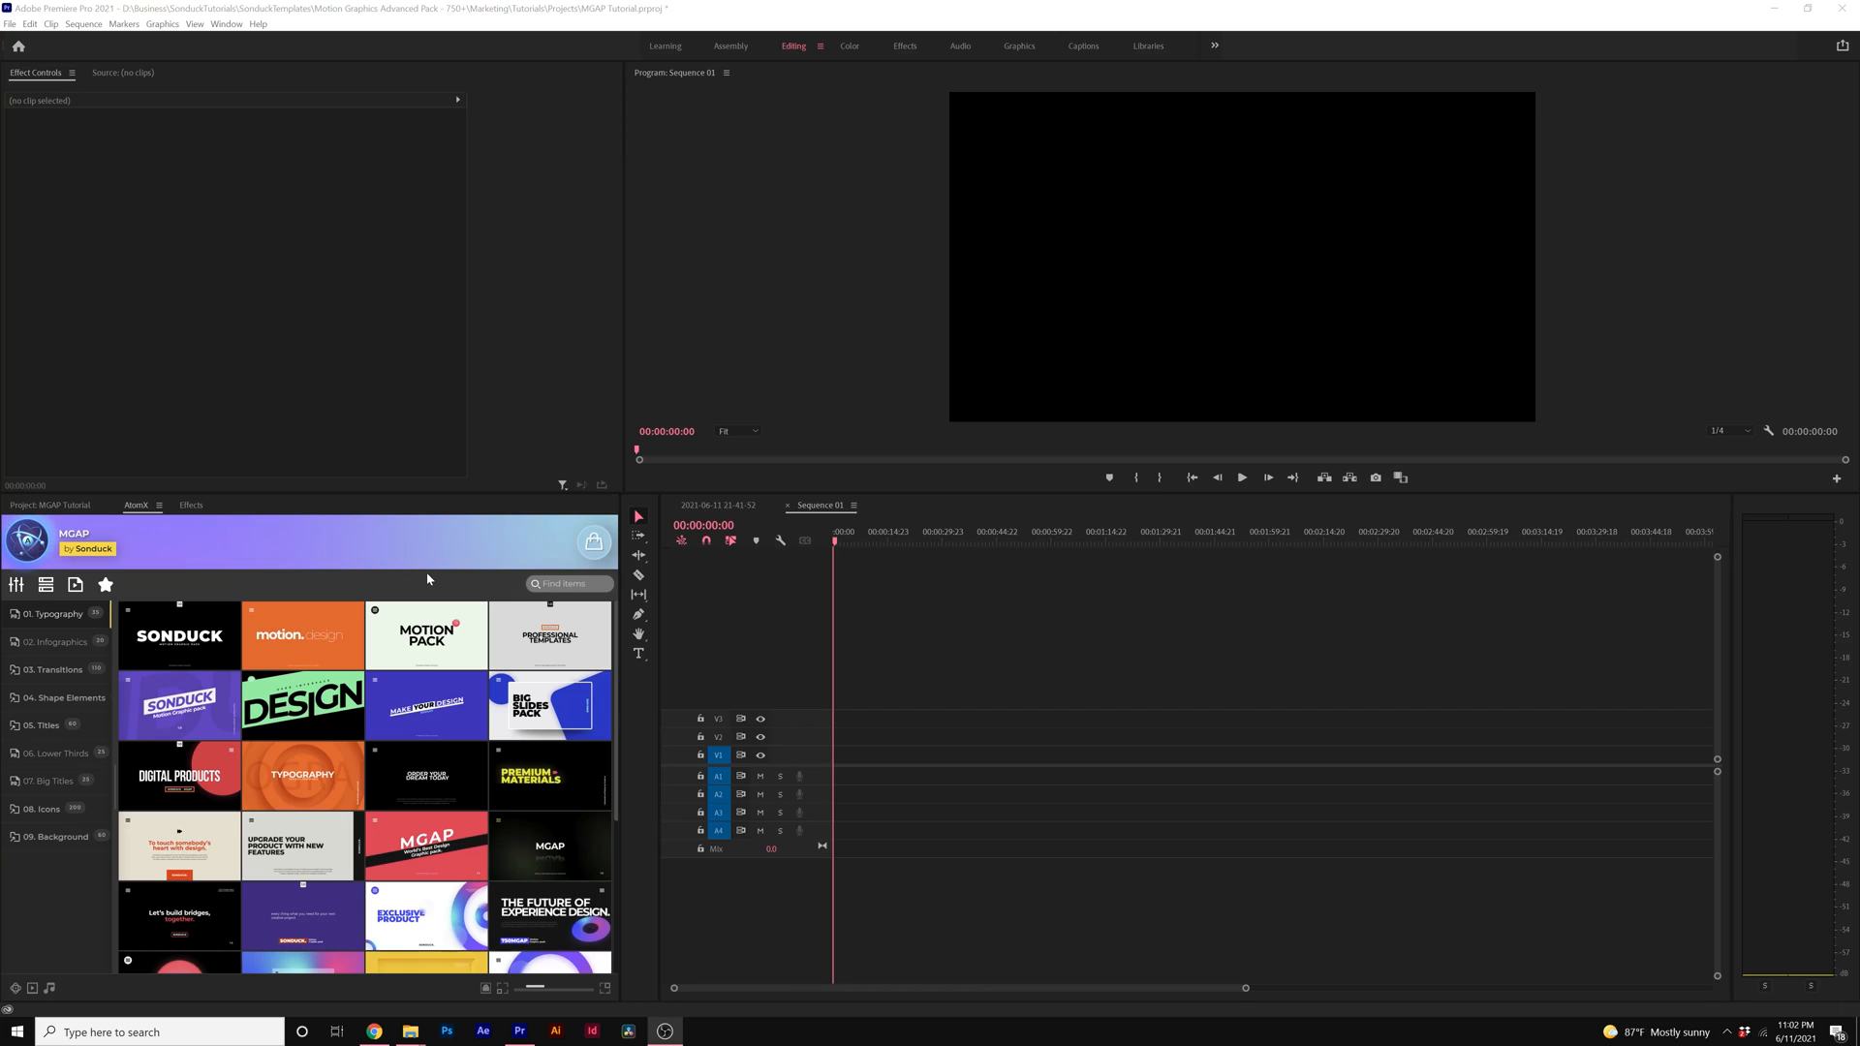
pyautogui.moveTo(498, 579)
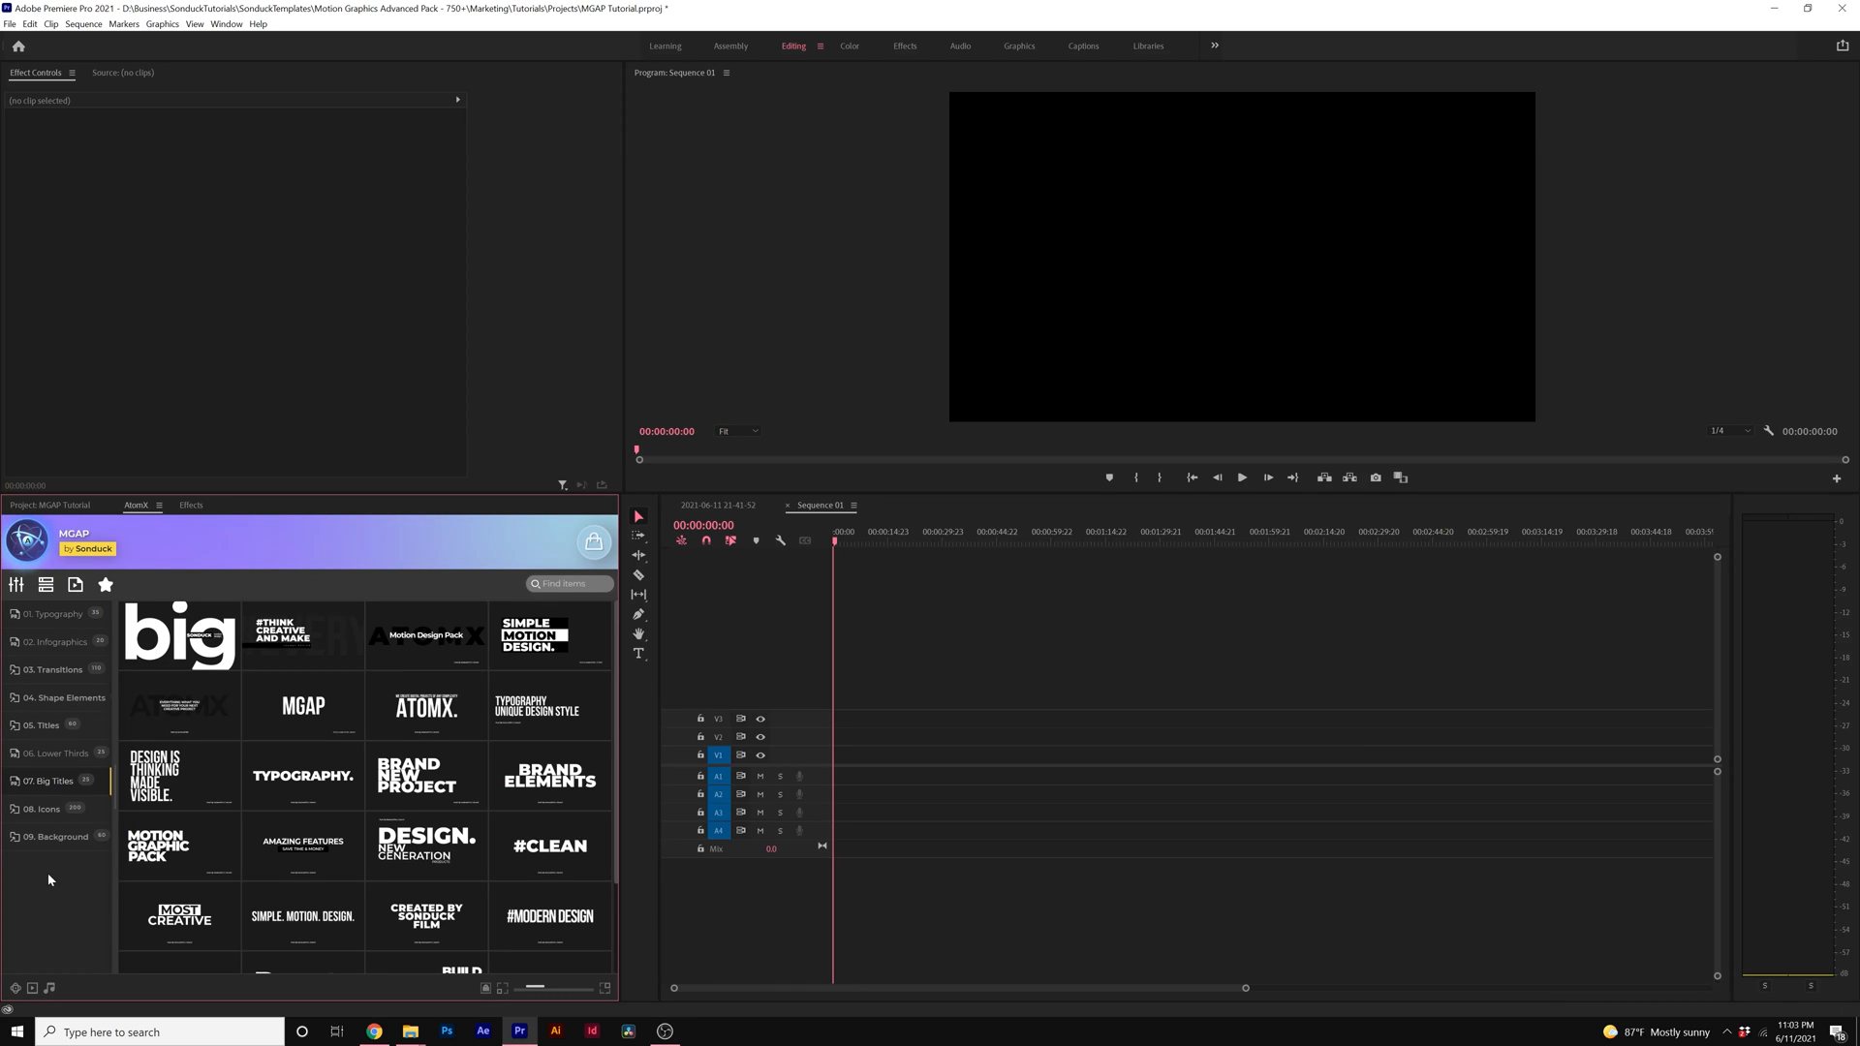
pyautogui.moveTo(56, 917)
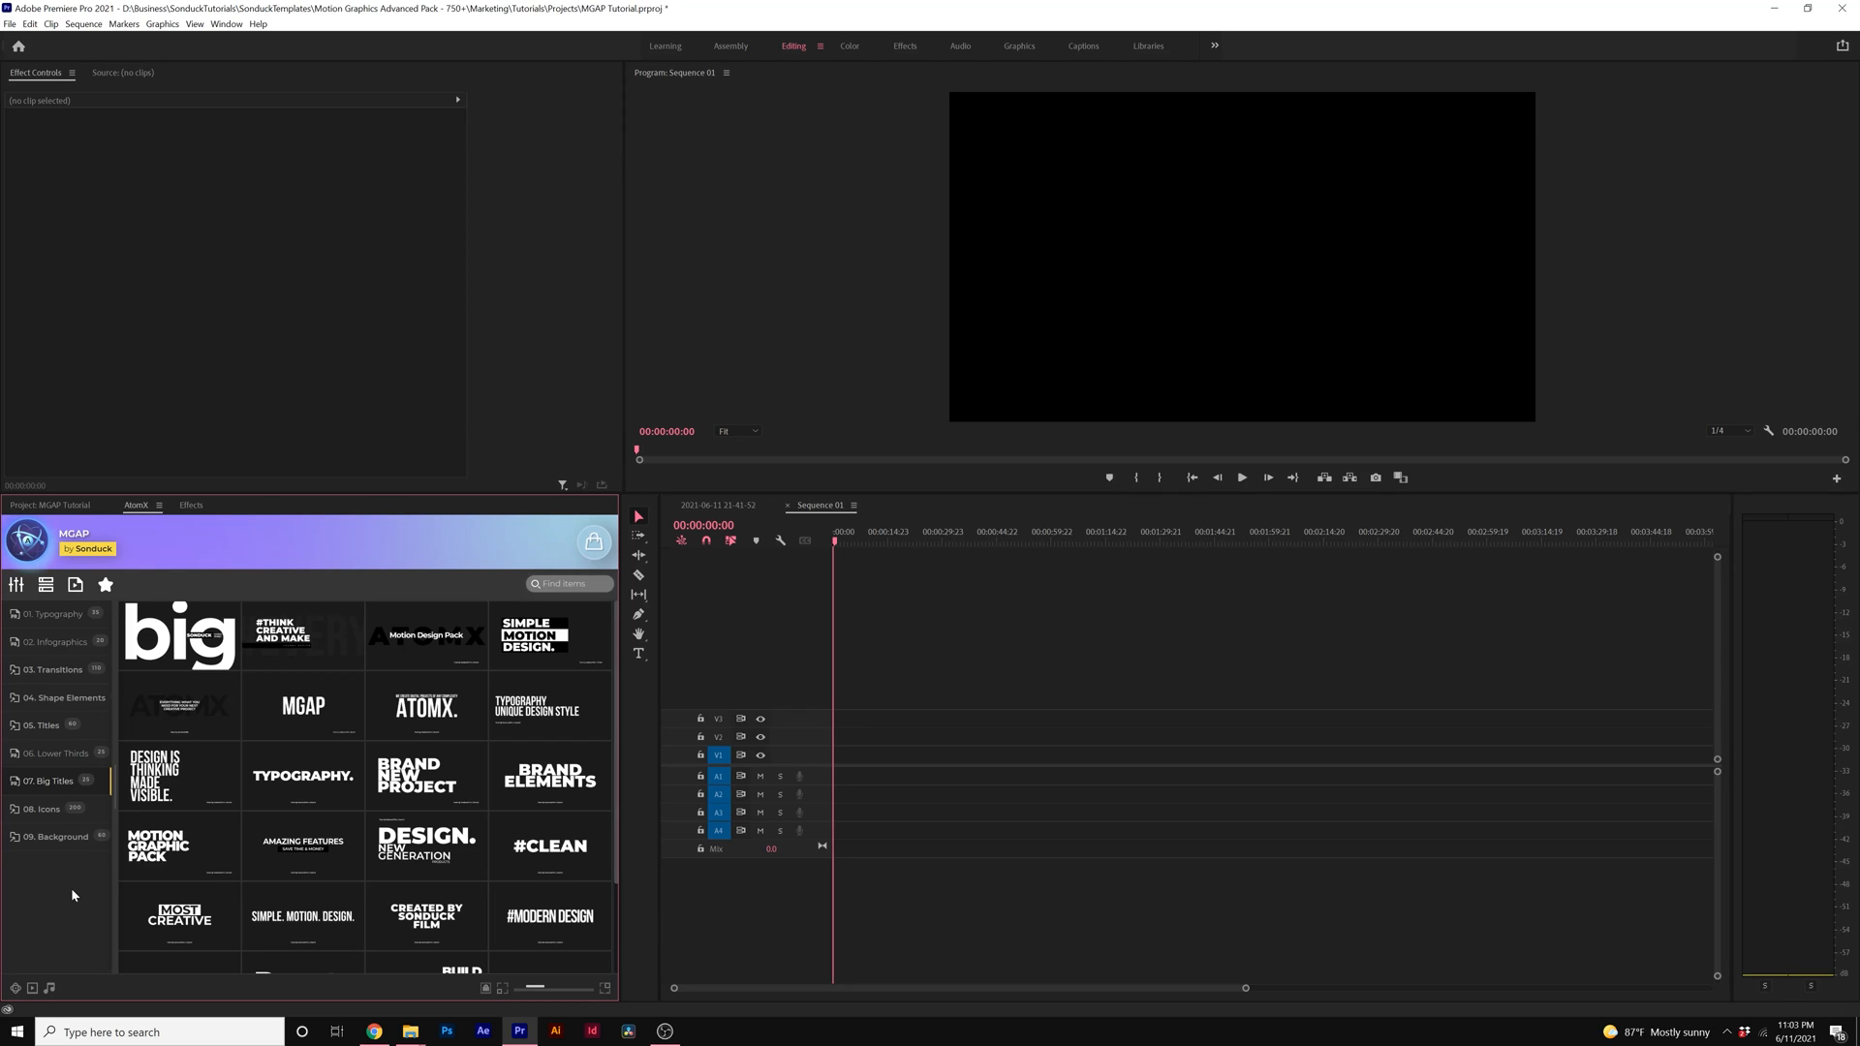
# Step: Browse the shape elements and icons categories, then show the Big Titles templates
pyautogui.click(62, 697)
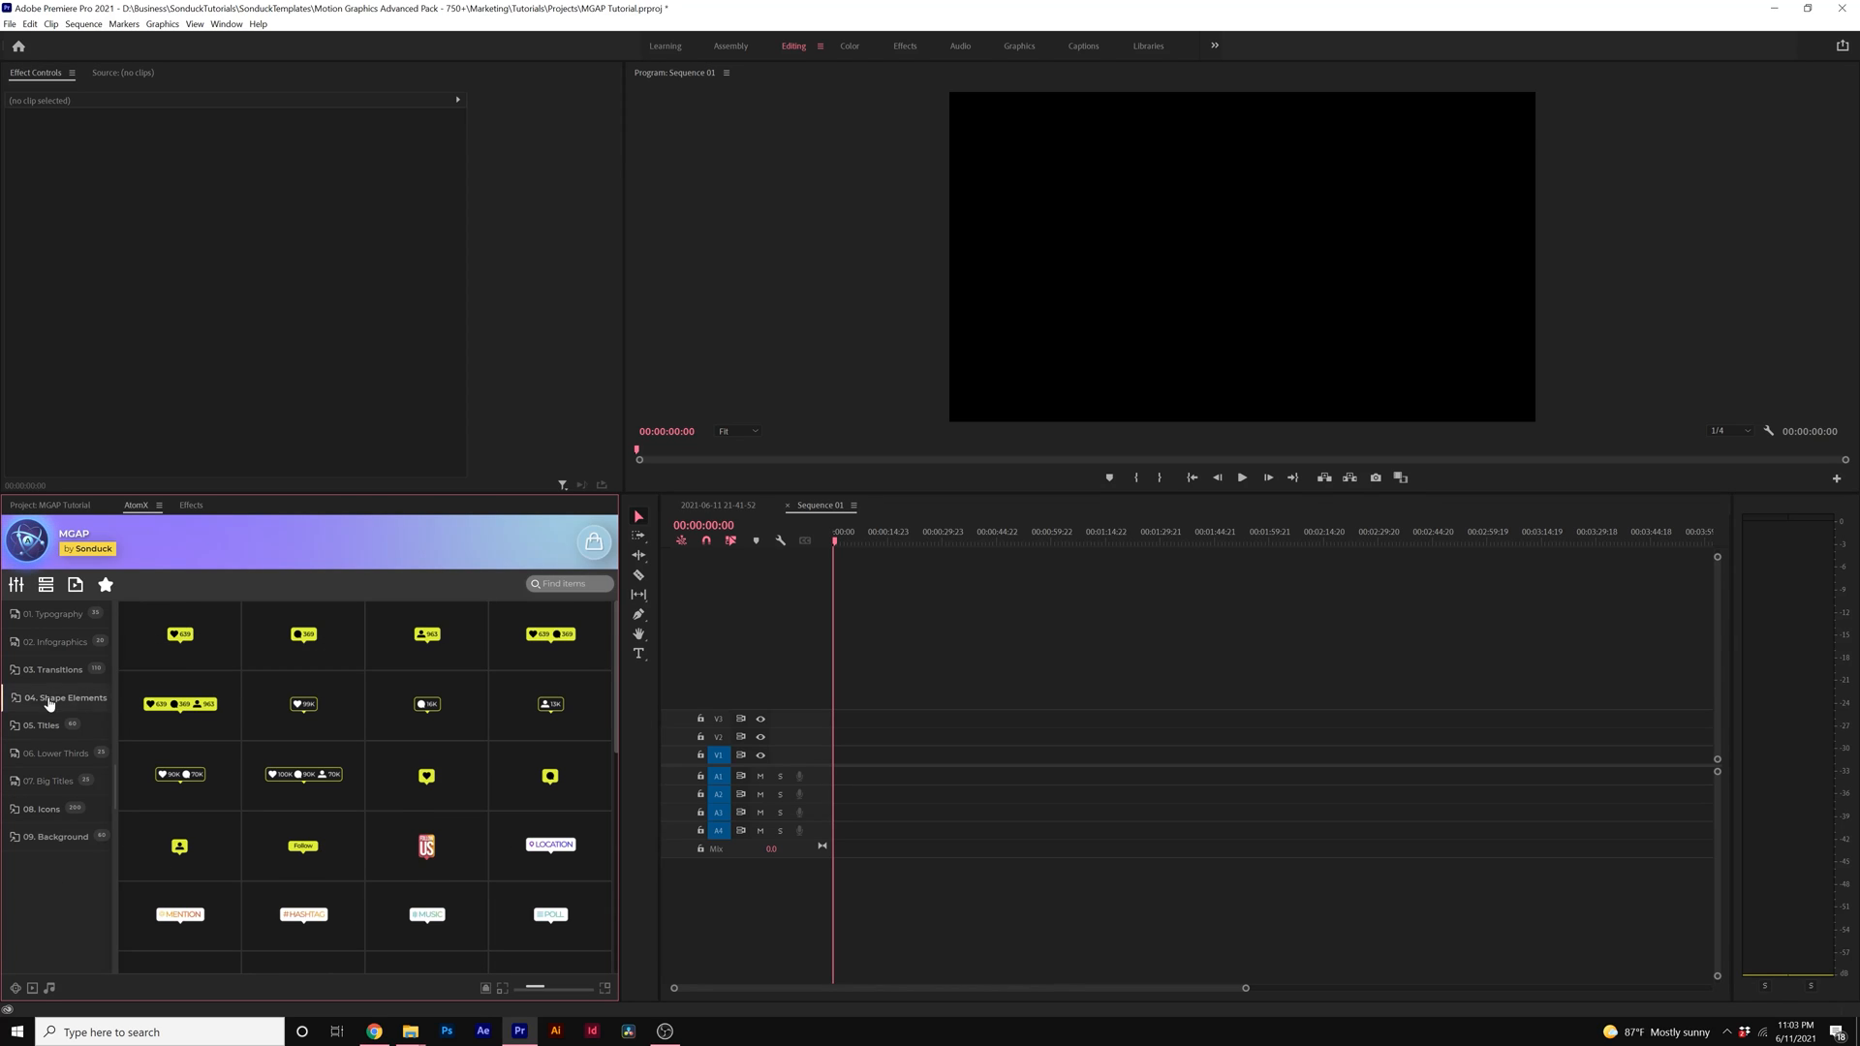
pyautogui.click(41, 810)
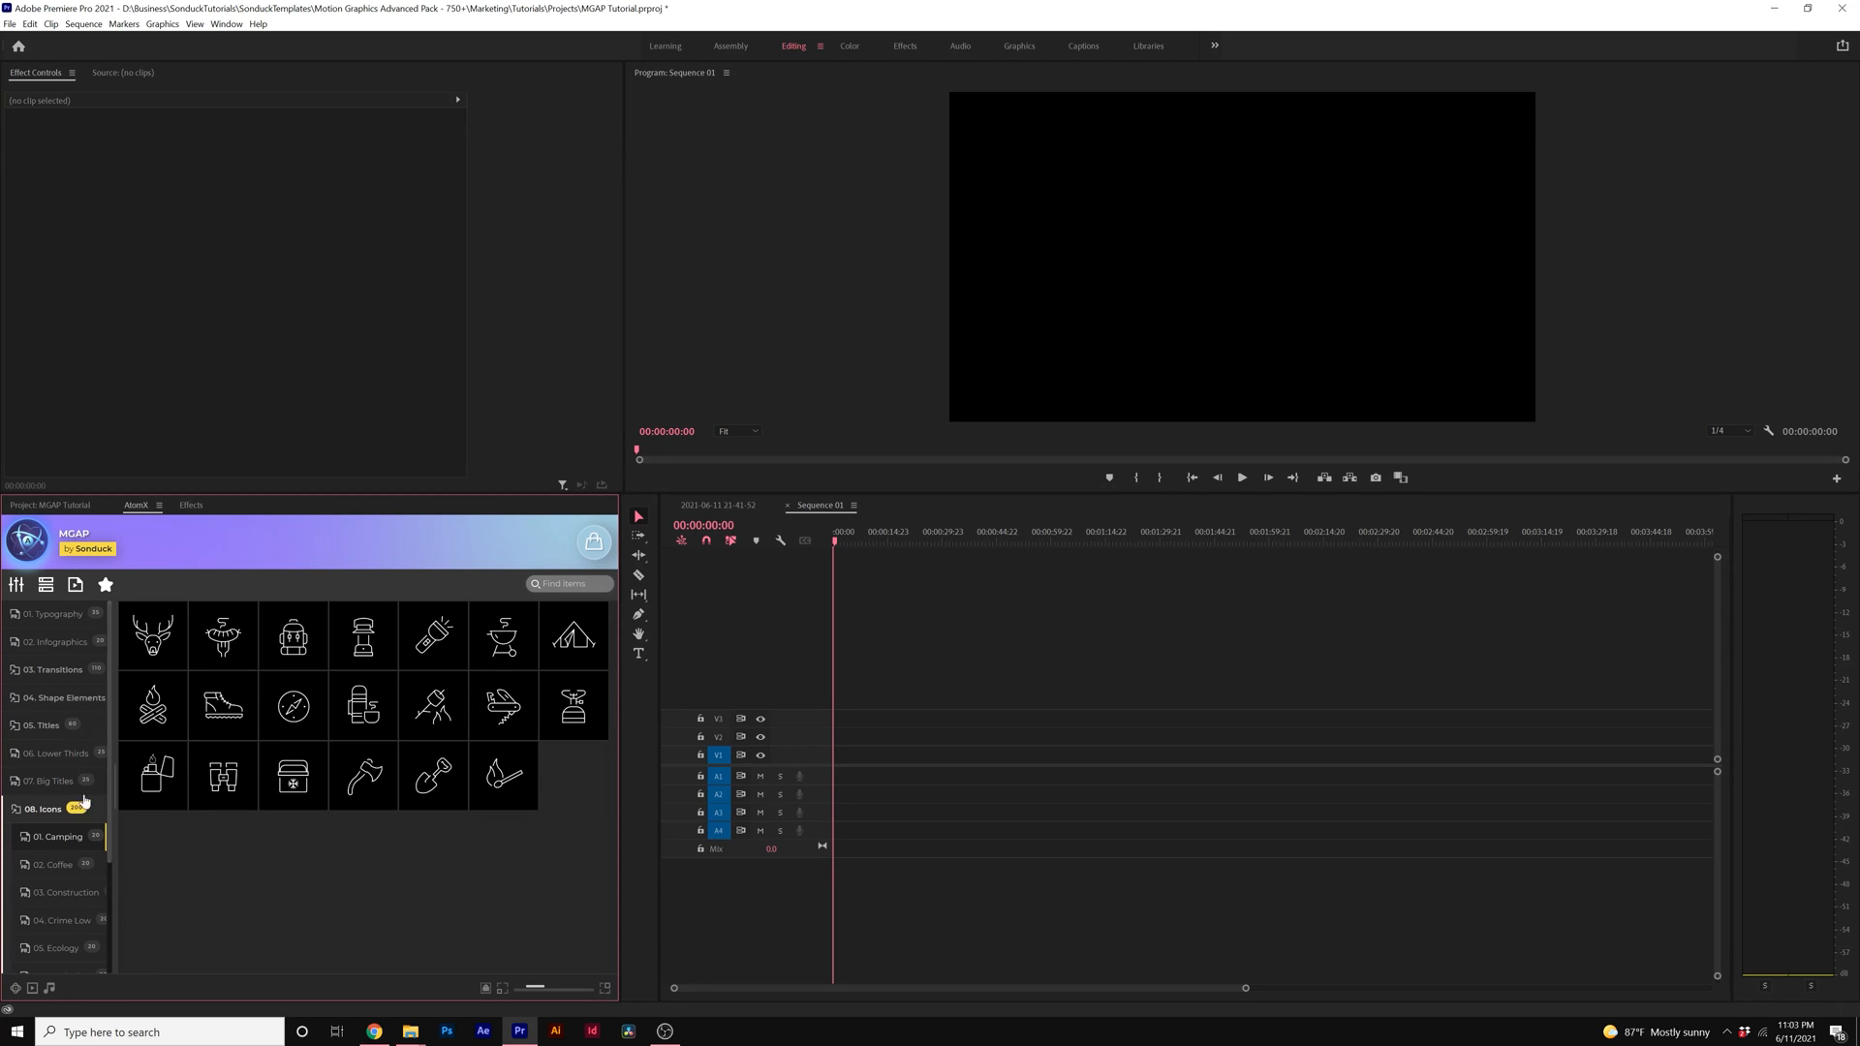
pyautogui.click(45, 810)
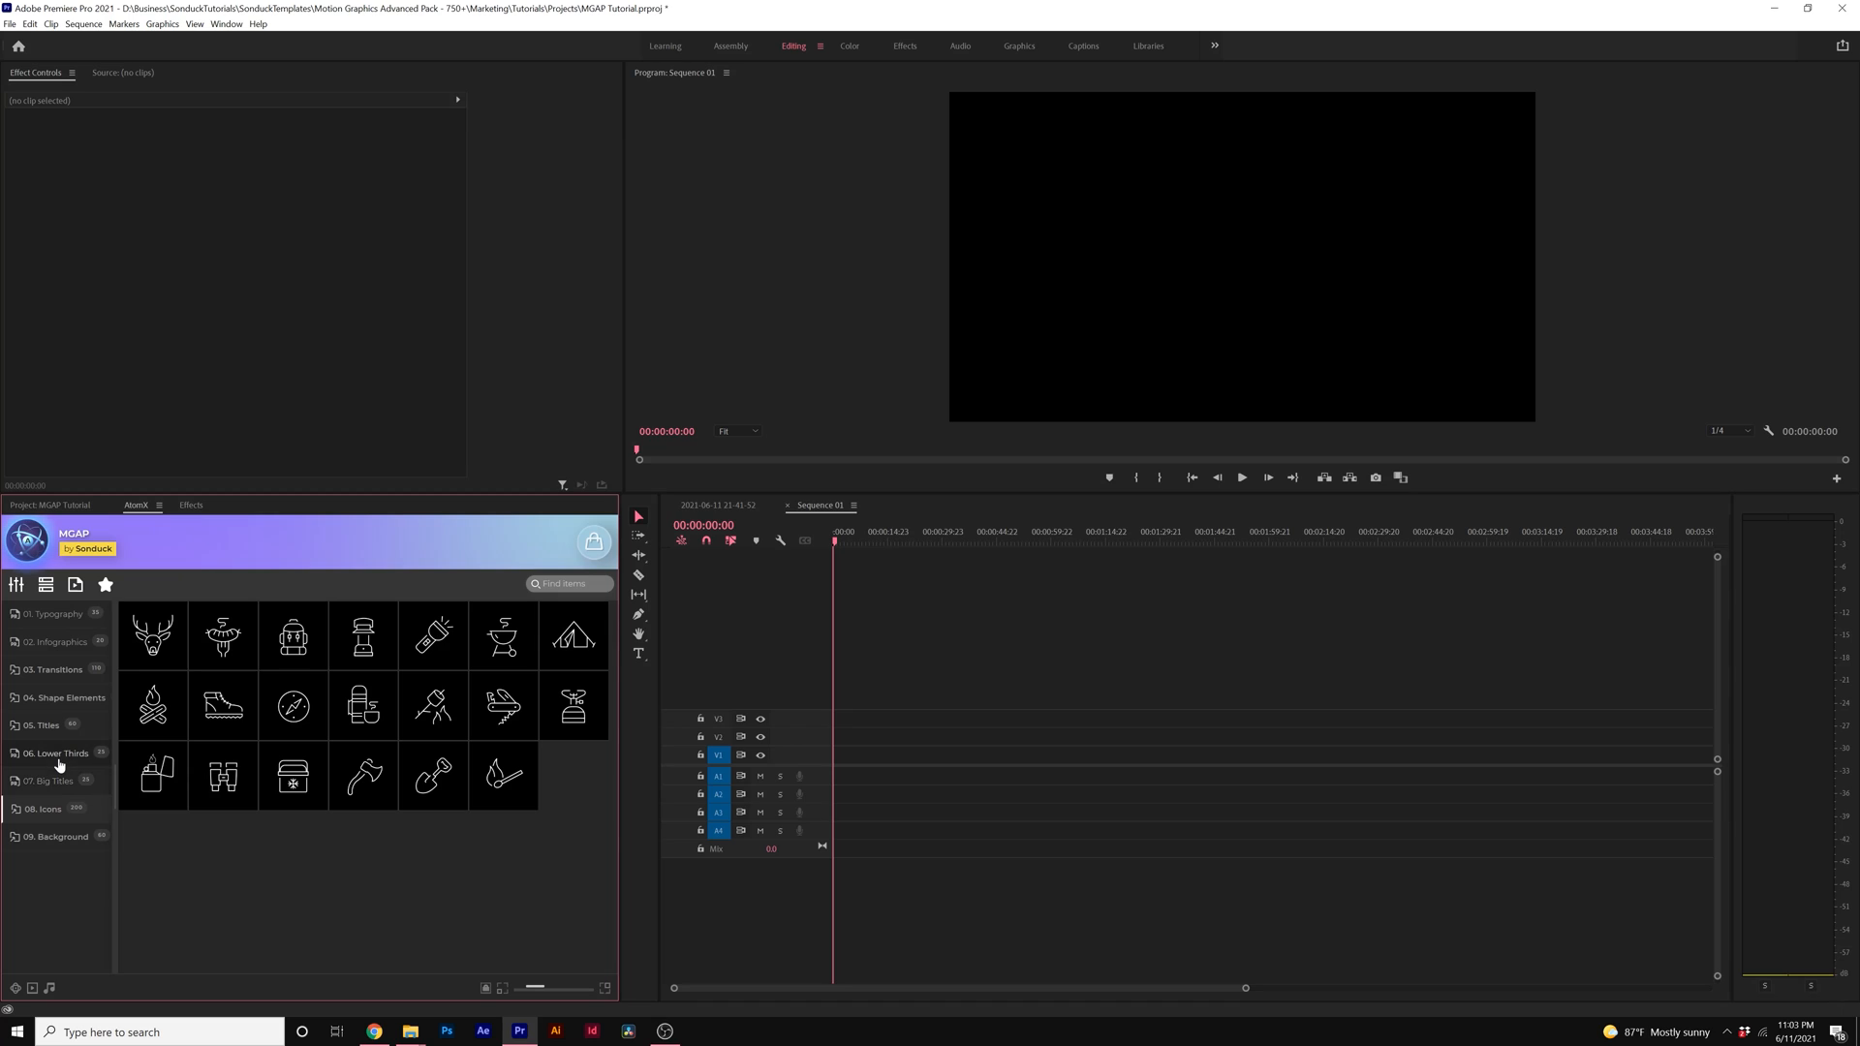
pyautogui.click(54, 781)
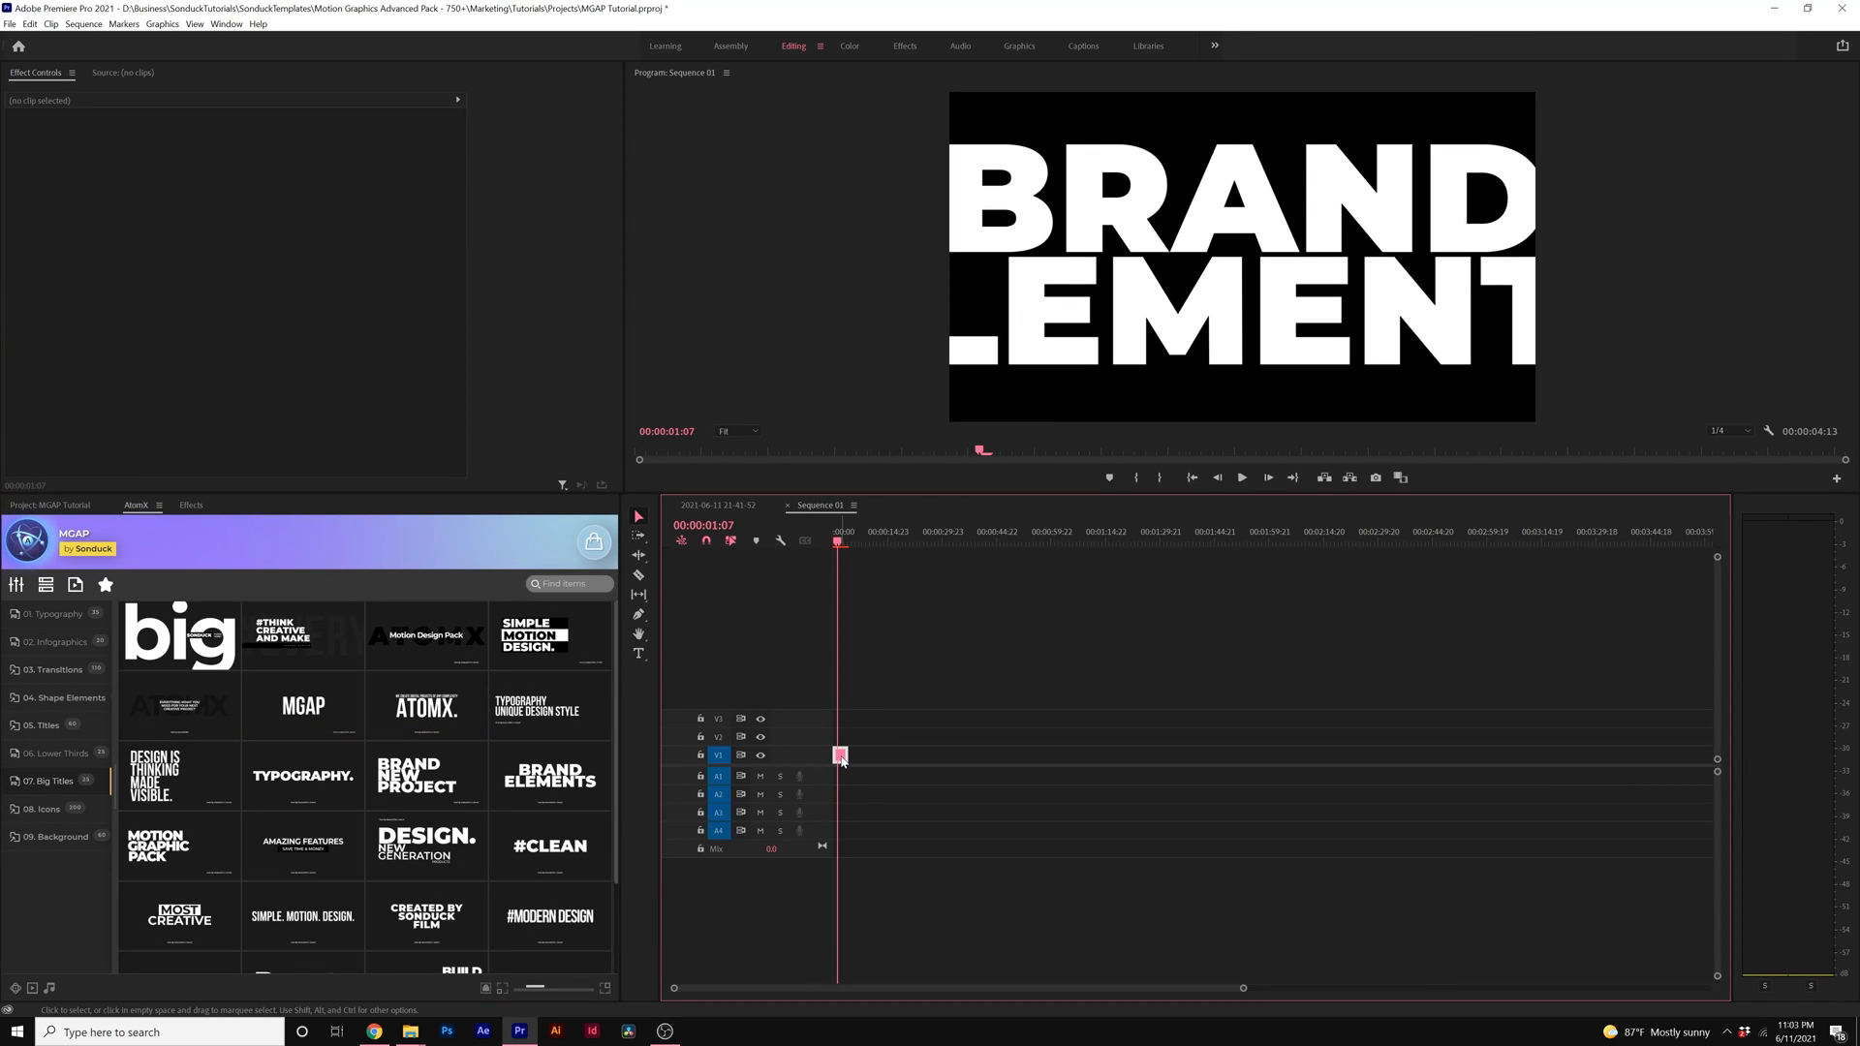
# Step: Apply Set to Frame Size to the BRAND ELEMENTS clip and reveal its customization controls
pyautogui.rightClick(839, 755)
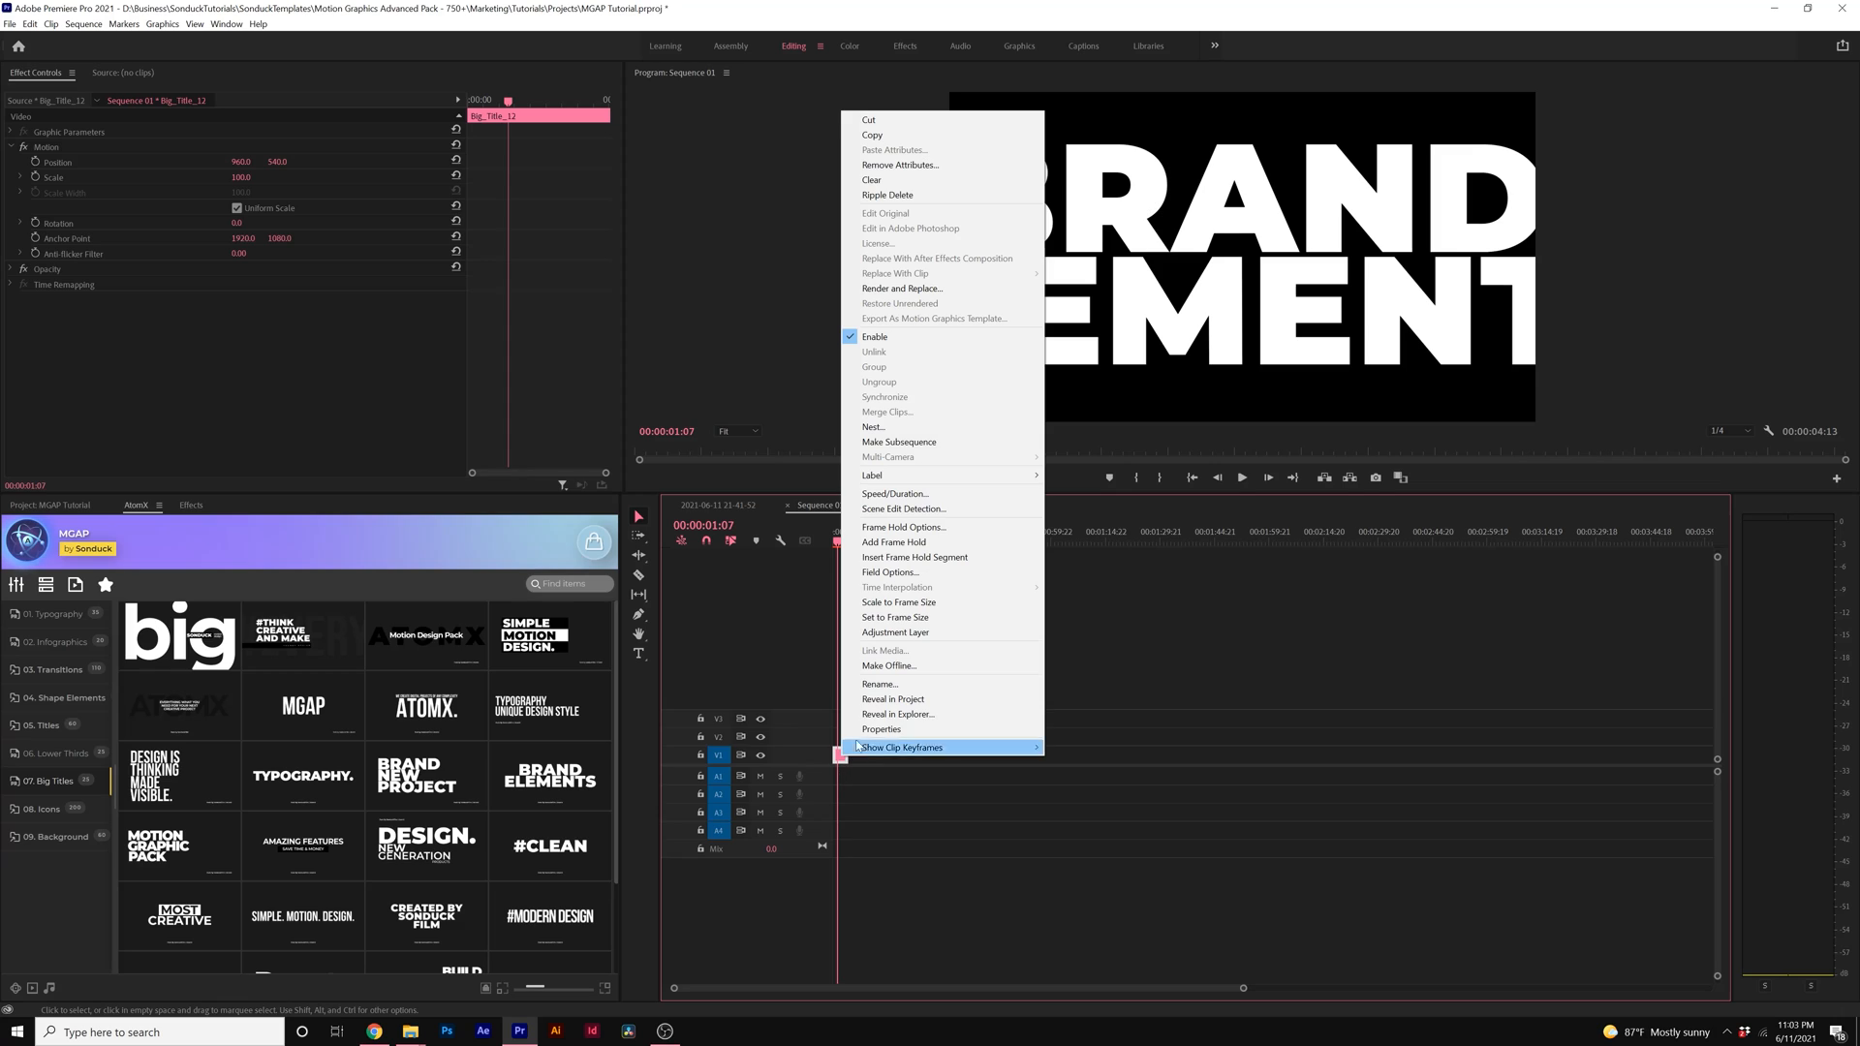
pyautogui.moveTo(907, 498)
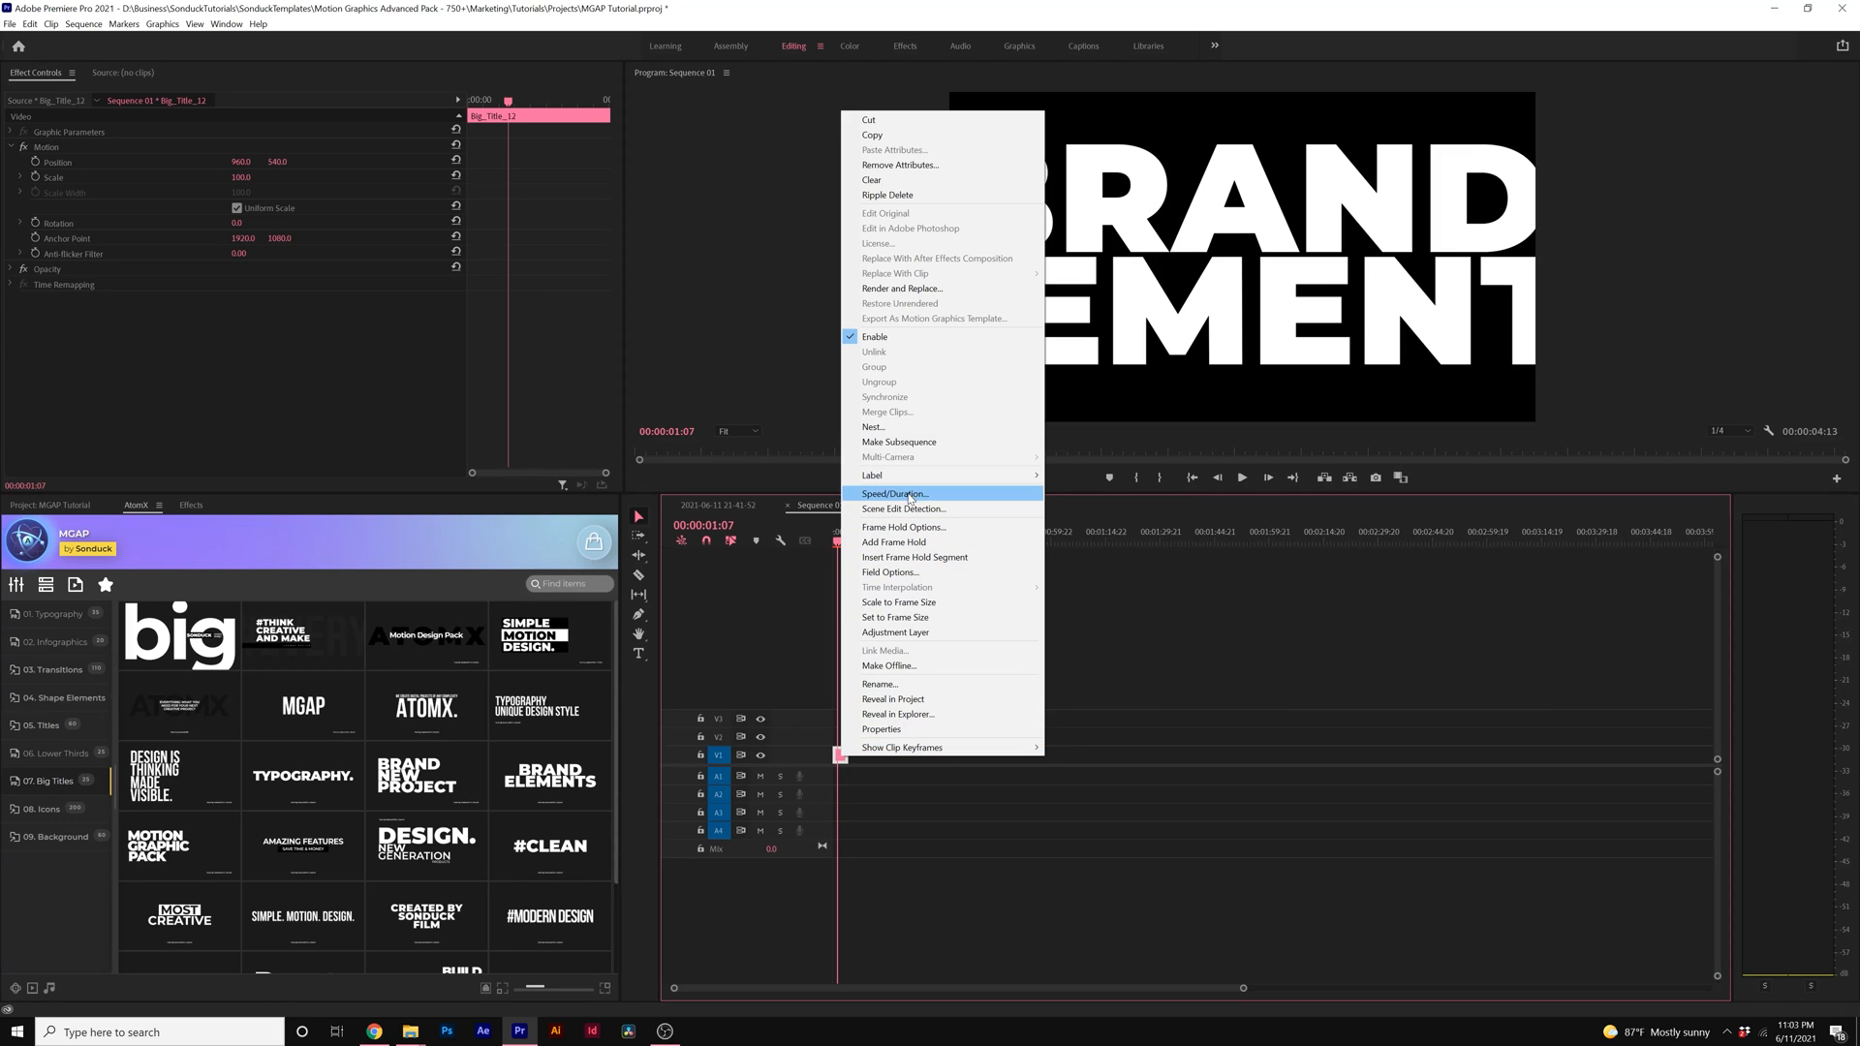
pyautogui.moveTo(895, 616)
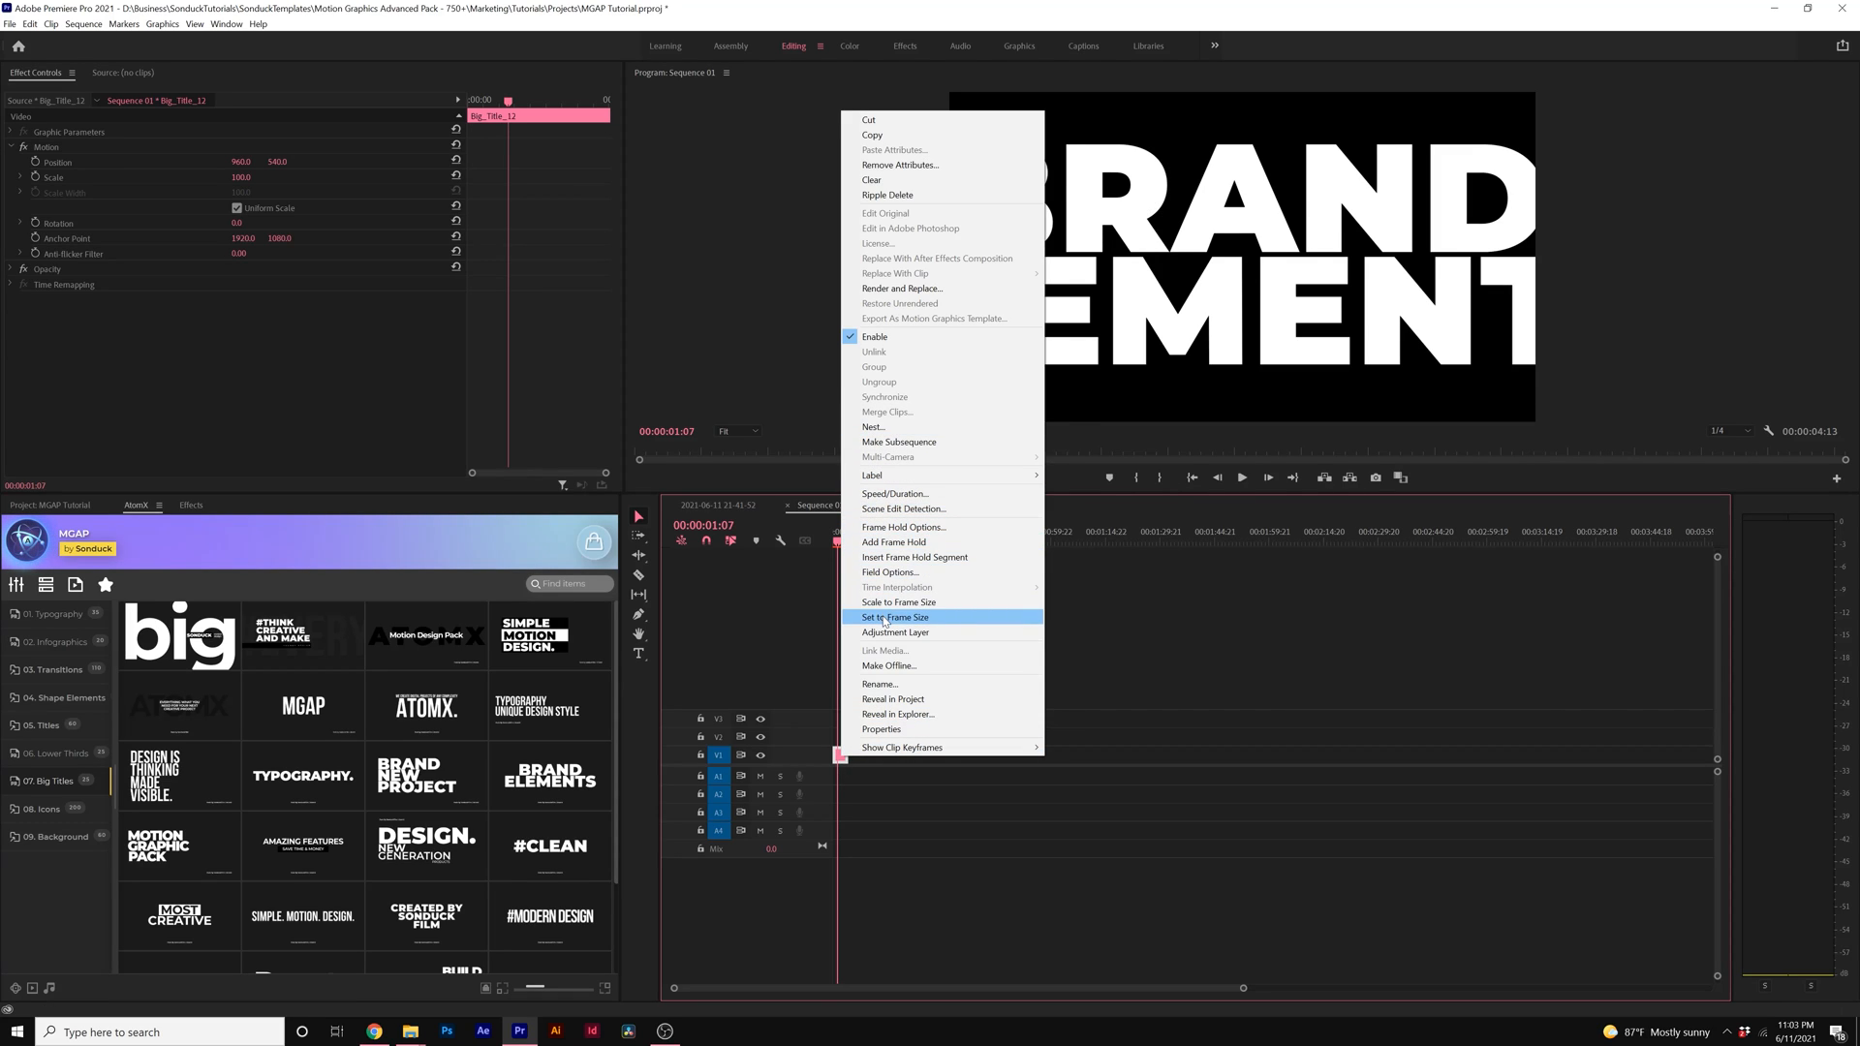
pyautogui.click(891, 616)
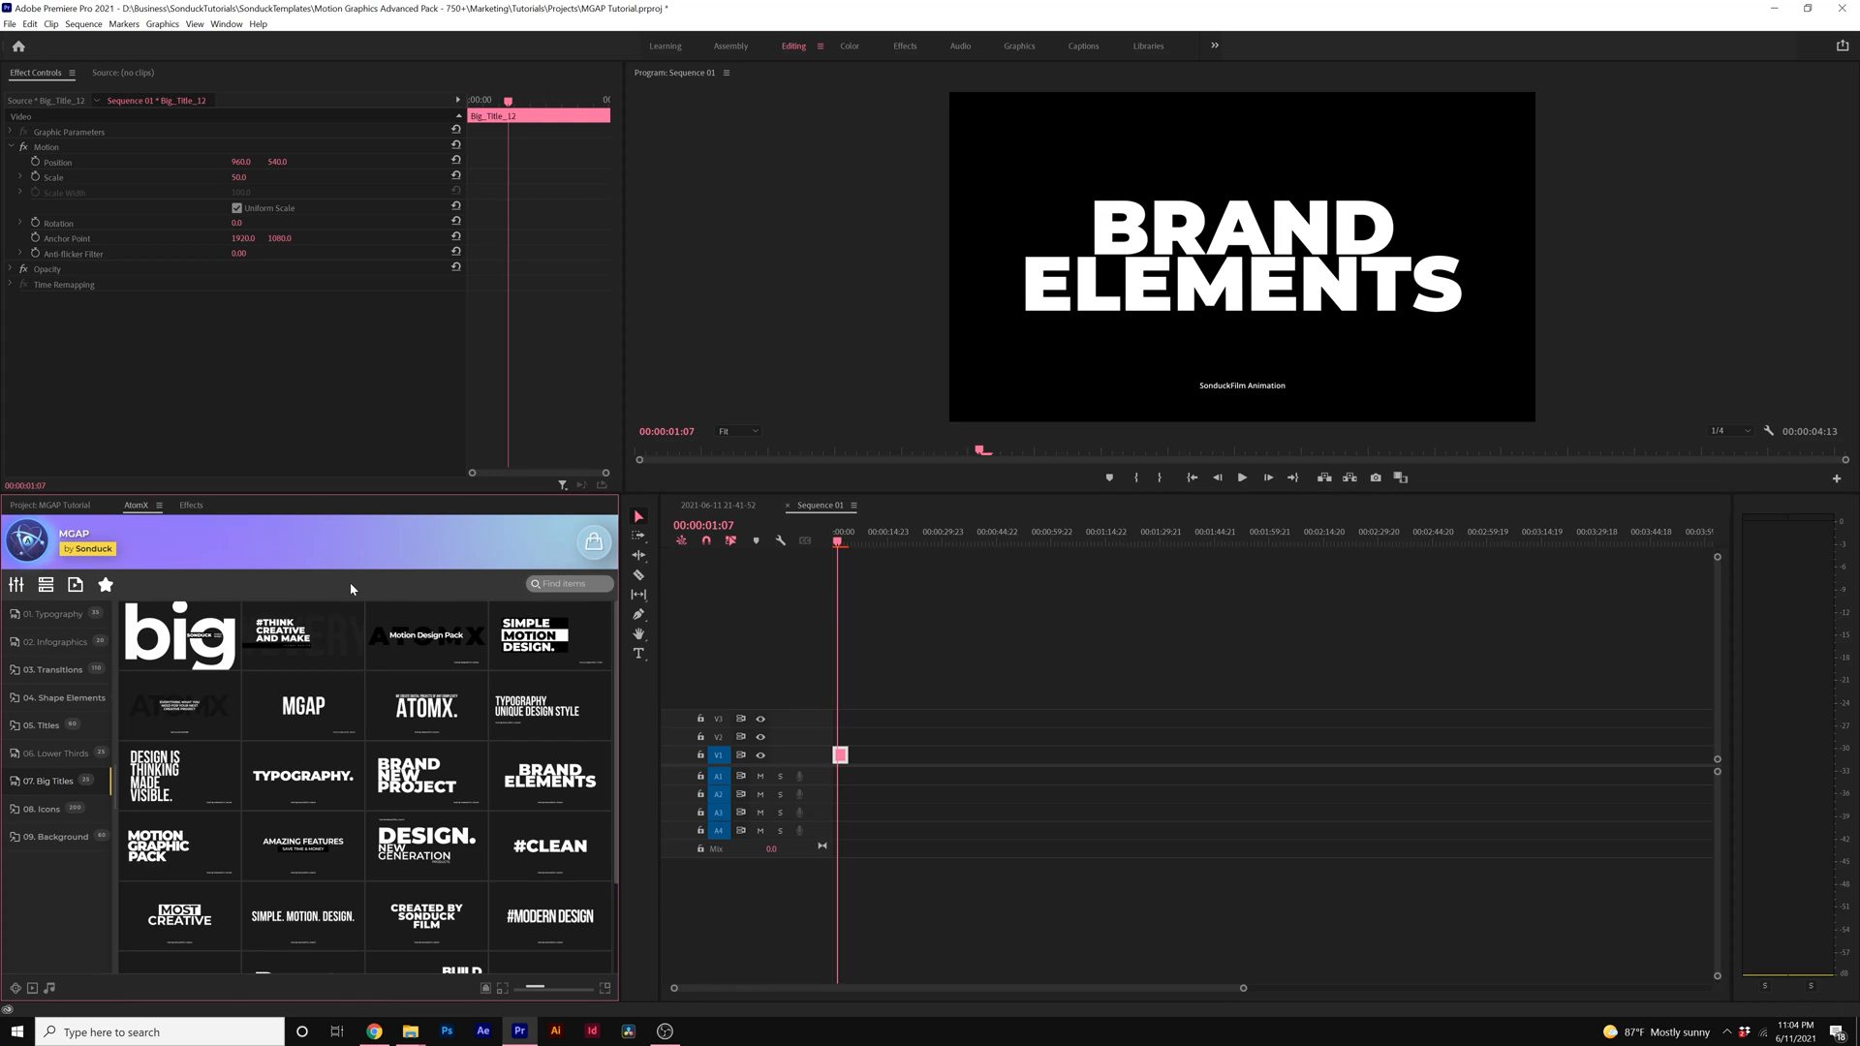
pyautogui.click(16, 583)
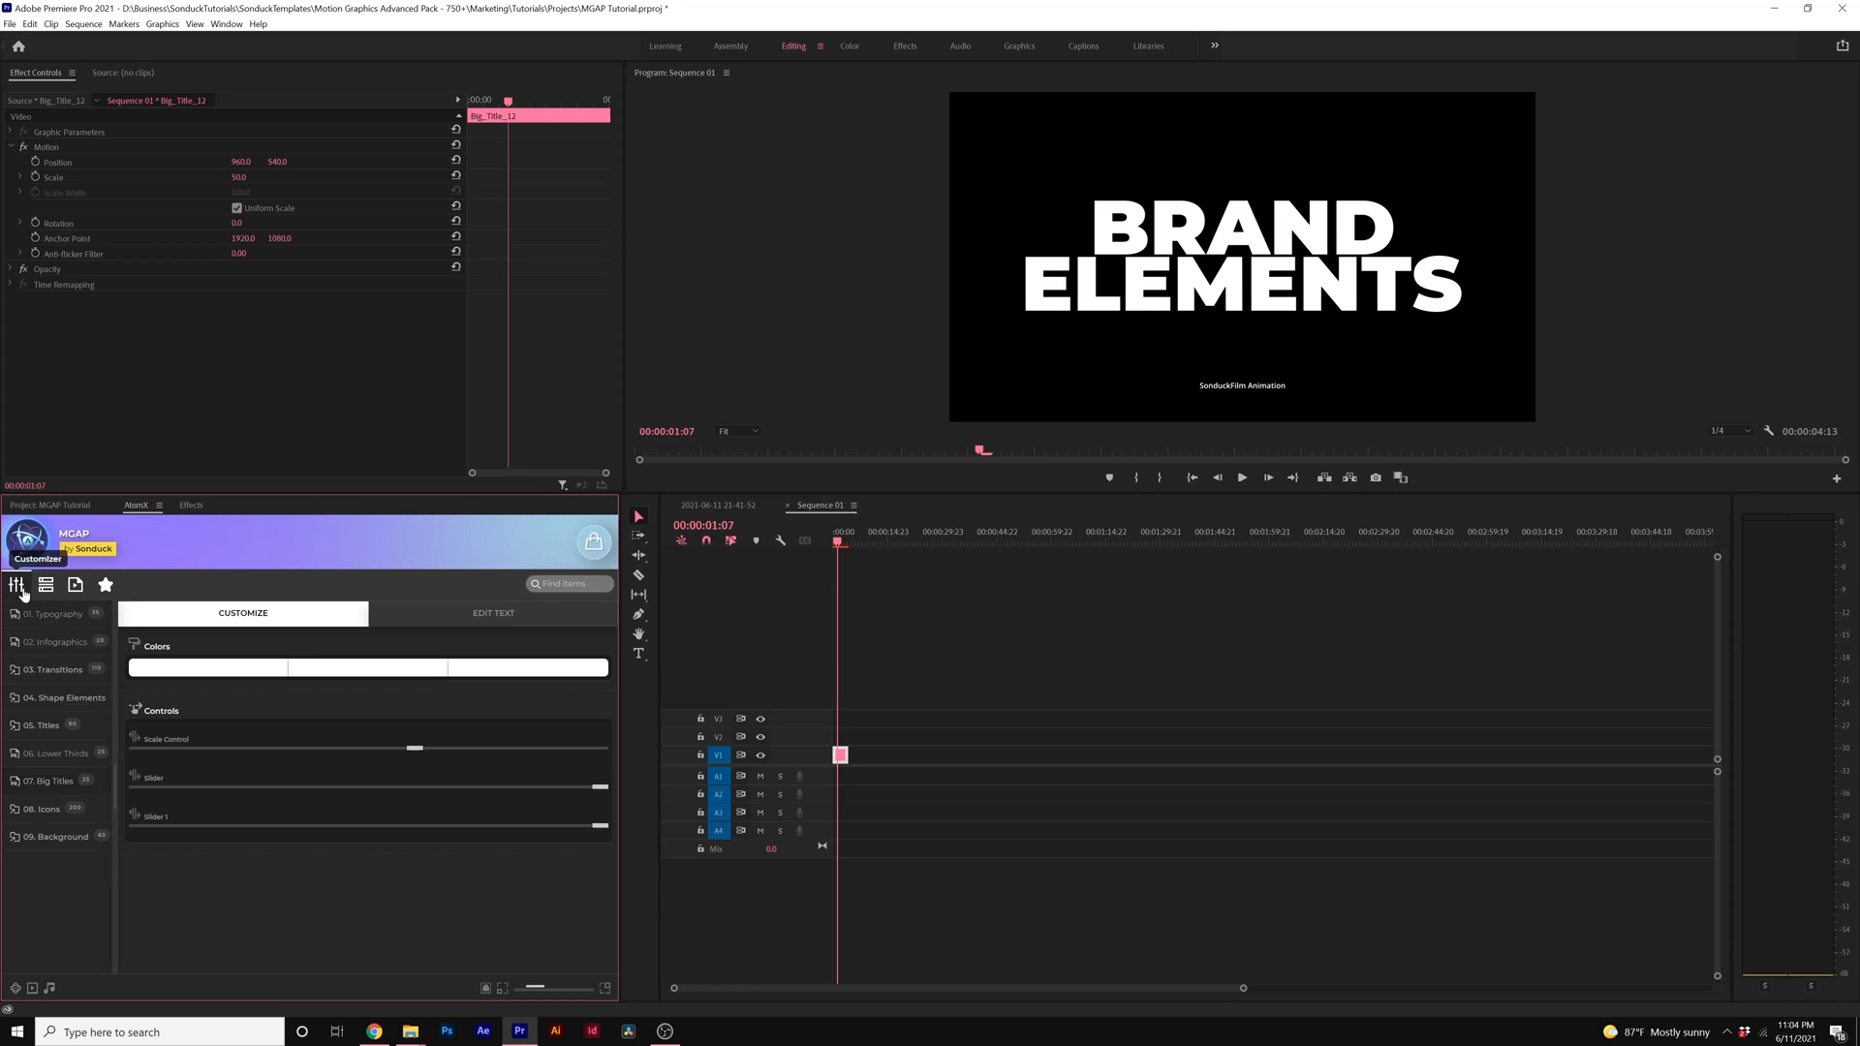
# Step: Retitle the template HELLO WELCOME and recolour the HELLO line coral via the Text A swatch
pyautogui.click(493, 614)
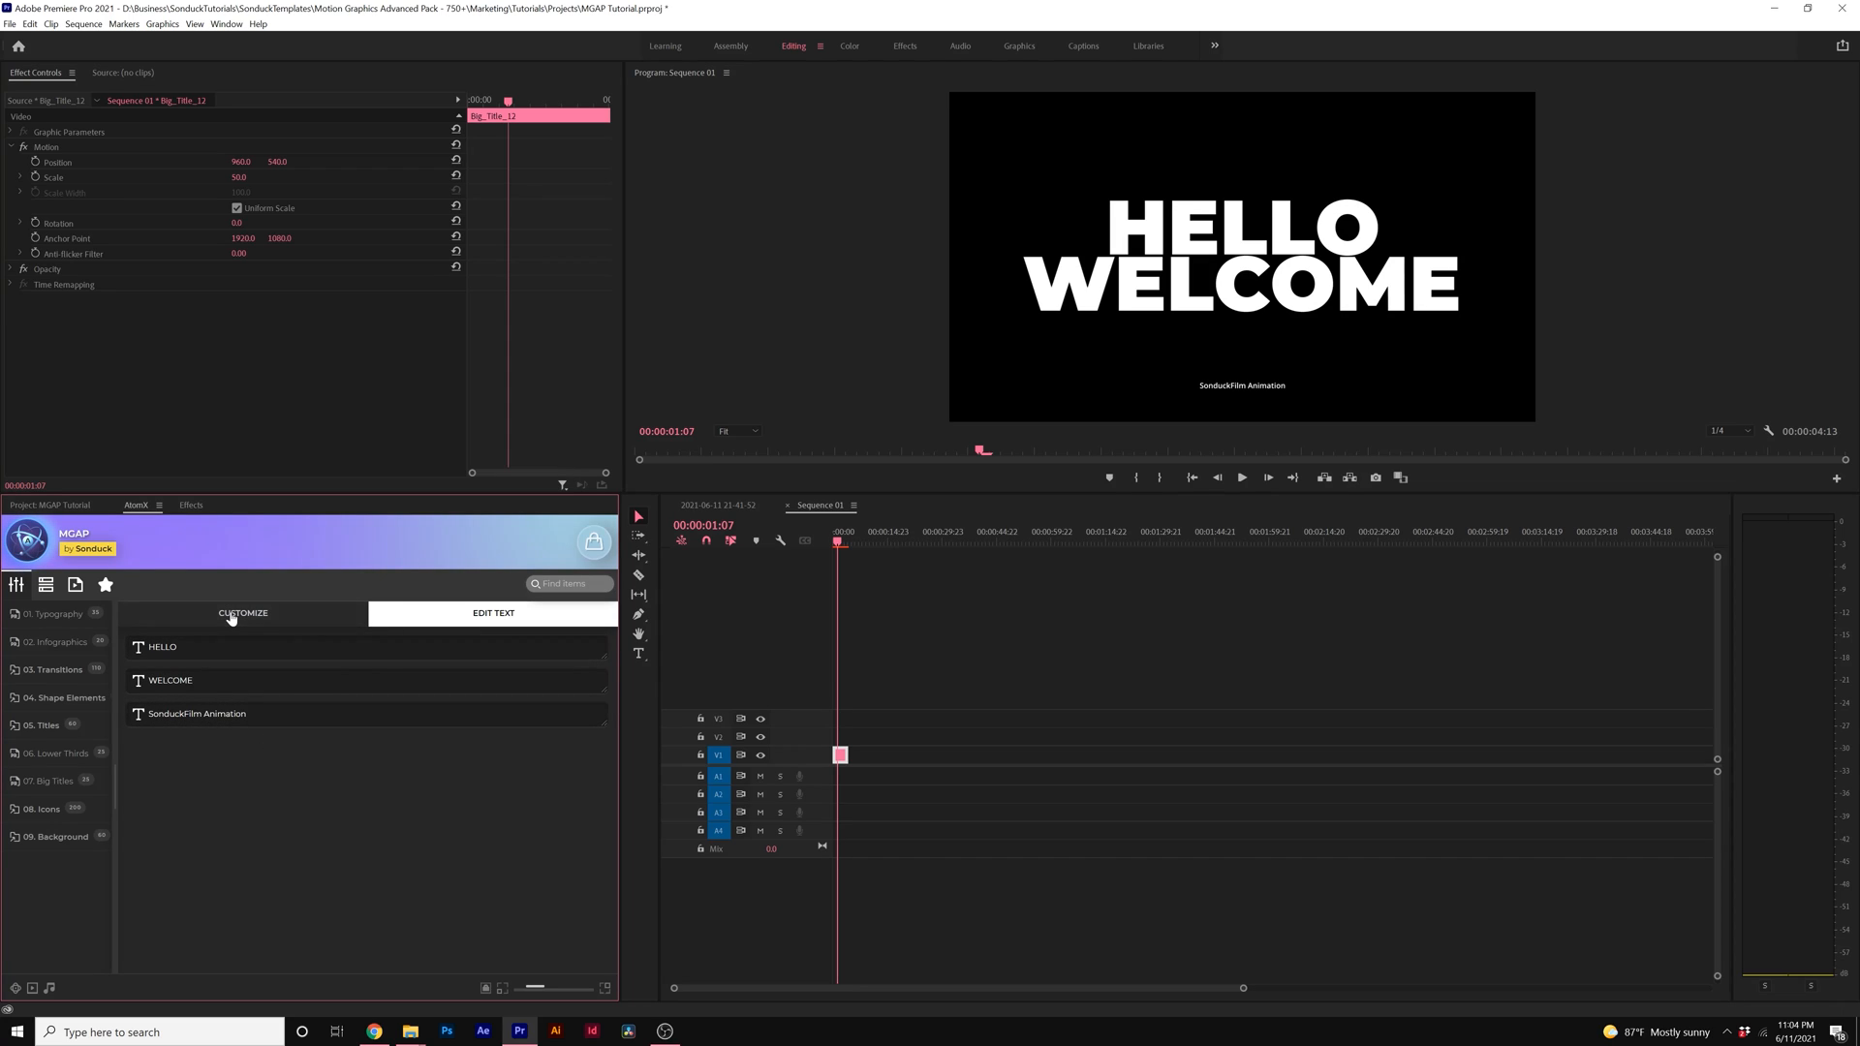
pyautogui.click(244, 615)
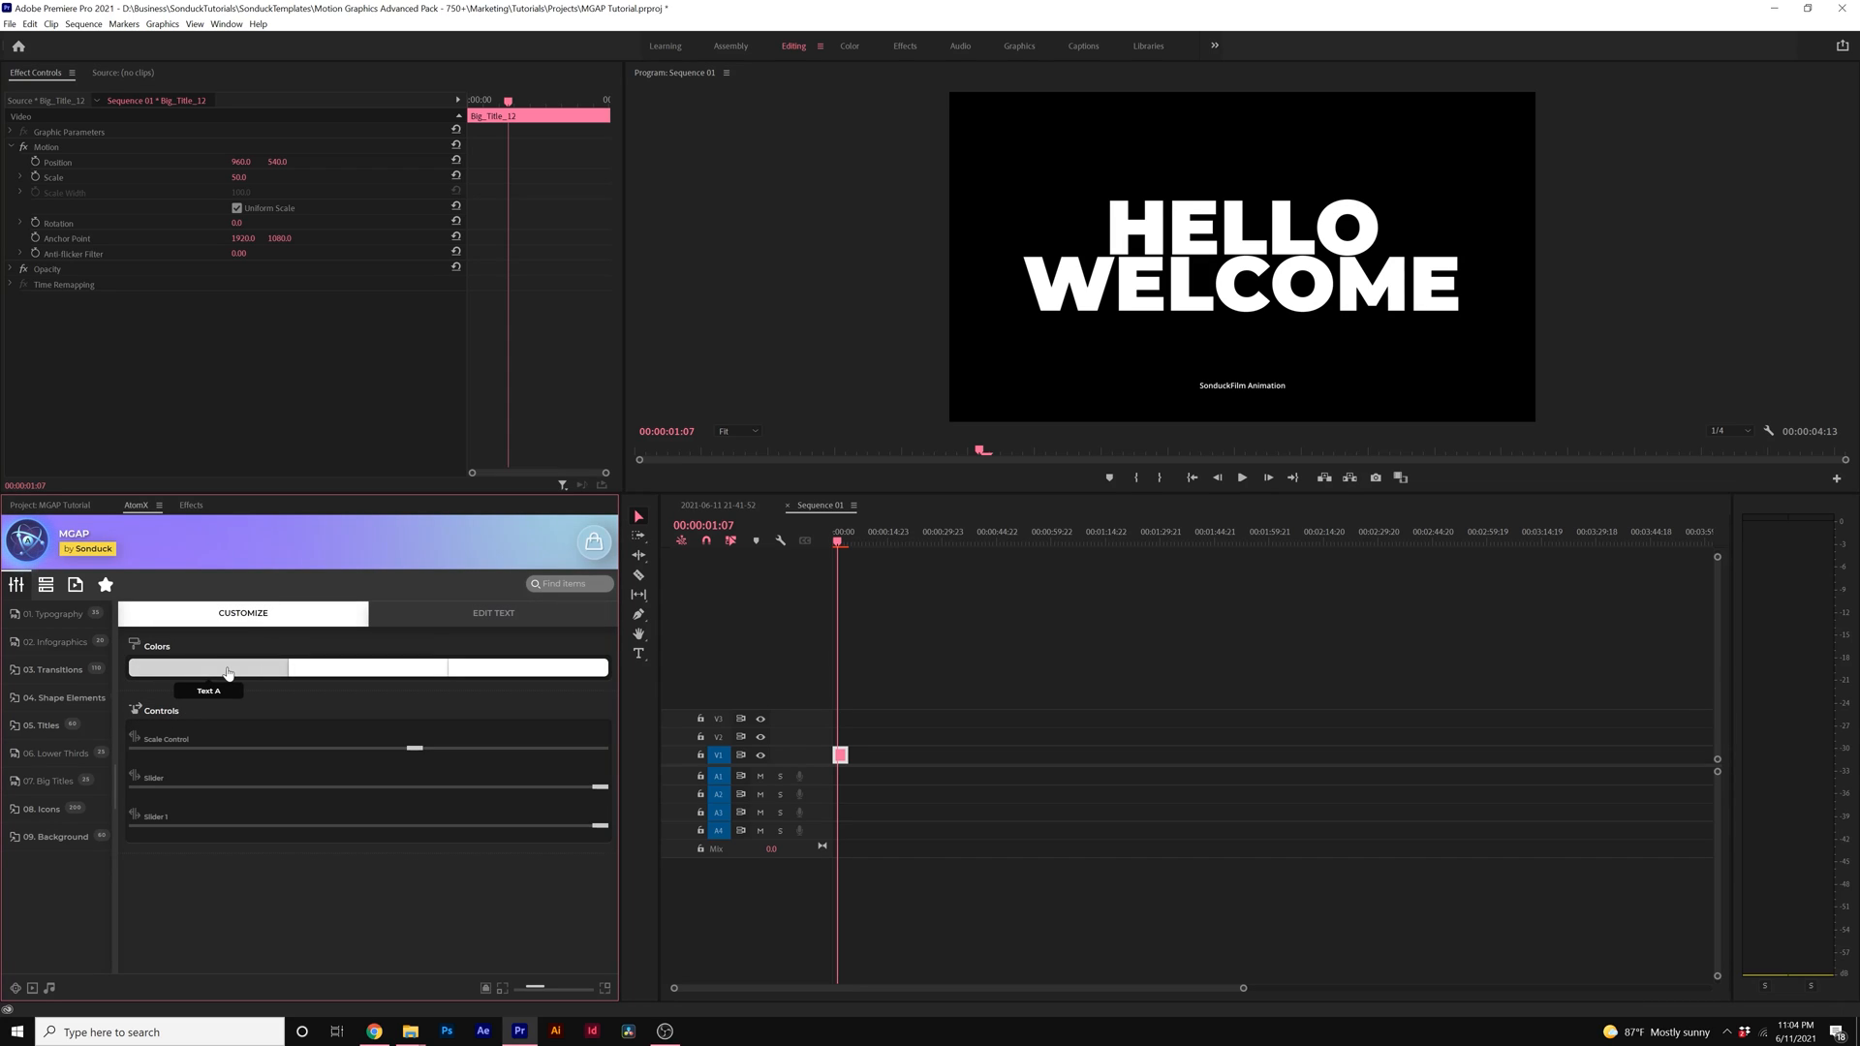
pyautogui.click(207, 667)
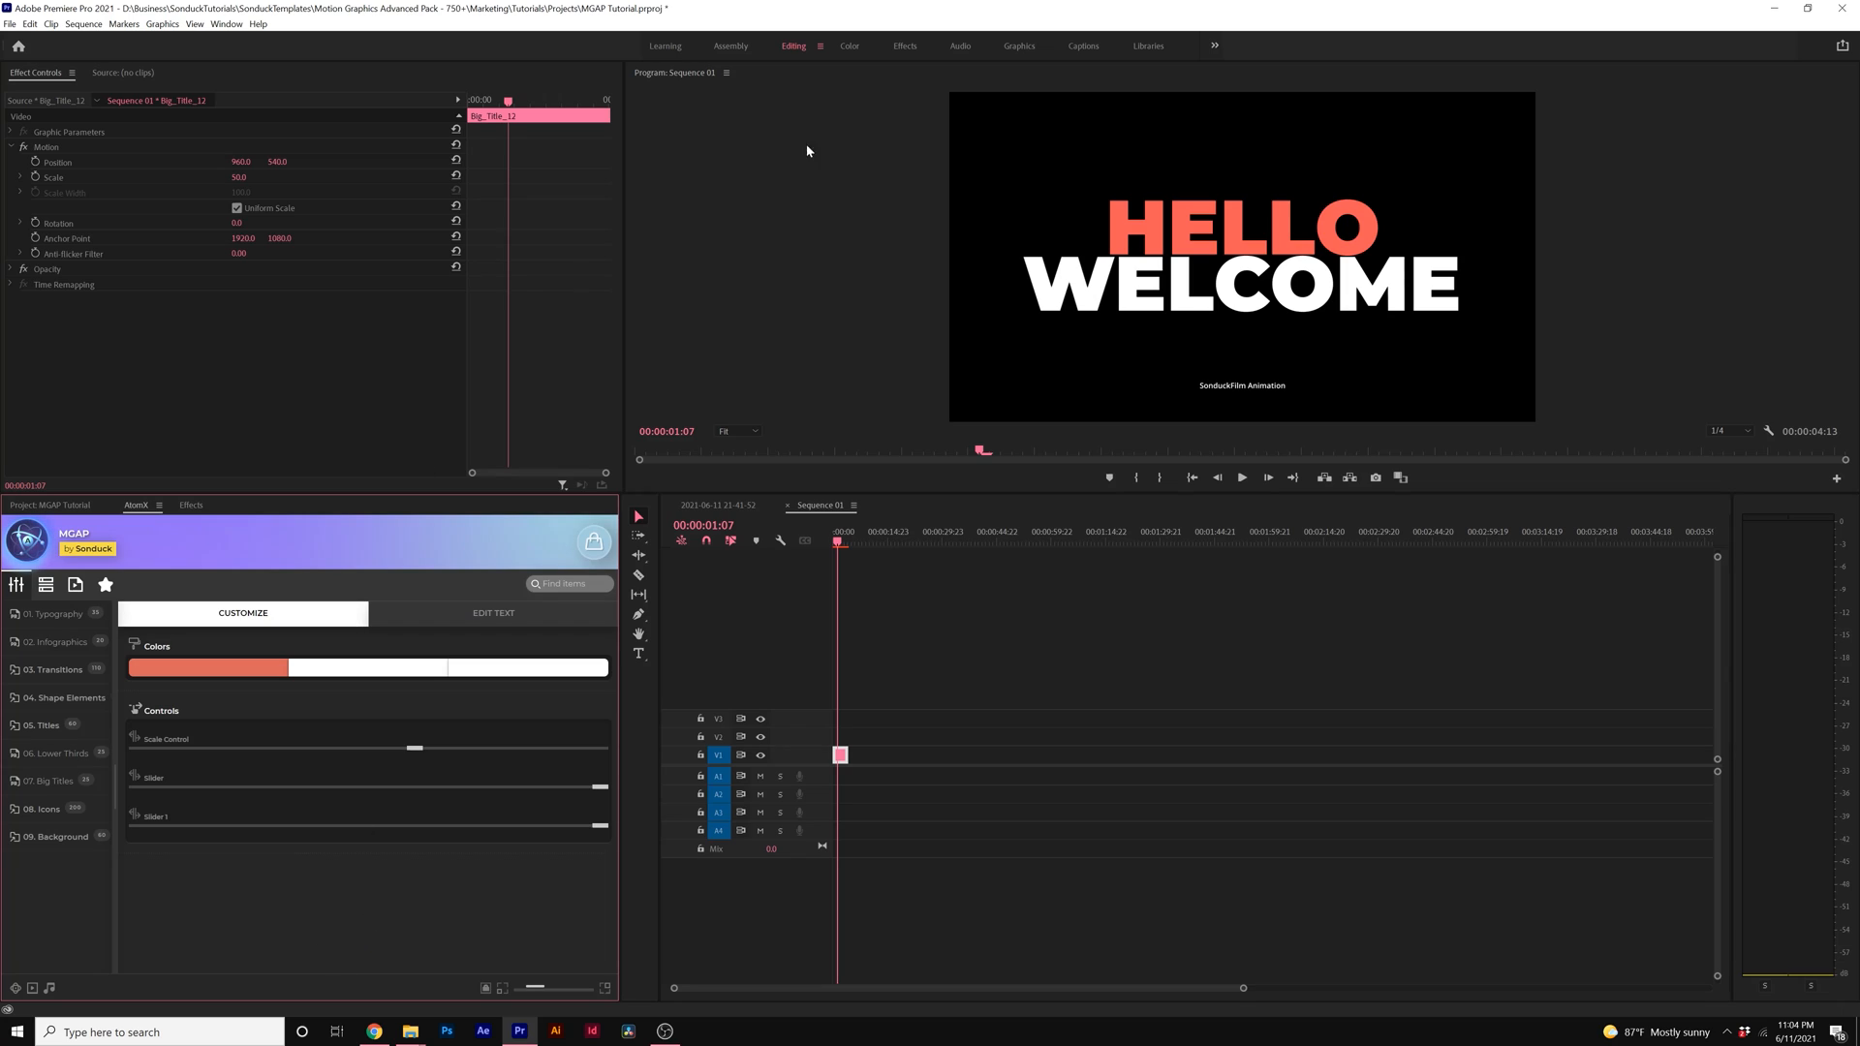
pyautogui.click(1017, 45)
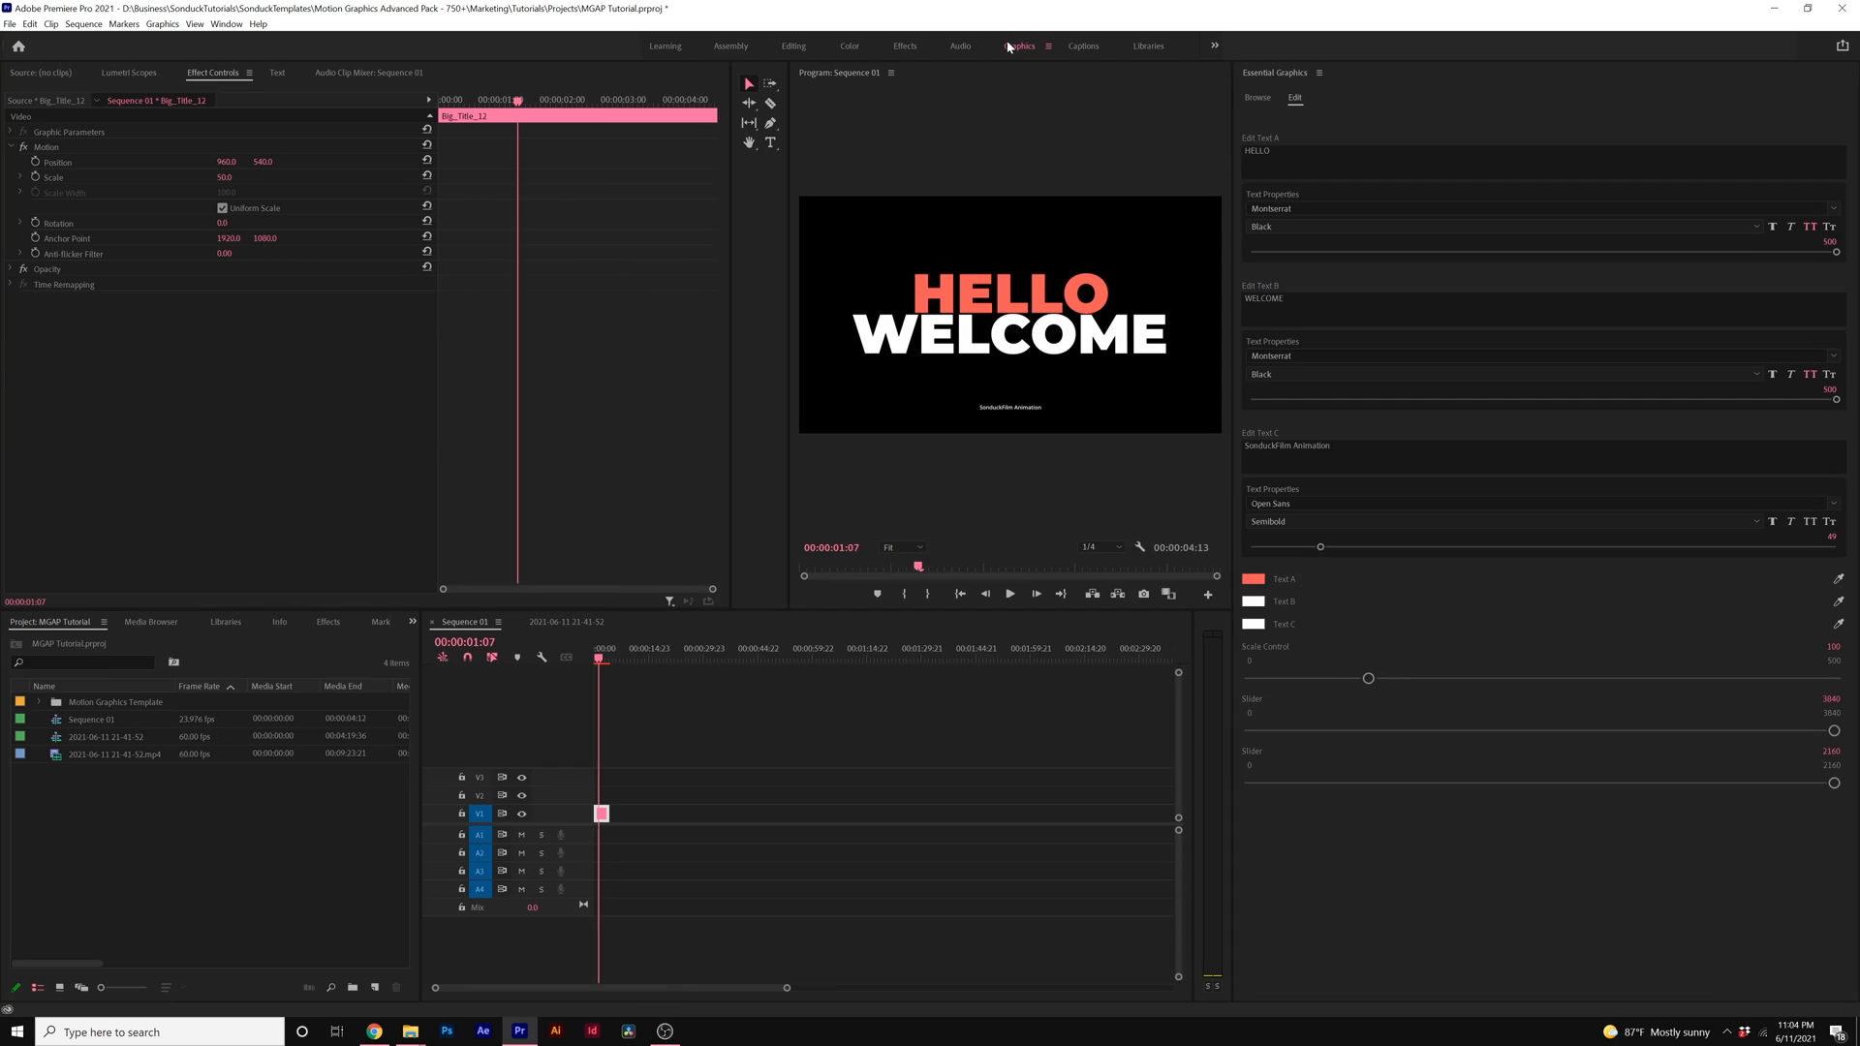
pyautogui.moveTo(1300, 242)
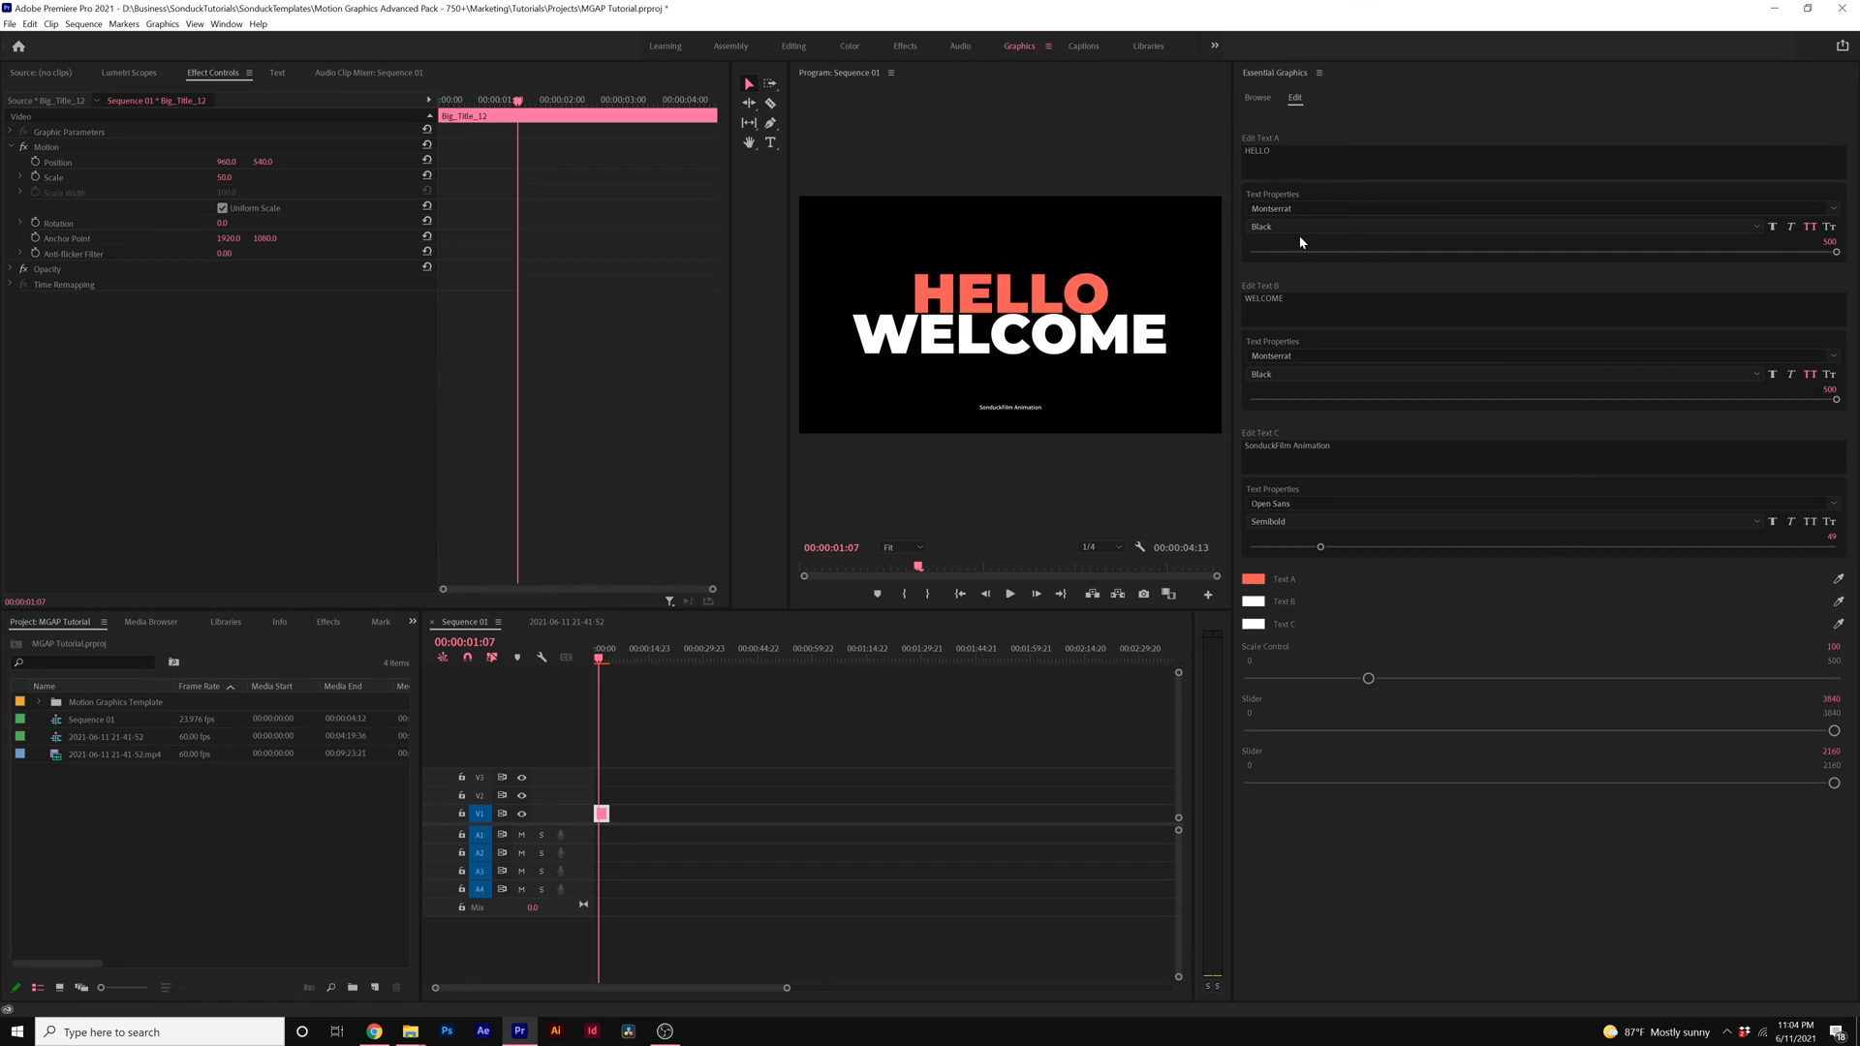
pyautogui.moveTo(1412, 220)
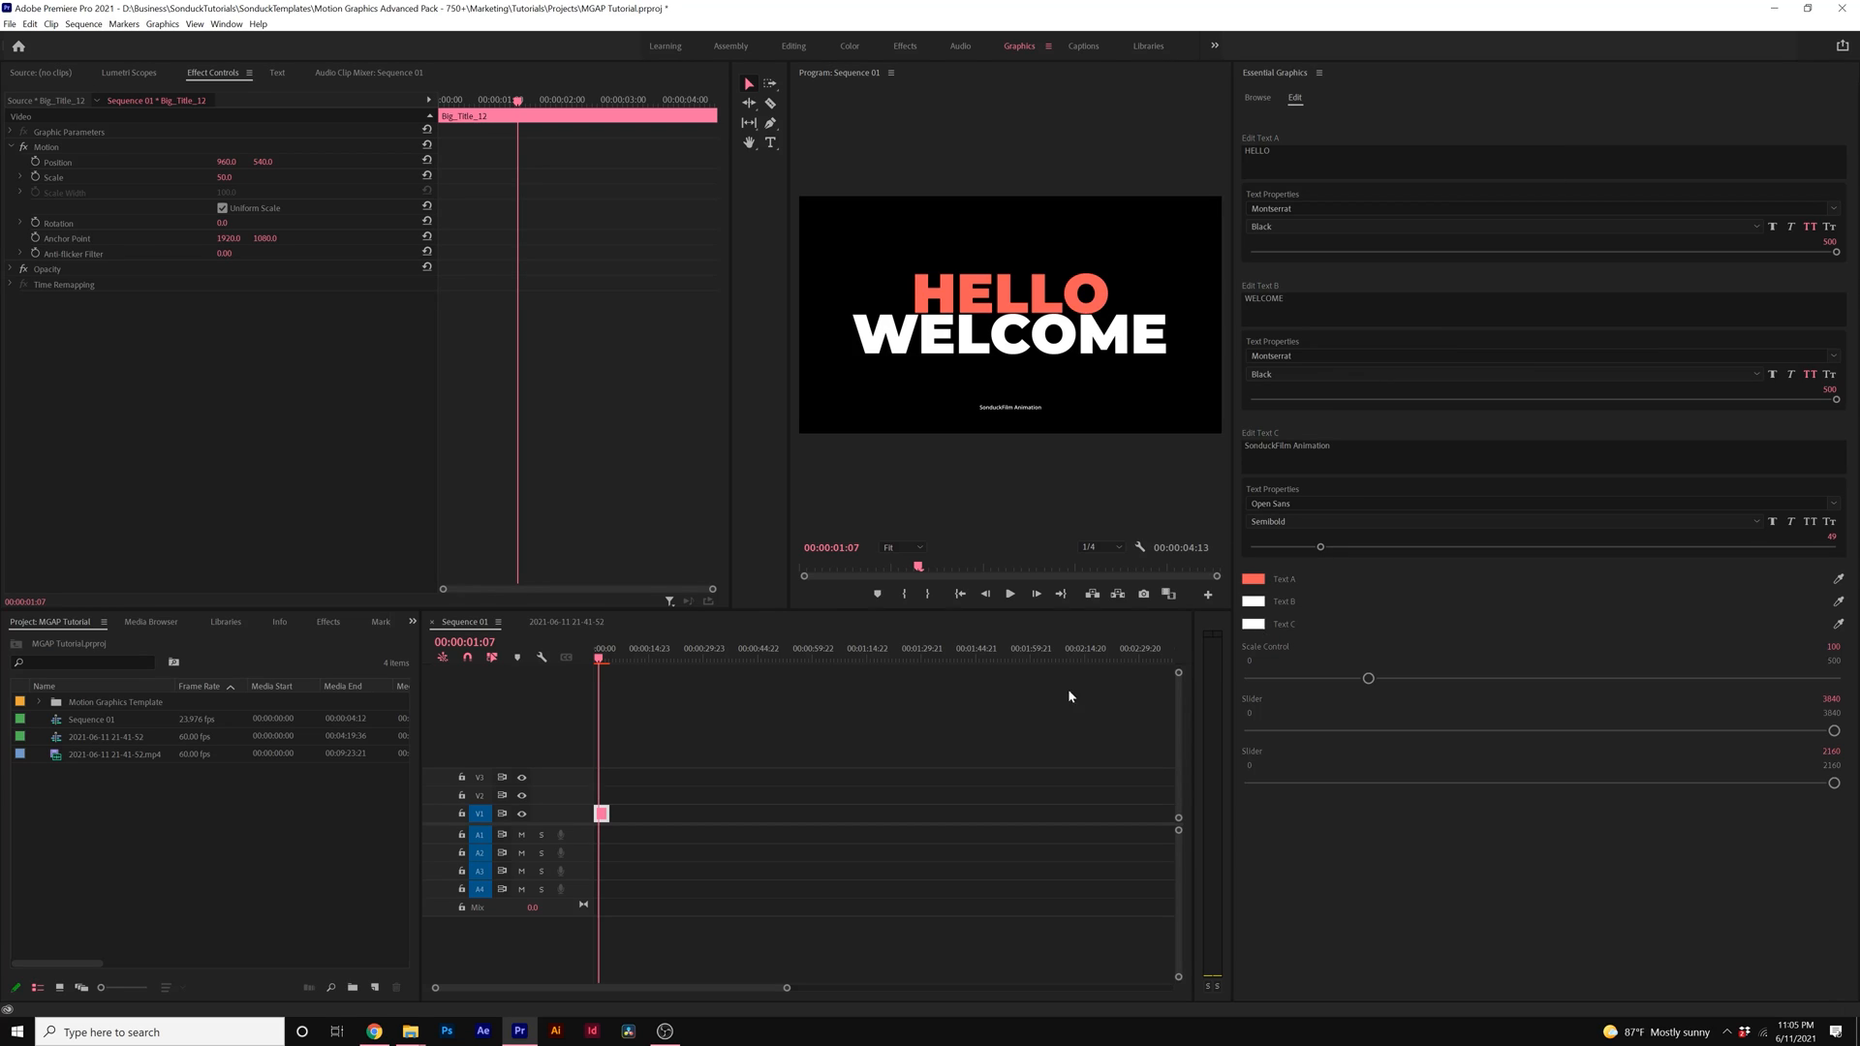
pyautogui.moveTo(1283, 314)
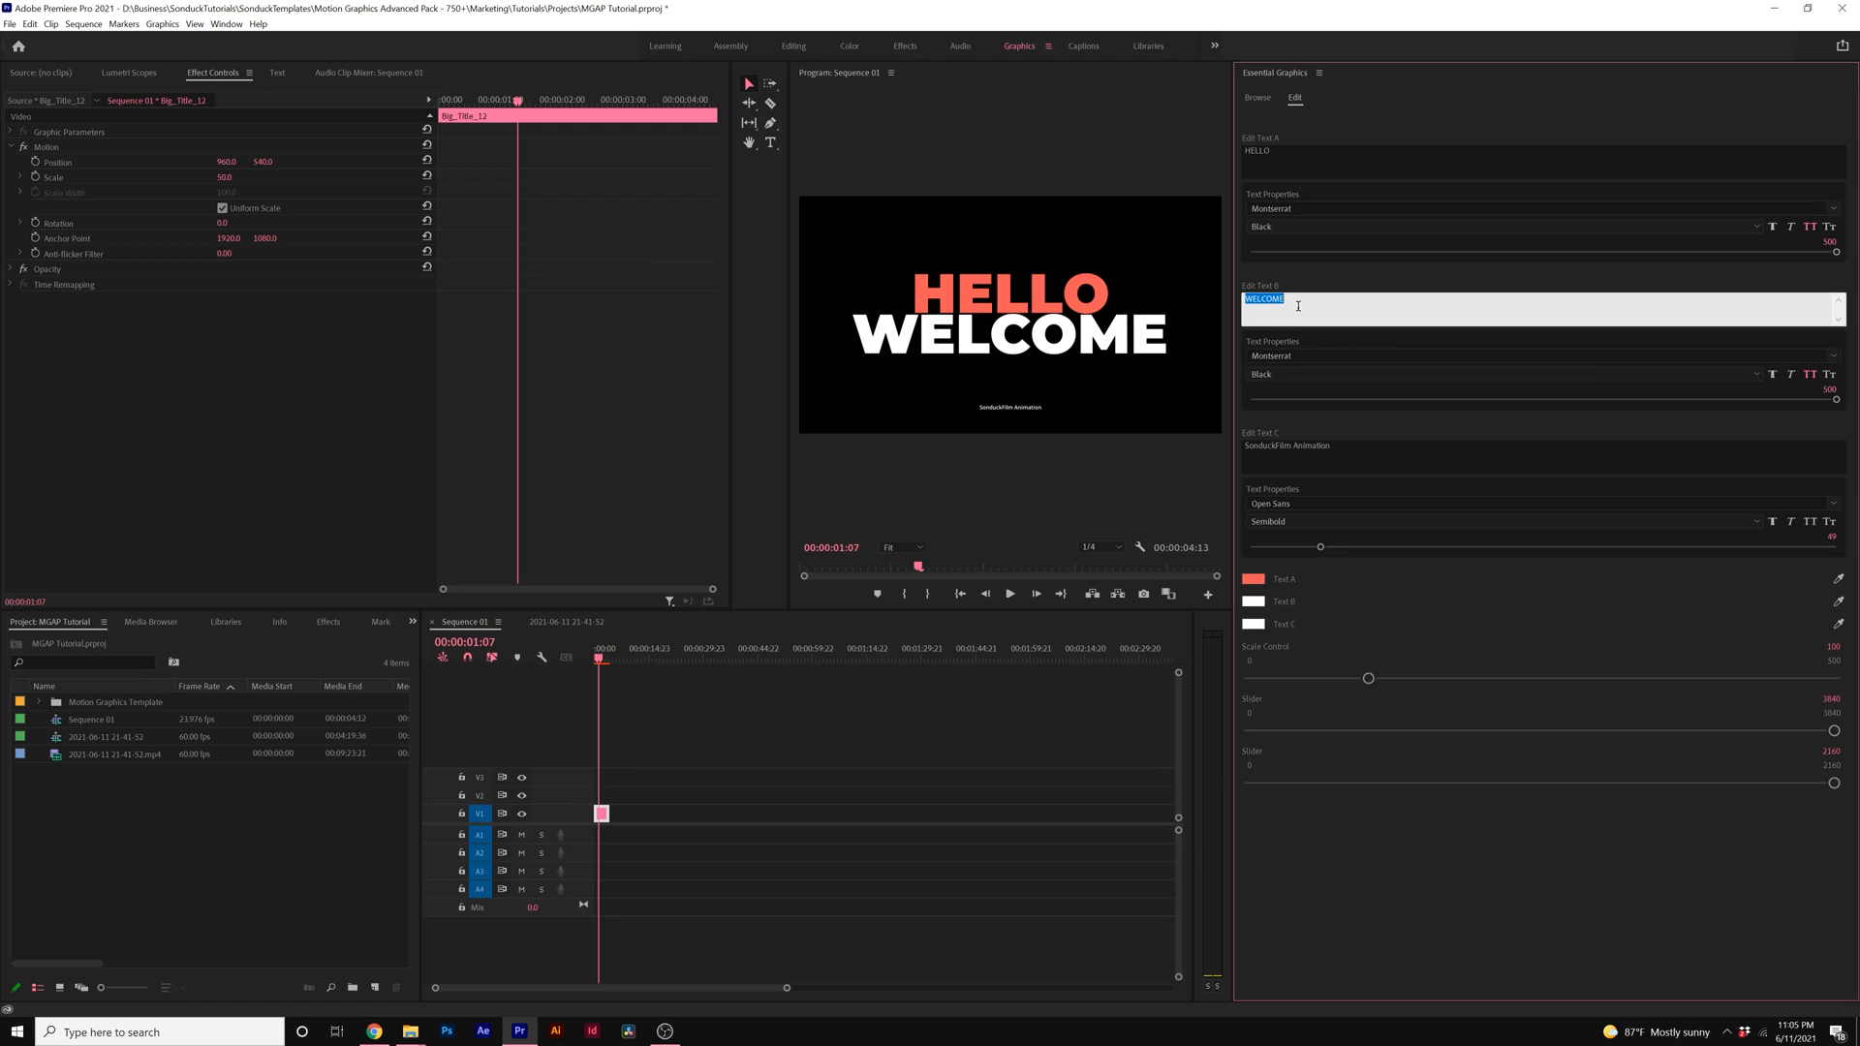
pyautogui.moveTo(812, 51)
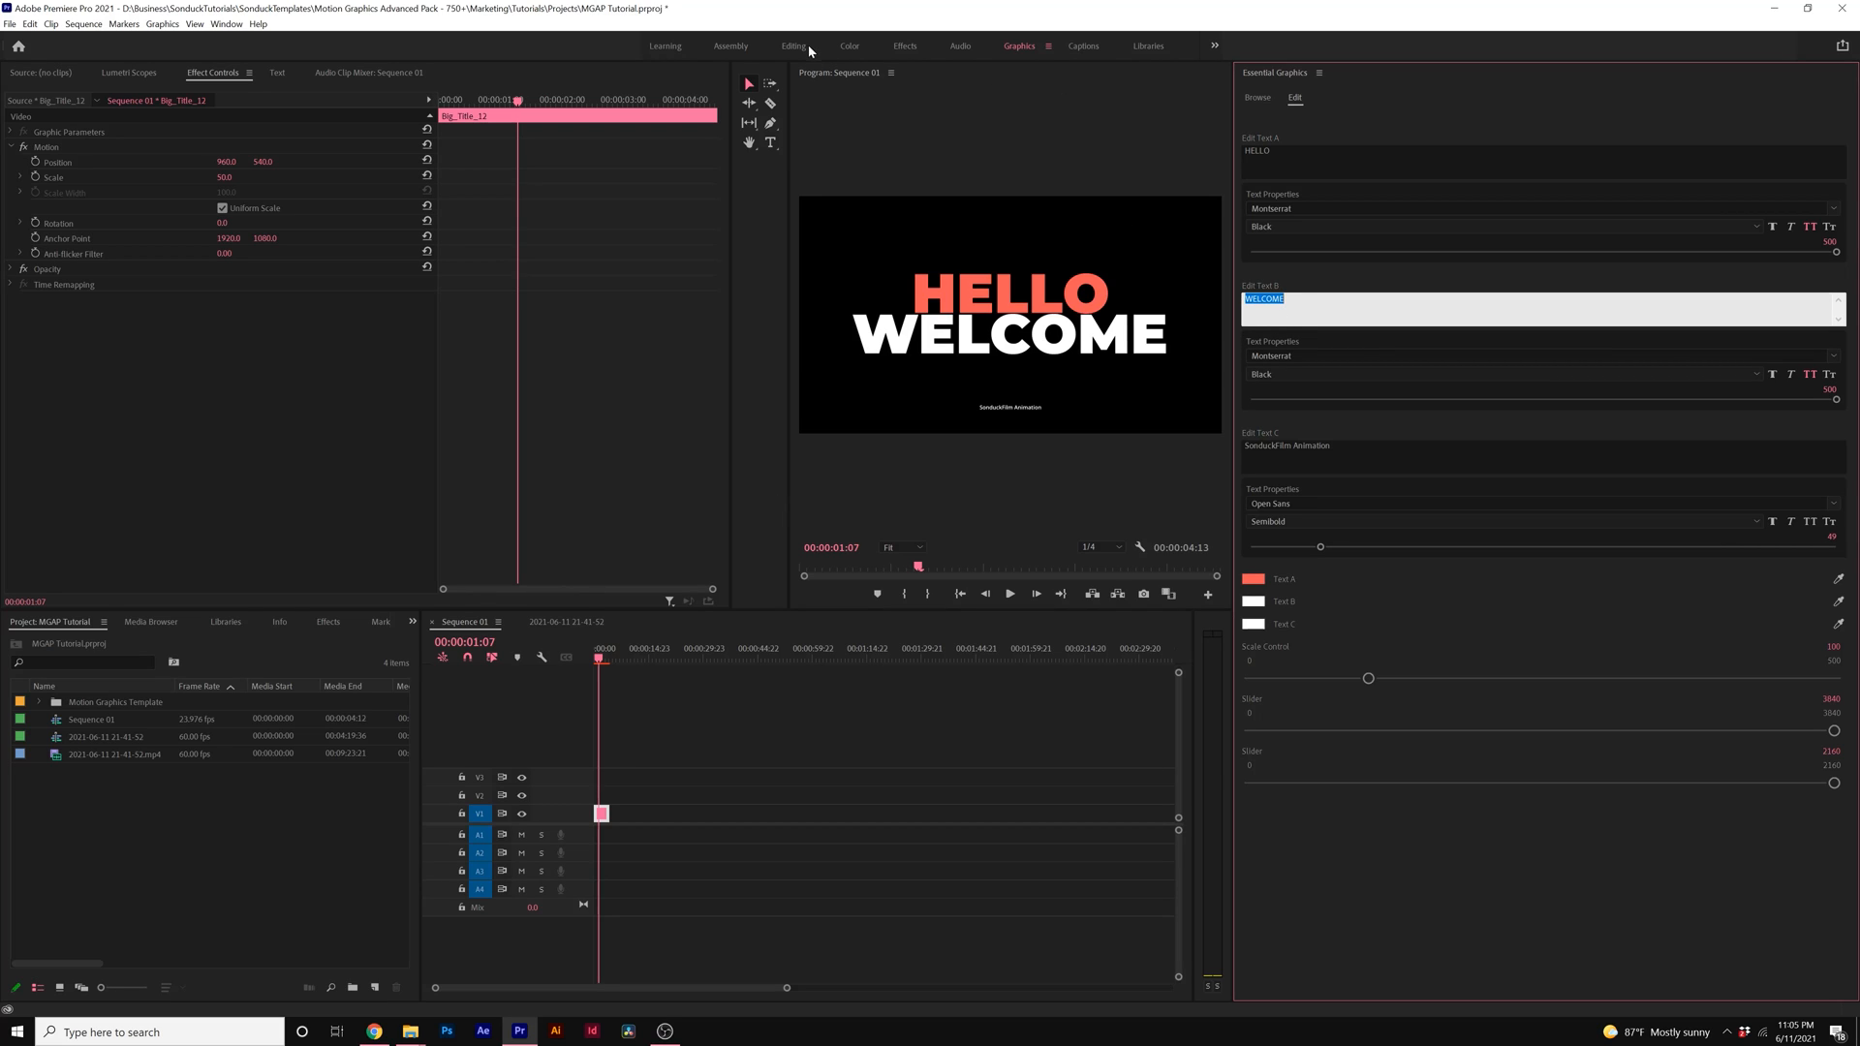
# Step: Switch back to the Editing workspace and reshow the AtomX template library panel
pyautogui.click(792, 44)
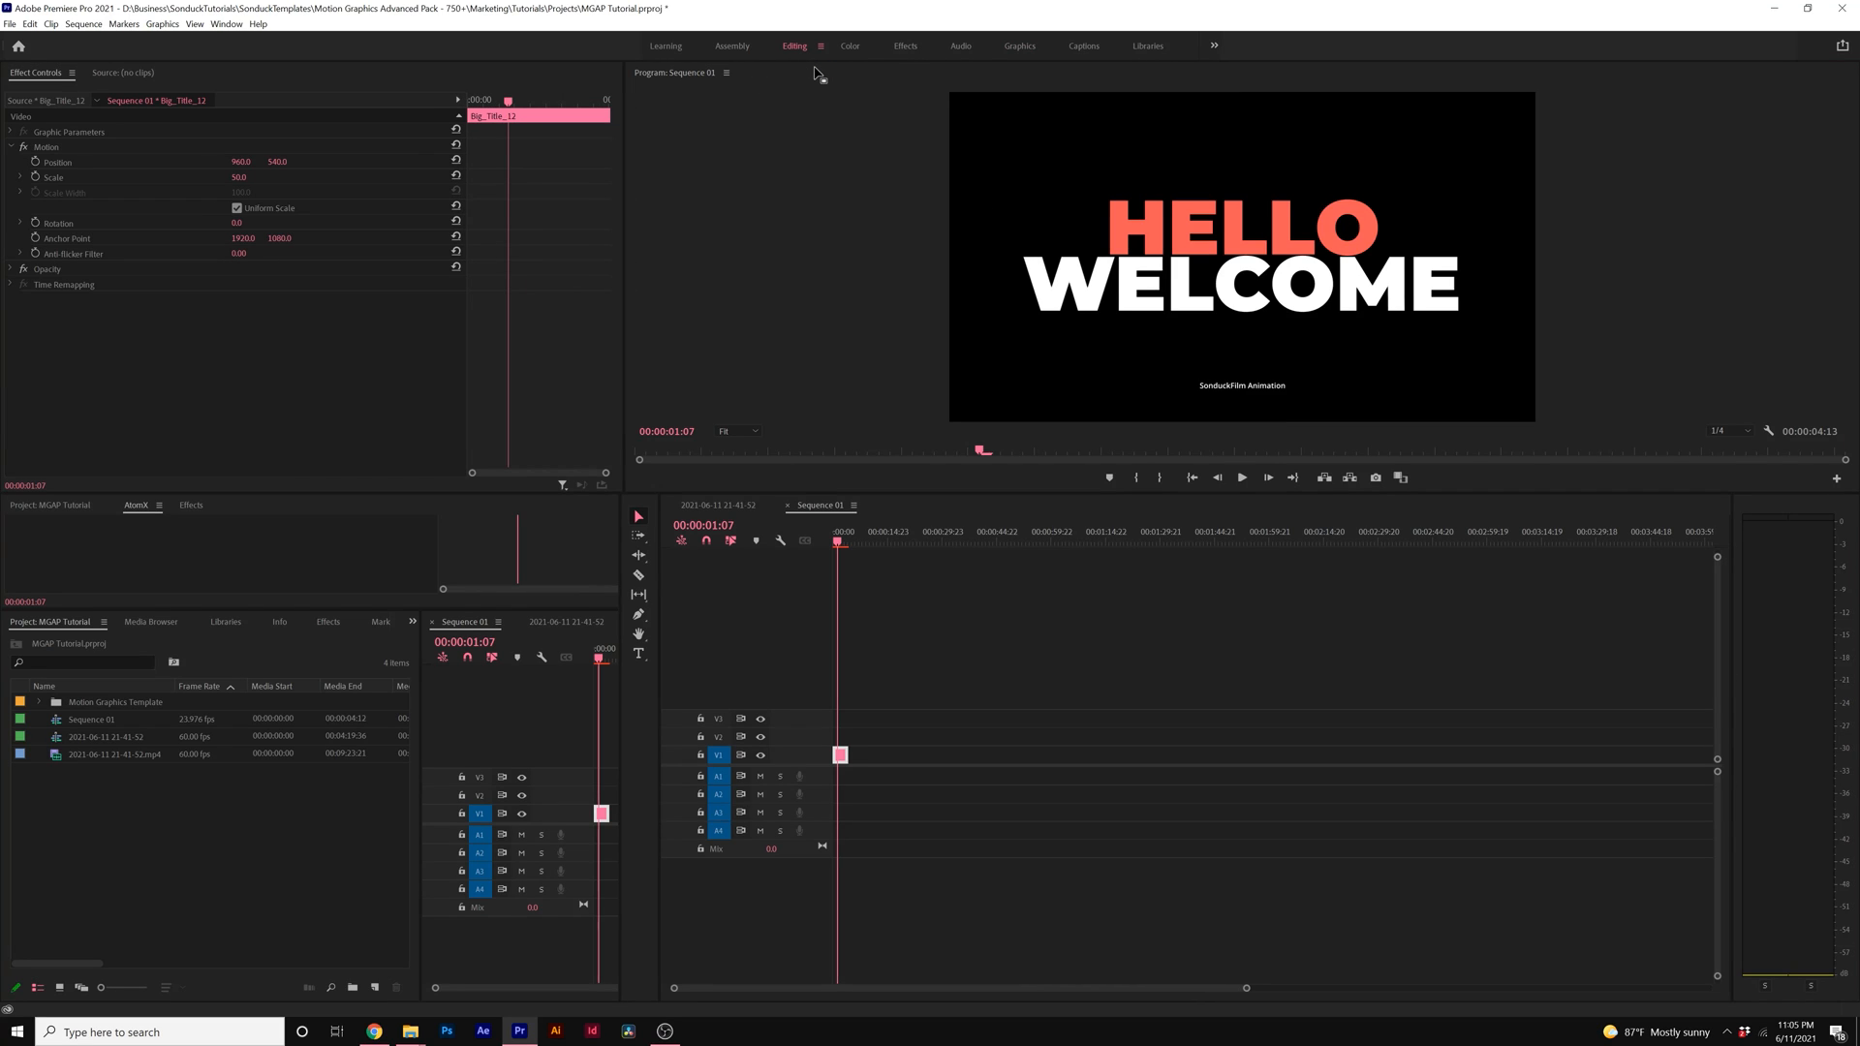
pyautogui.click(136, 504)
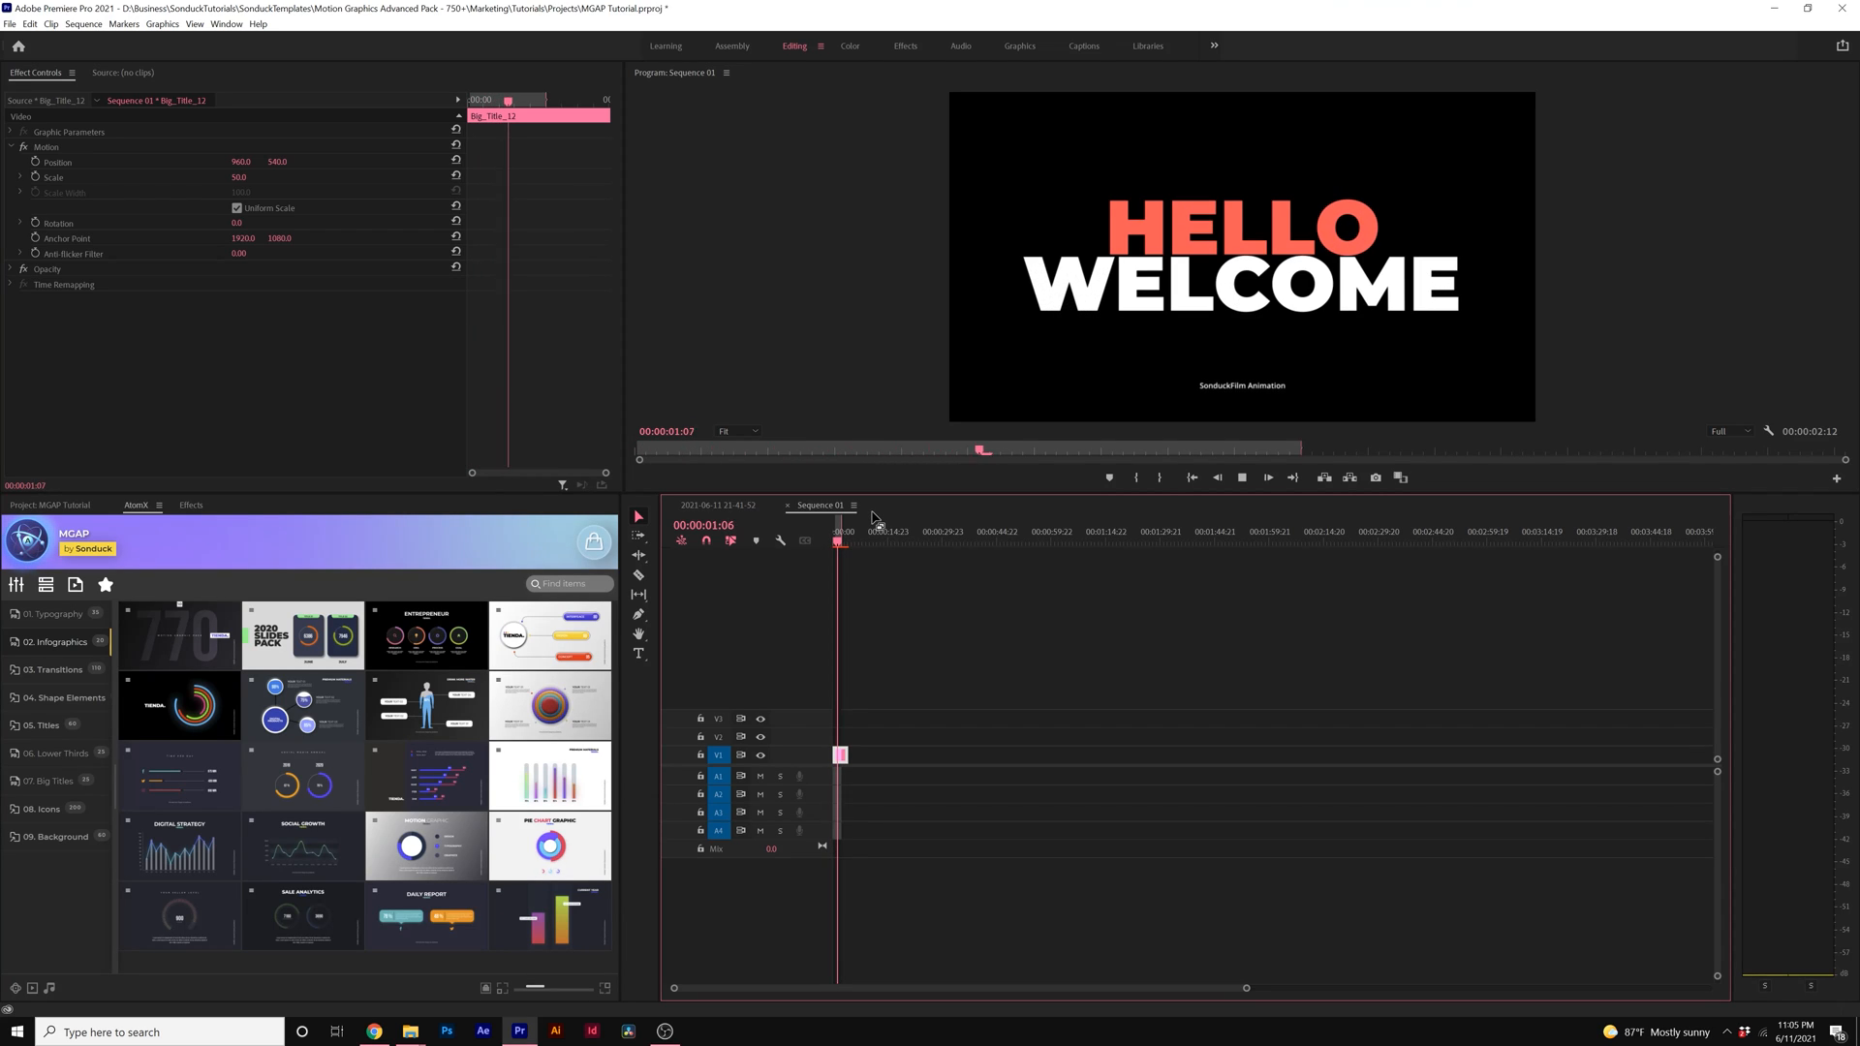